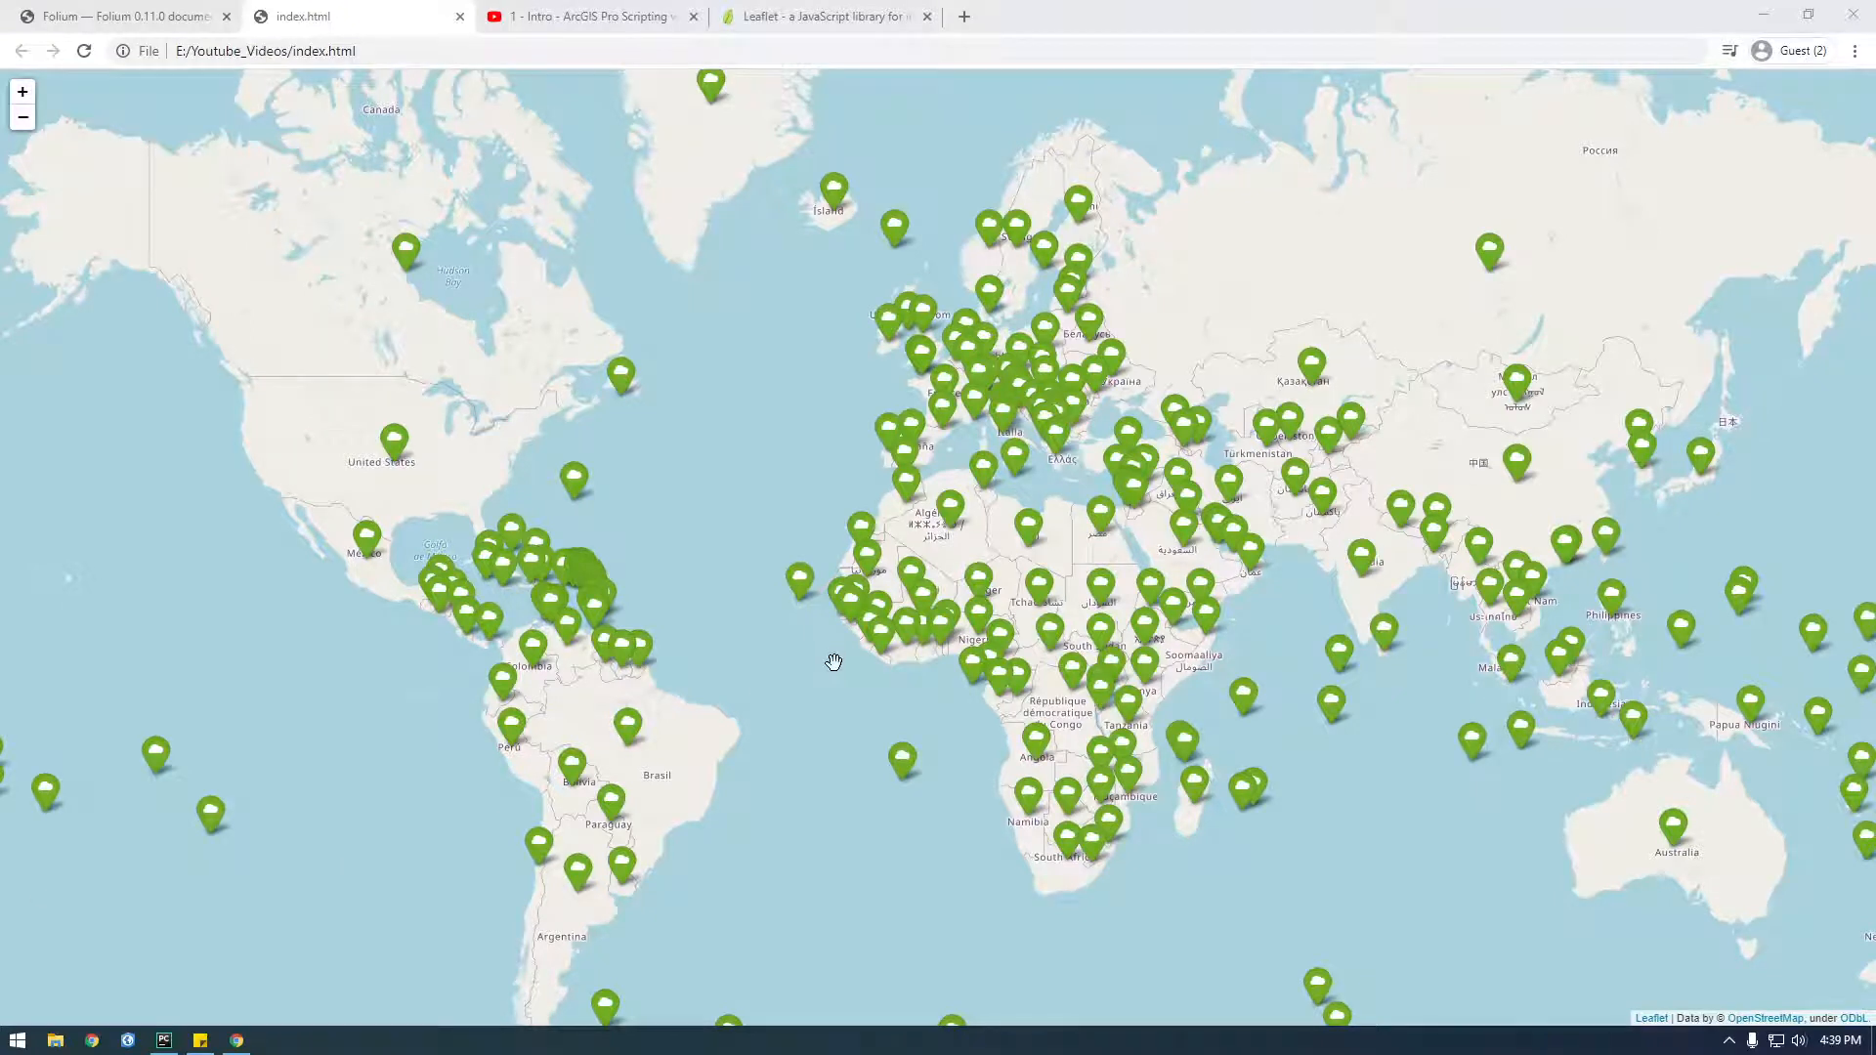
# Search Google for 'anaconda' in a new Chrome tab
pyautogui.click(1196, 15)
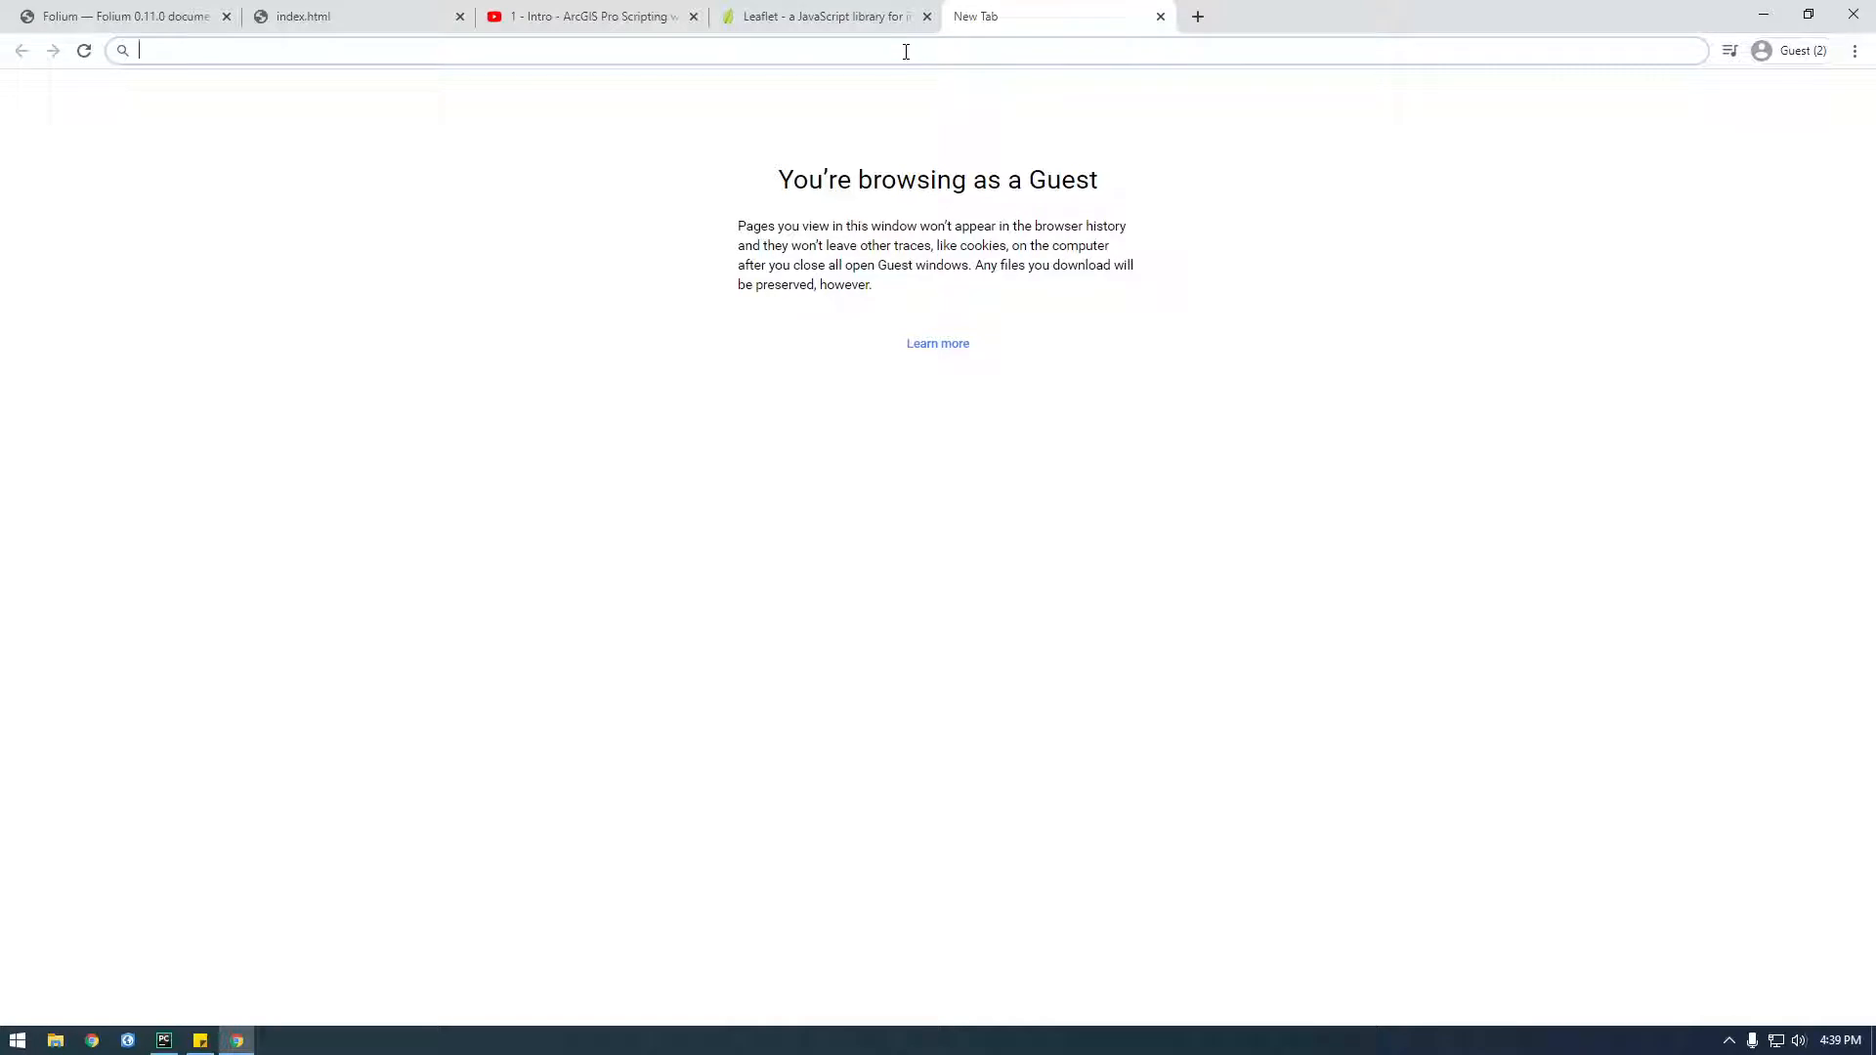
pyautogui.write('a')
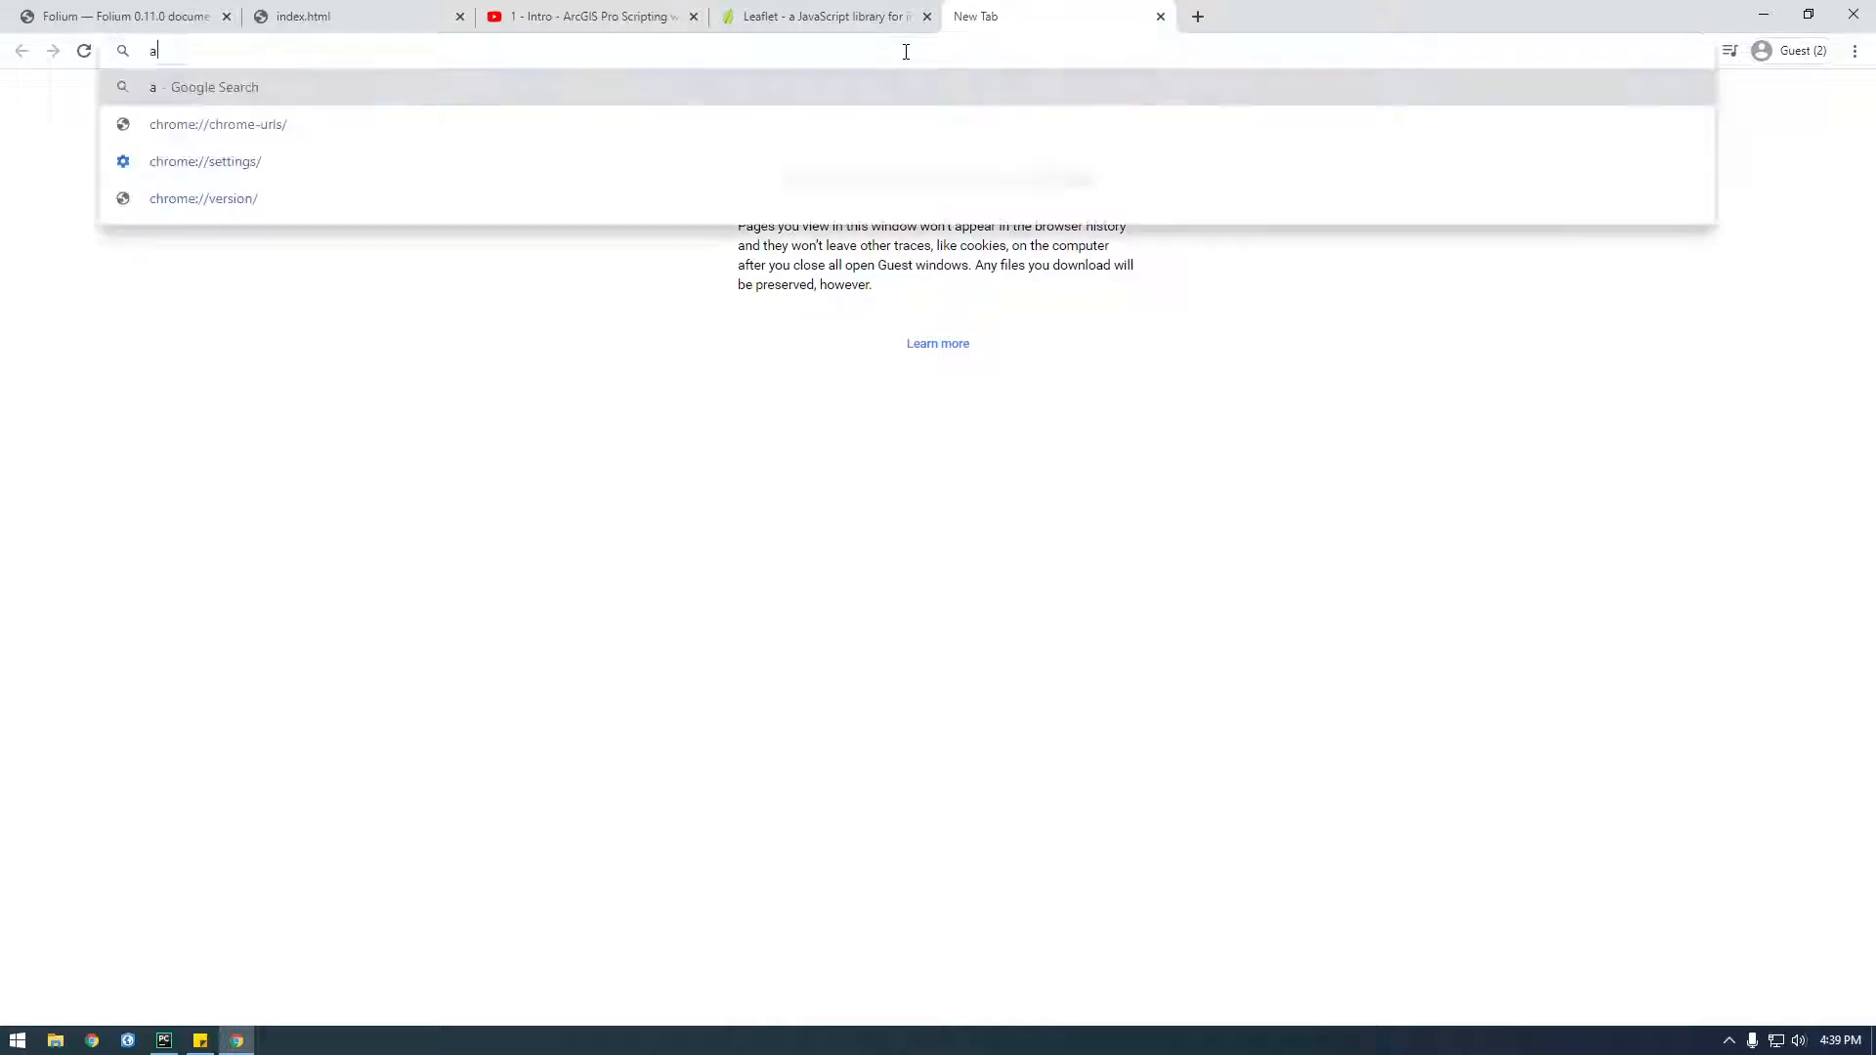
pyautogui.write('na')
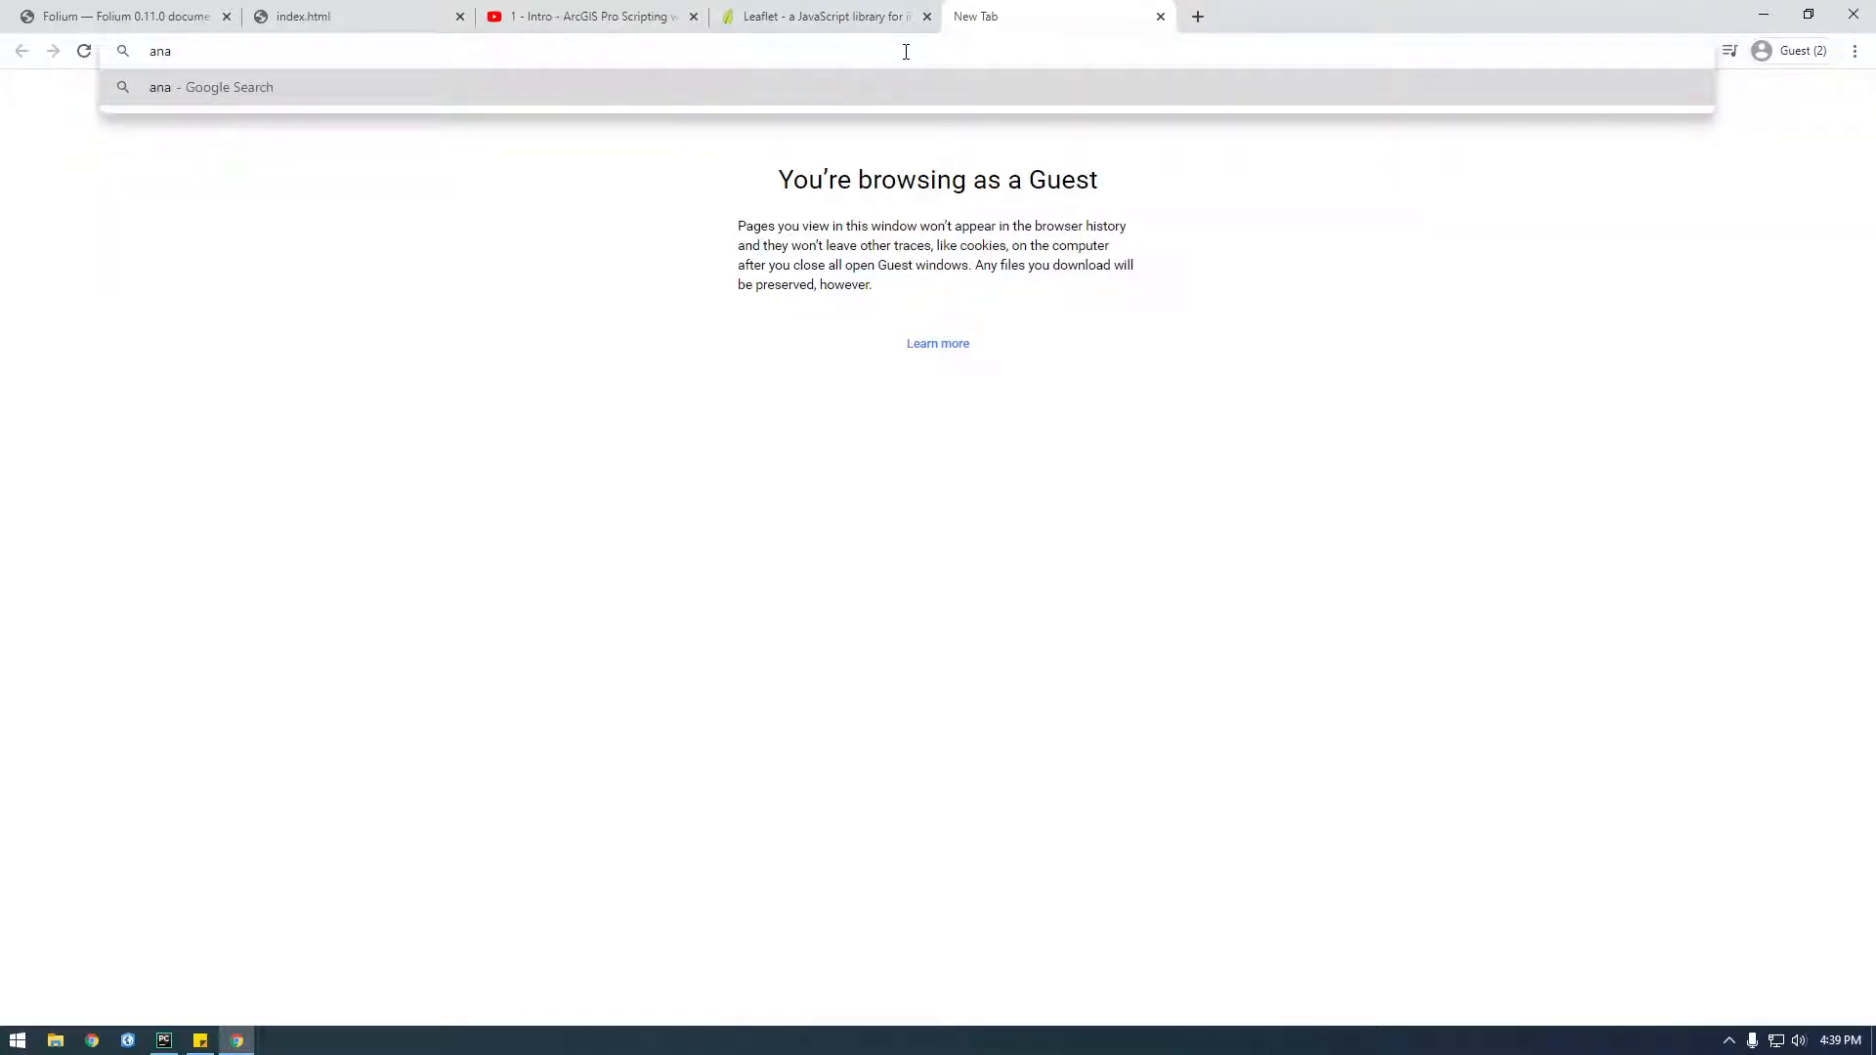
pyautogui.press('Return')
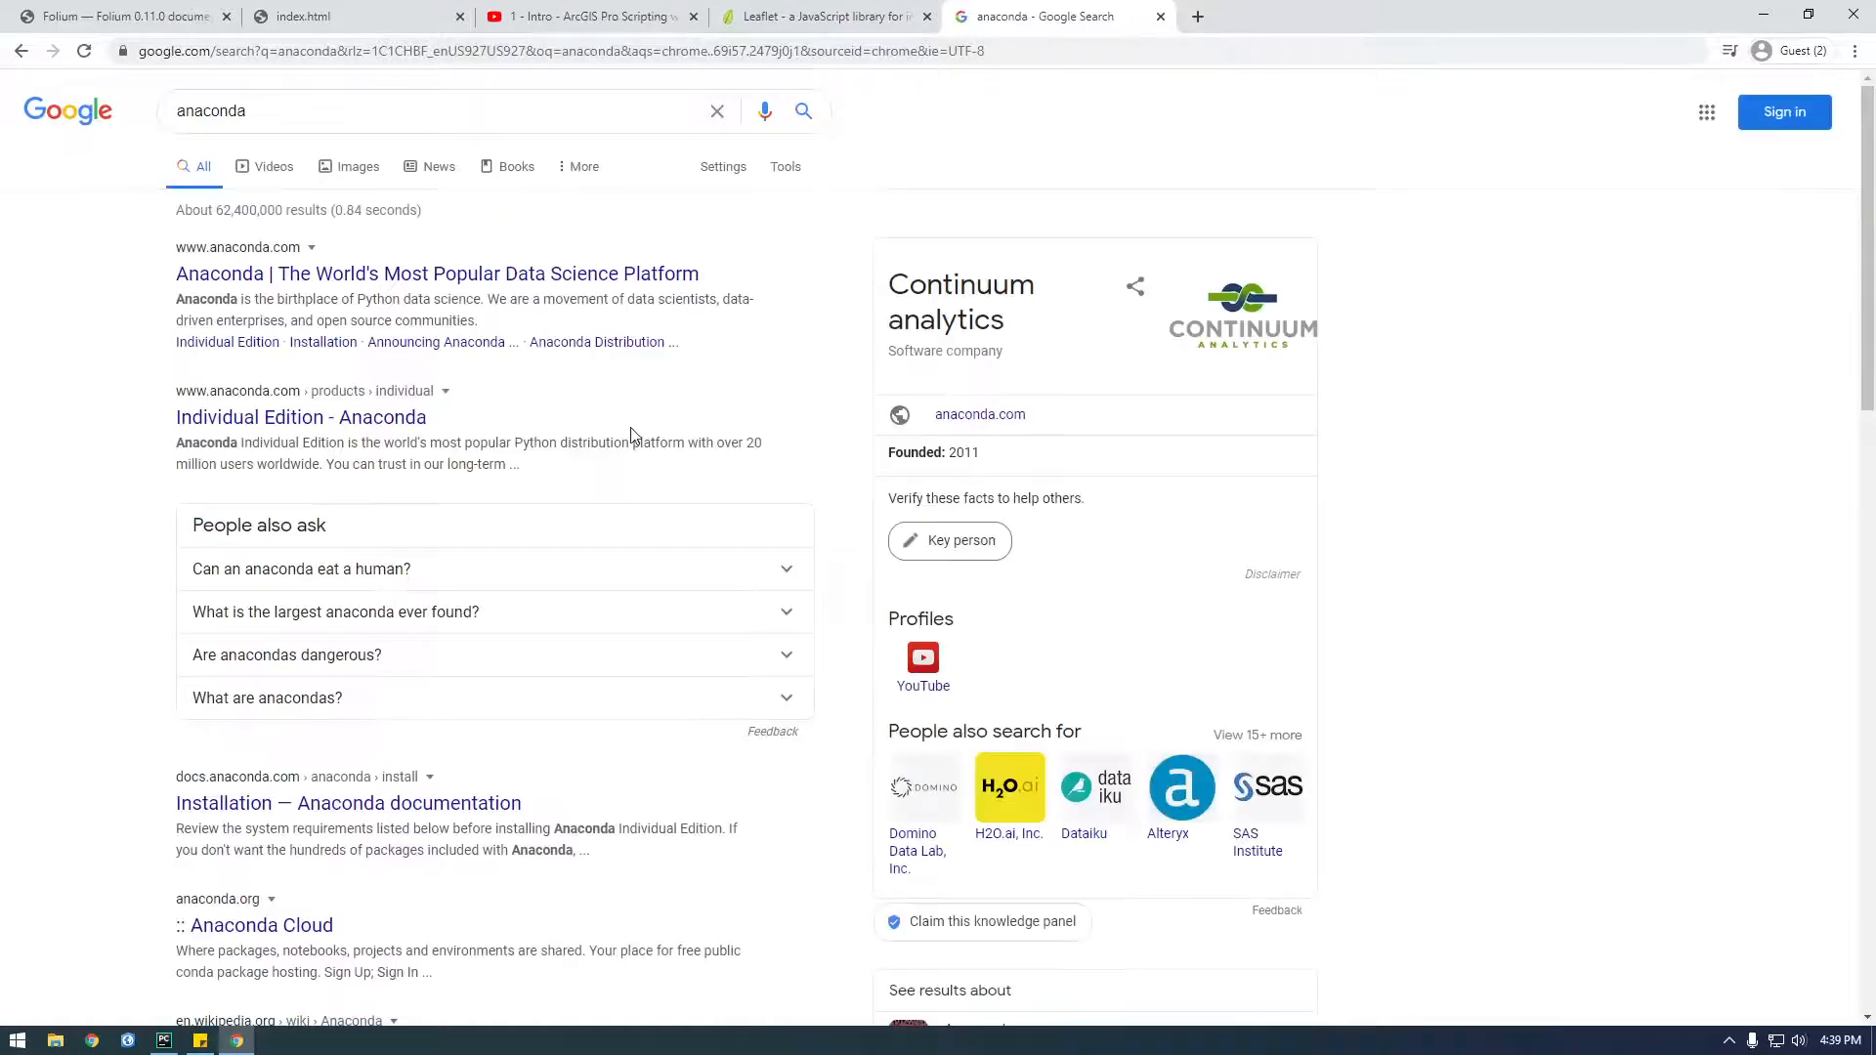
# Open anaconda.com and go to the Individual Edition product page via Products
pyautogui.click(437, 272)
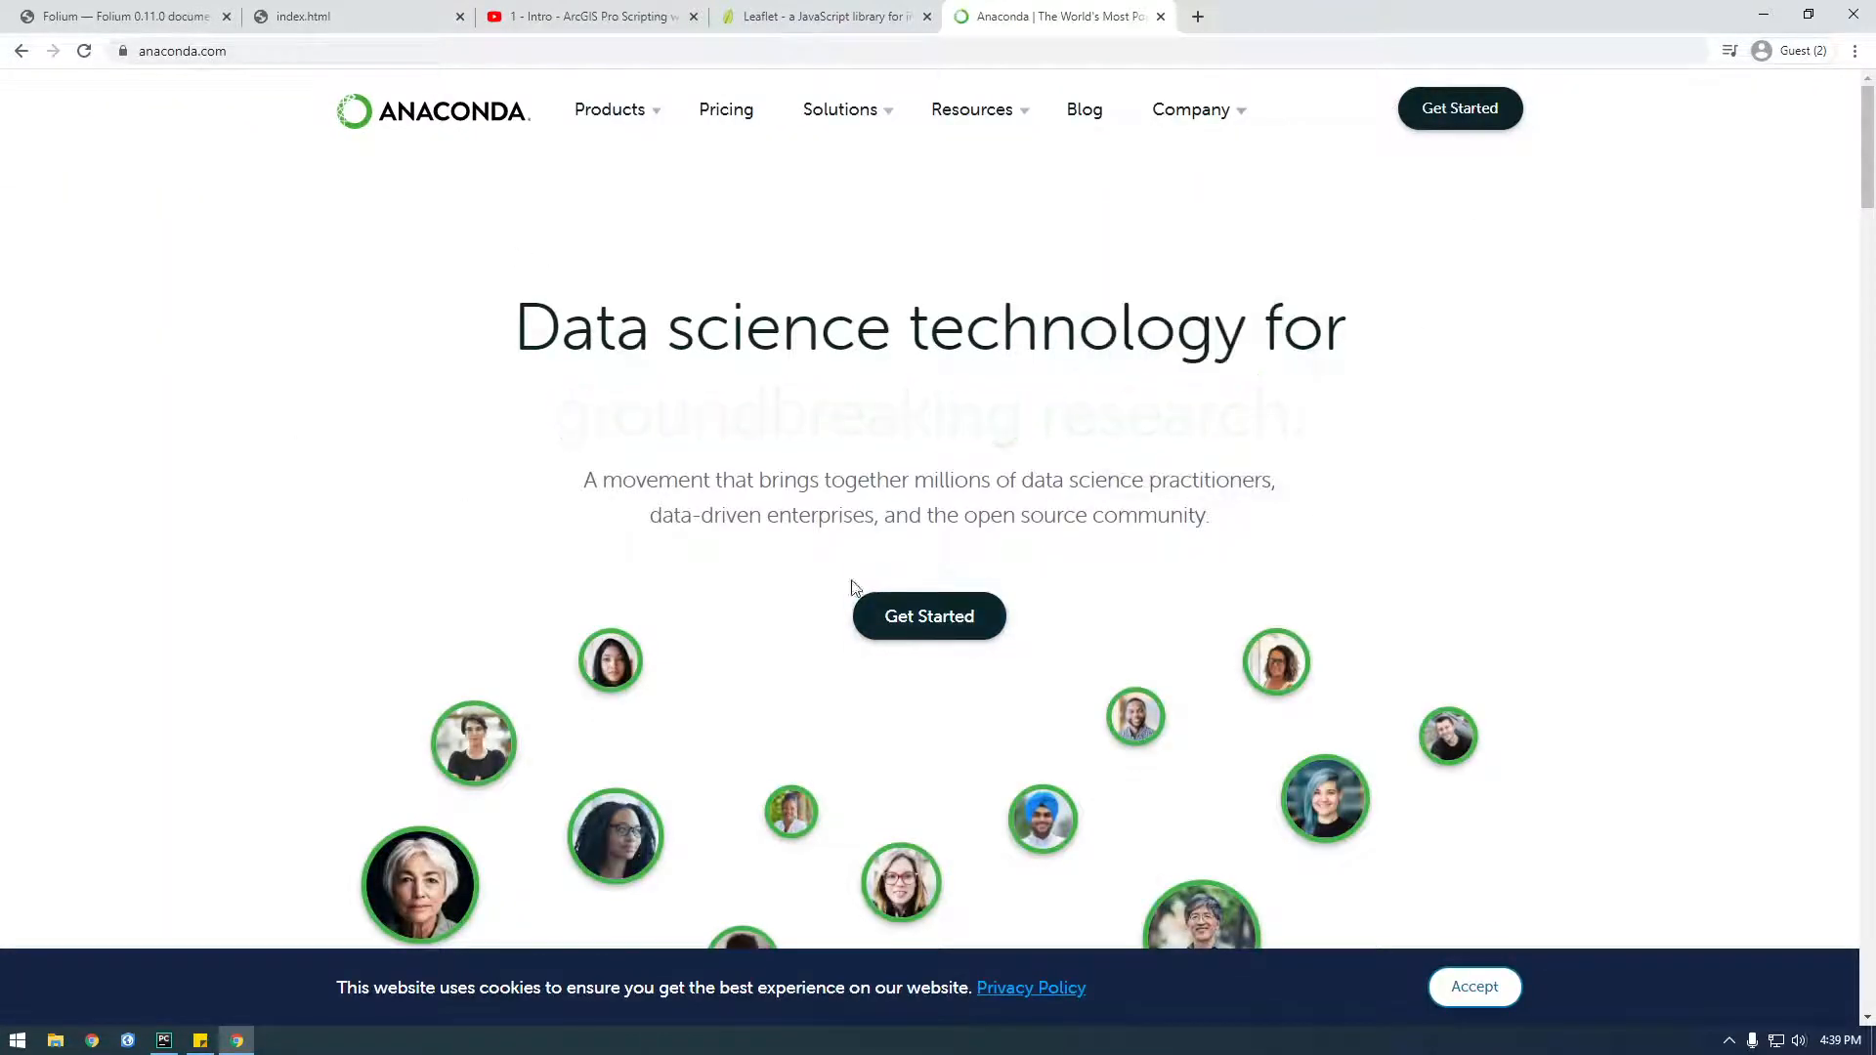
pyautogui.click(928, 617)
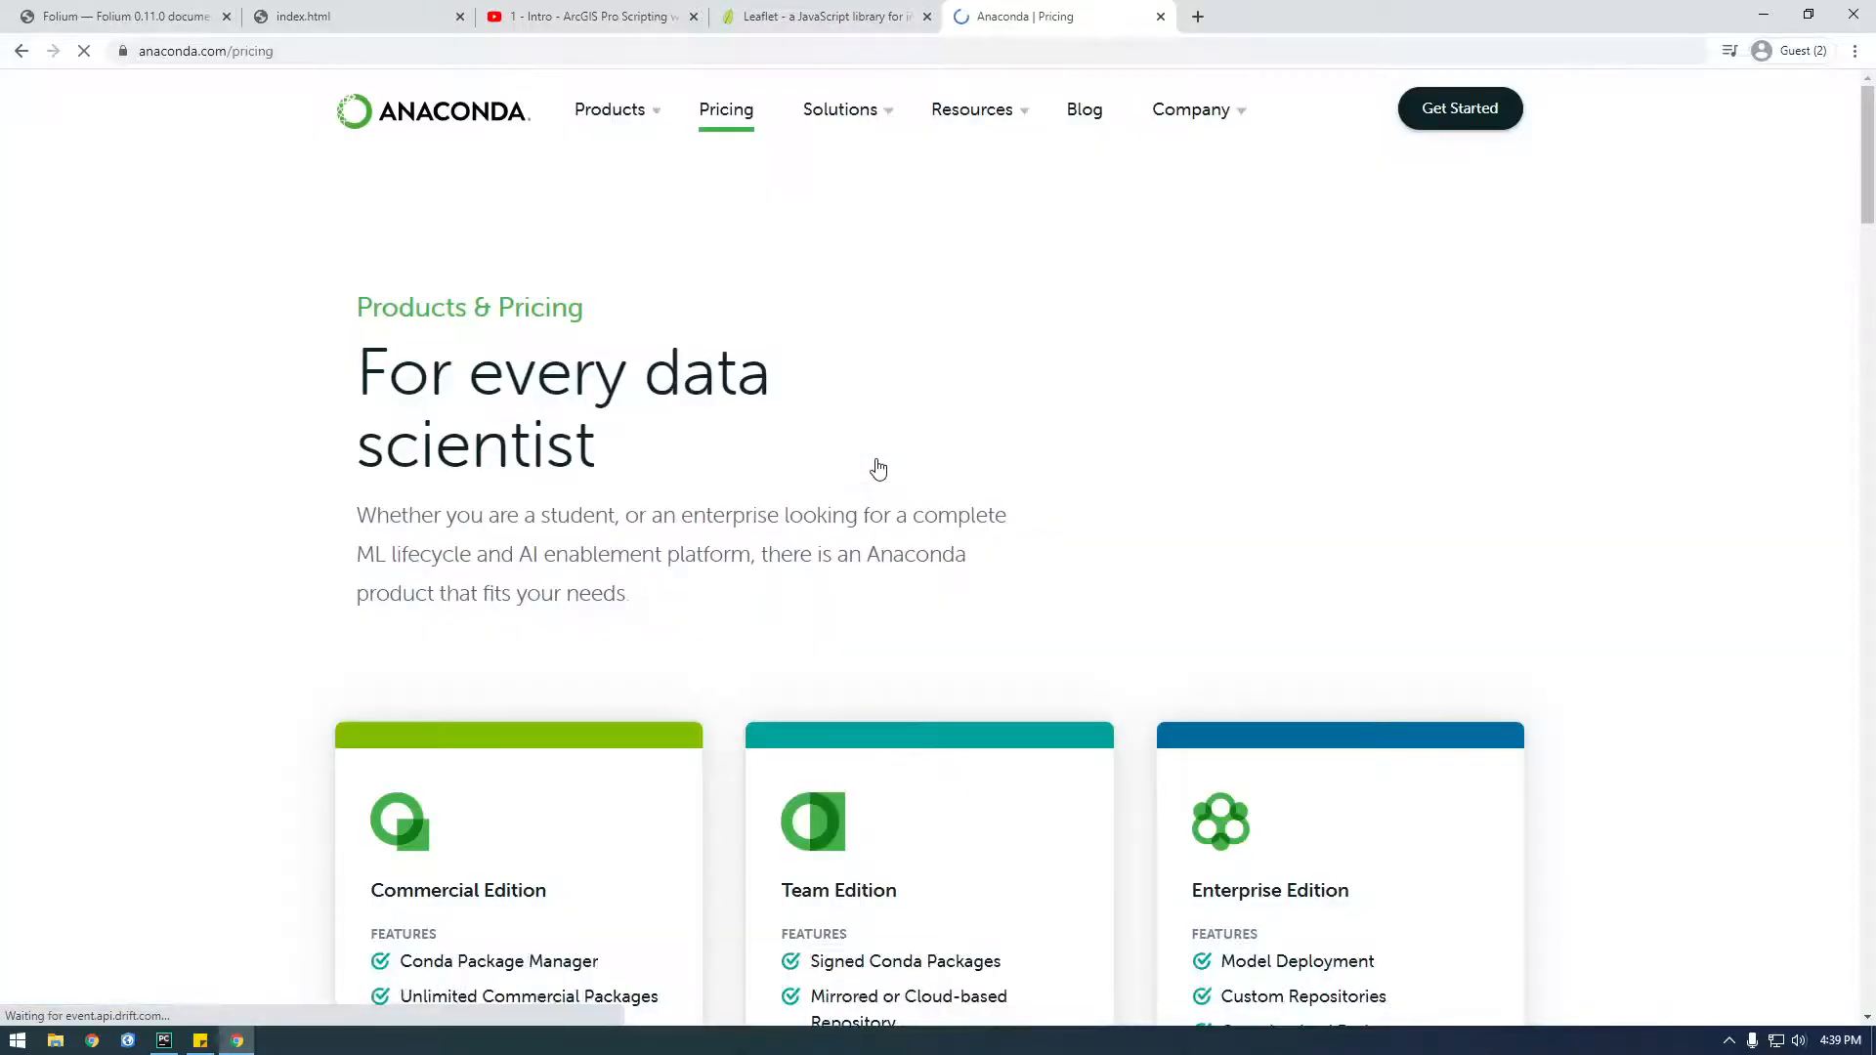
pyautogui.scroll(-3)
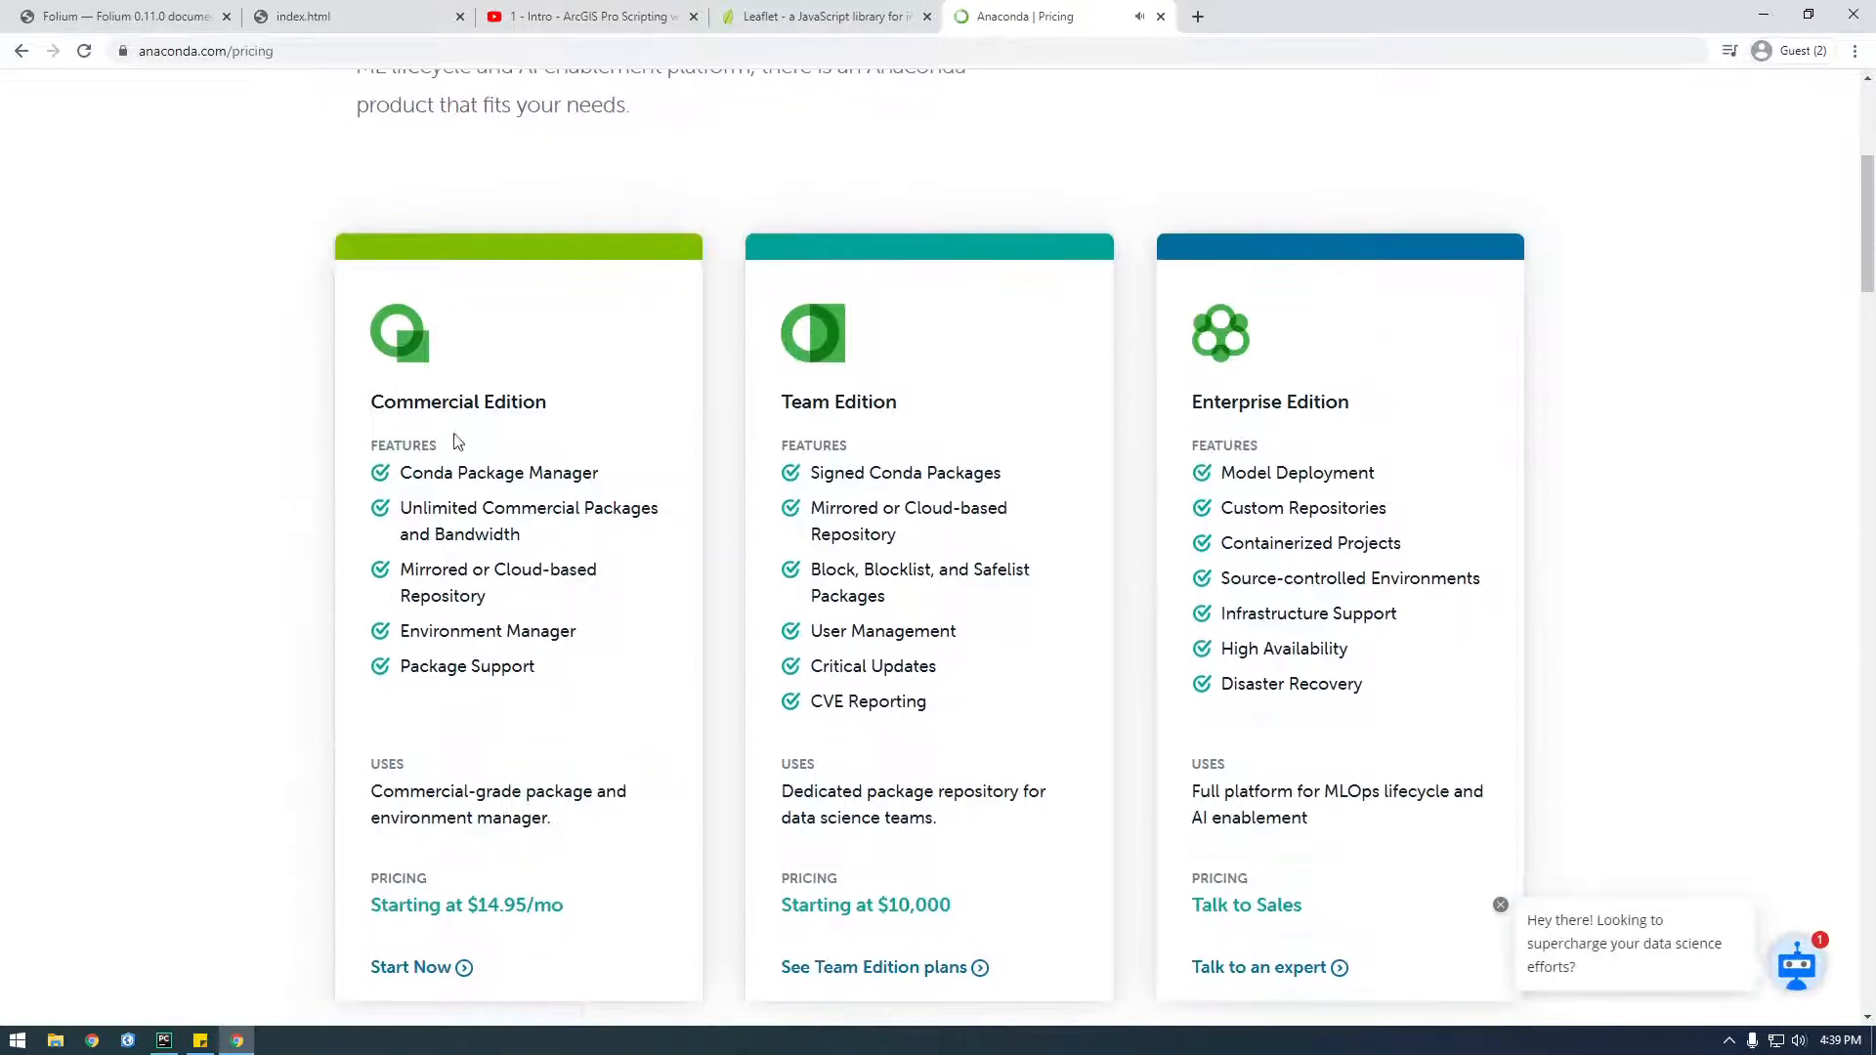
pyautogui.scroll(-3)
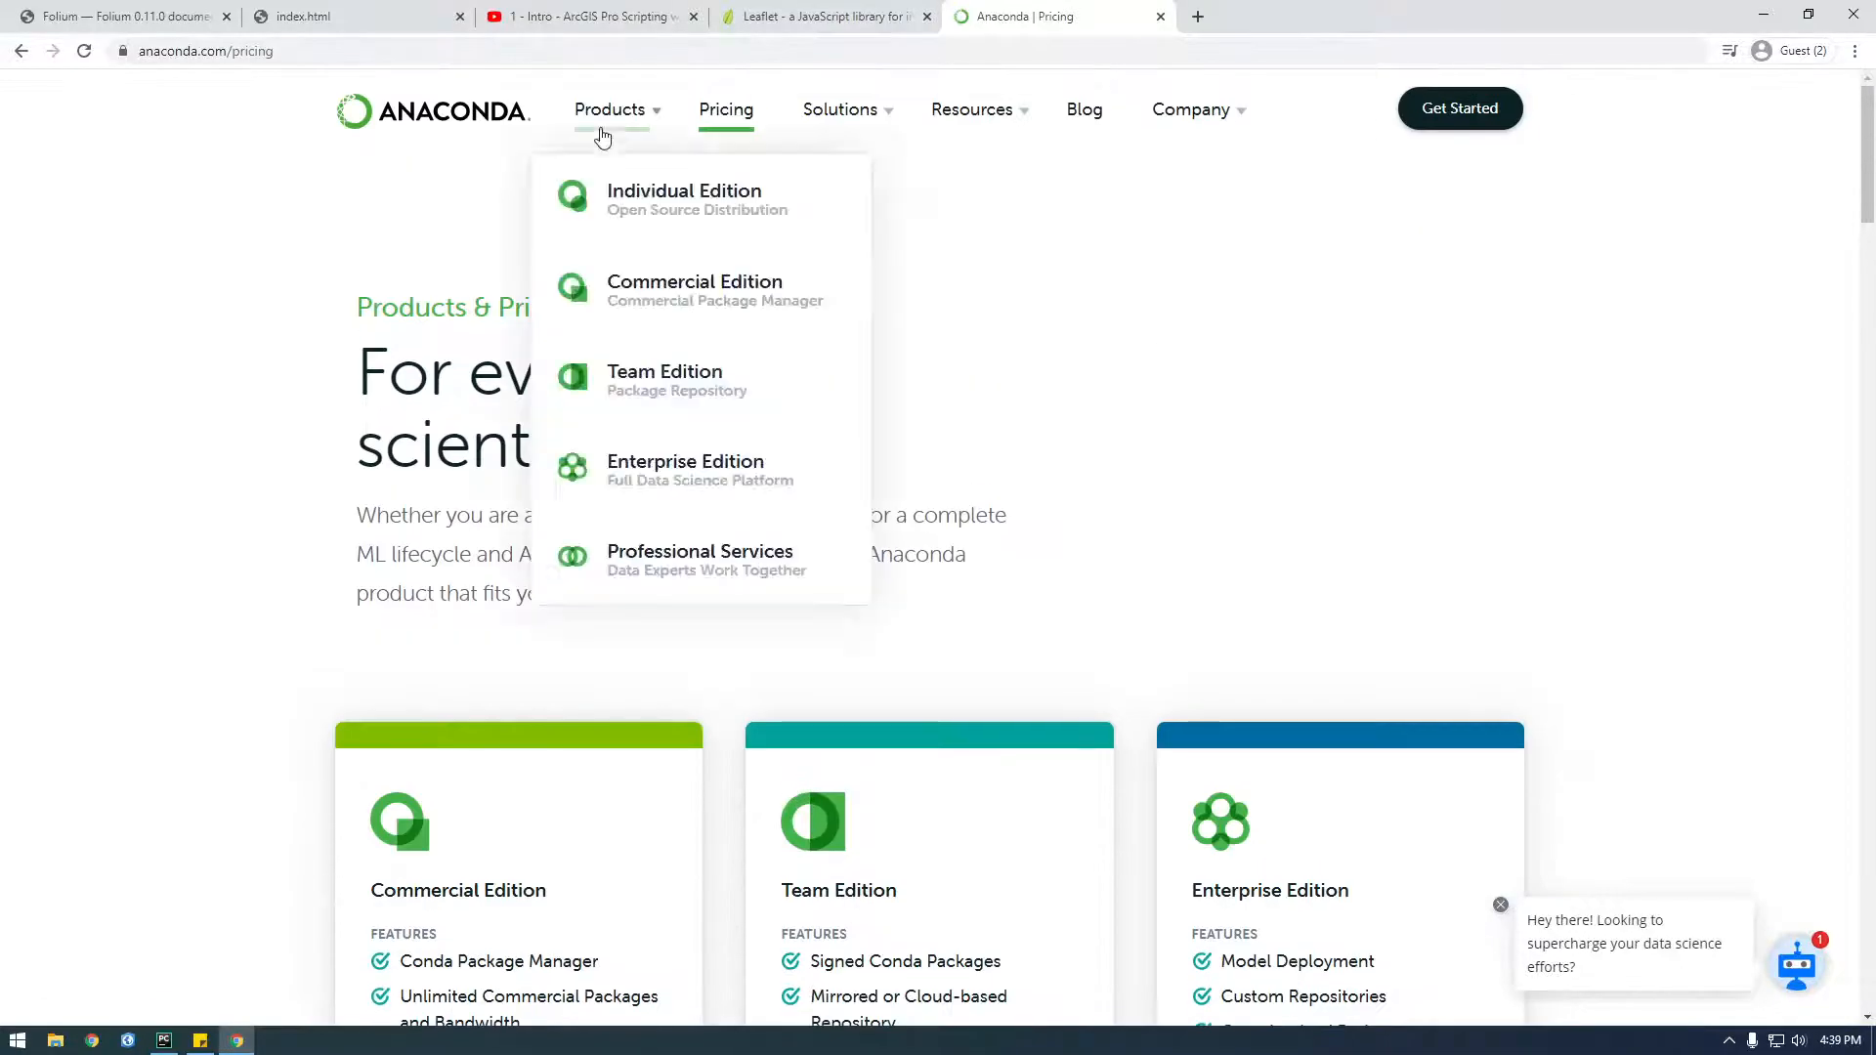
pyautogui.click(684, 198)
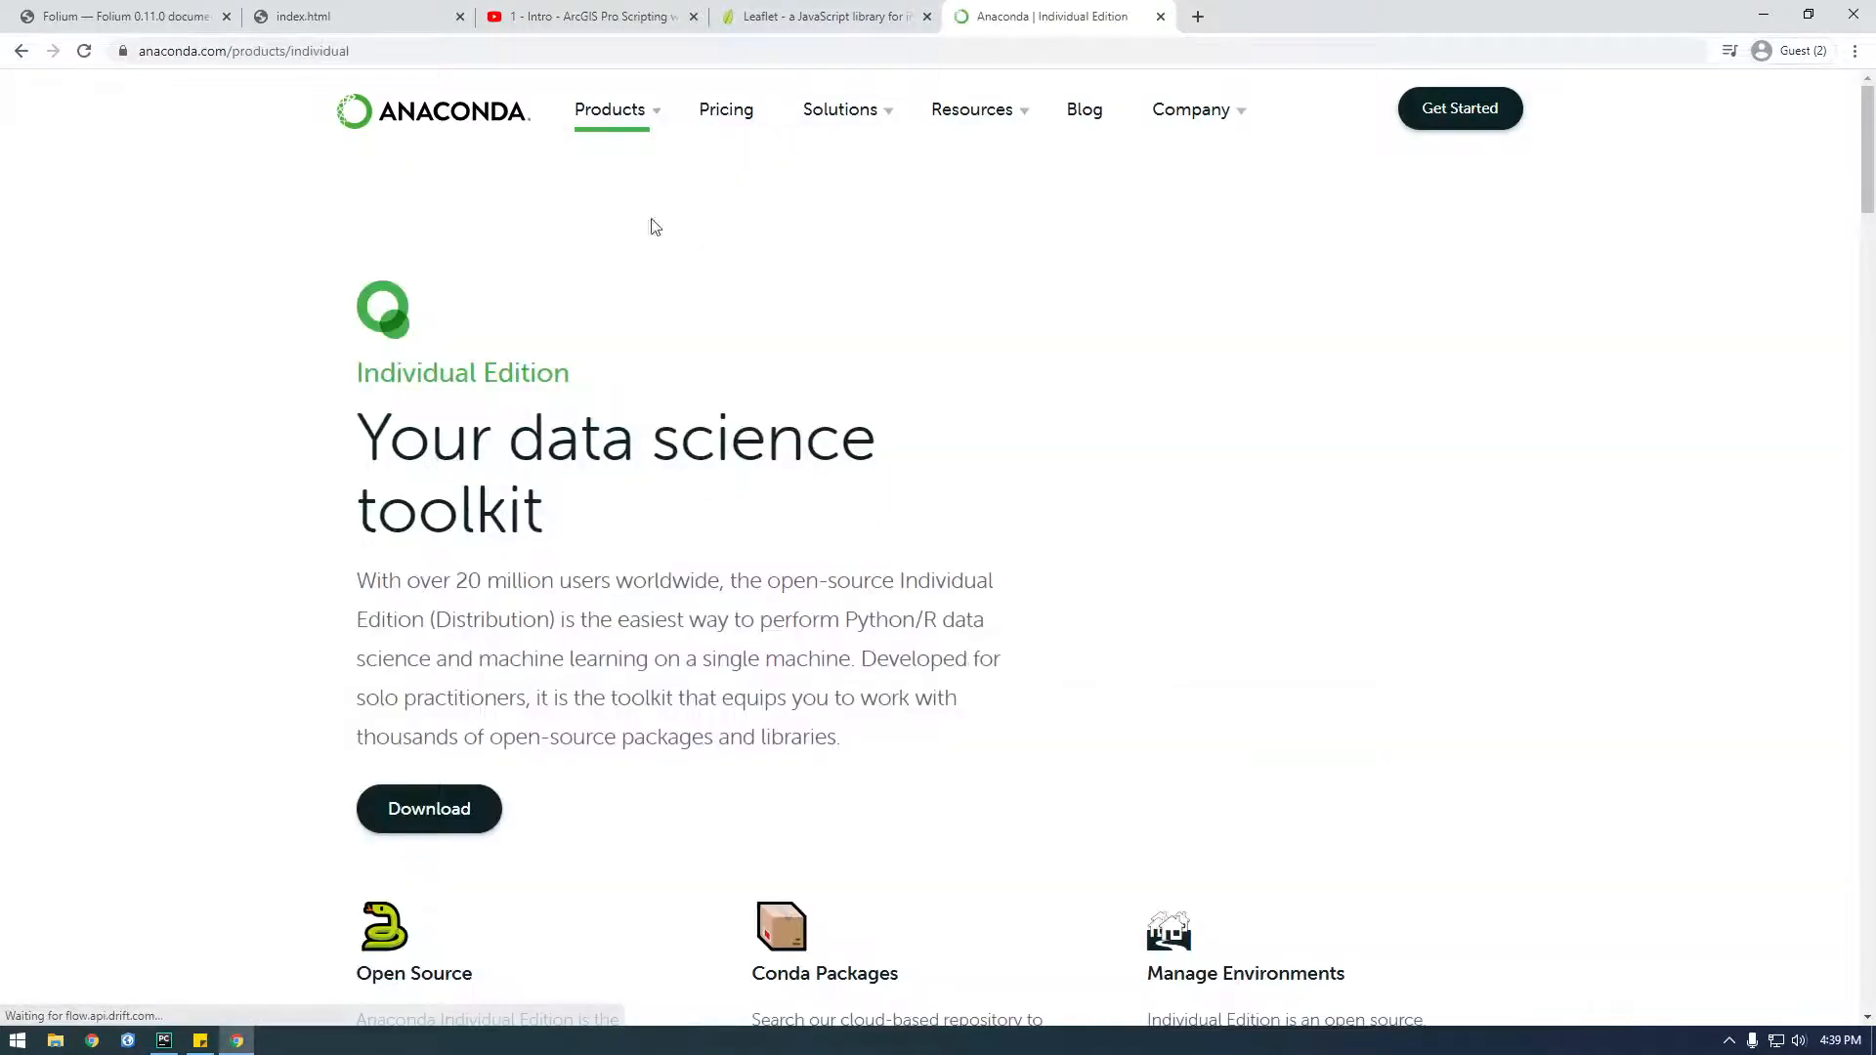
# Download the Windows 64-Bit Graphical Installer (457 MB) from Anaconda Installers
pyautogui.scroll(-3)
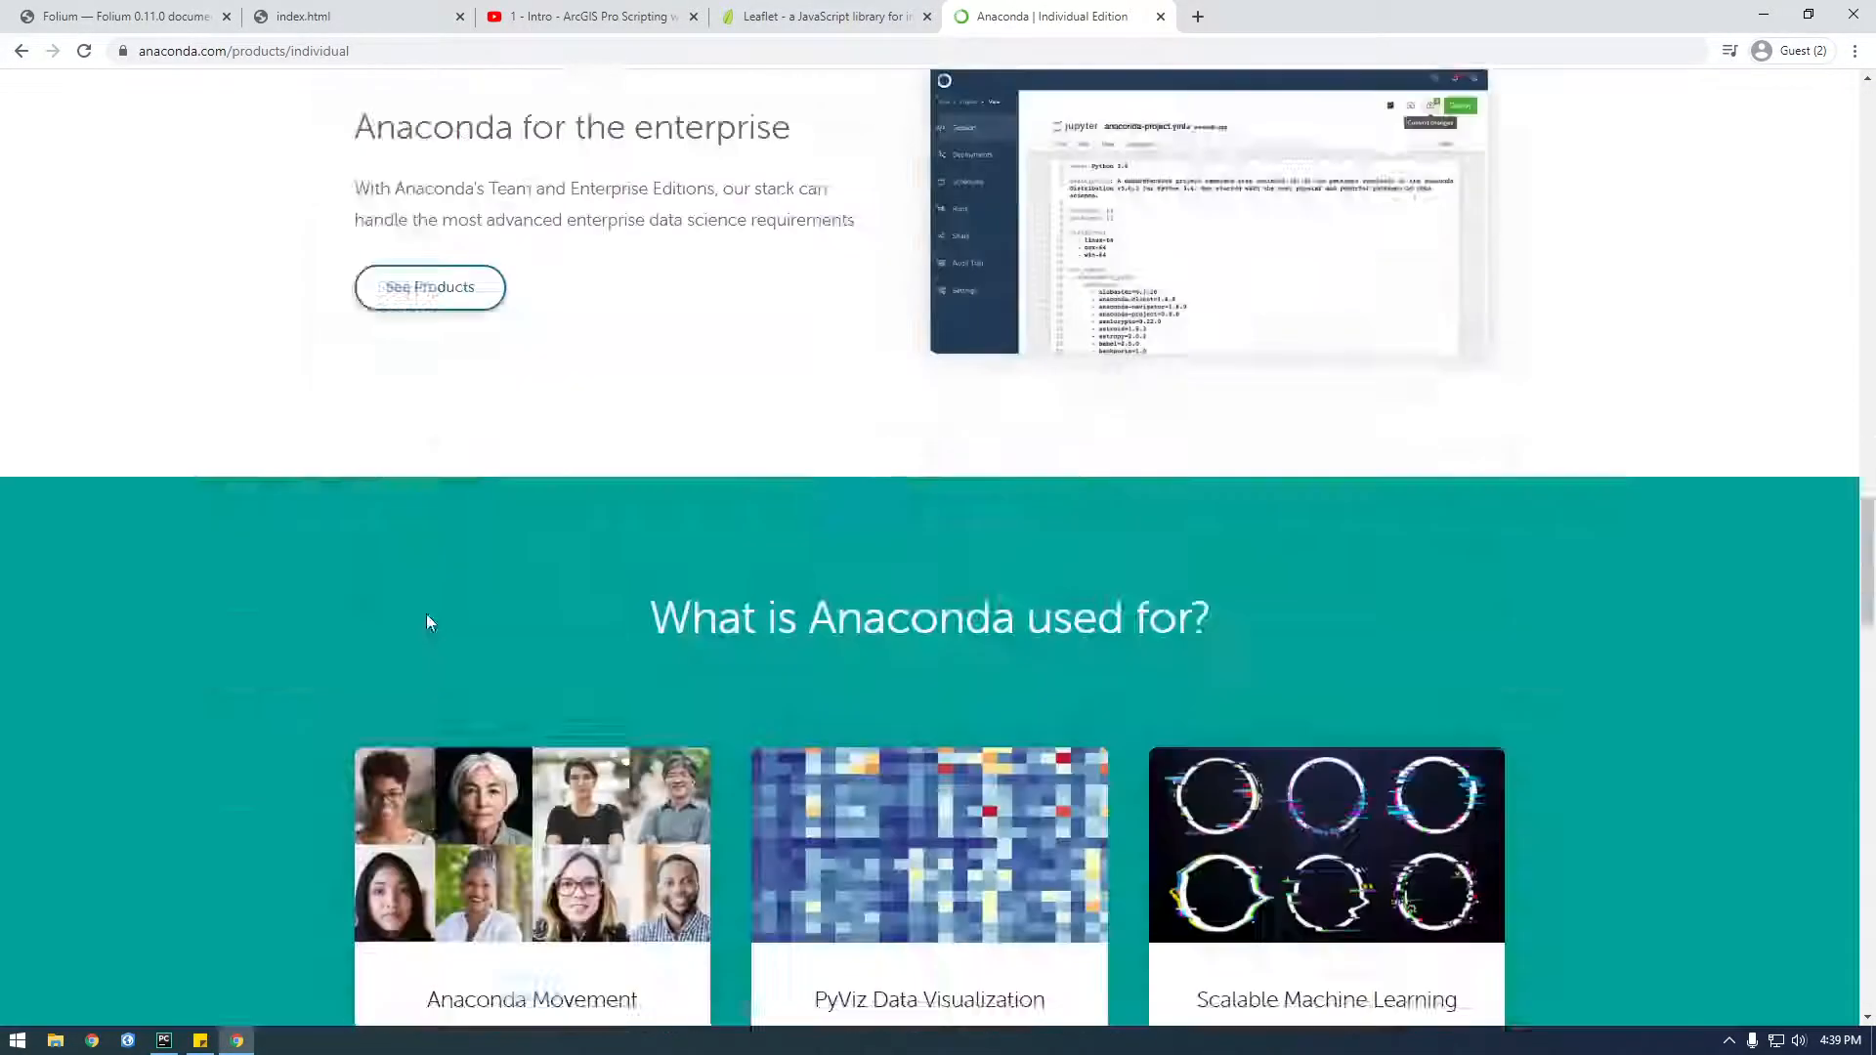
pyautogui.scroll(-3)
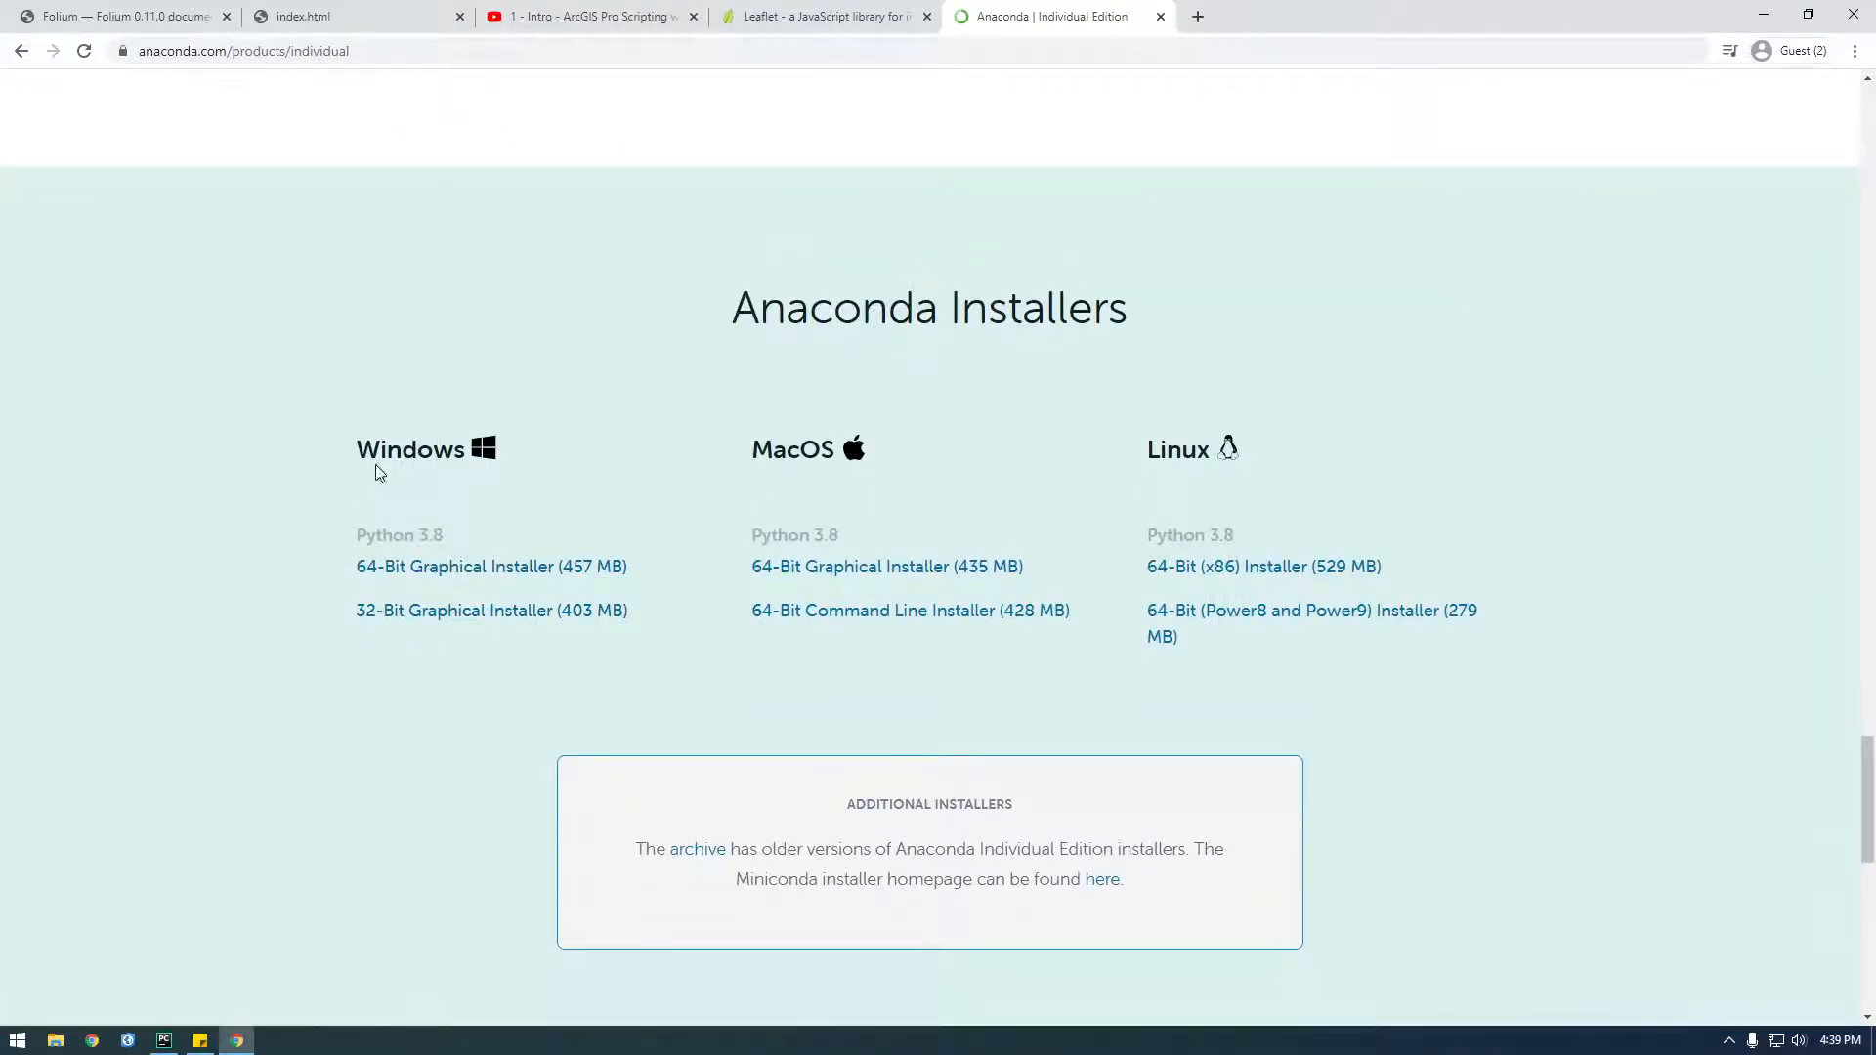
pyautogui.click(490, 566)
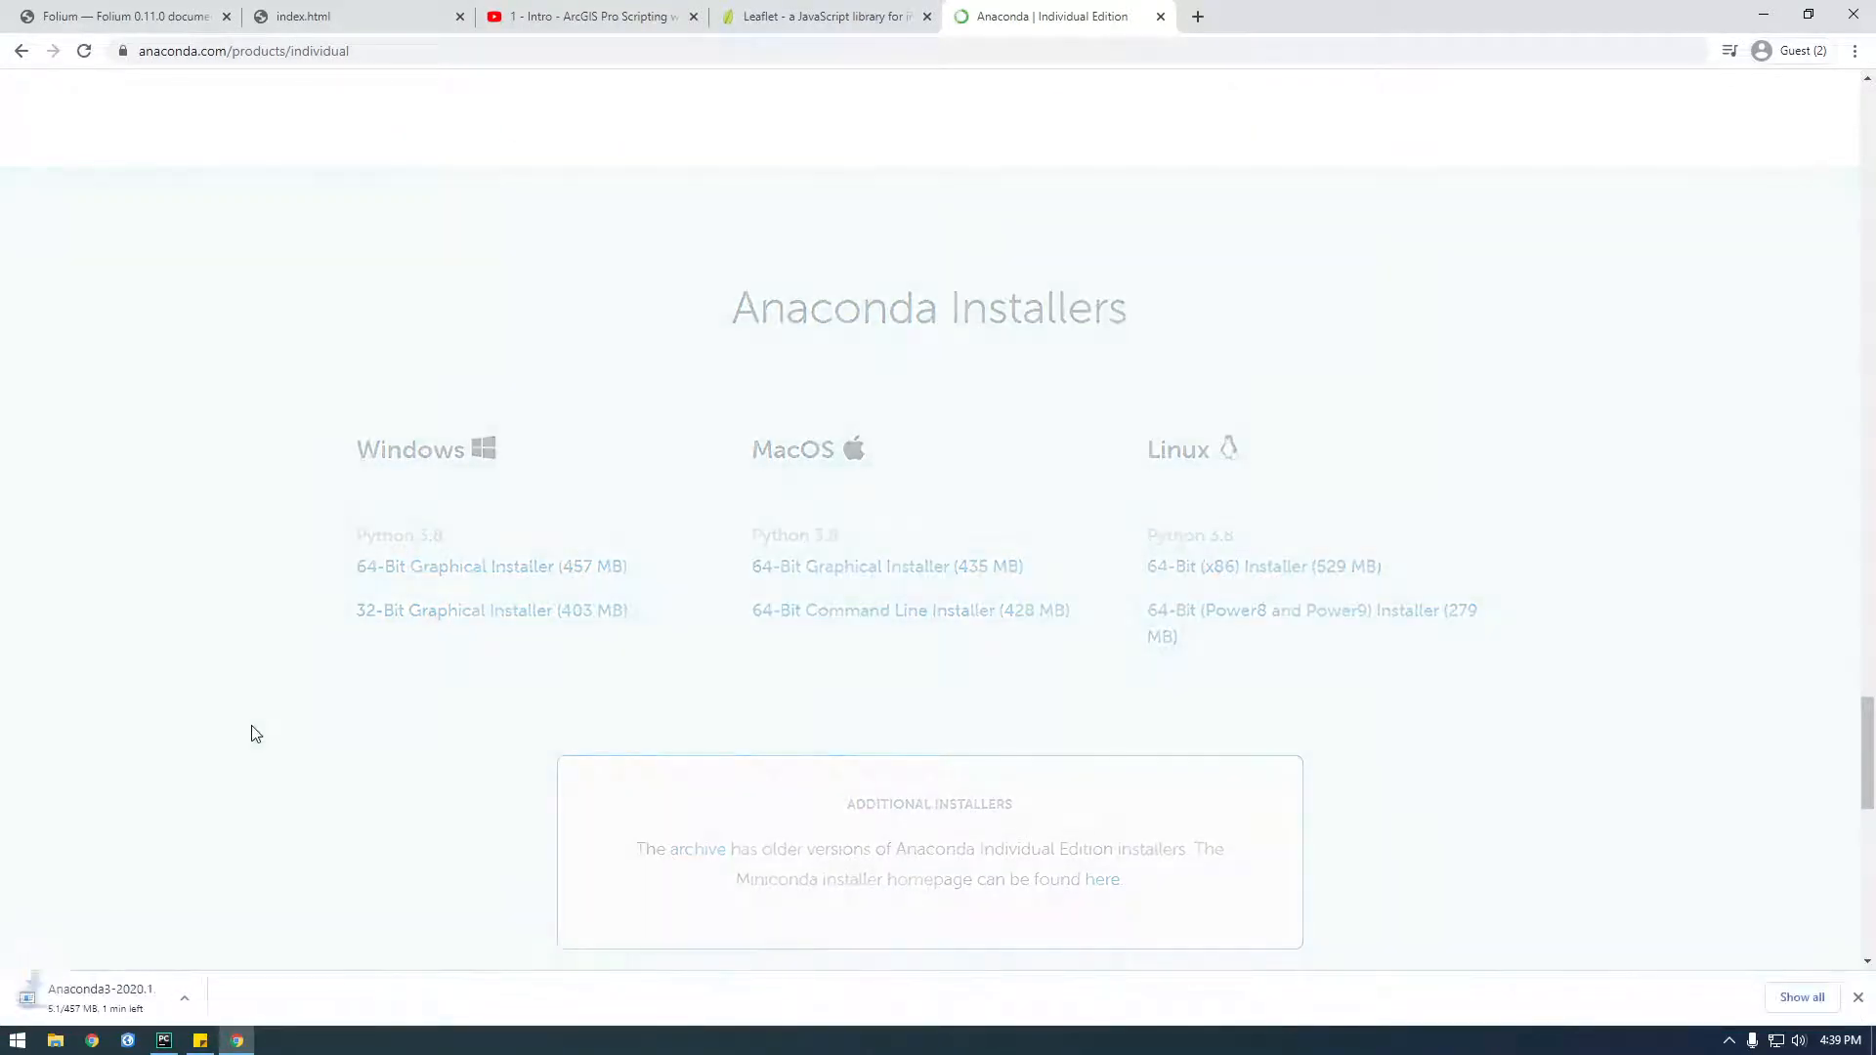
# Let the Anaconda3 .exe download finish, then return to the index.html marker map tab
pyautogui.click(489, 566)
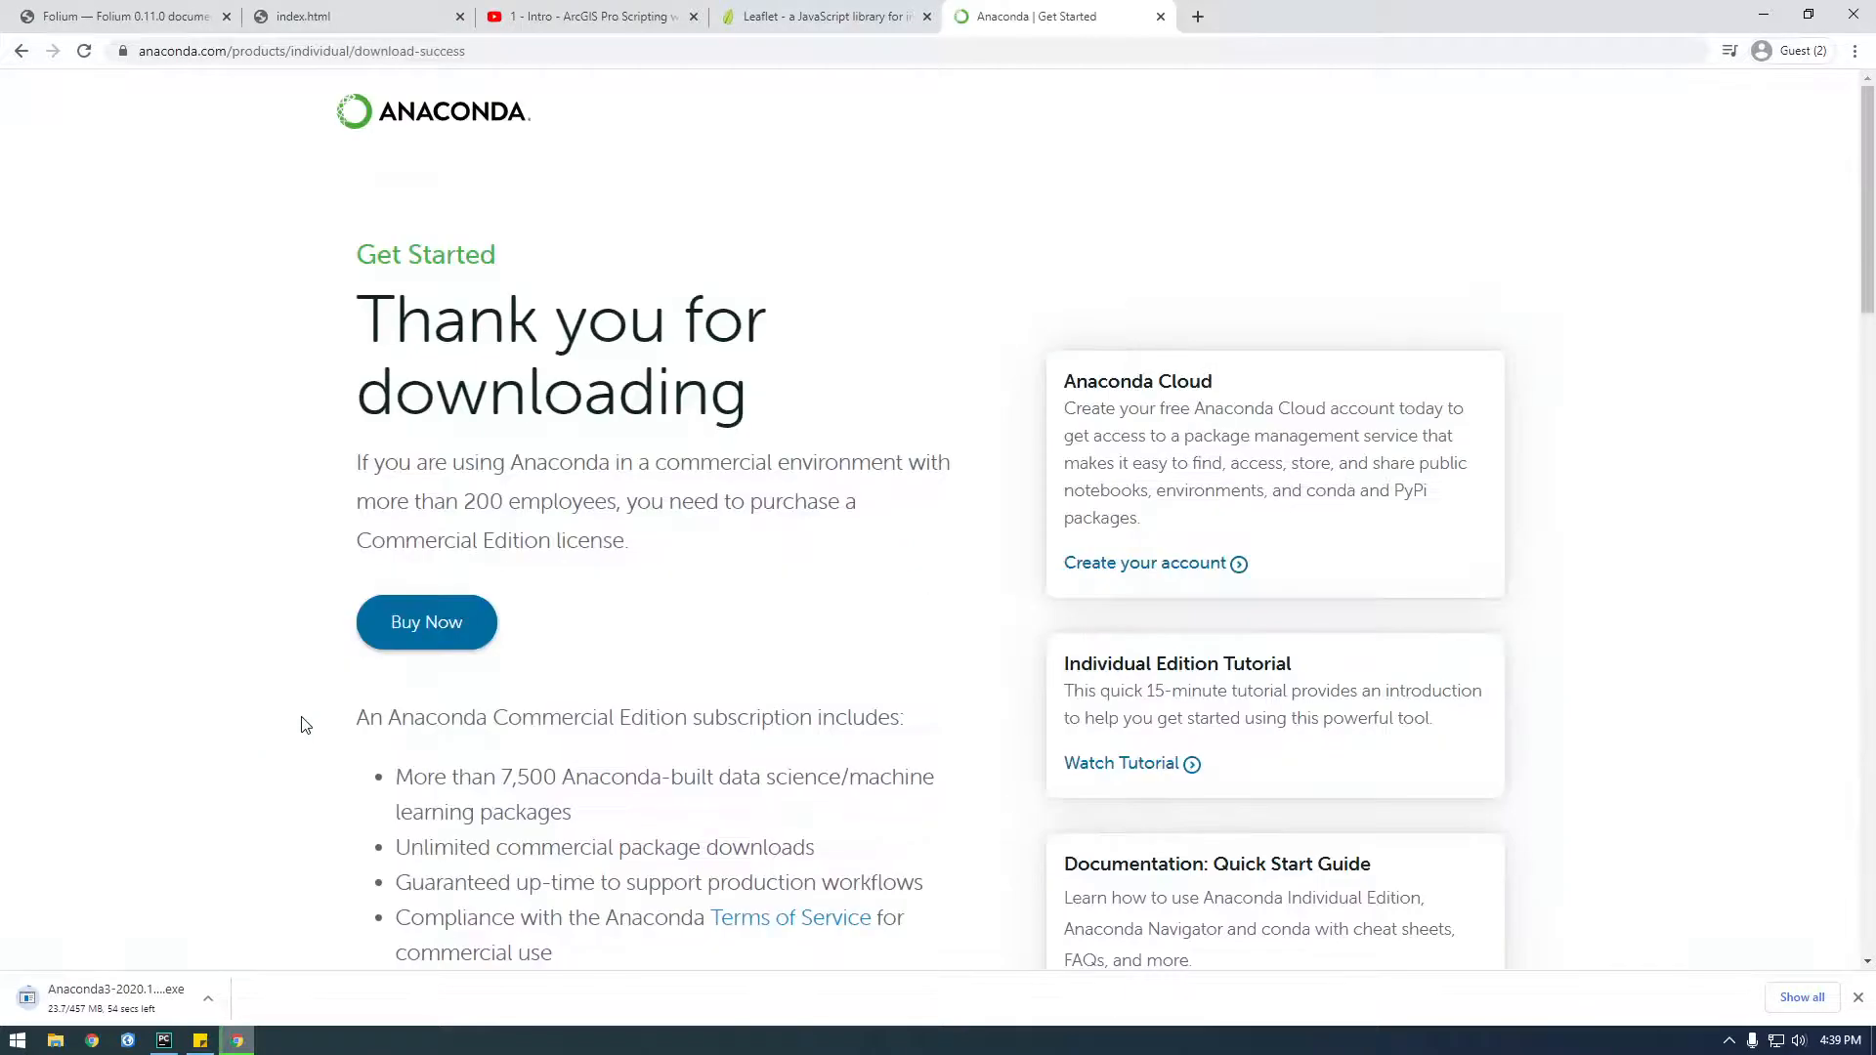
pyautogui.moveTo(384, 710)
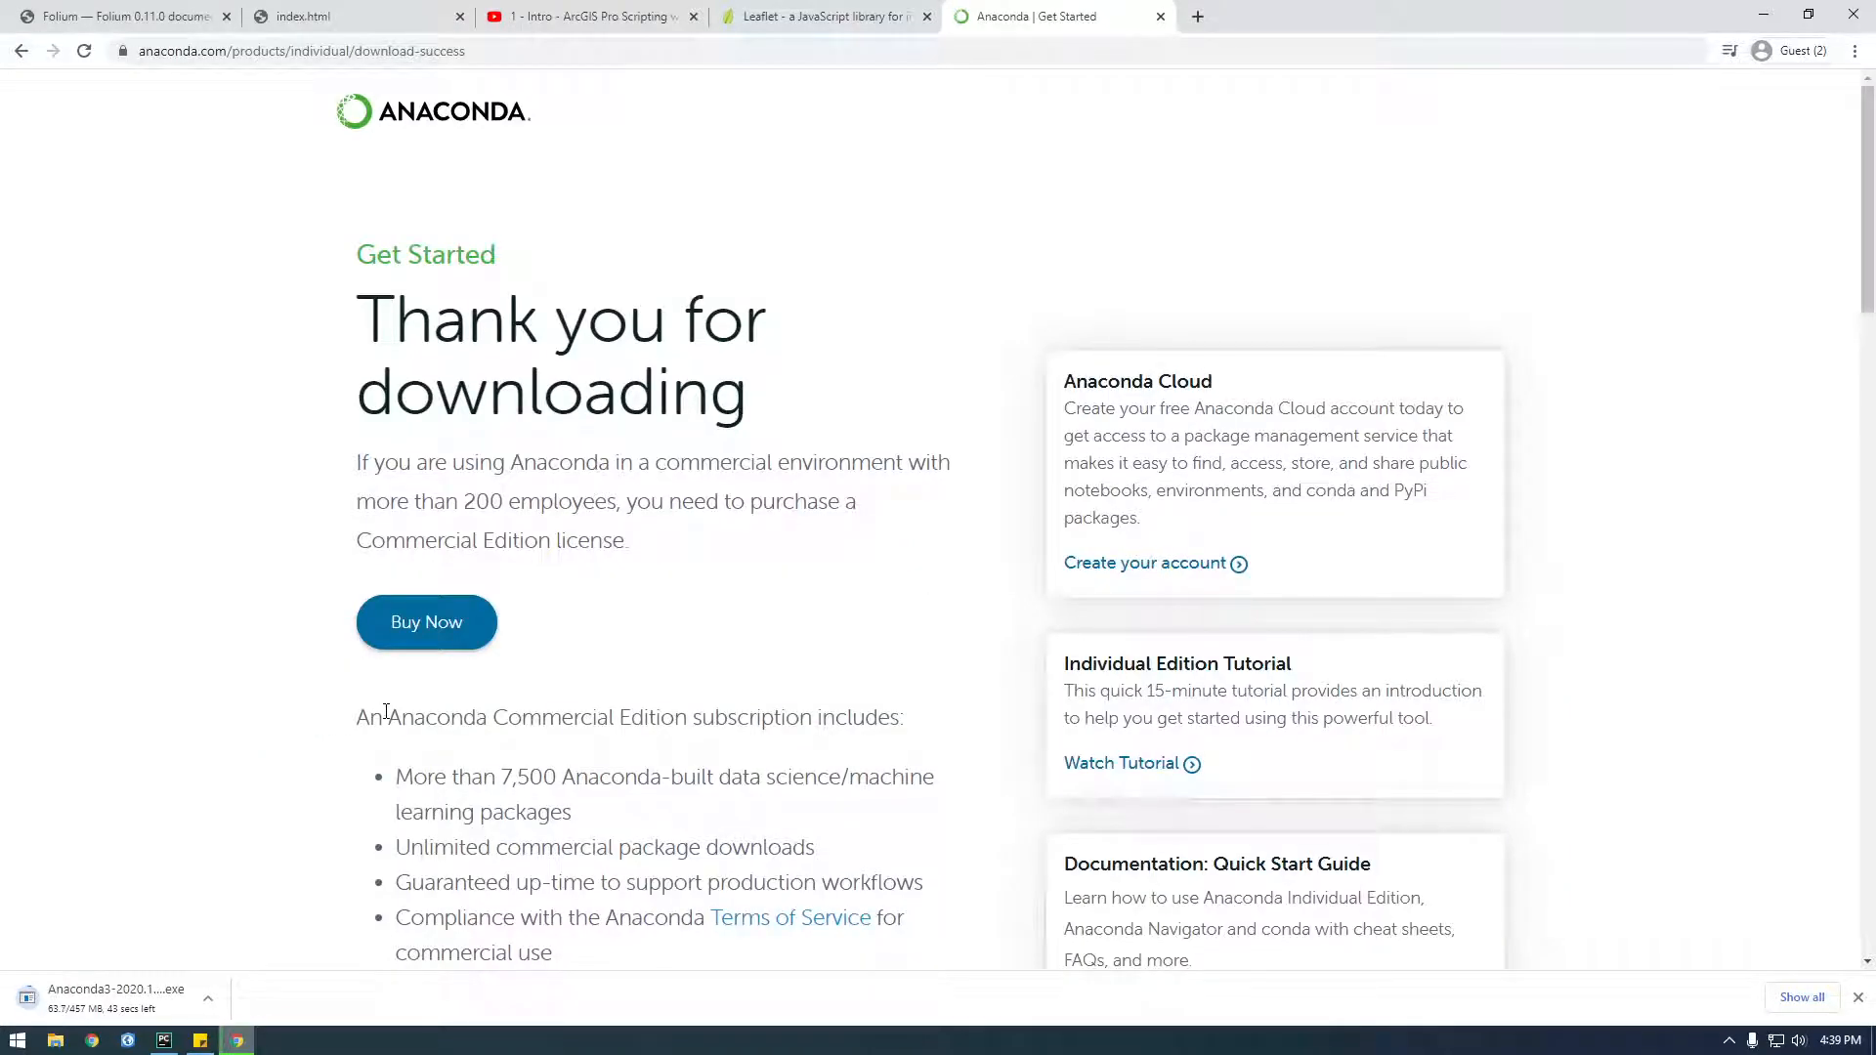
pyautogui.moveTo(668, 607)
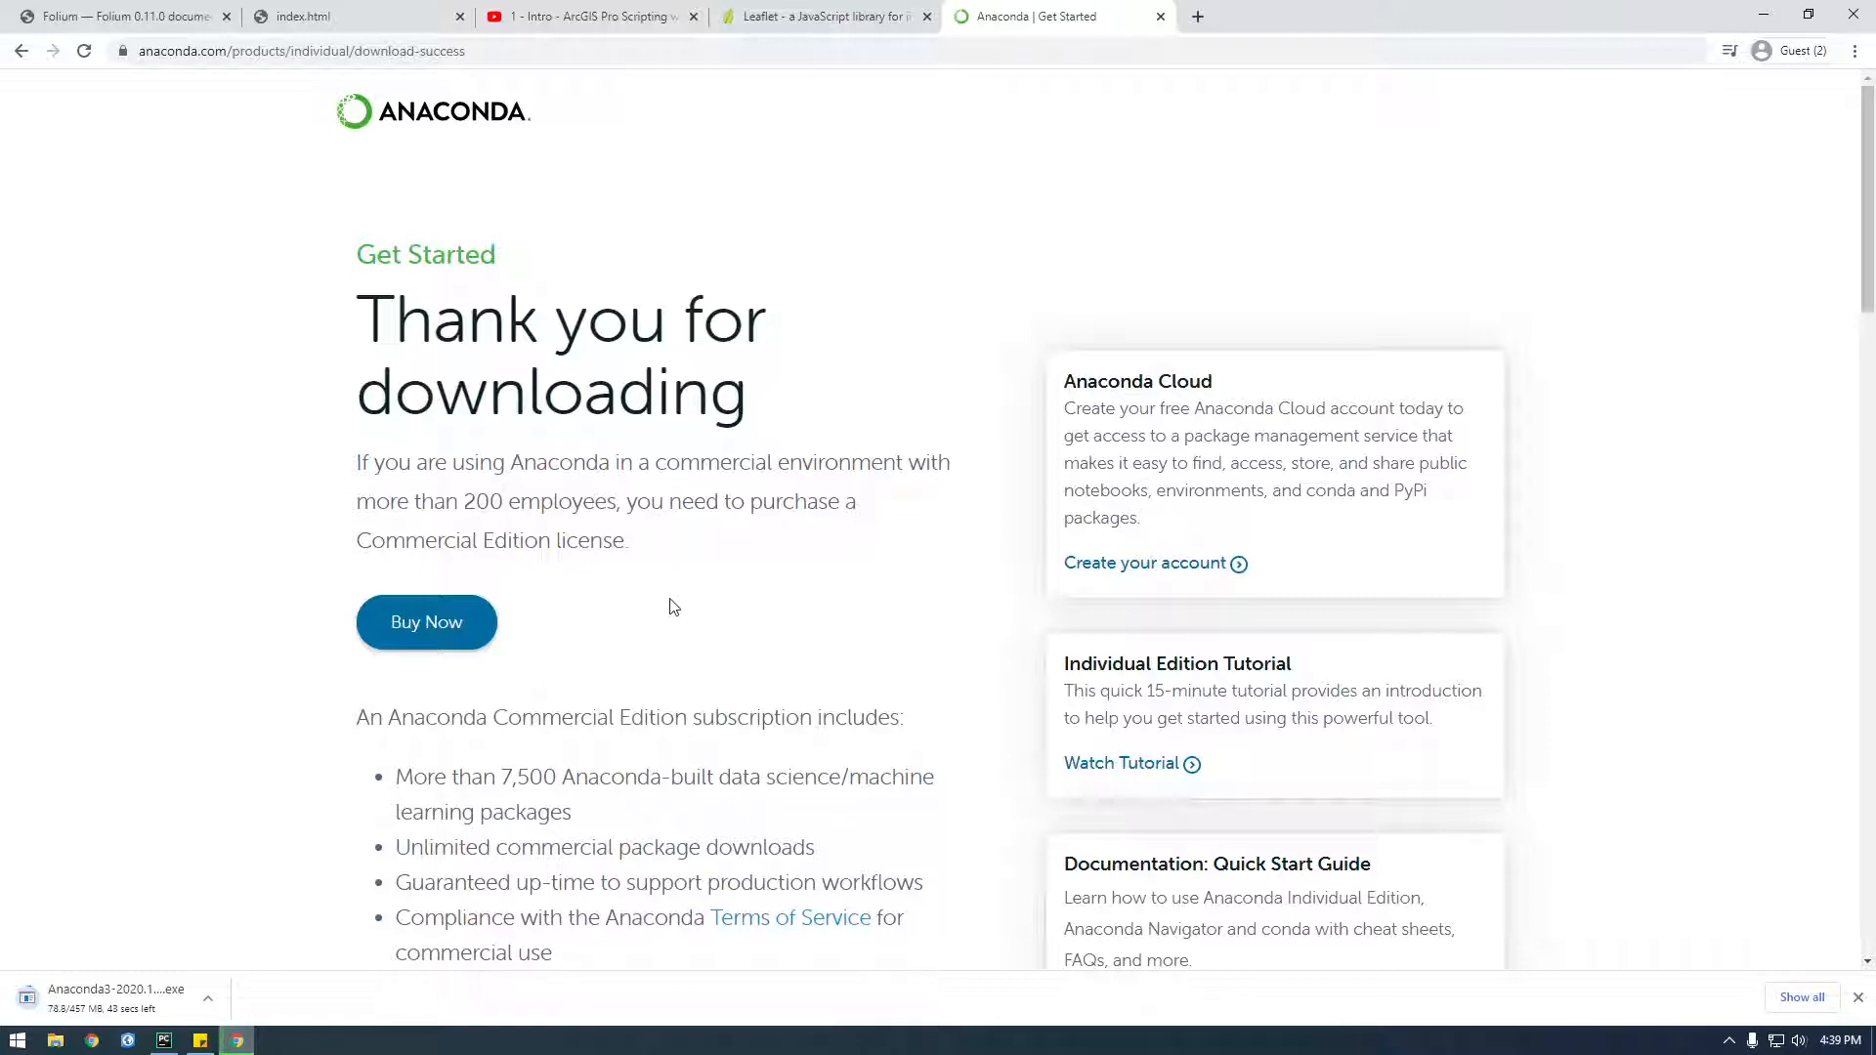
pyautogui.moveTo(656, 620)
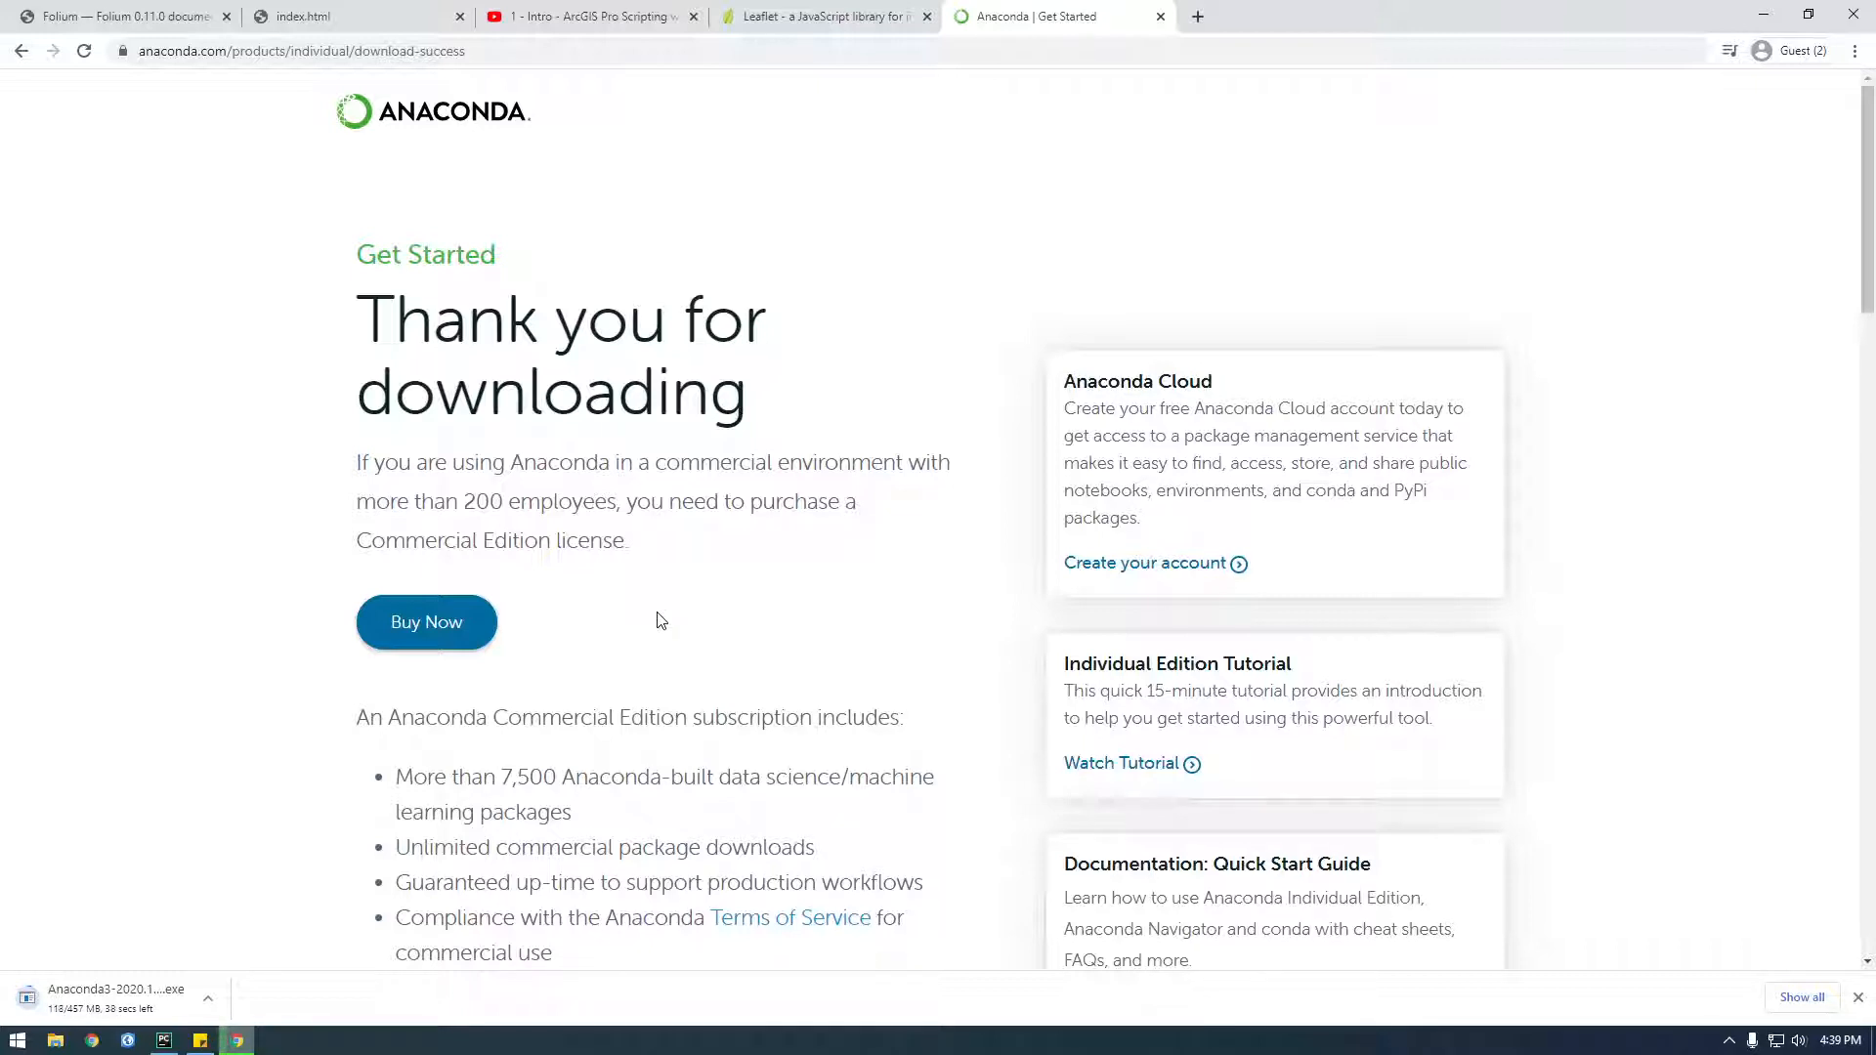
pyautogui.moveTo(241, 416)
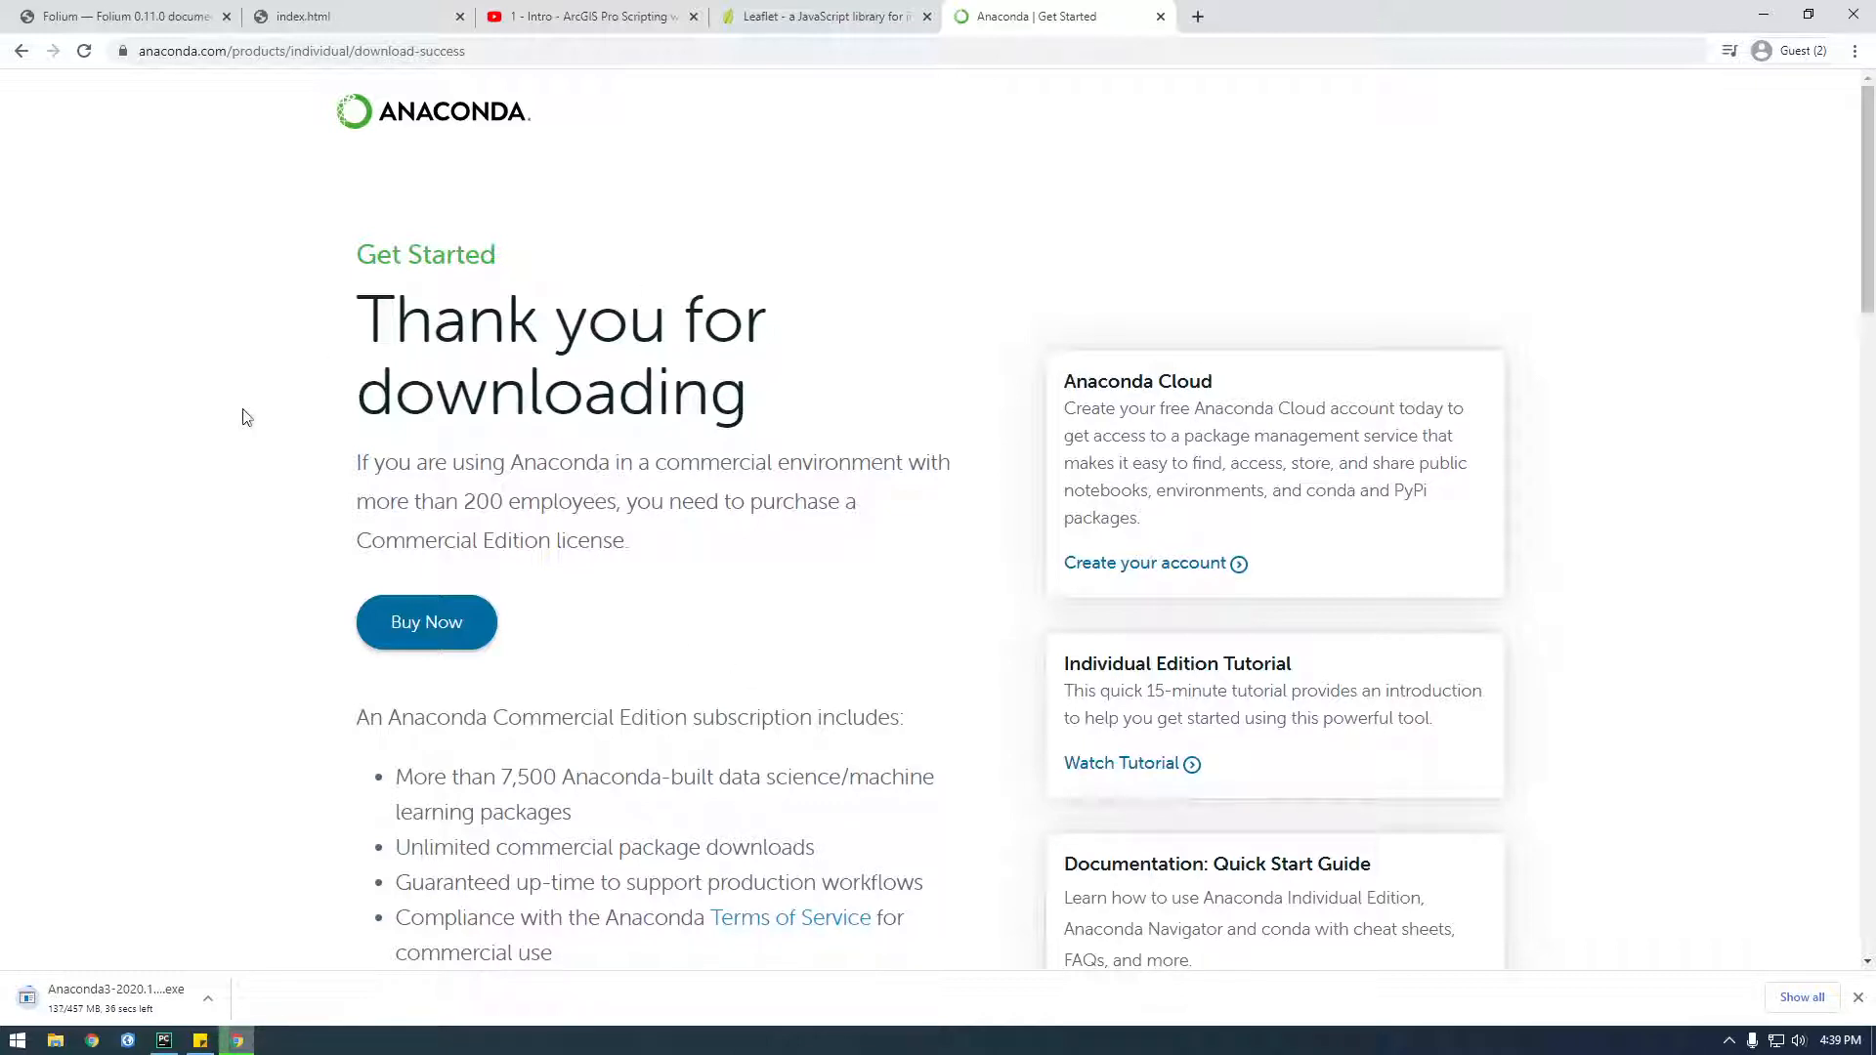
pyautogui.moveTo(820, 695)
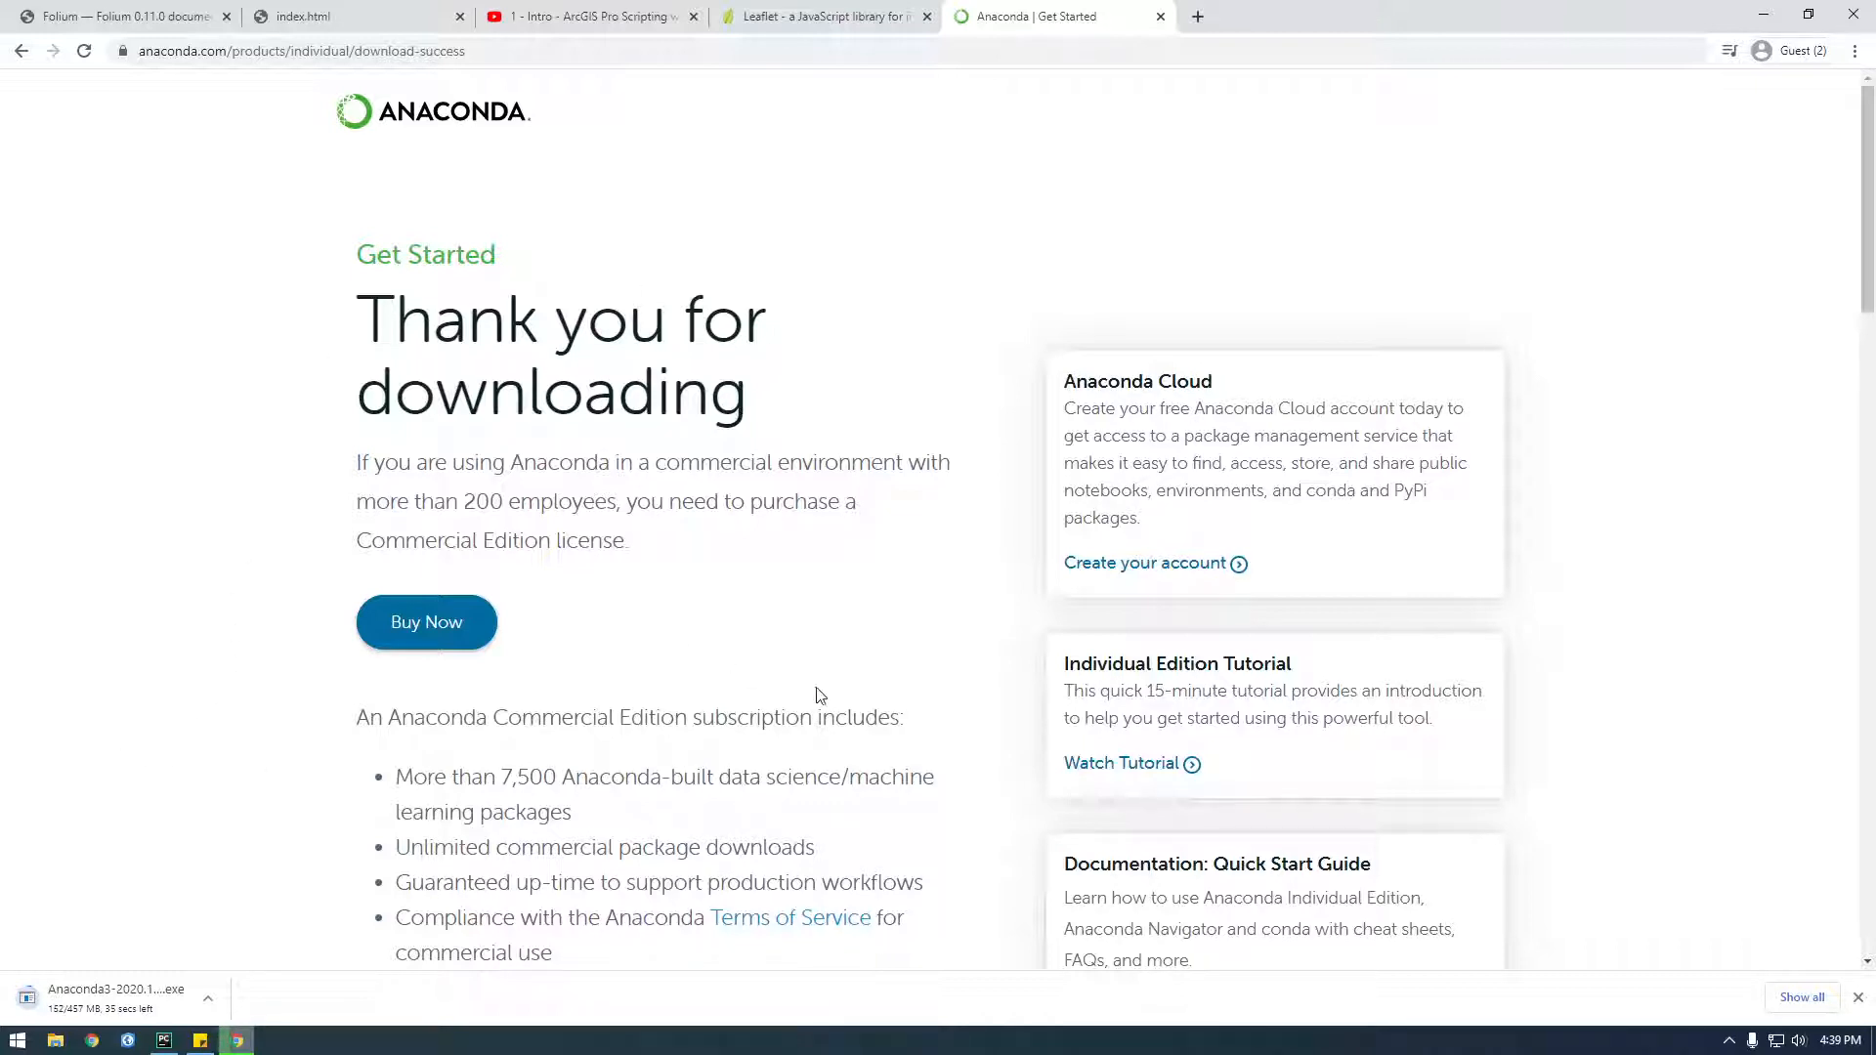
pyautogui.moveTo(774, 676)
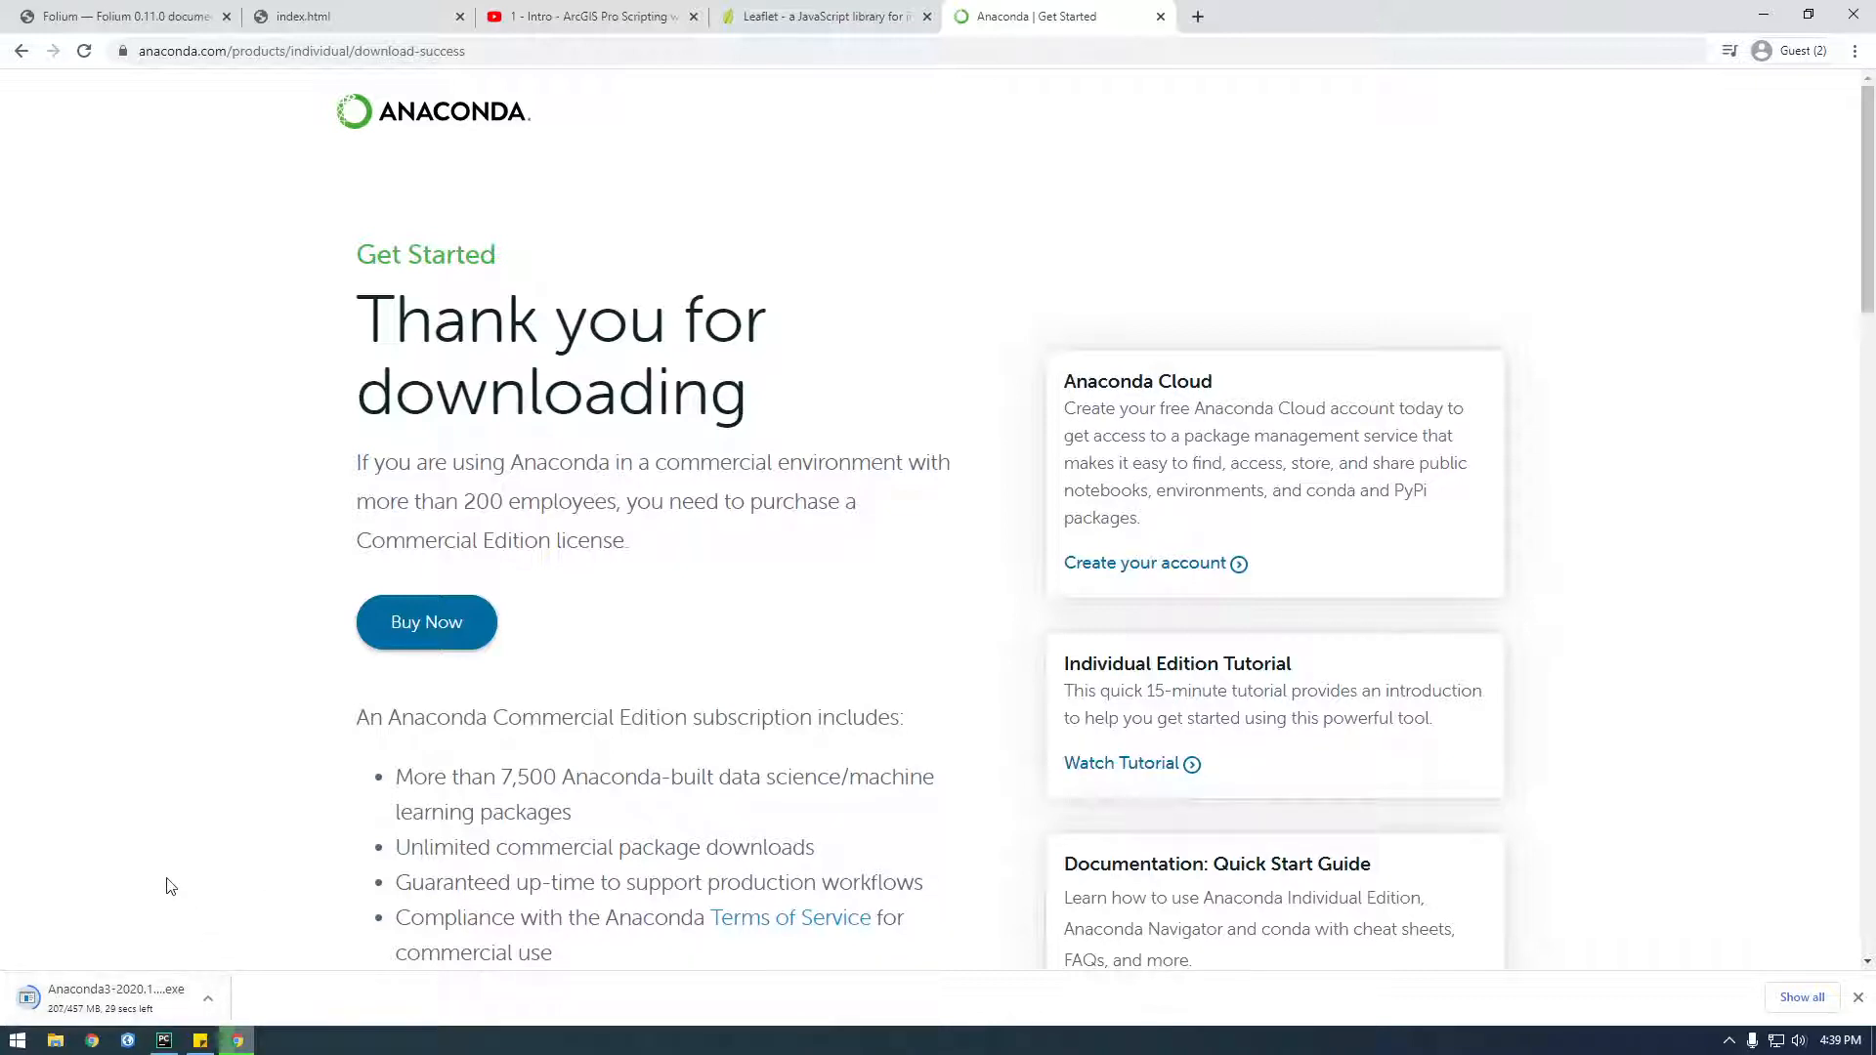
pyautogui.moveTo(262, 843)
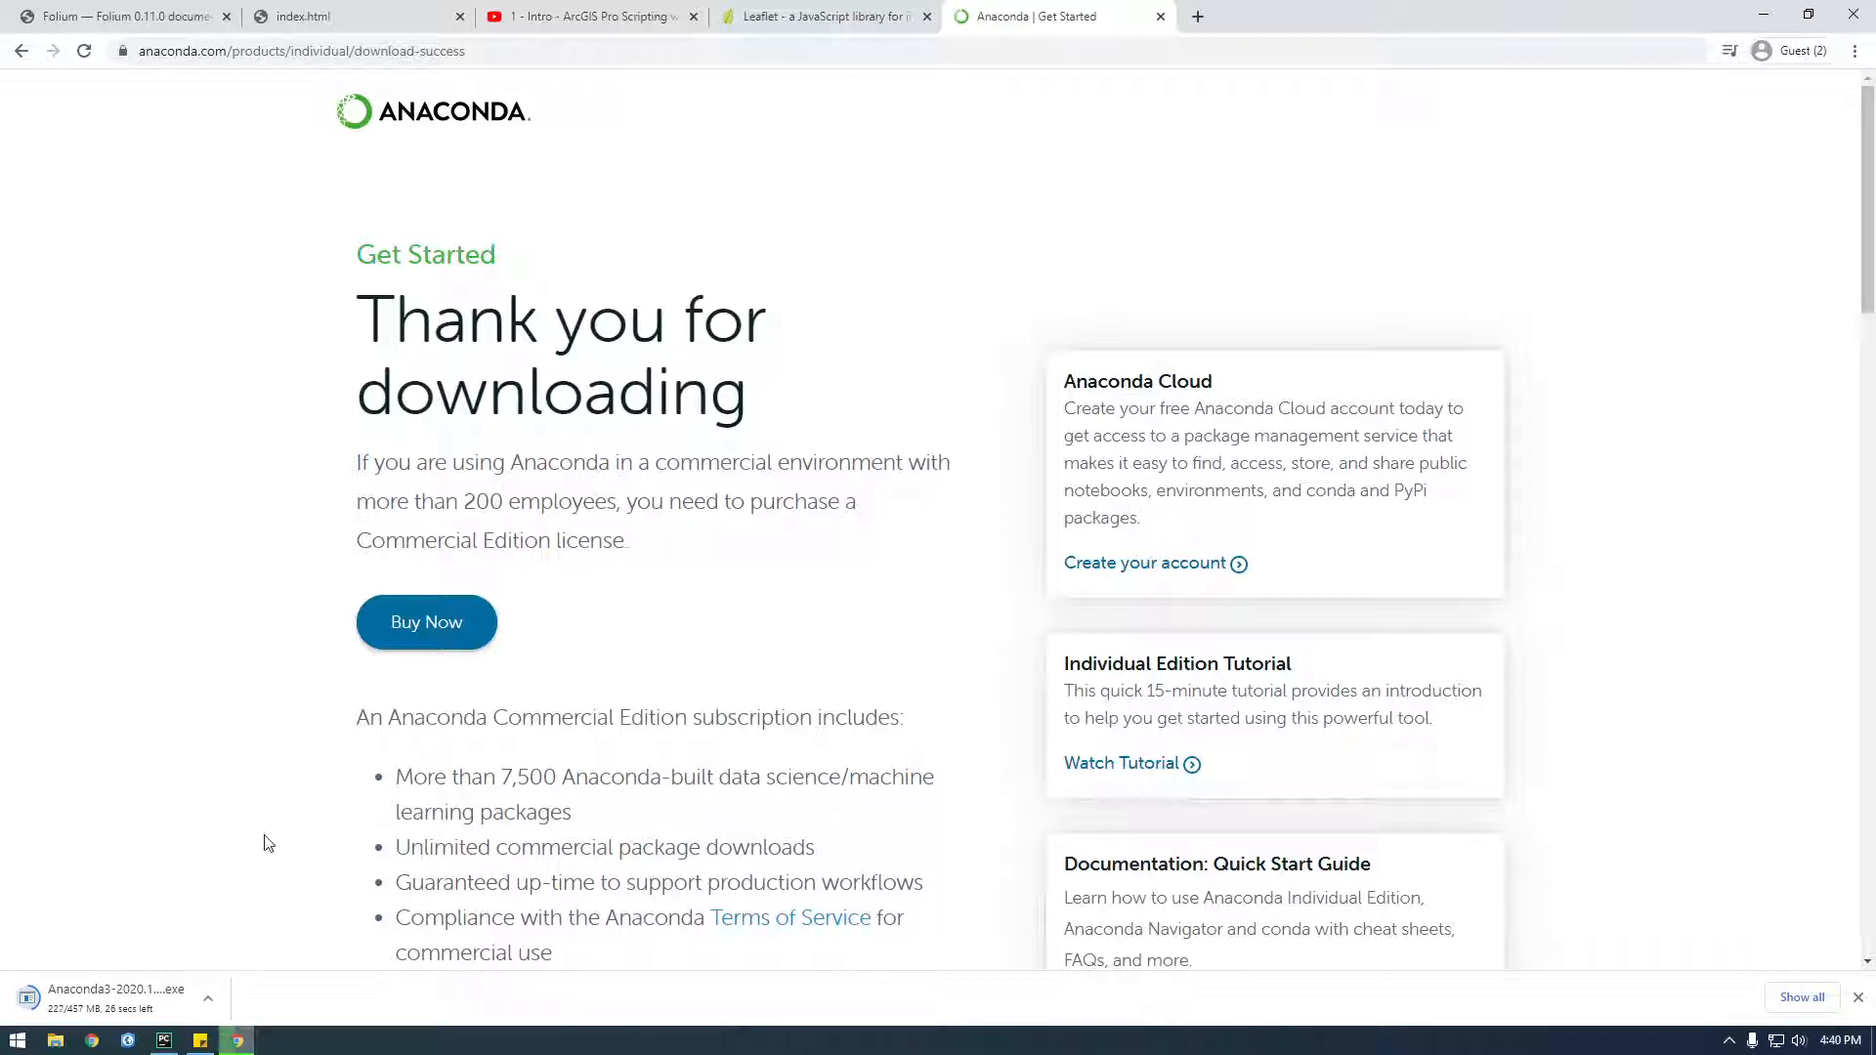
pyautogui.moveTo(287, 849)
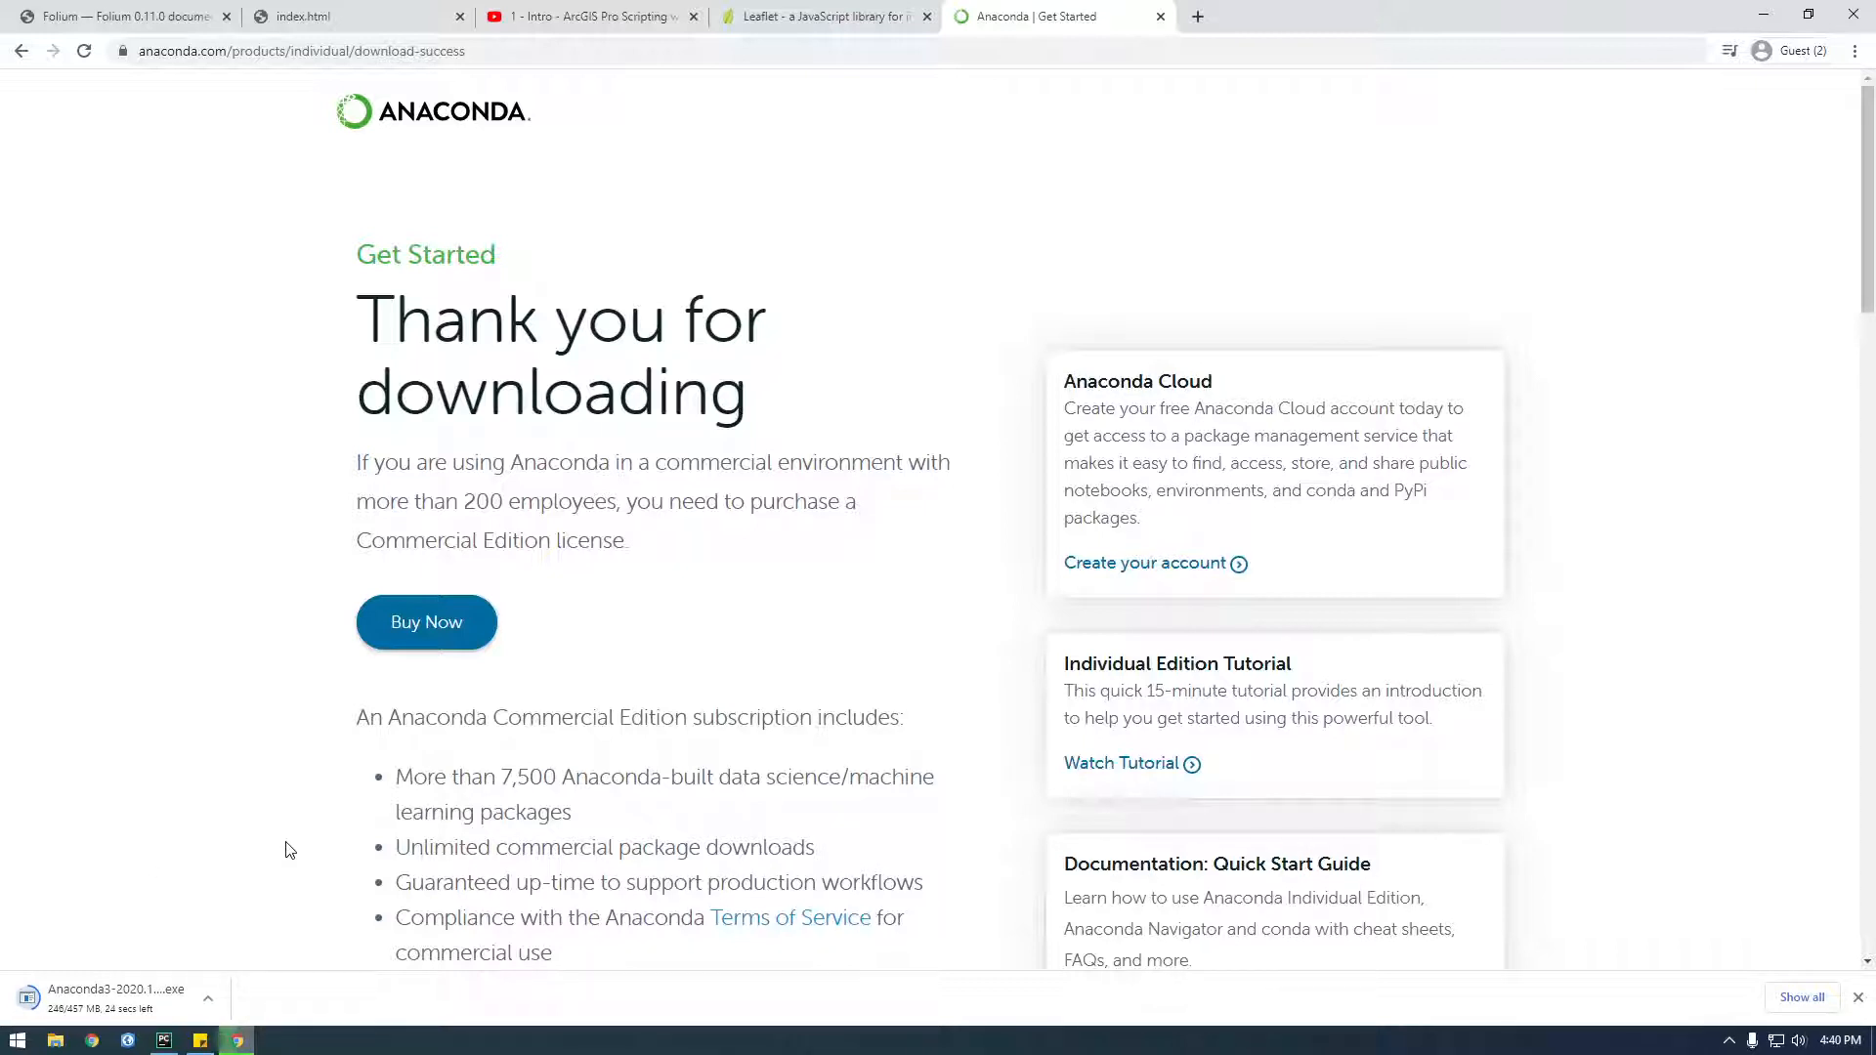
pyautogui.moveTo(929, 192)
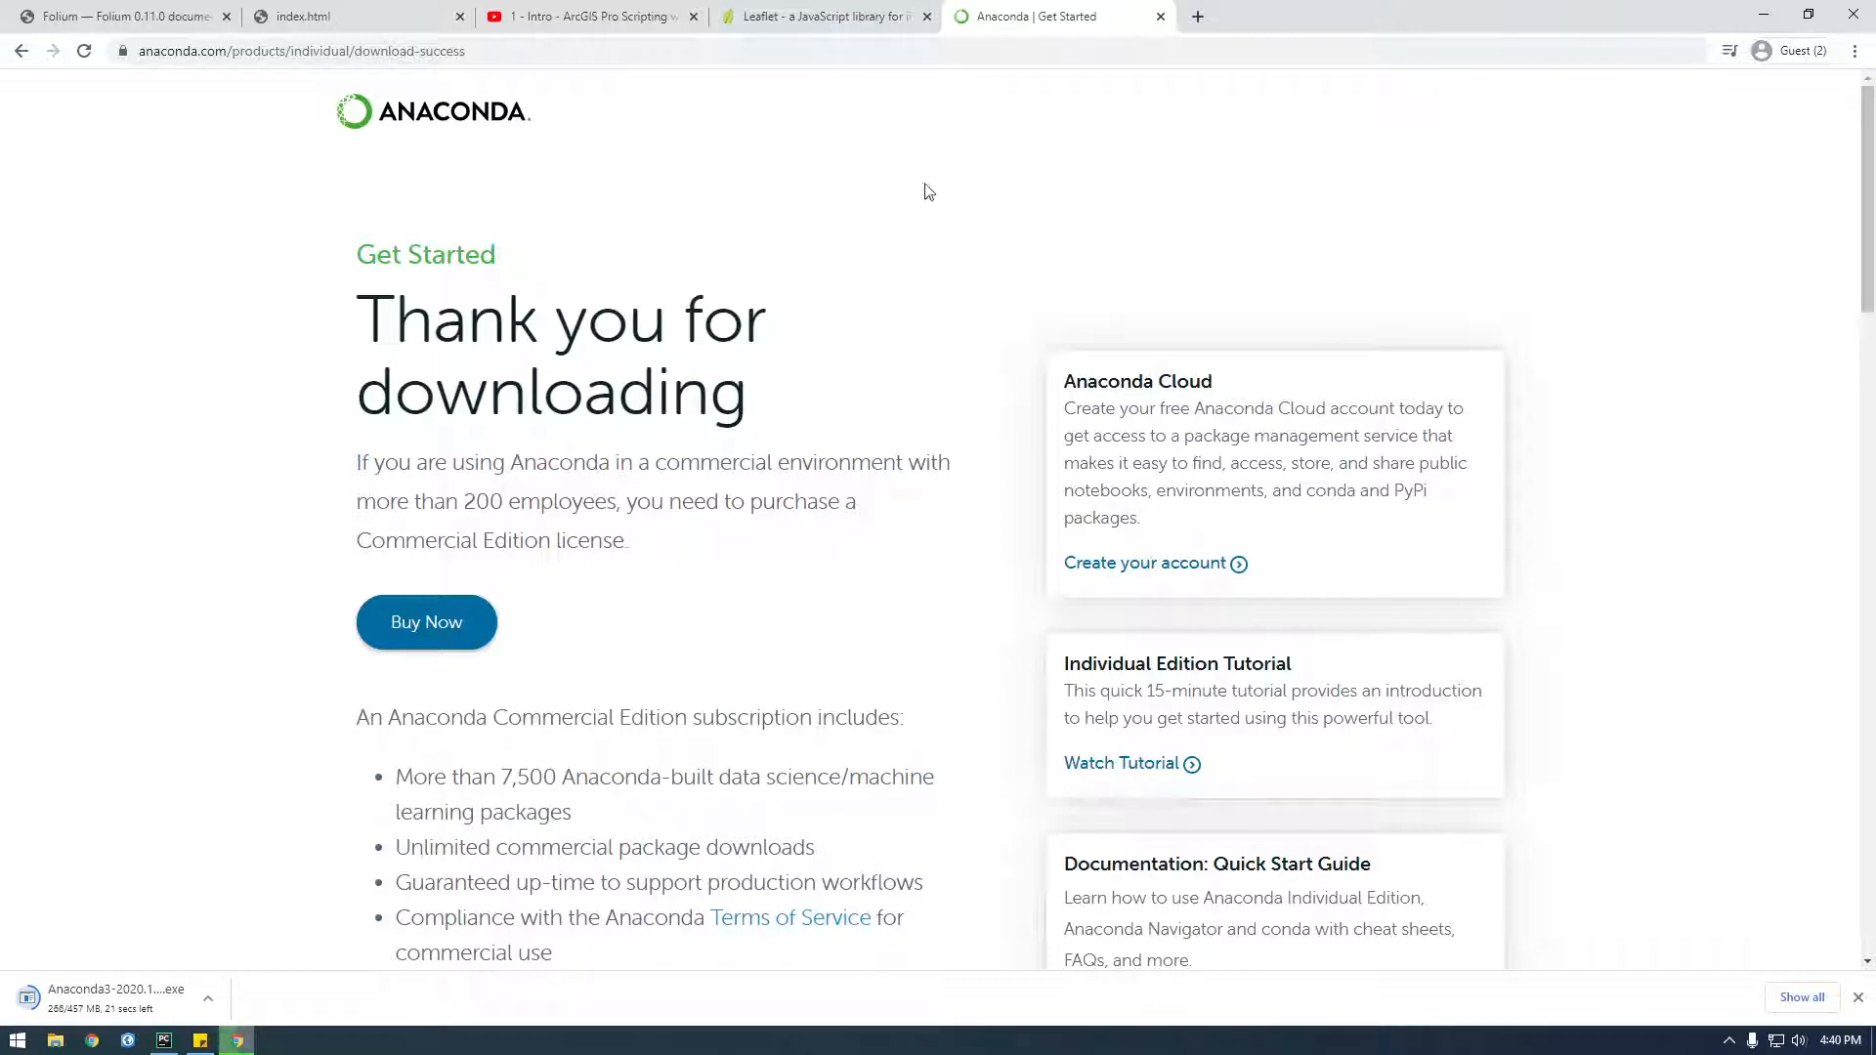
pyautogui.moveTo(508, 126)
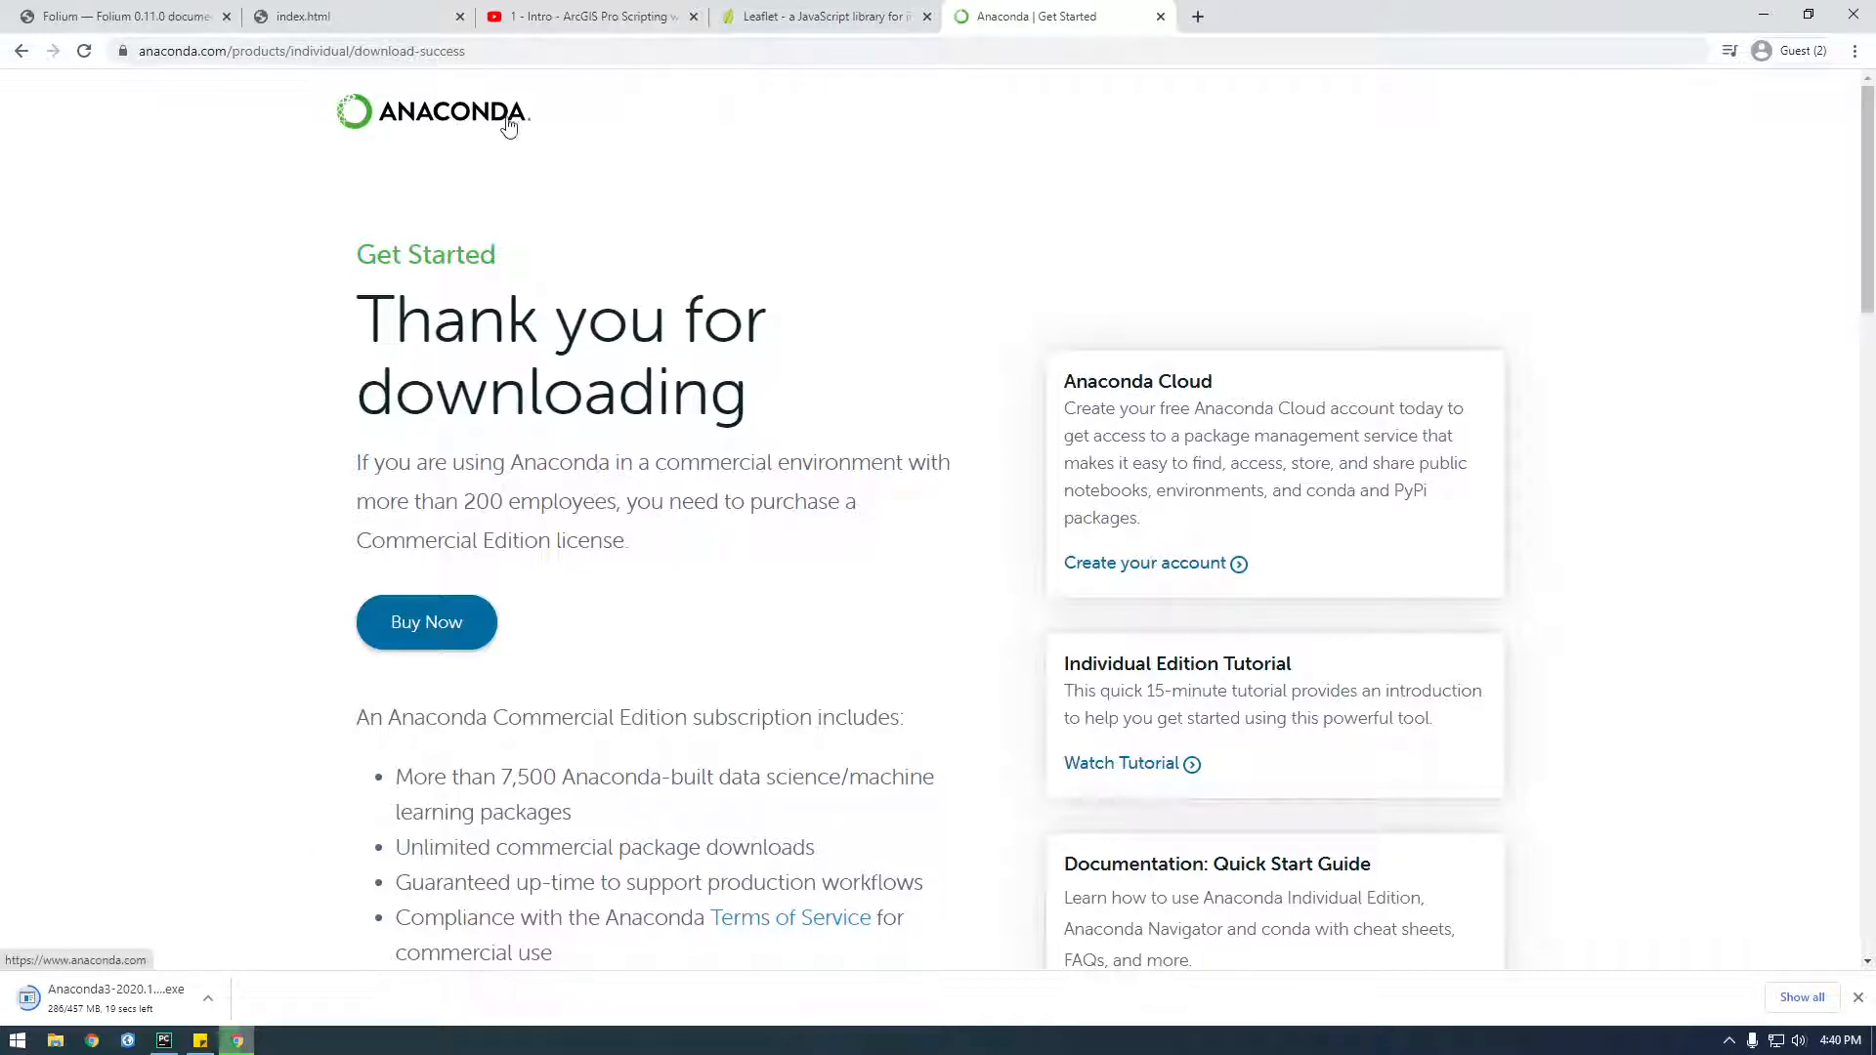
pyautogui.moveTo(570, 124)
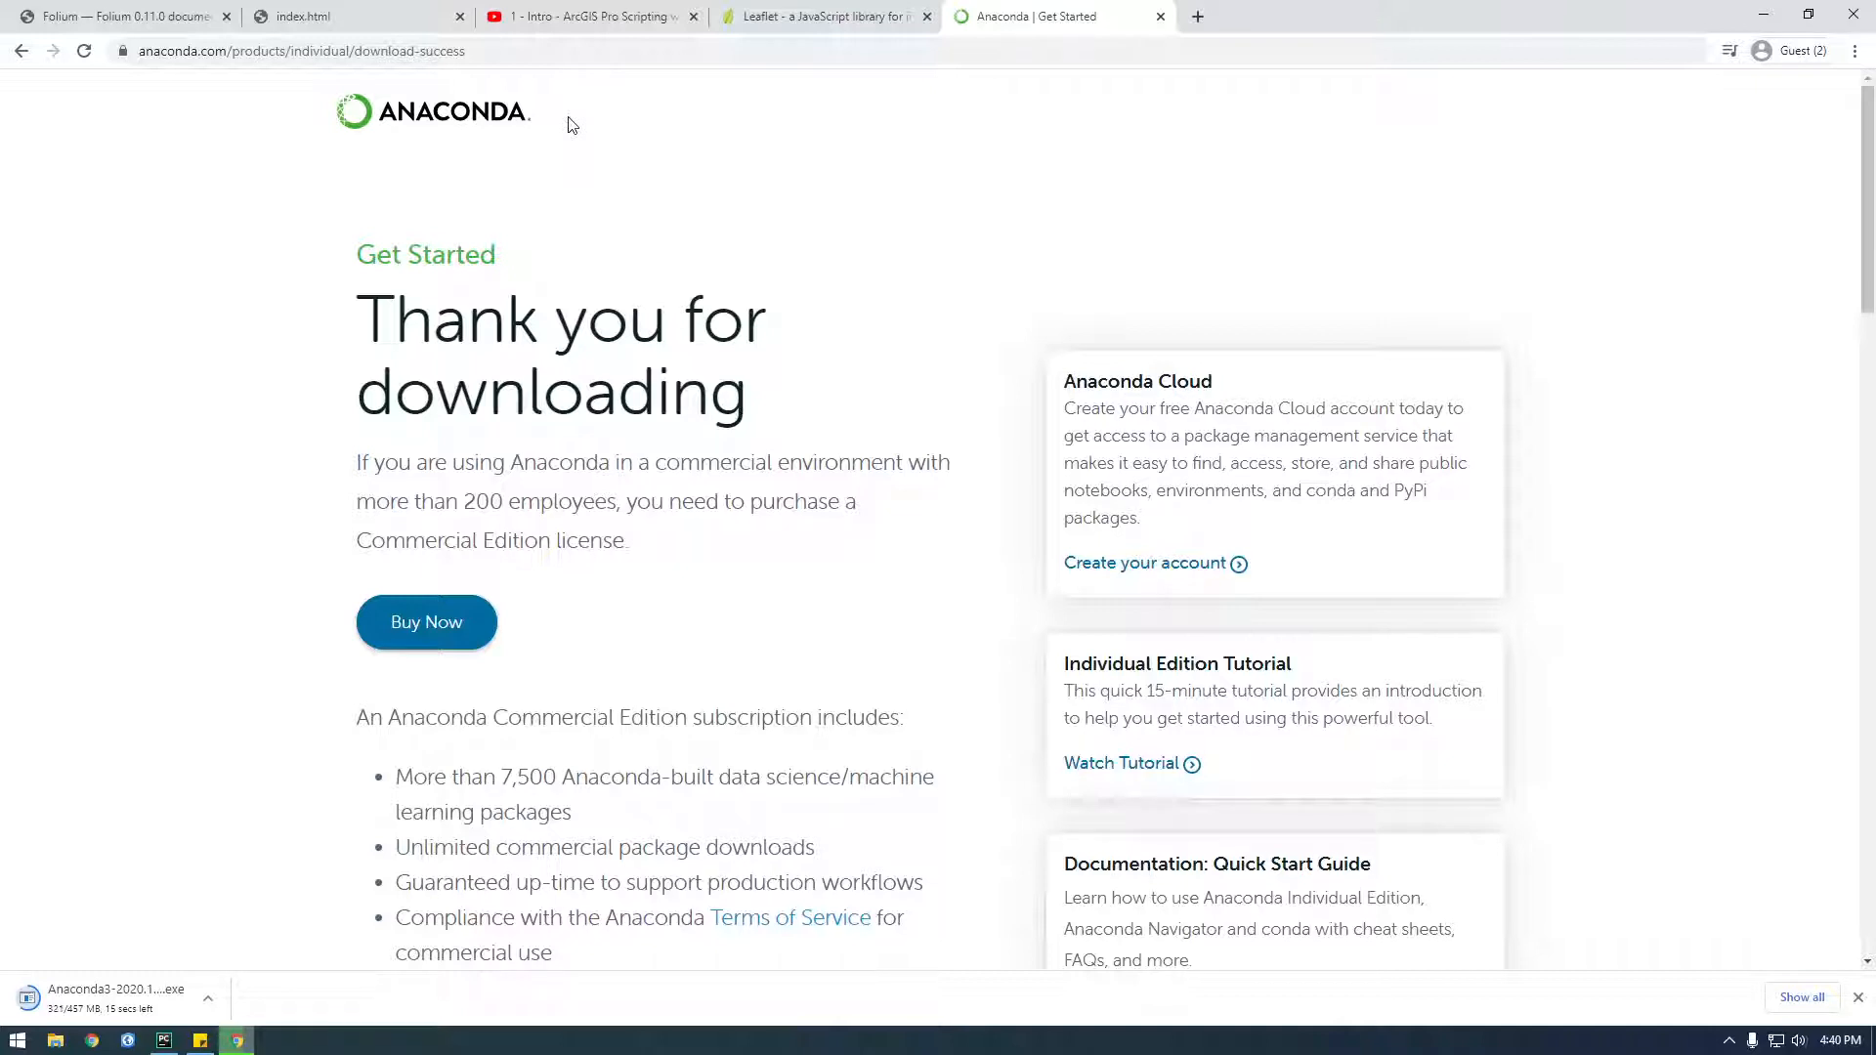
pyautogui.moveTo(354, 517)
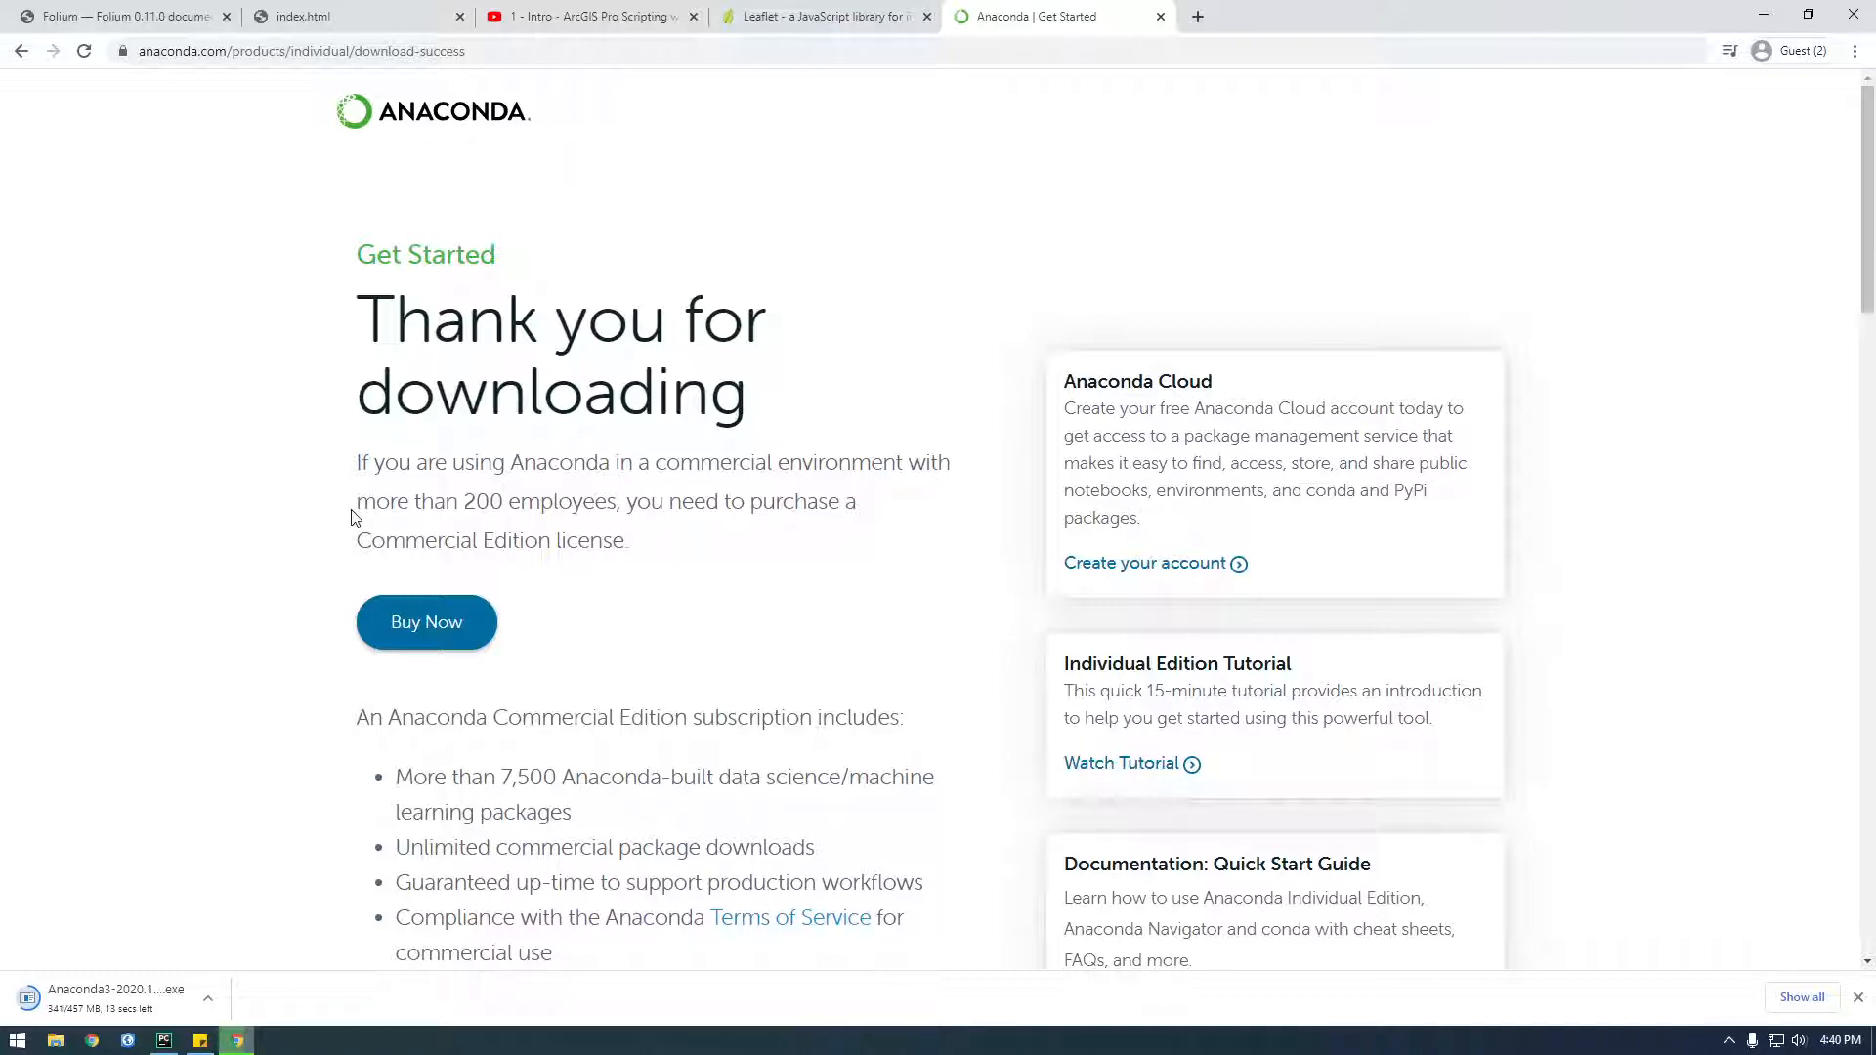
pyautogui.moveTo(252, 481)
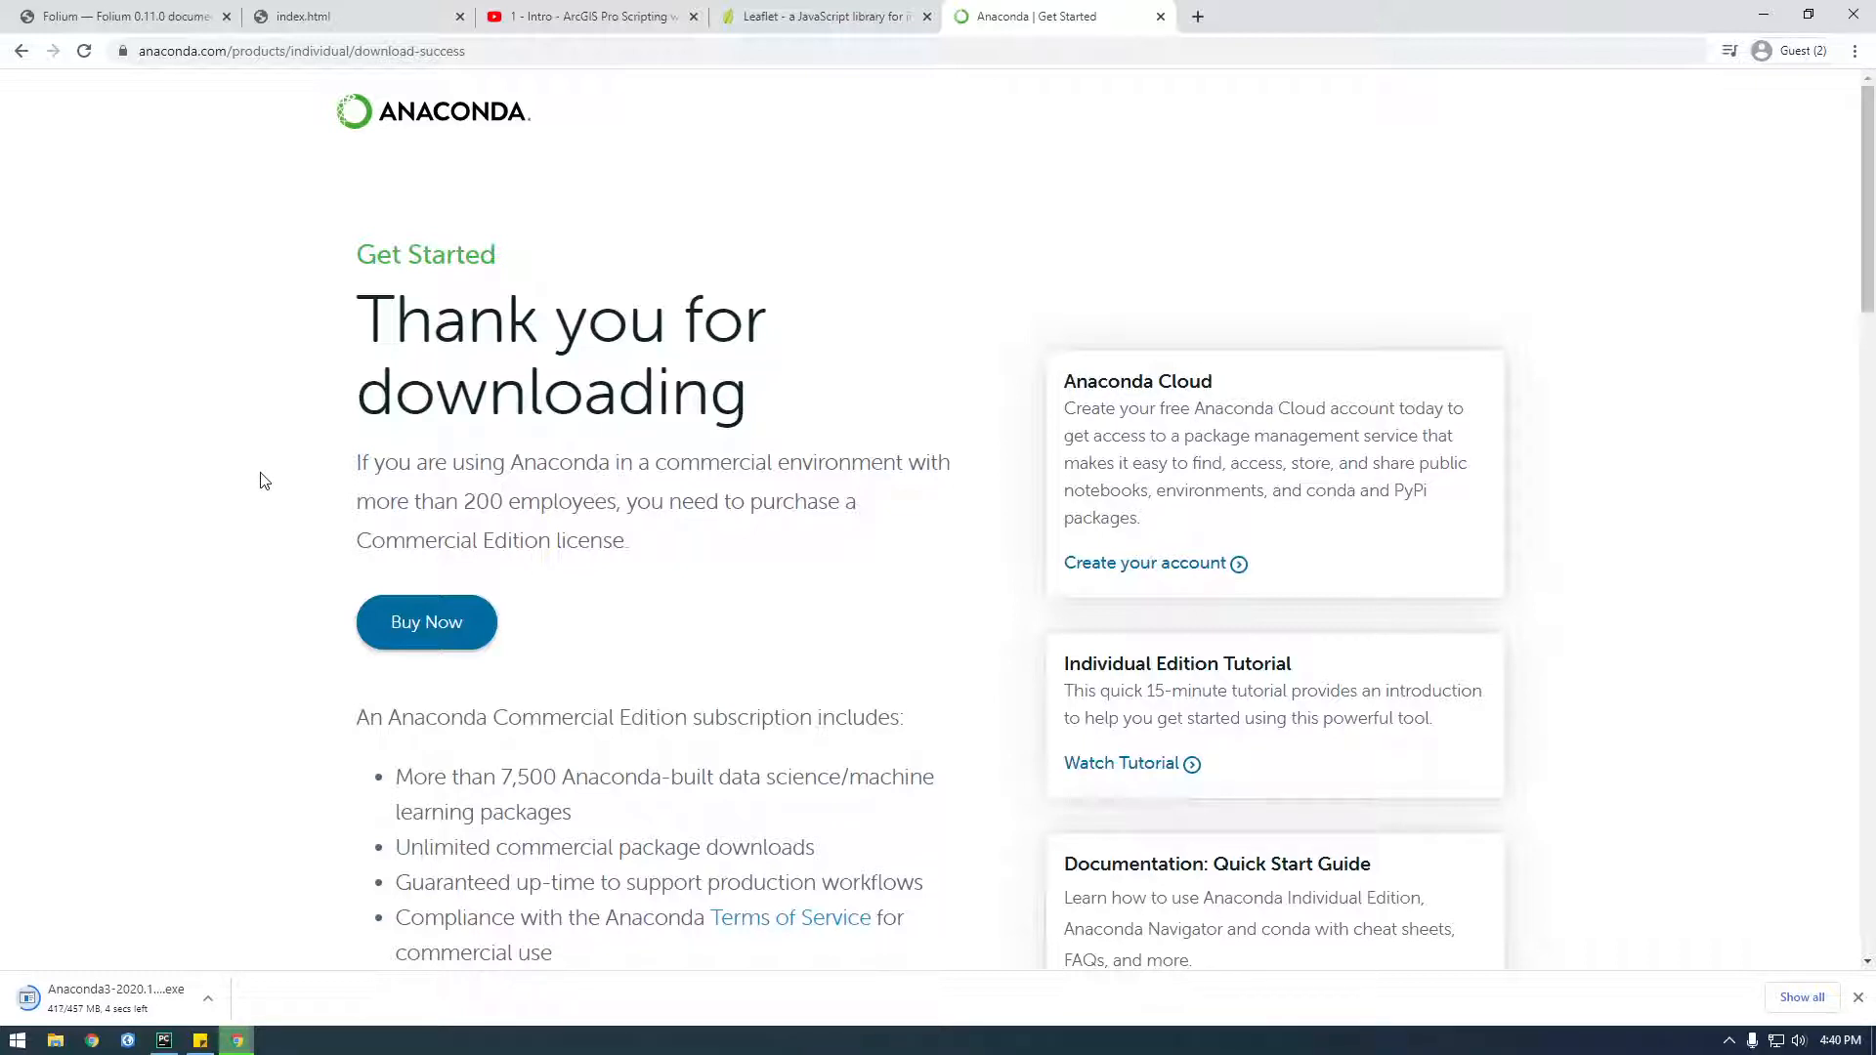
pyautogui.click(310, 15)
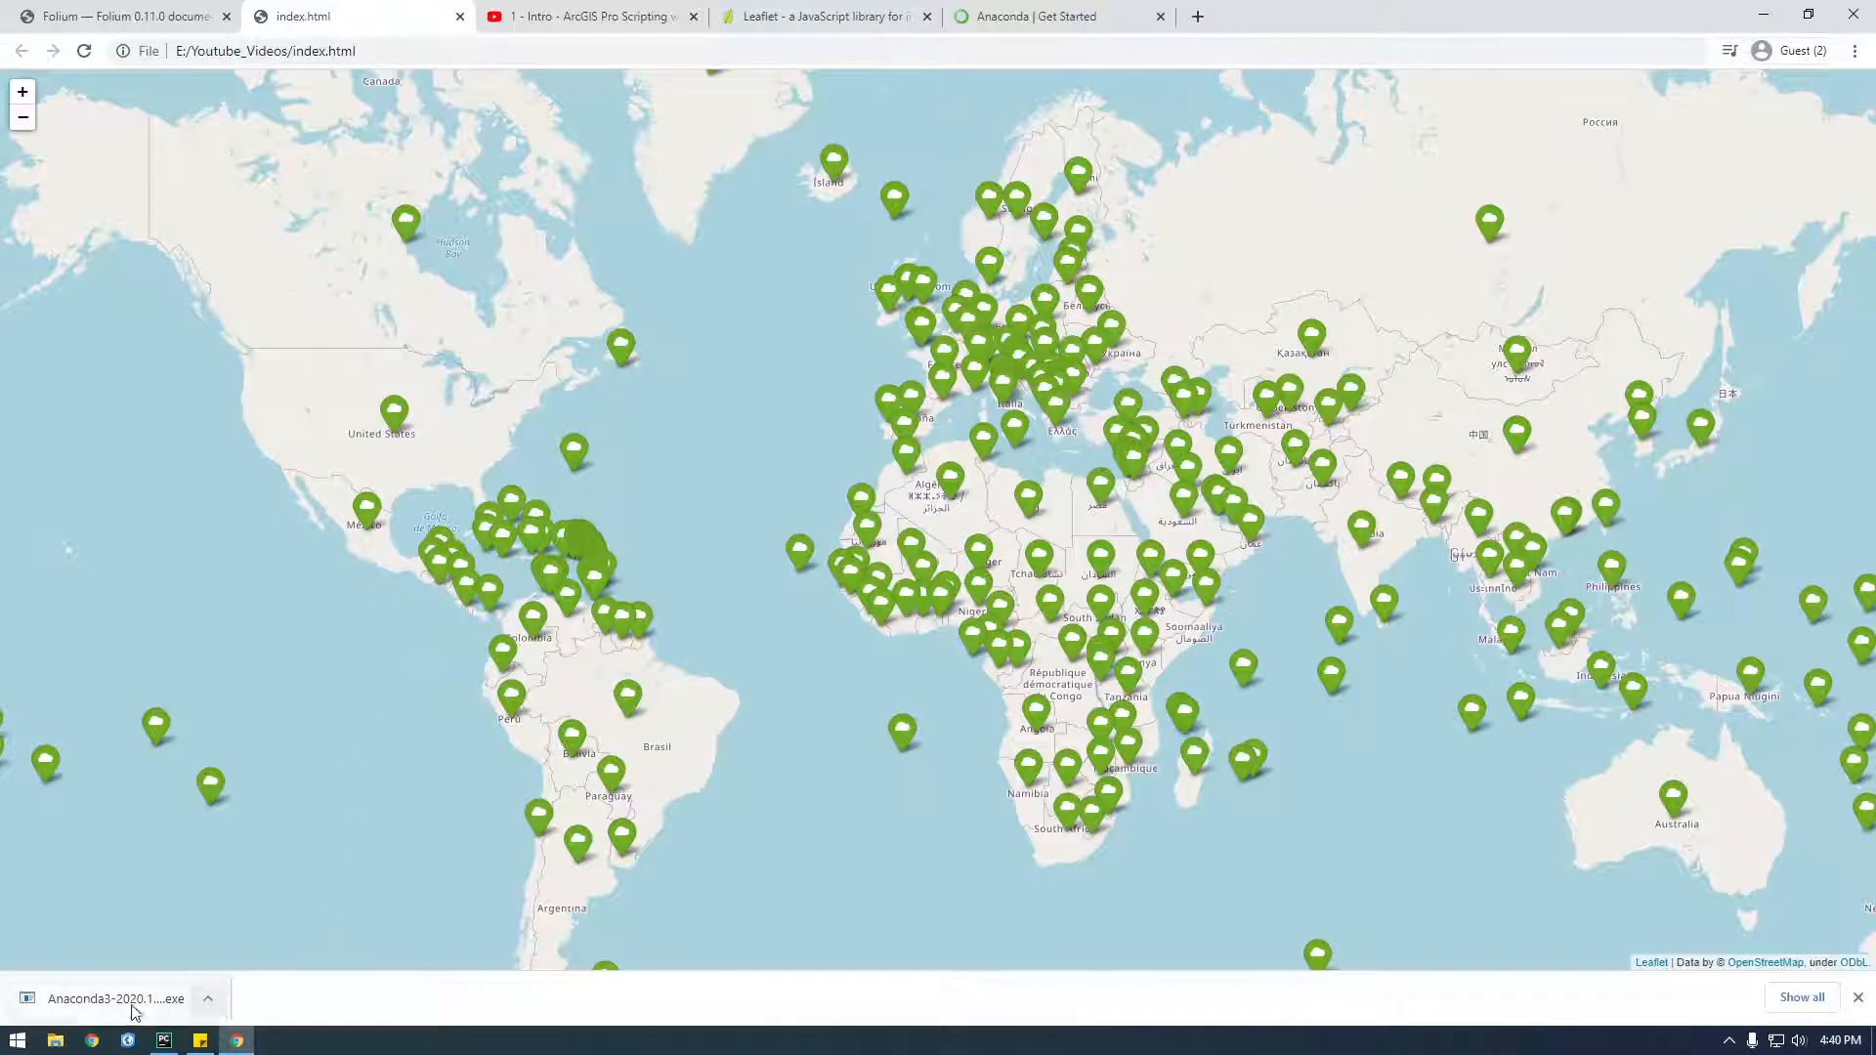
# Run the installer, accept the licence, install for All Users, and skip system-Python registration
pyautogui.click(114, 998)
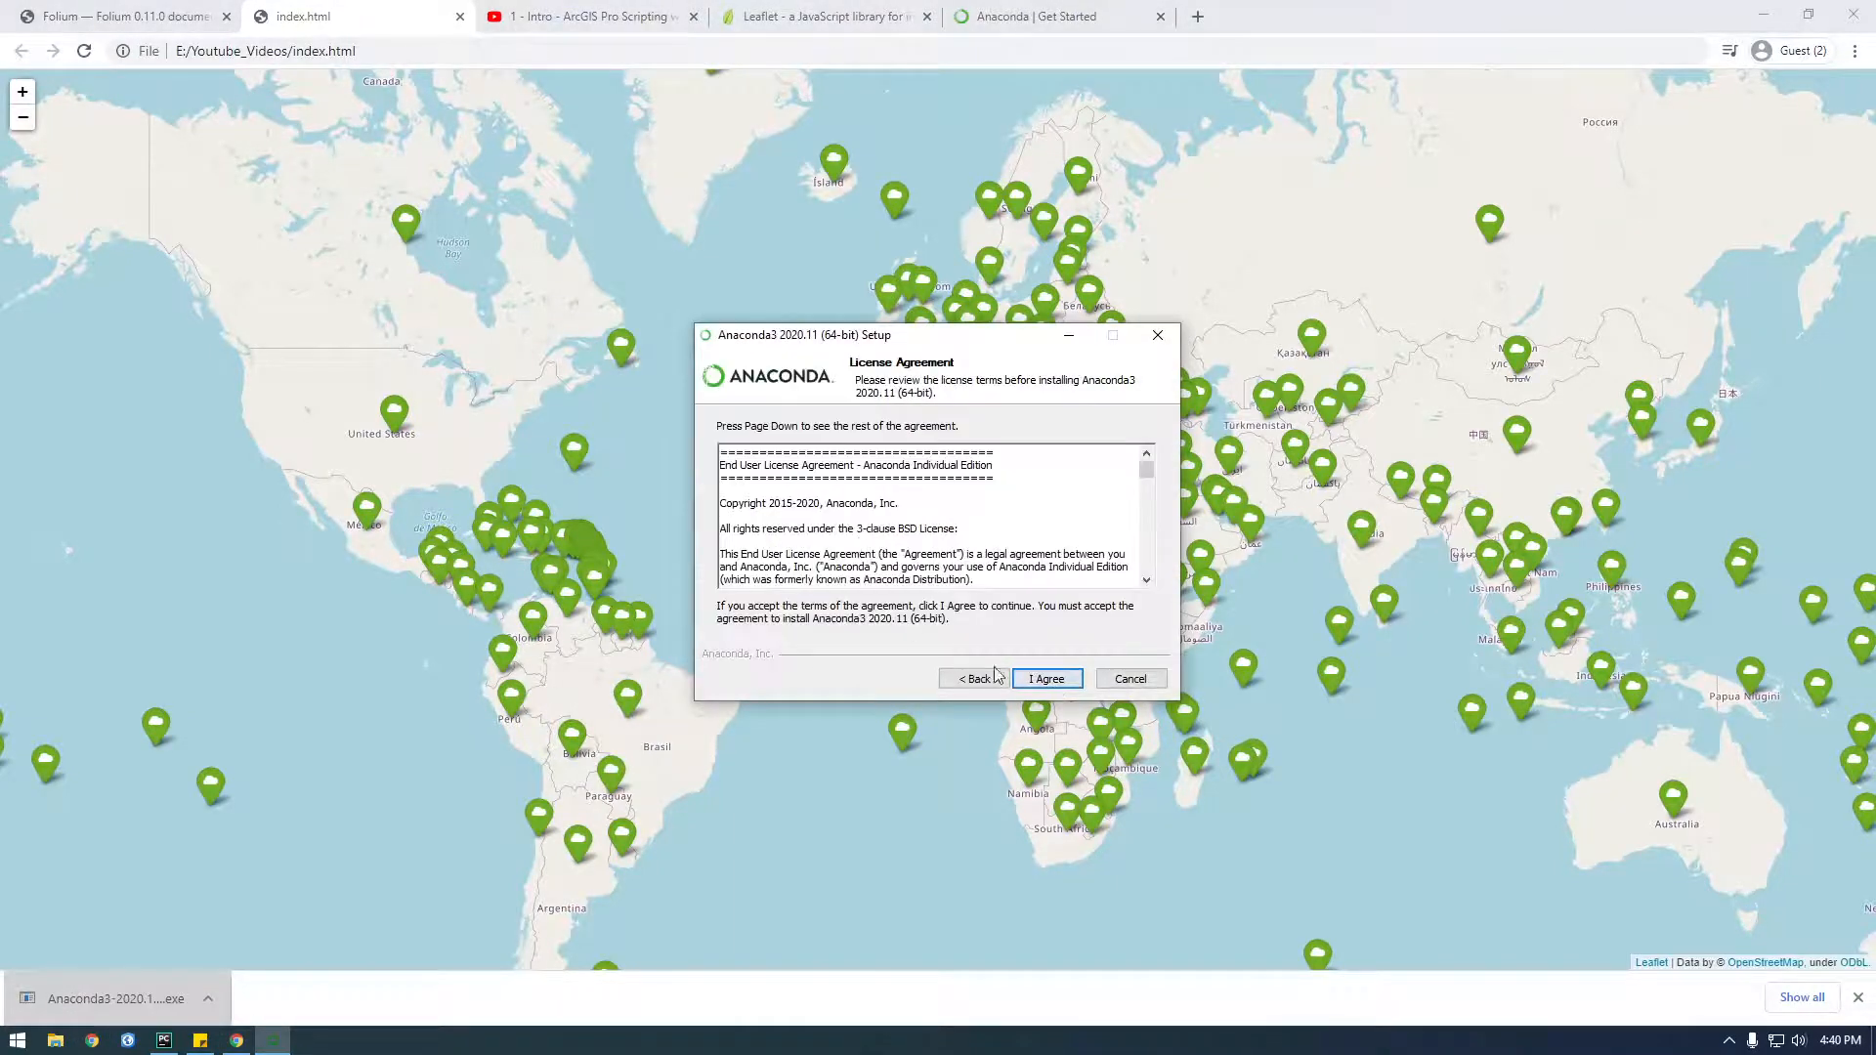
pyautogui.click(1044, 679)
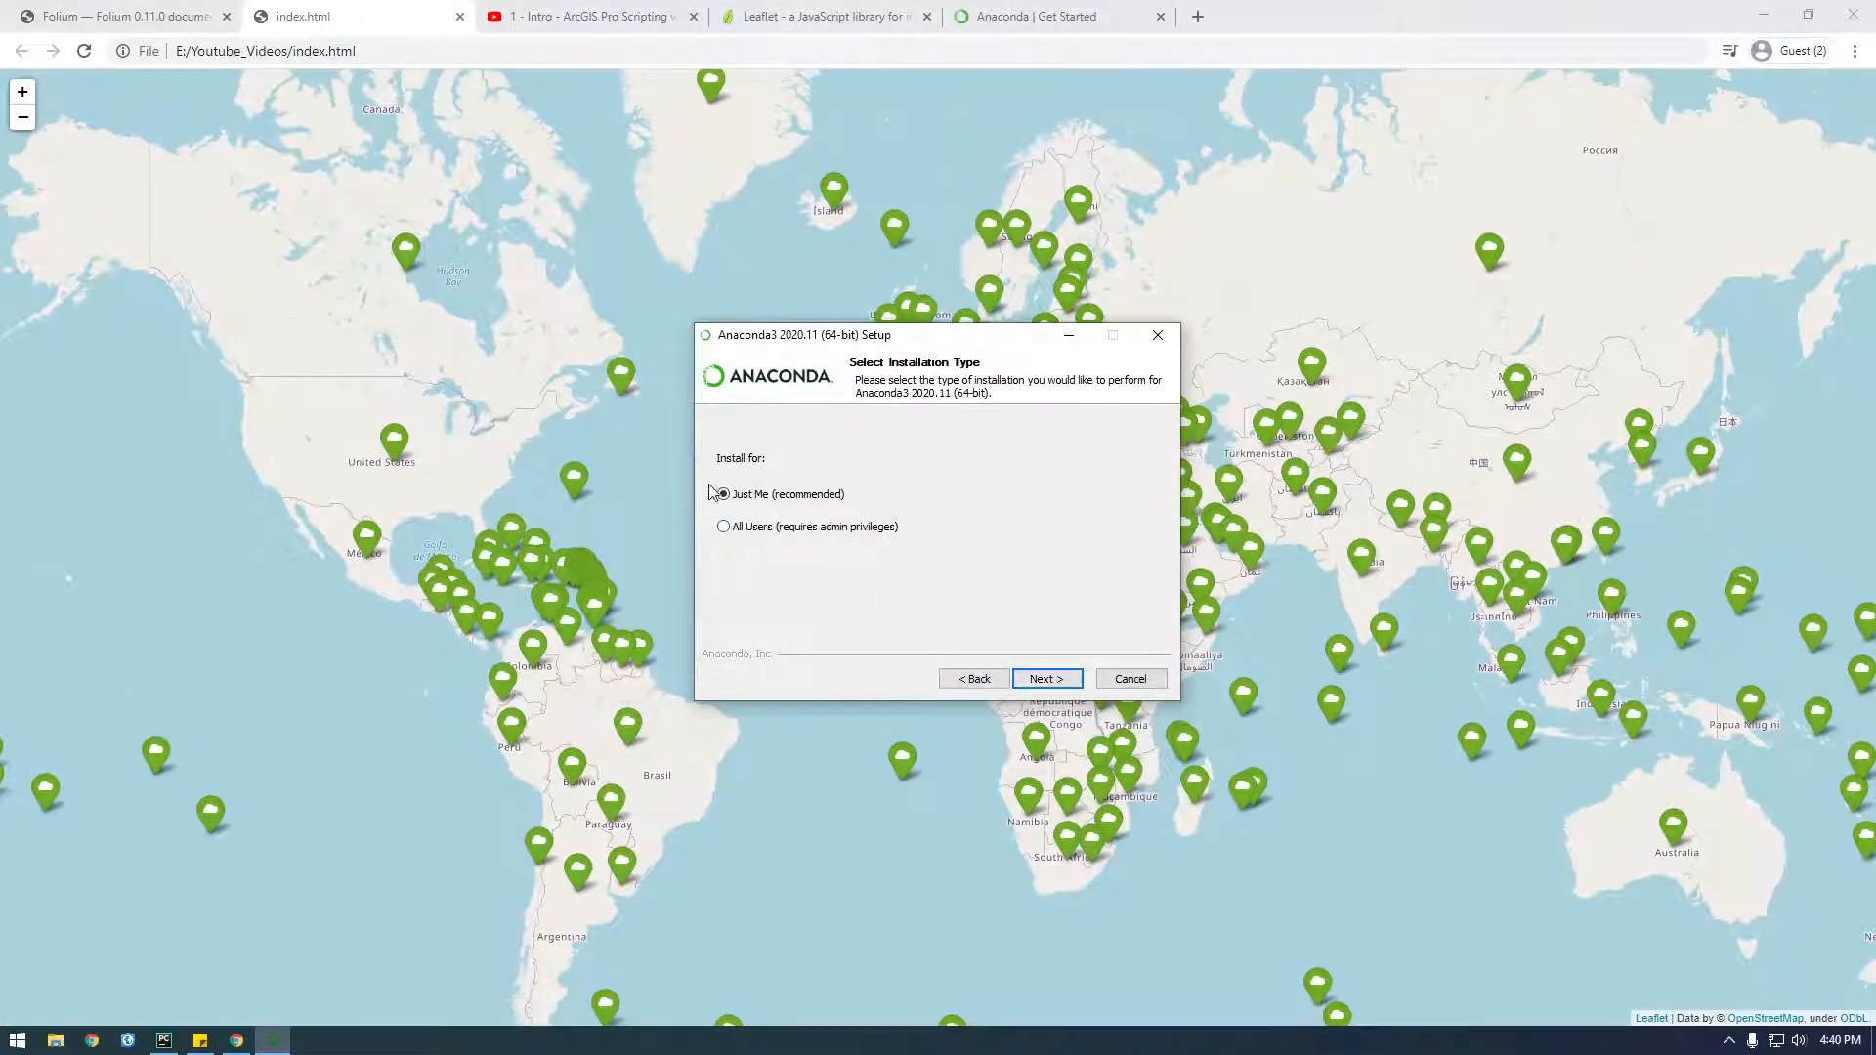
pyautogui.click(723, 527)
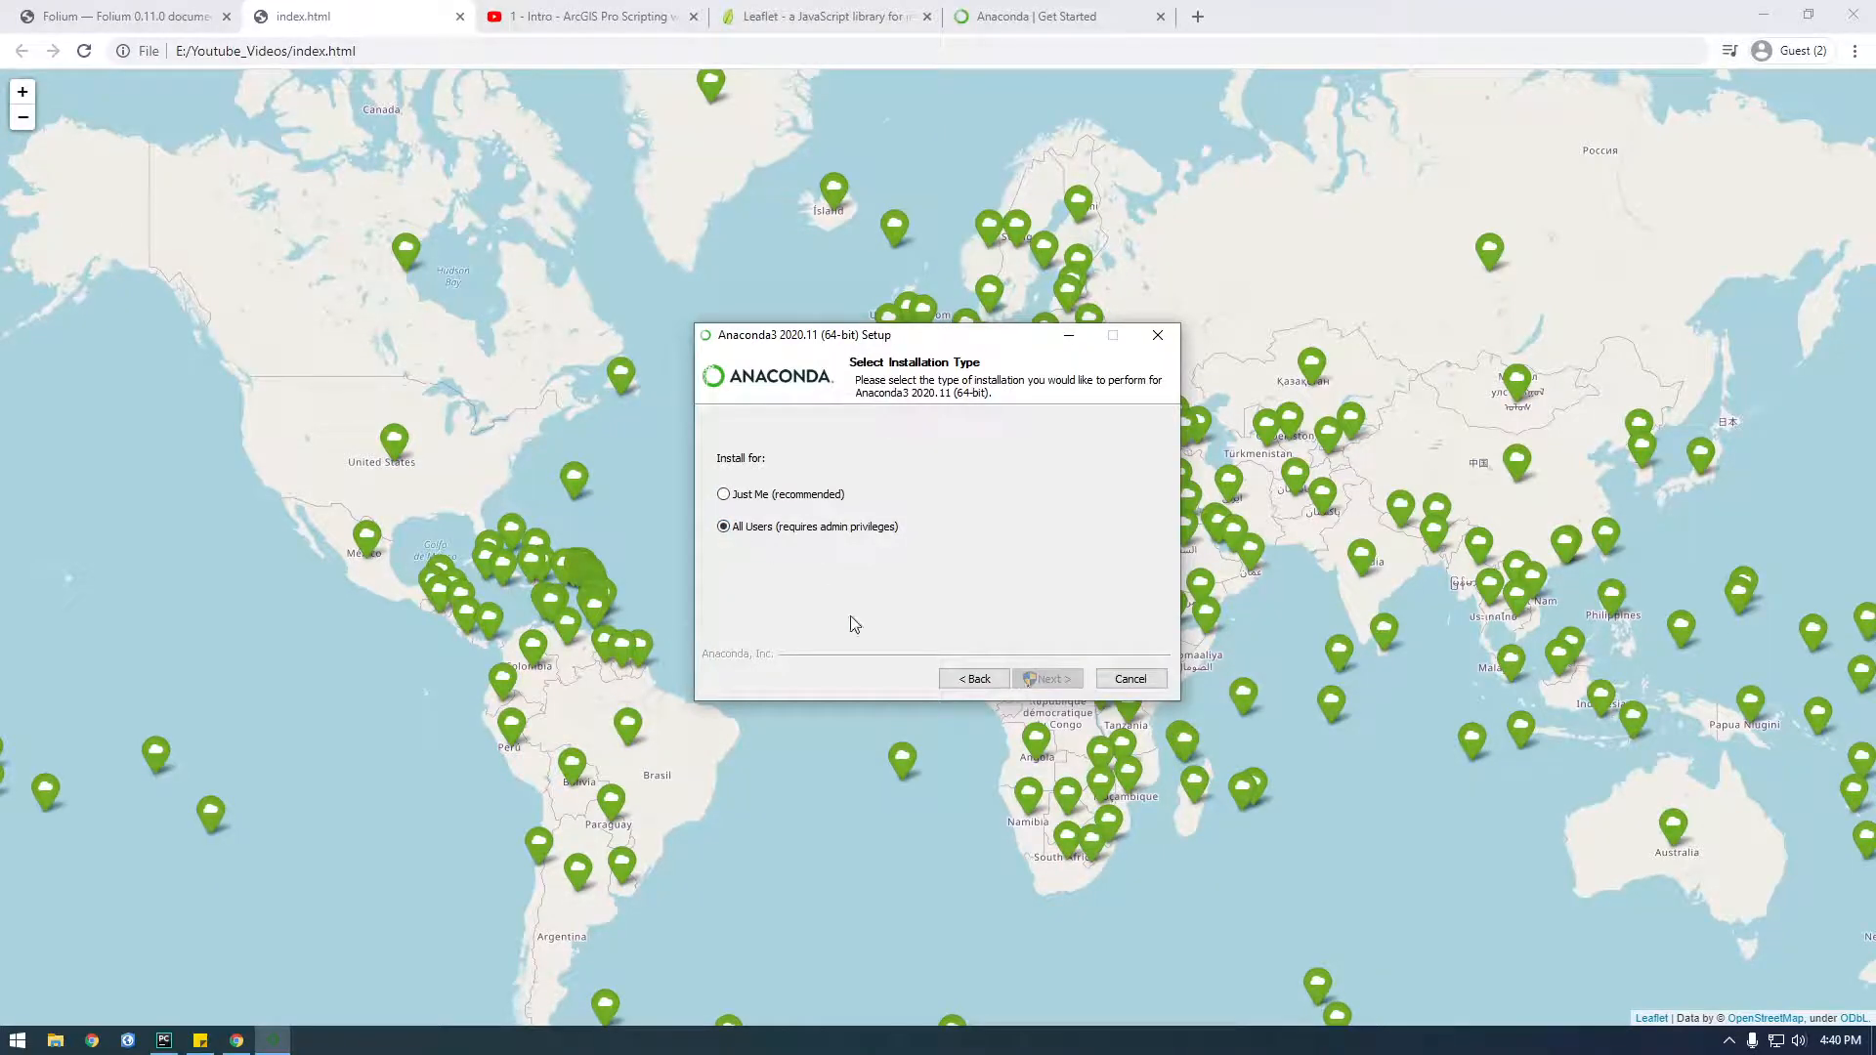
pyautogui.click(1044, 679)
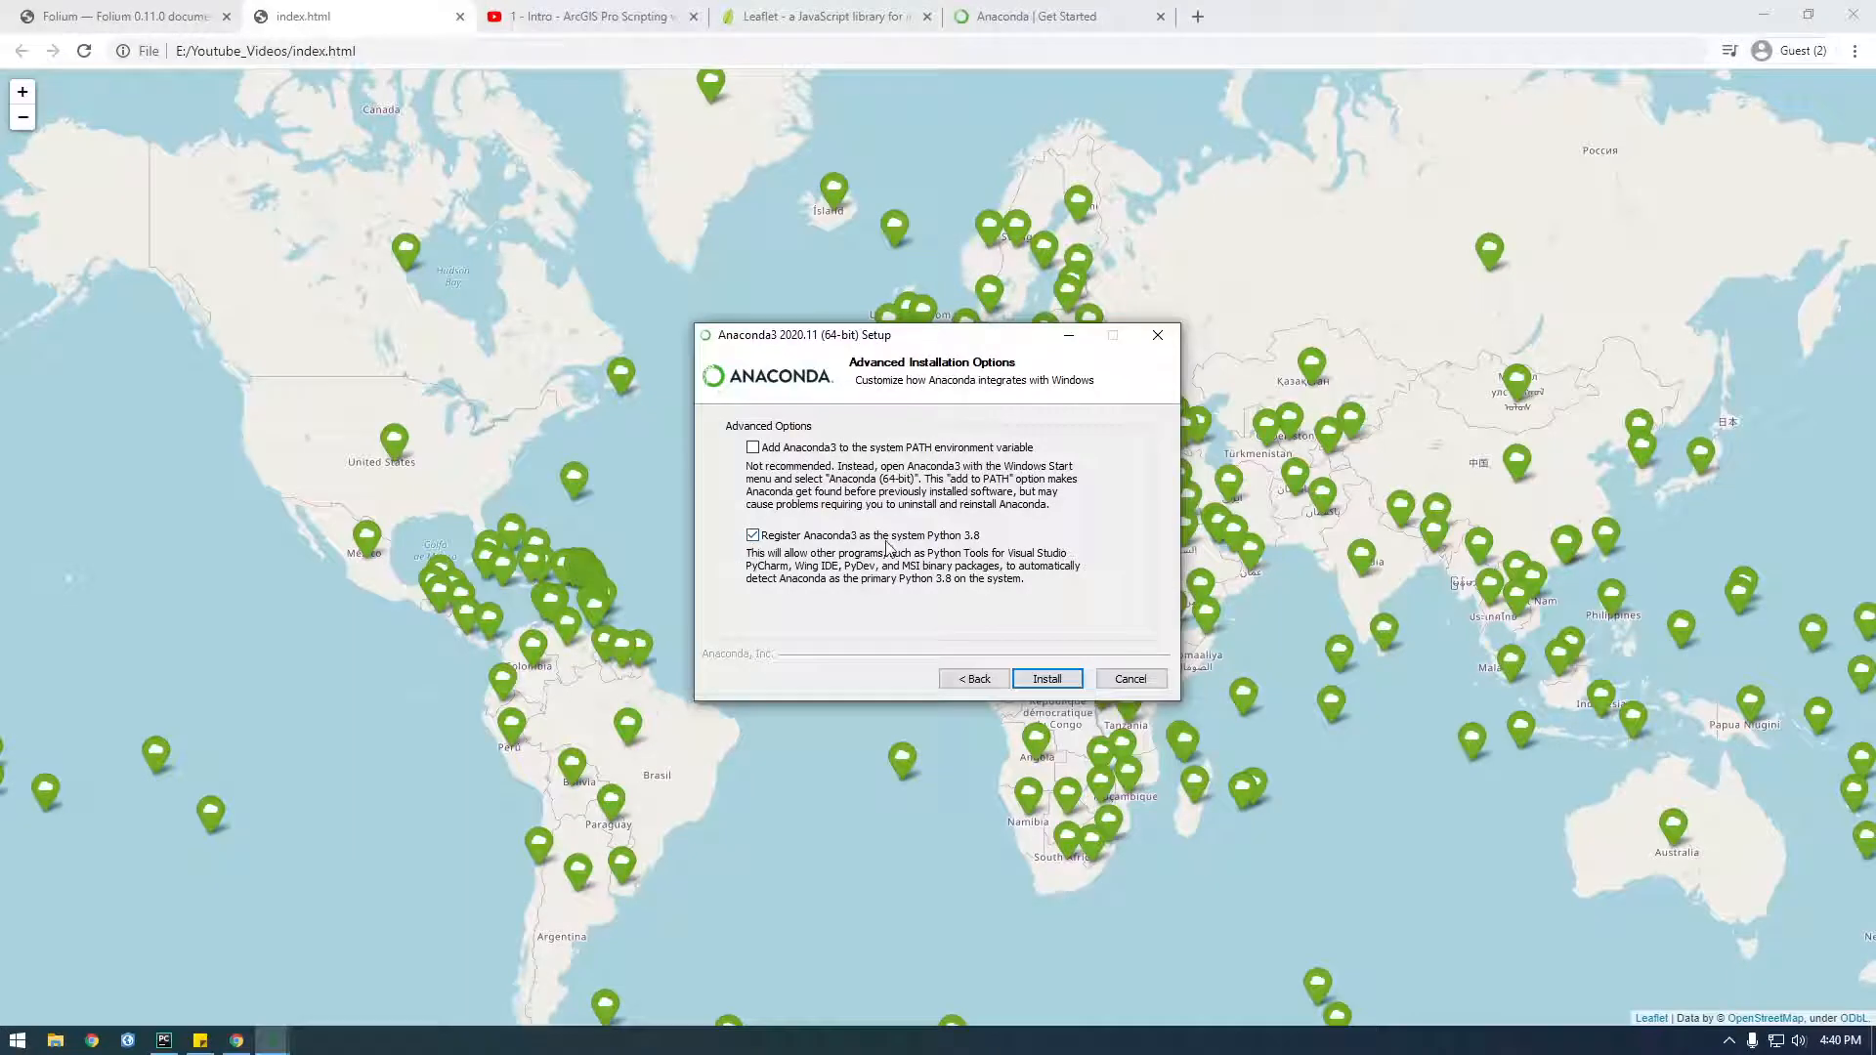
pyautogui.click(753, 535)
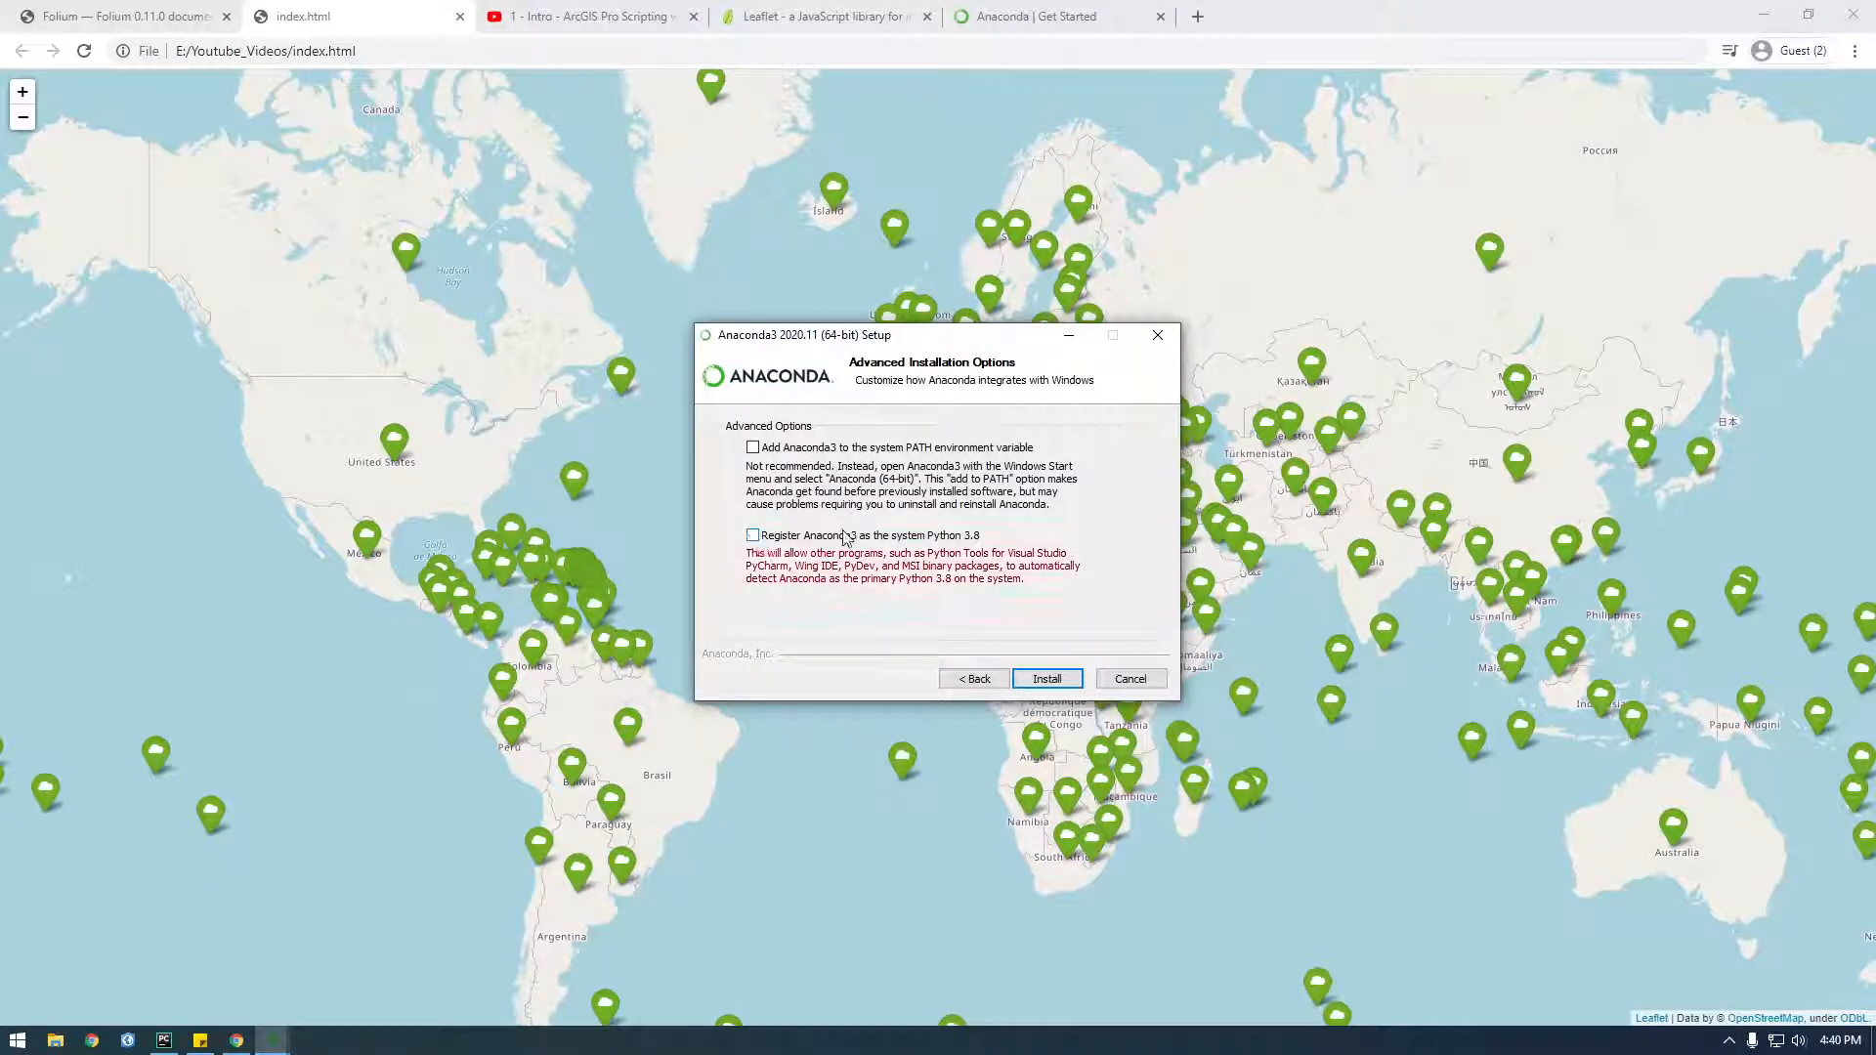
pyautogui.moveTo(1046, 679)
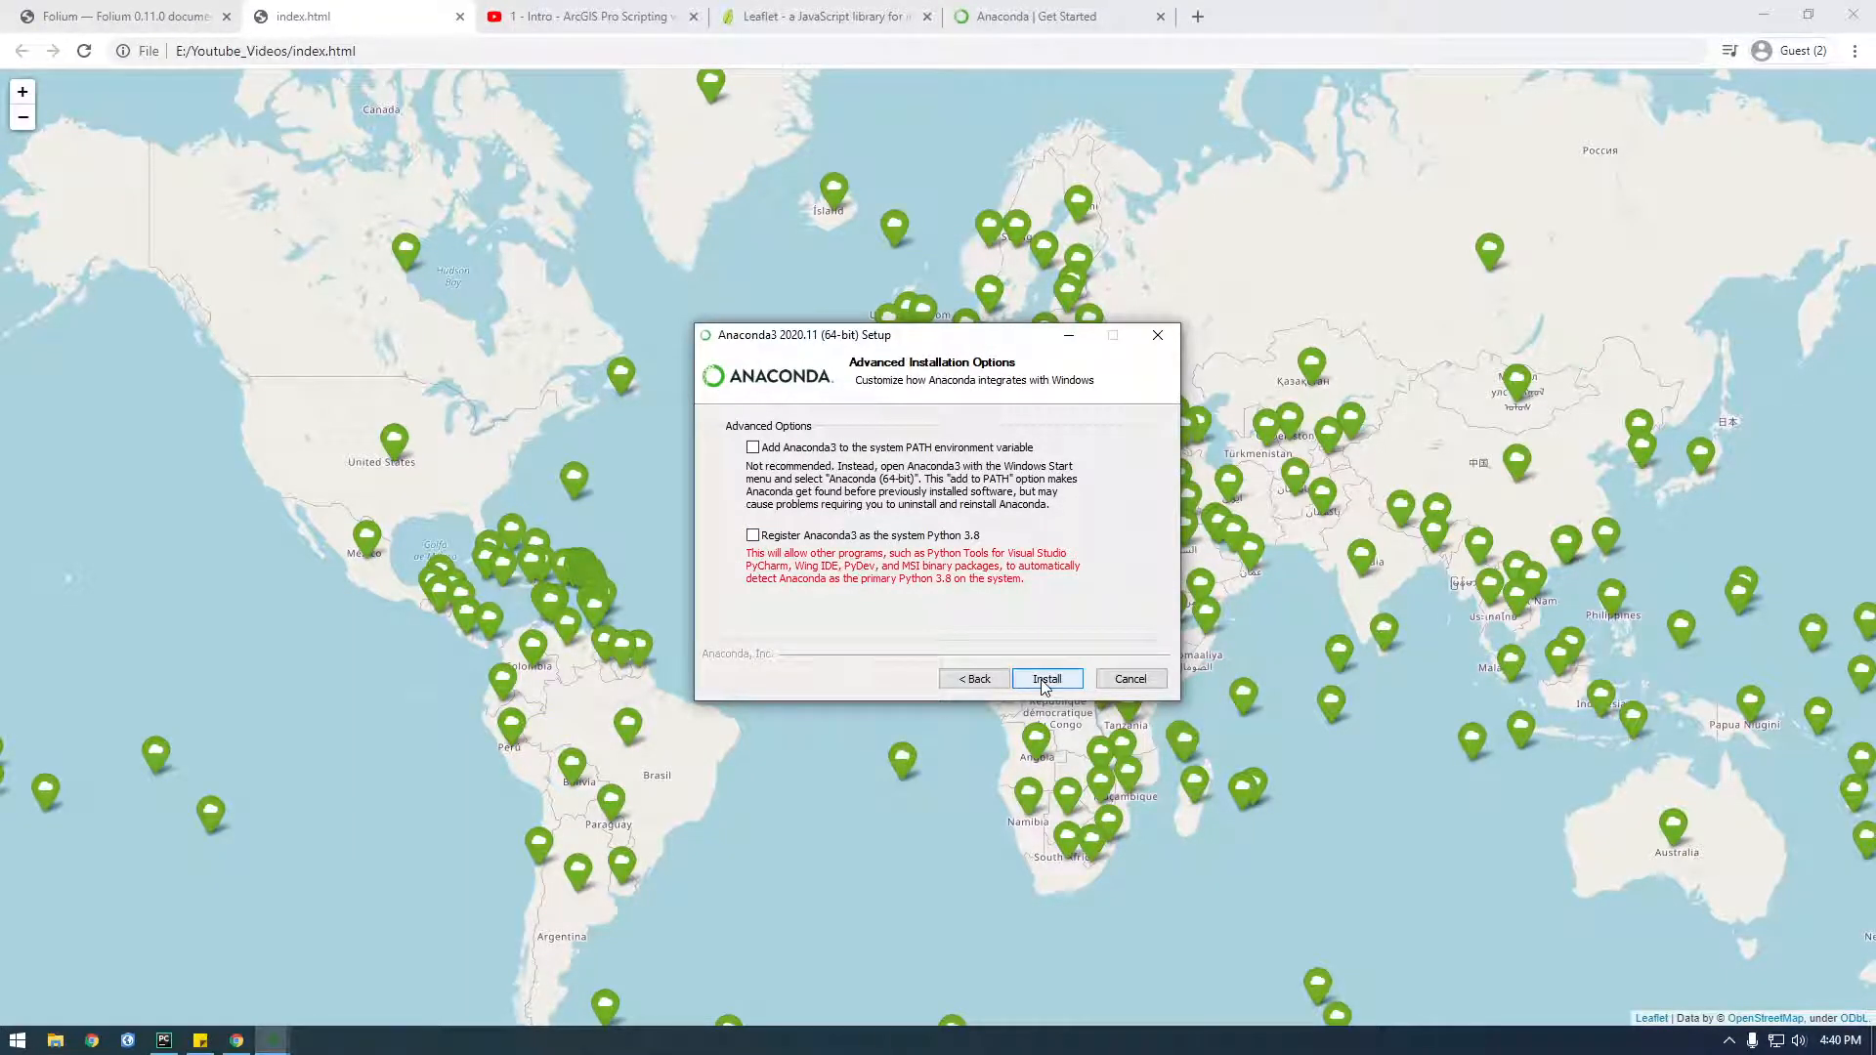
# Start installing Anaconda3 2020.11 and wait while packages are extracted
pyautogui.click(1045, 678)
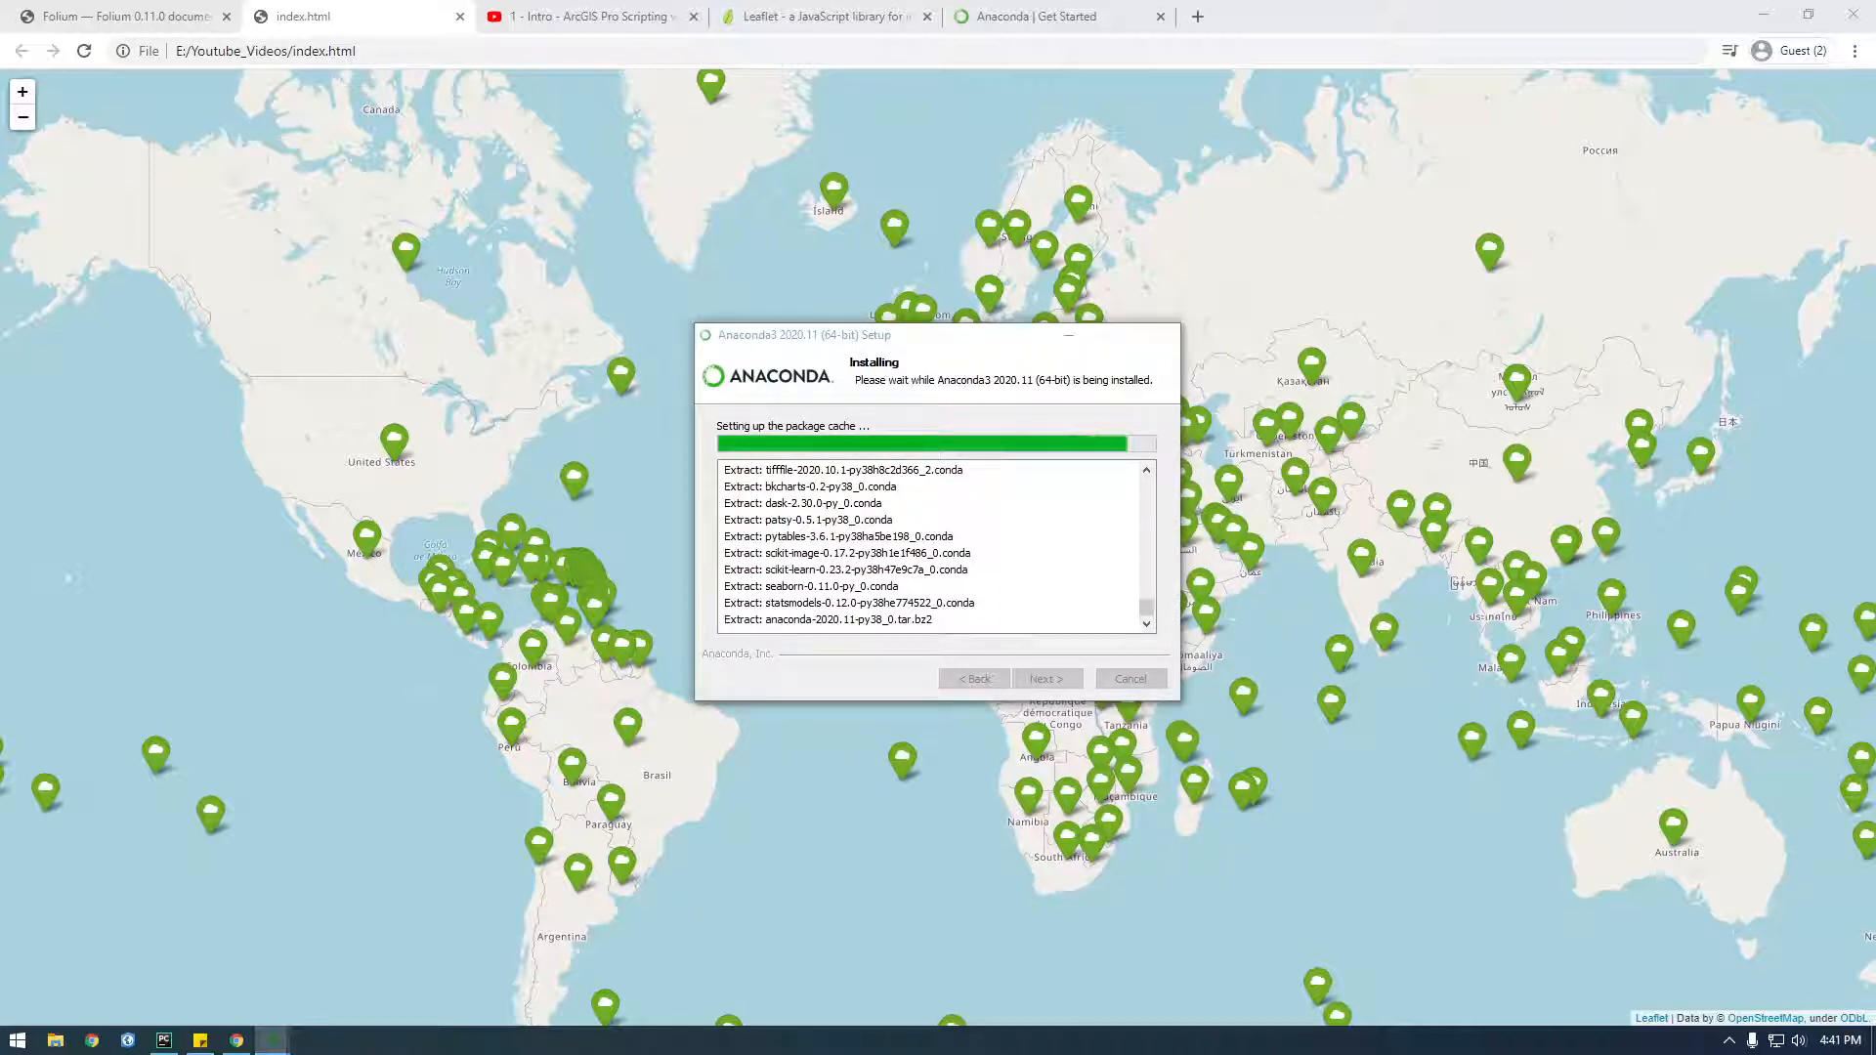
pyautogui.moveTo(944, 343)
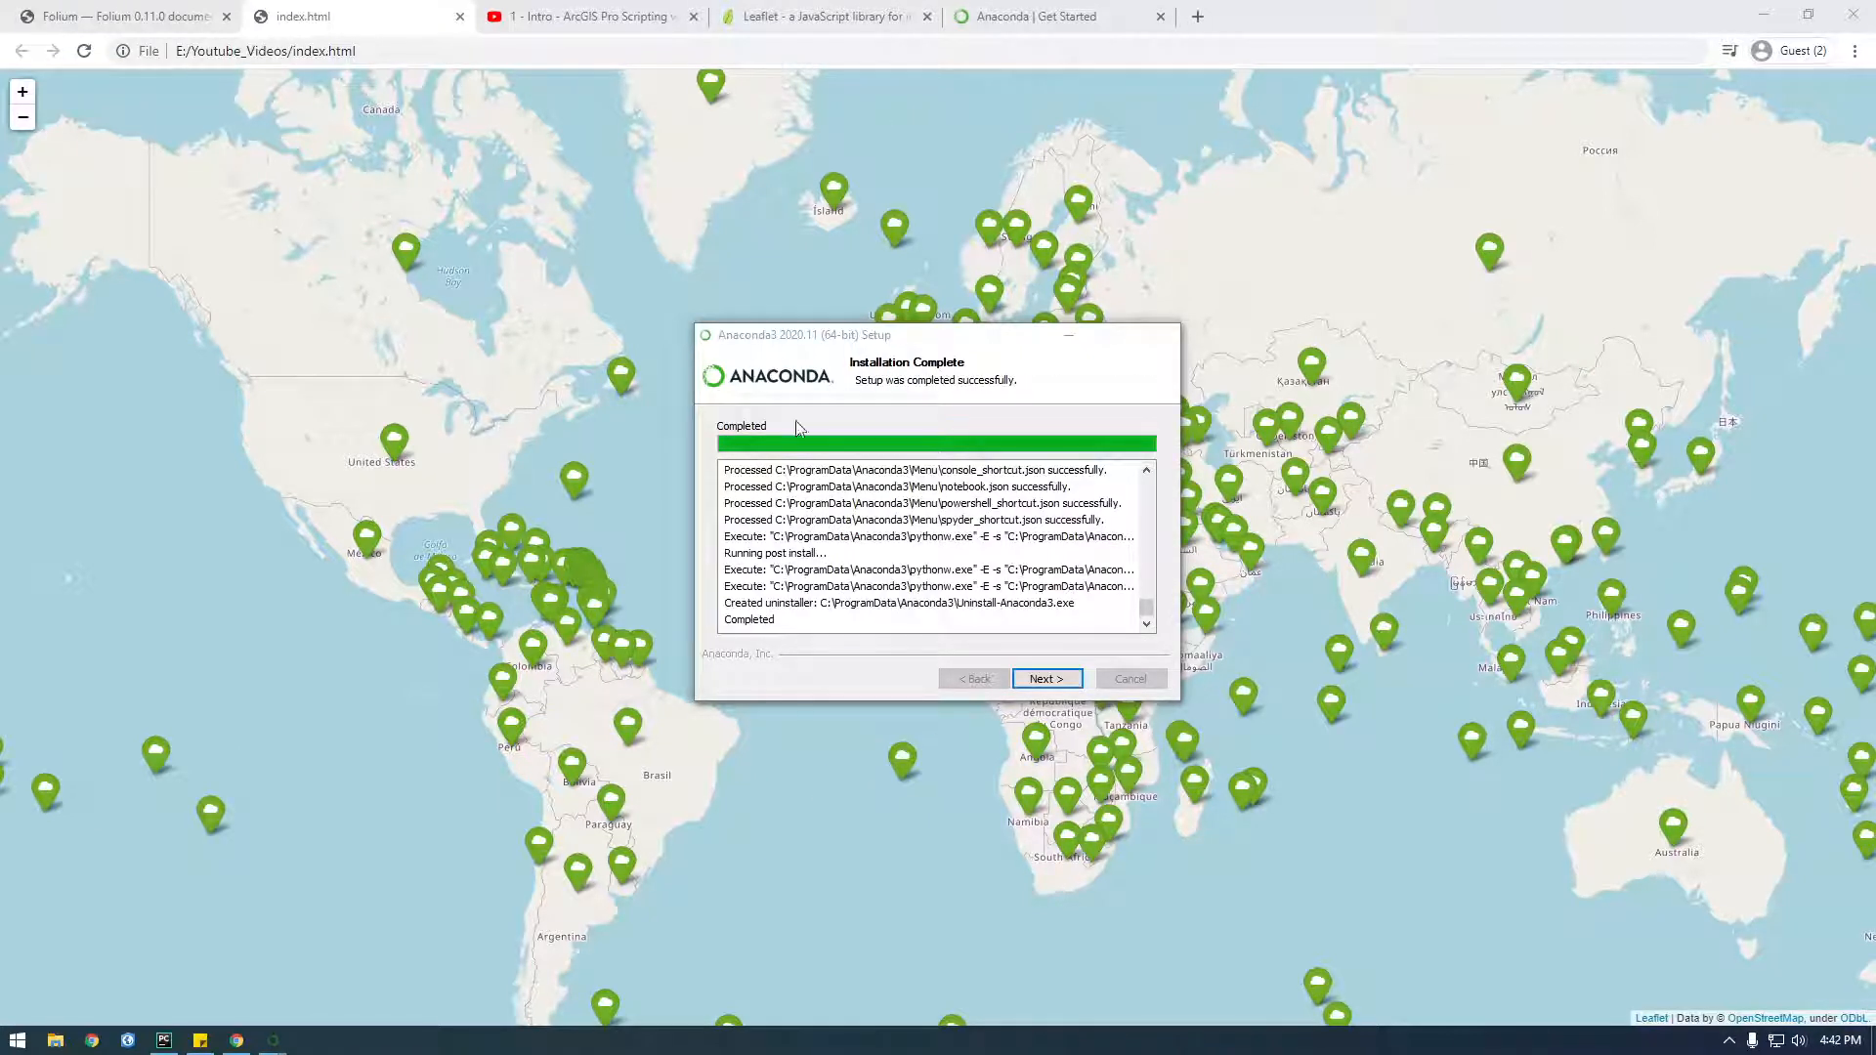
# Move past the Installation Complete and PyCharm pages and finish the Anaconda3 setup
pyautogui.moveTo(805, 335); pyautogui.dragTo(721, 316)
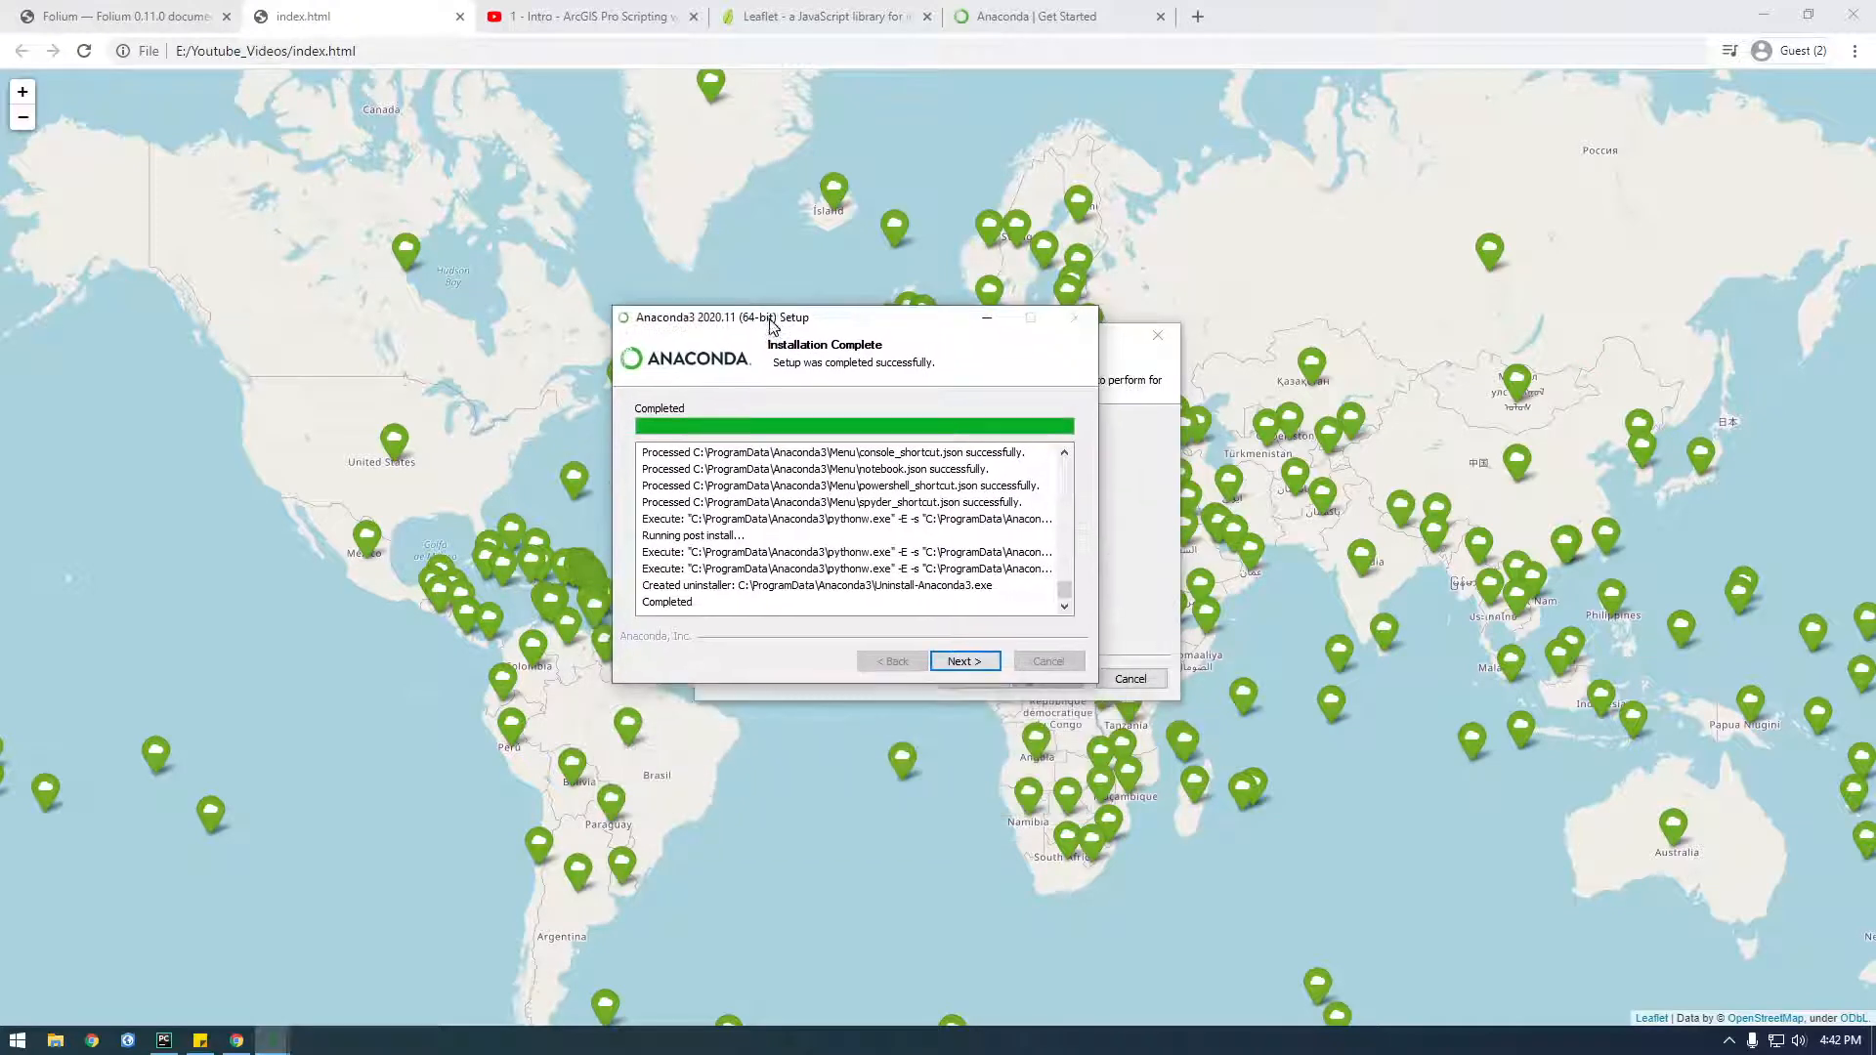
pyautogui.moveTo(963, 660)
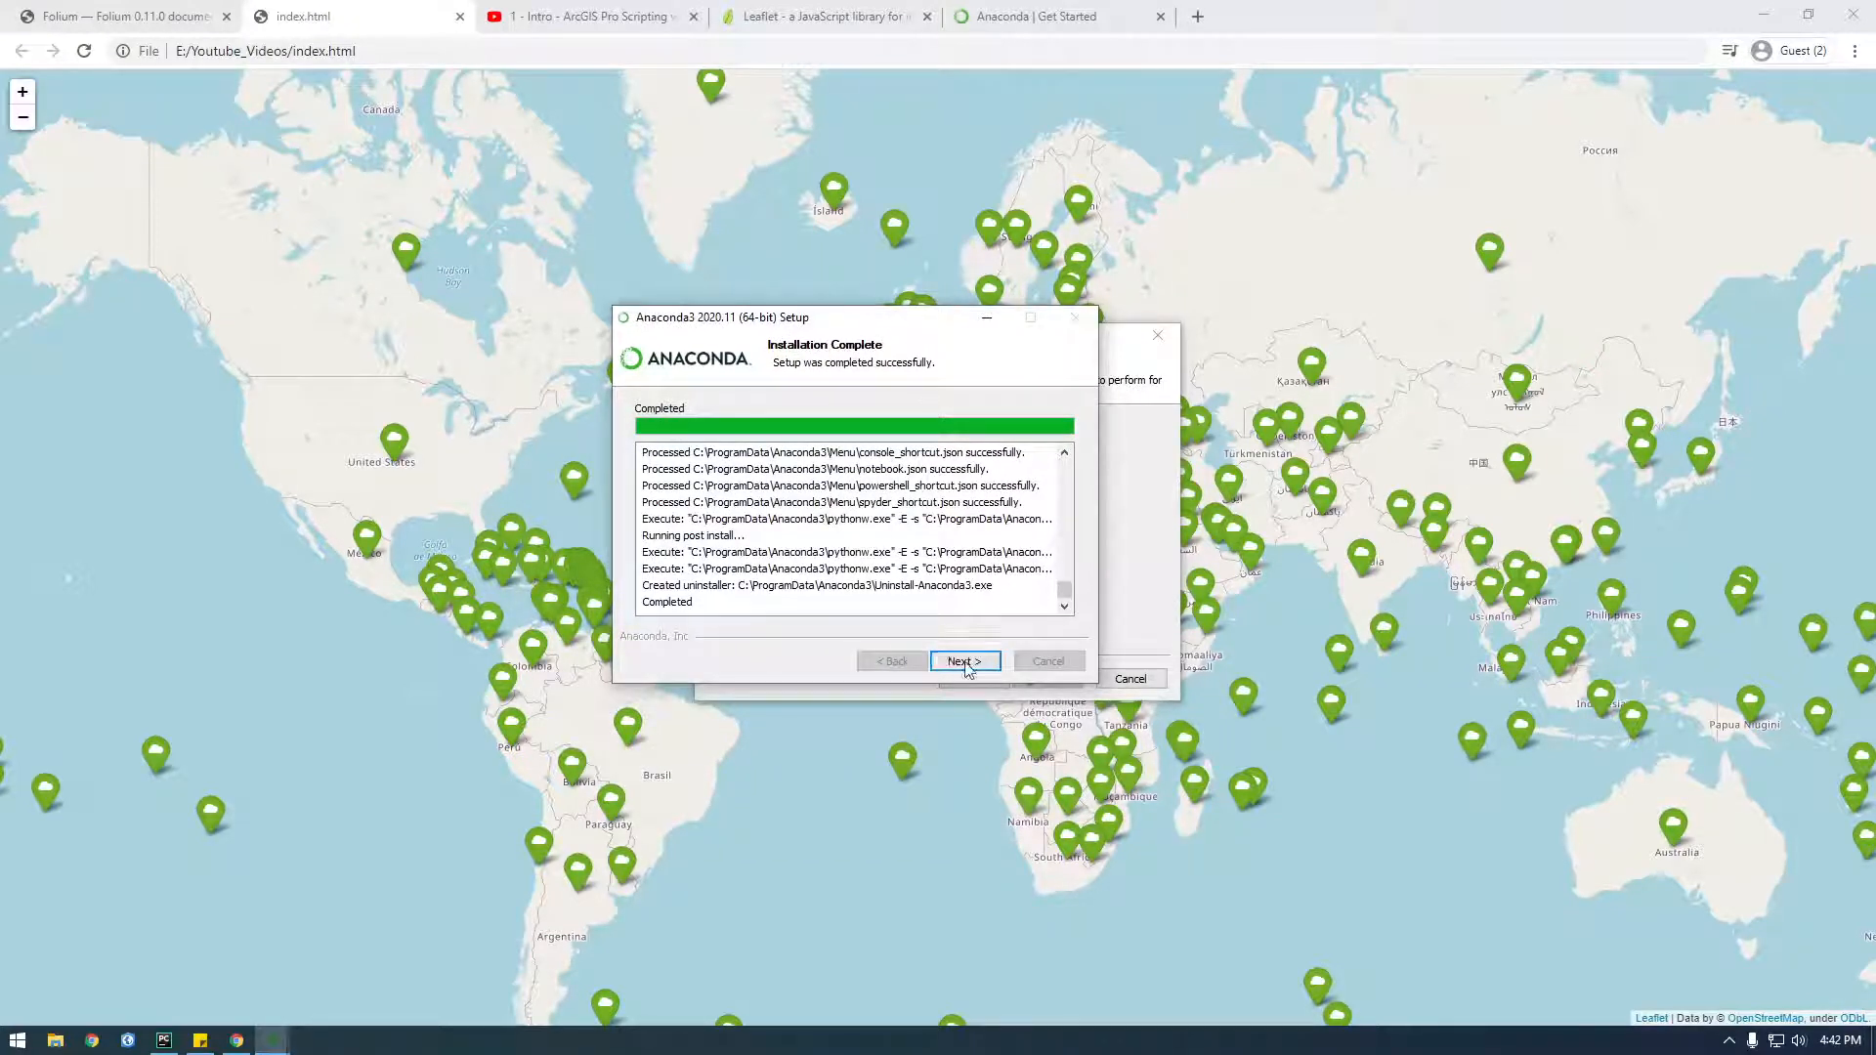
pyautogui.click(965, 661)
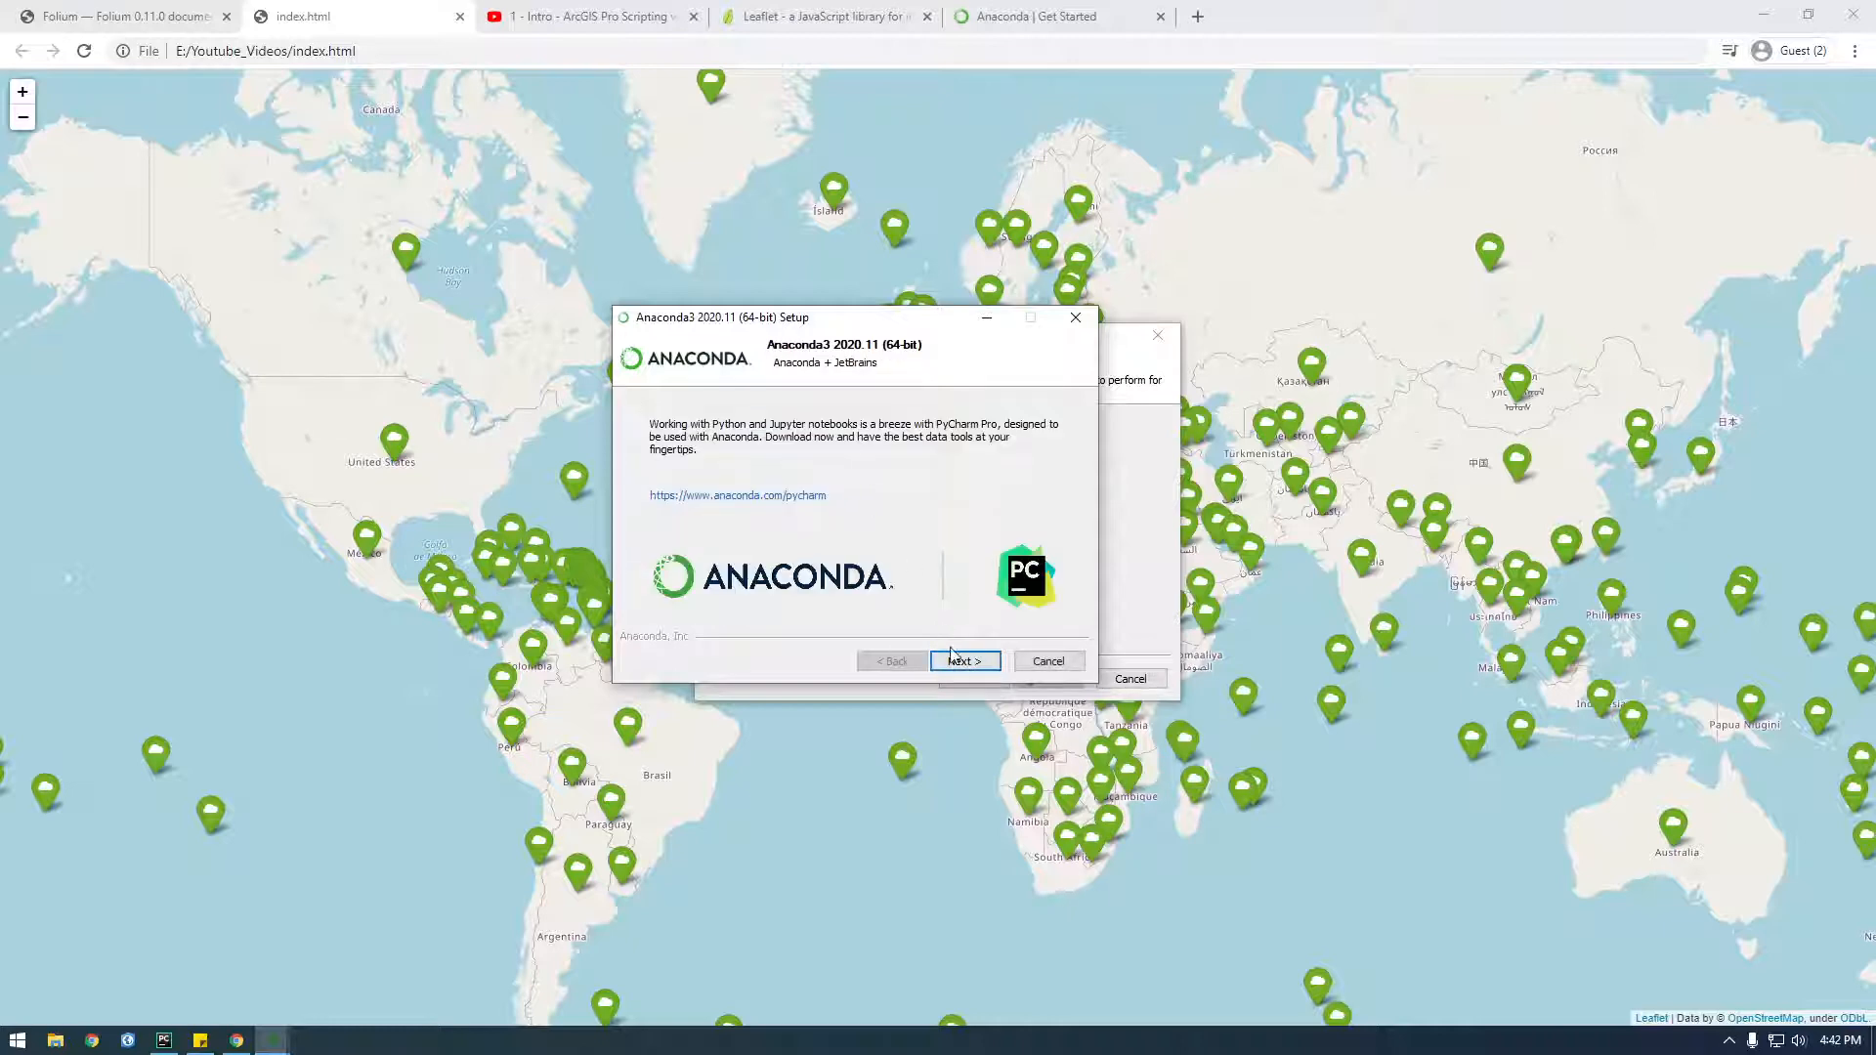
pyautogui.click(964, 661)
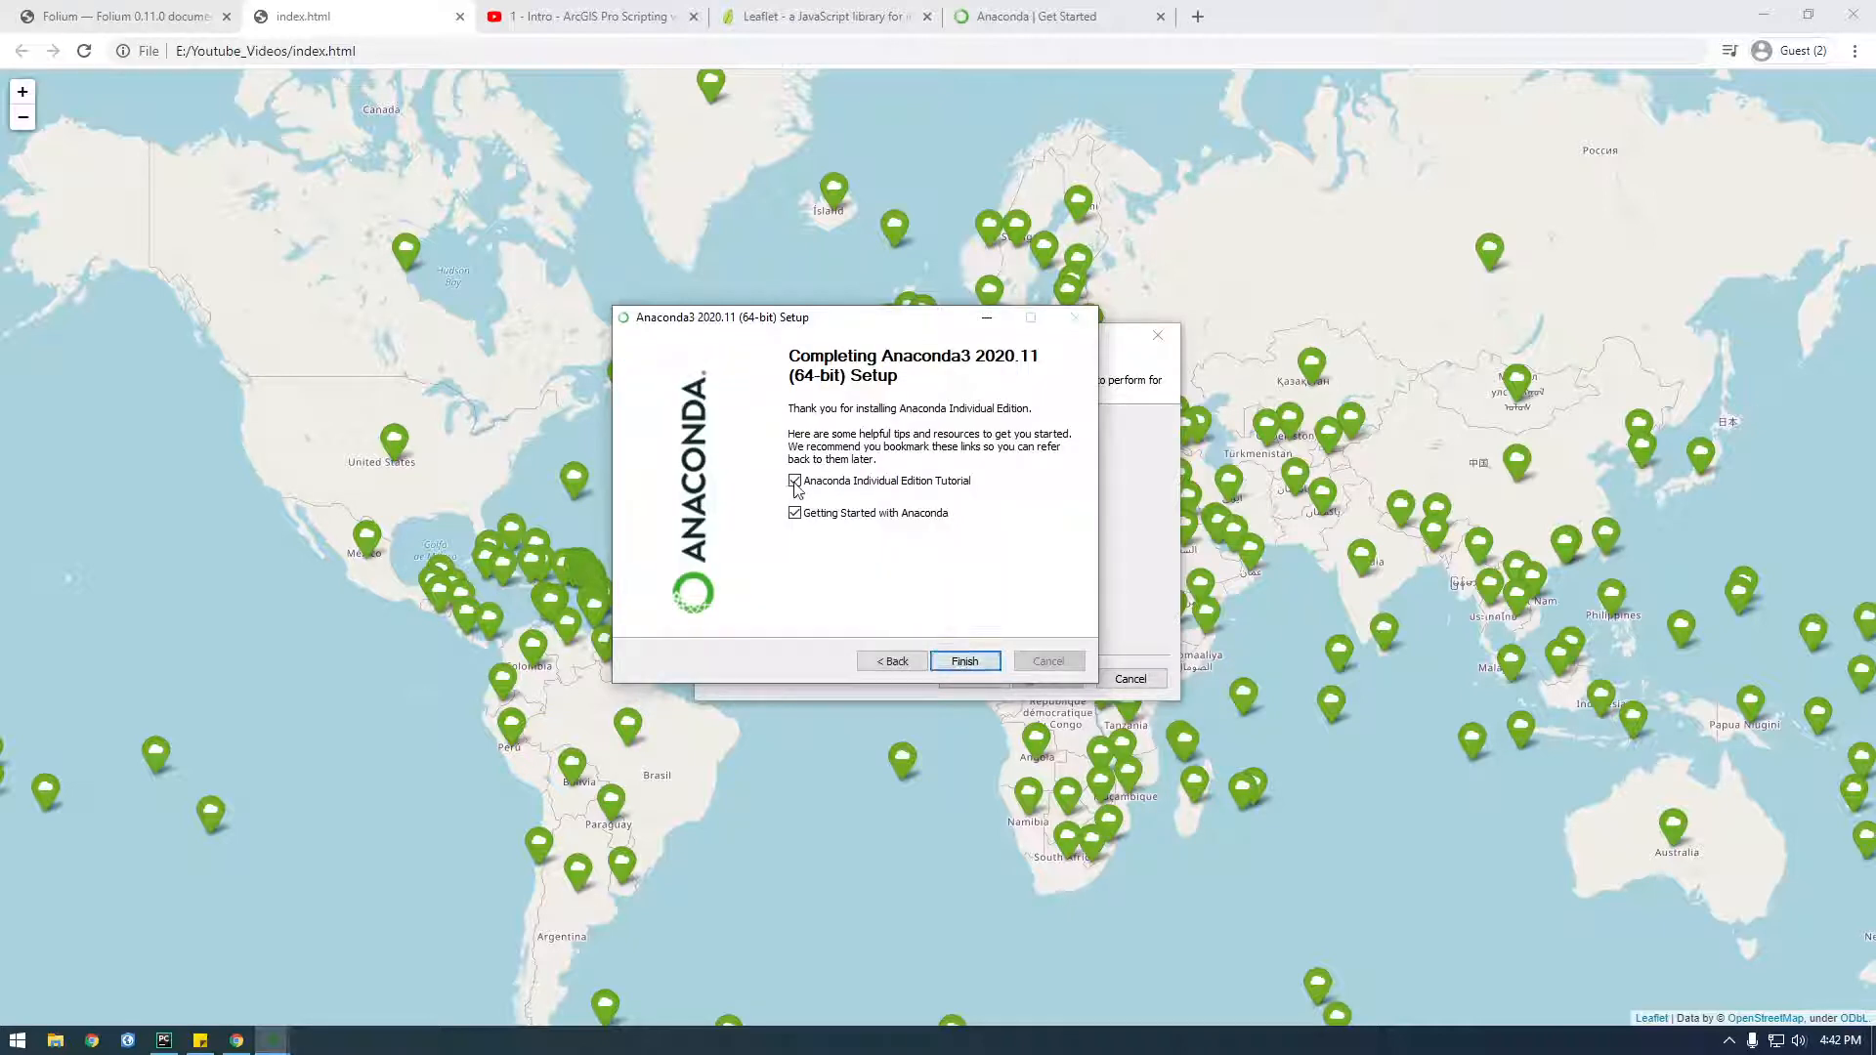
pyautogui.click(965, 661)
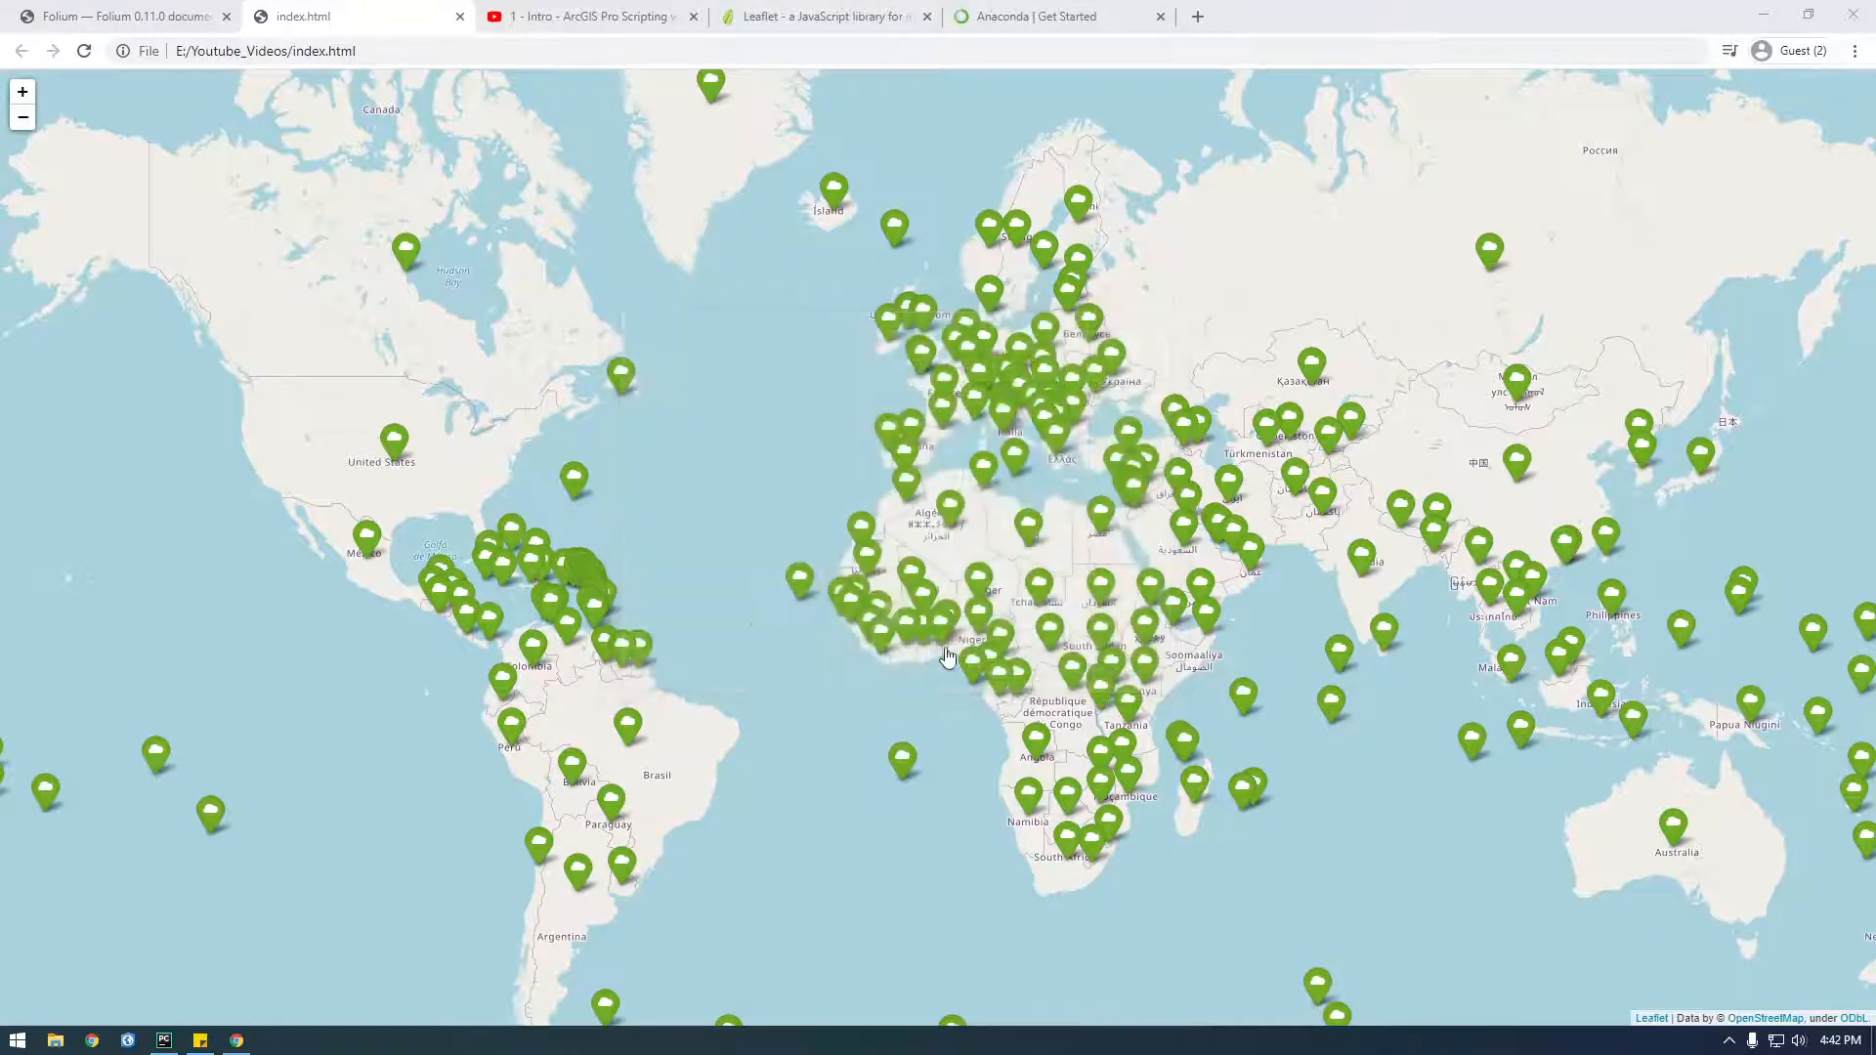
# Find Anaconda Prompt (Anaconda3) through Start search 'anac' and run it as administrator
pyautogui.click(16, 1040)
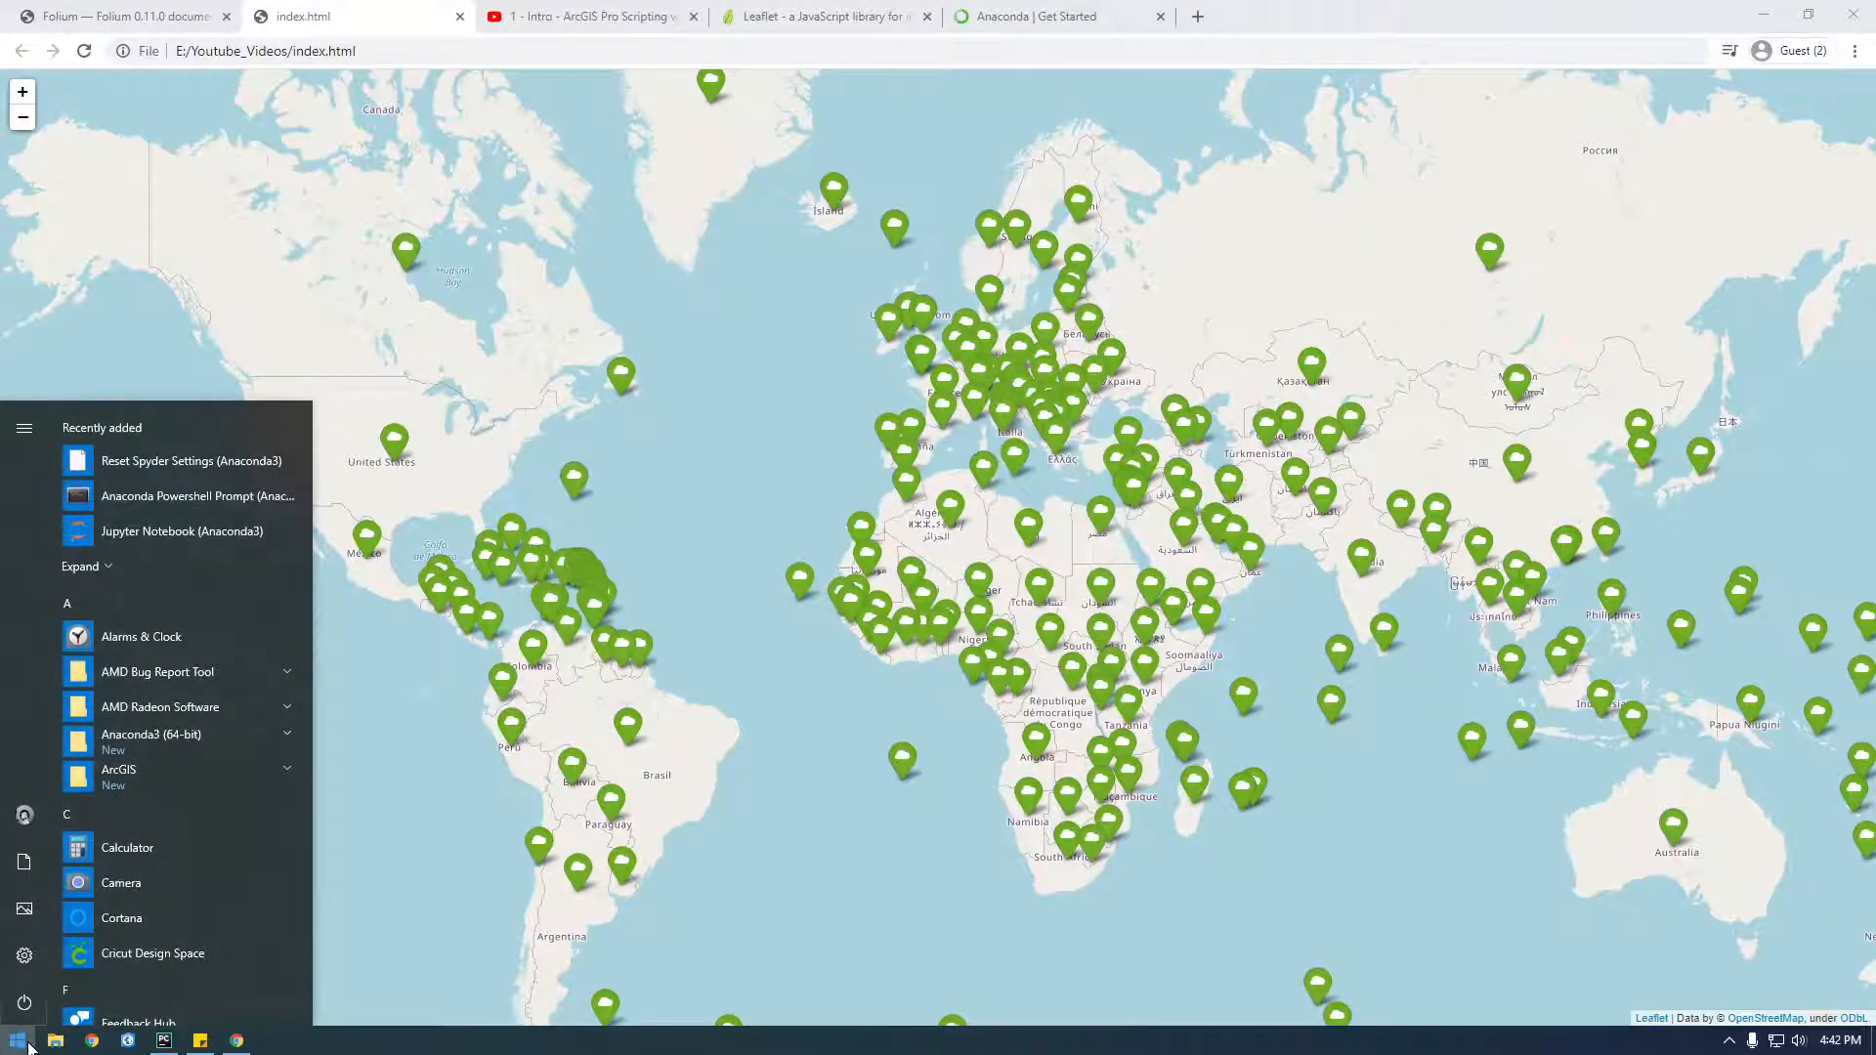
pyautogui.write('py')
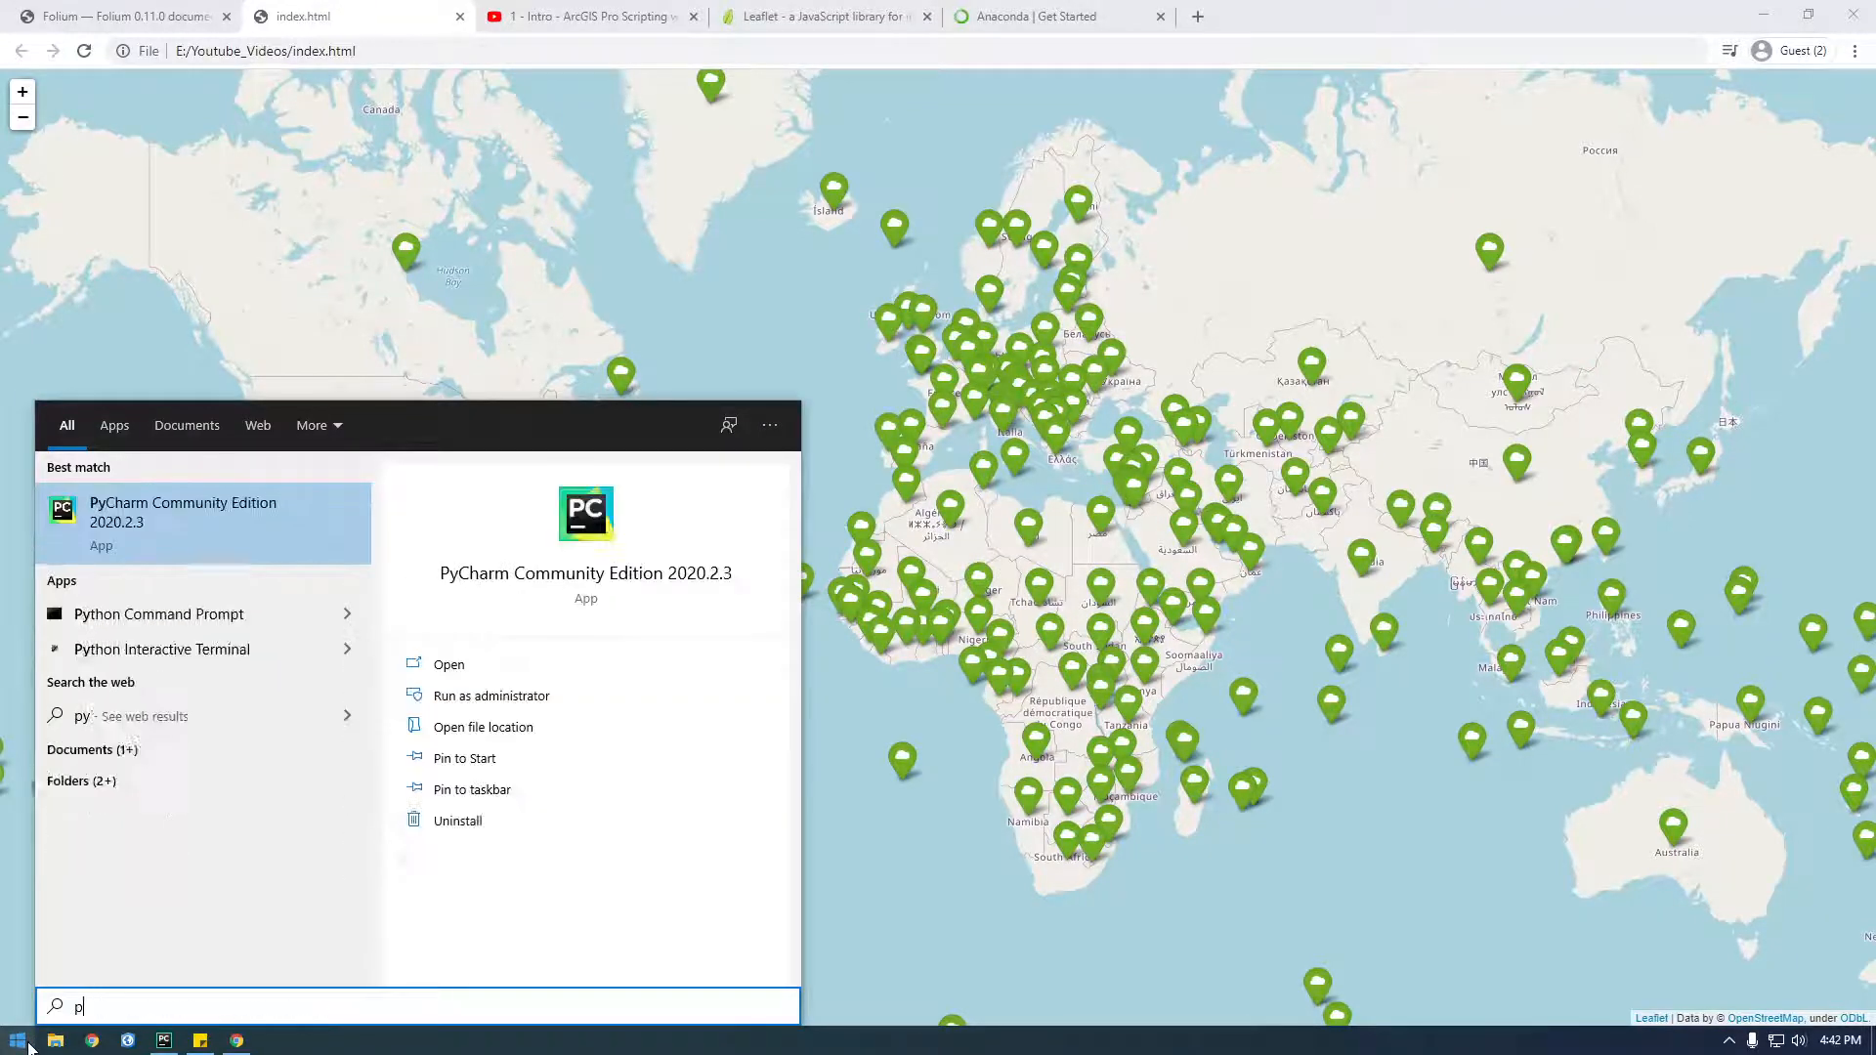
pyautogui.write('anac')
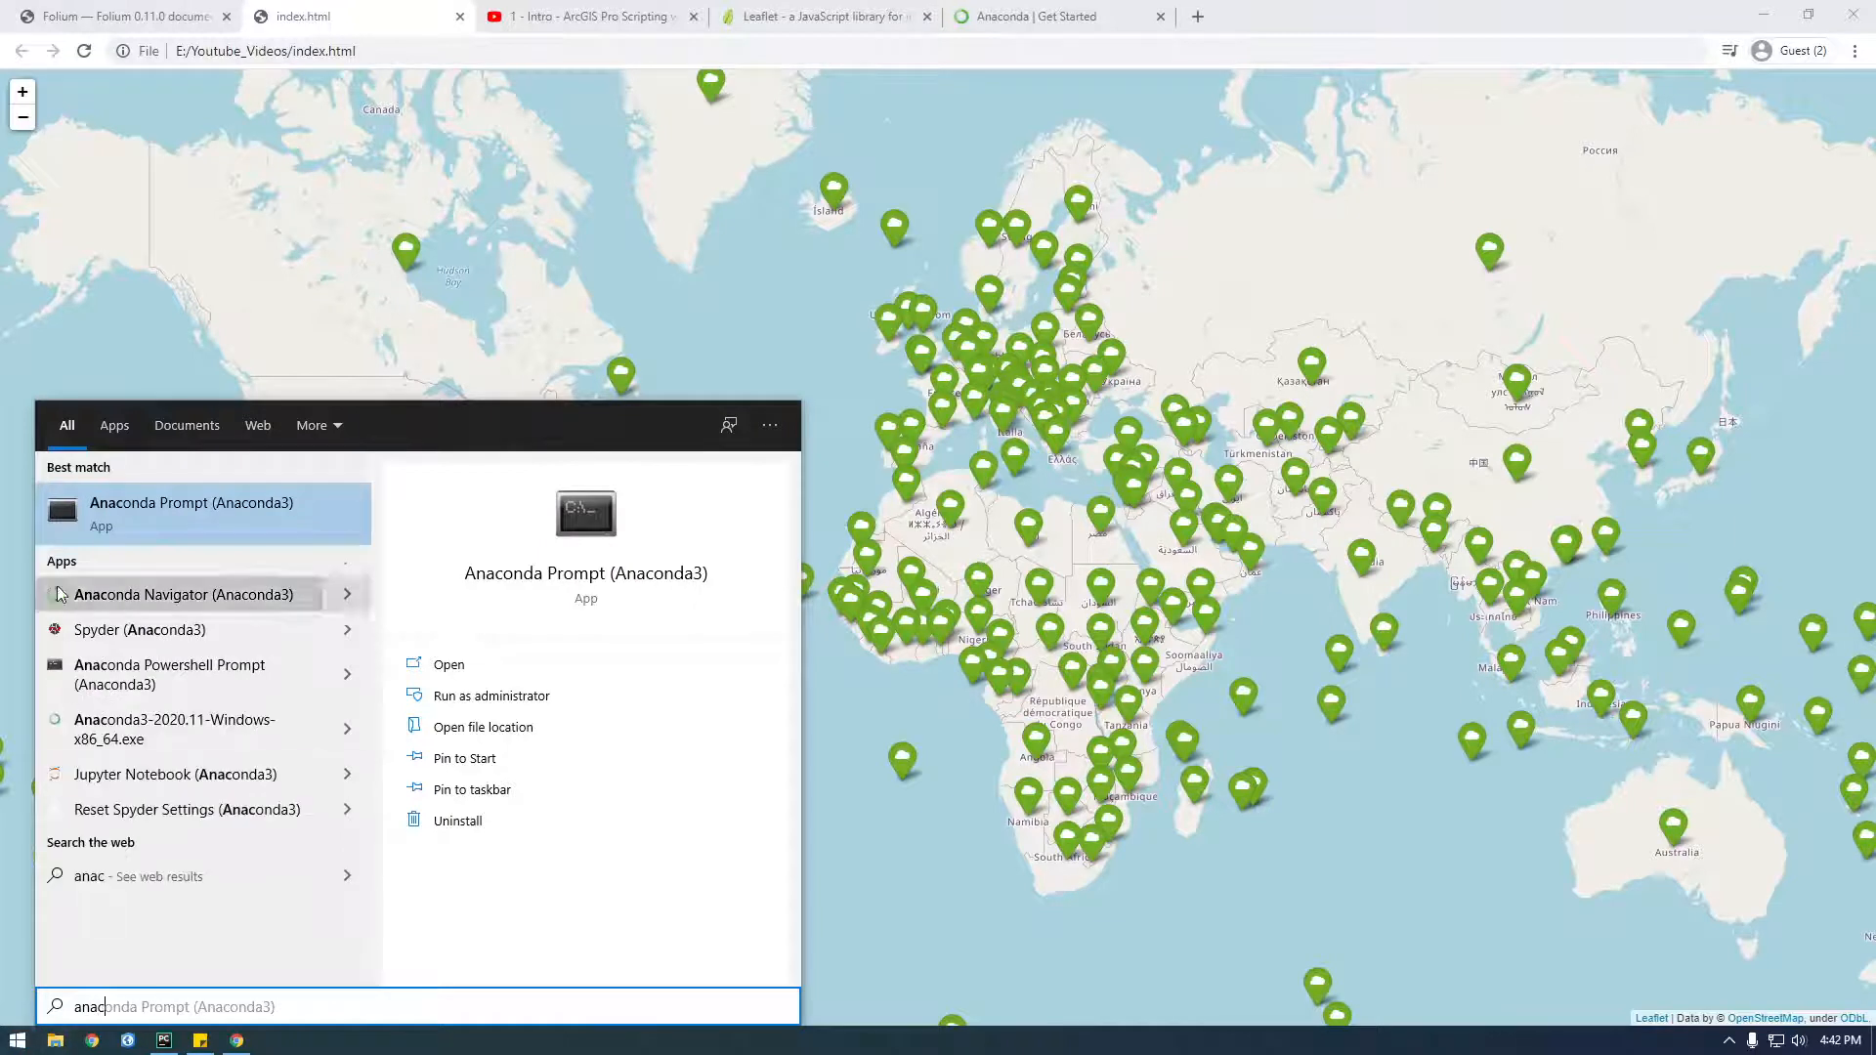
pyautogui.moveTo(239, 512)
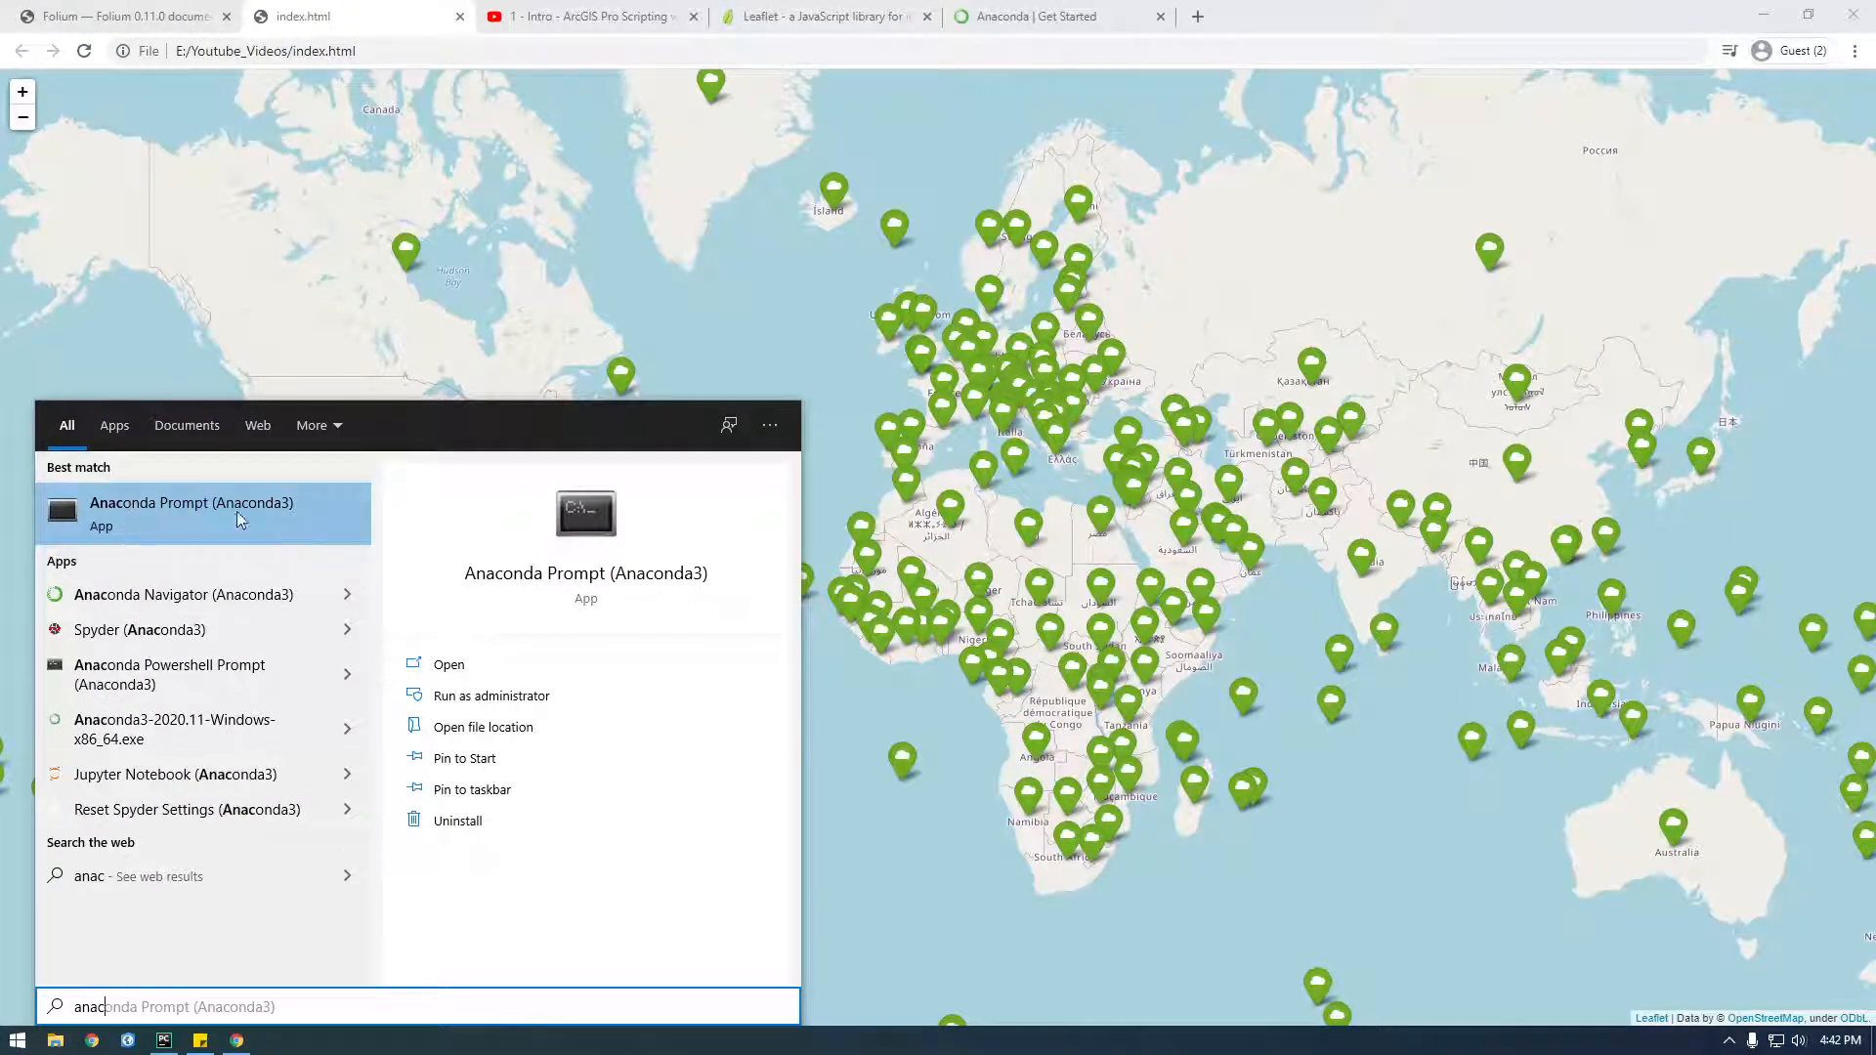
pyautogui.rightClick(191, 513)
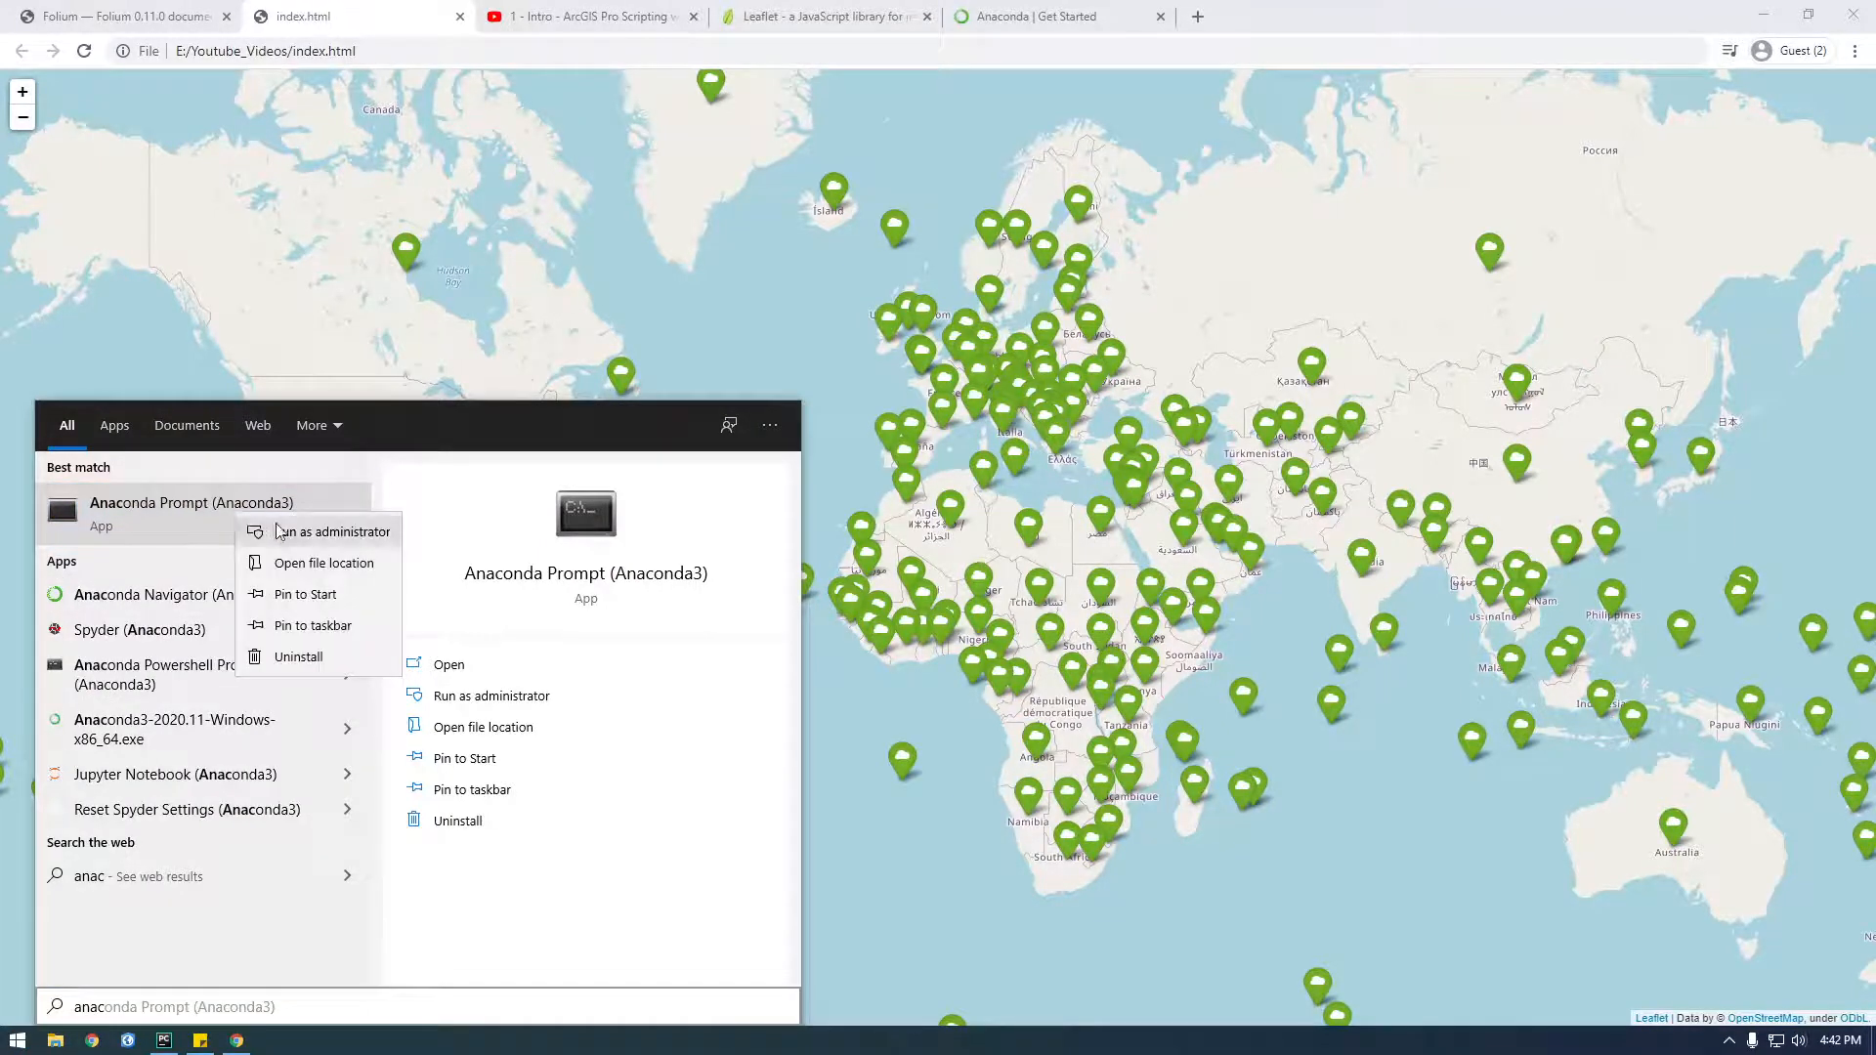
pyautogui.click(332, 532)
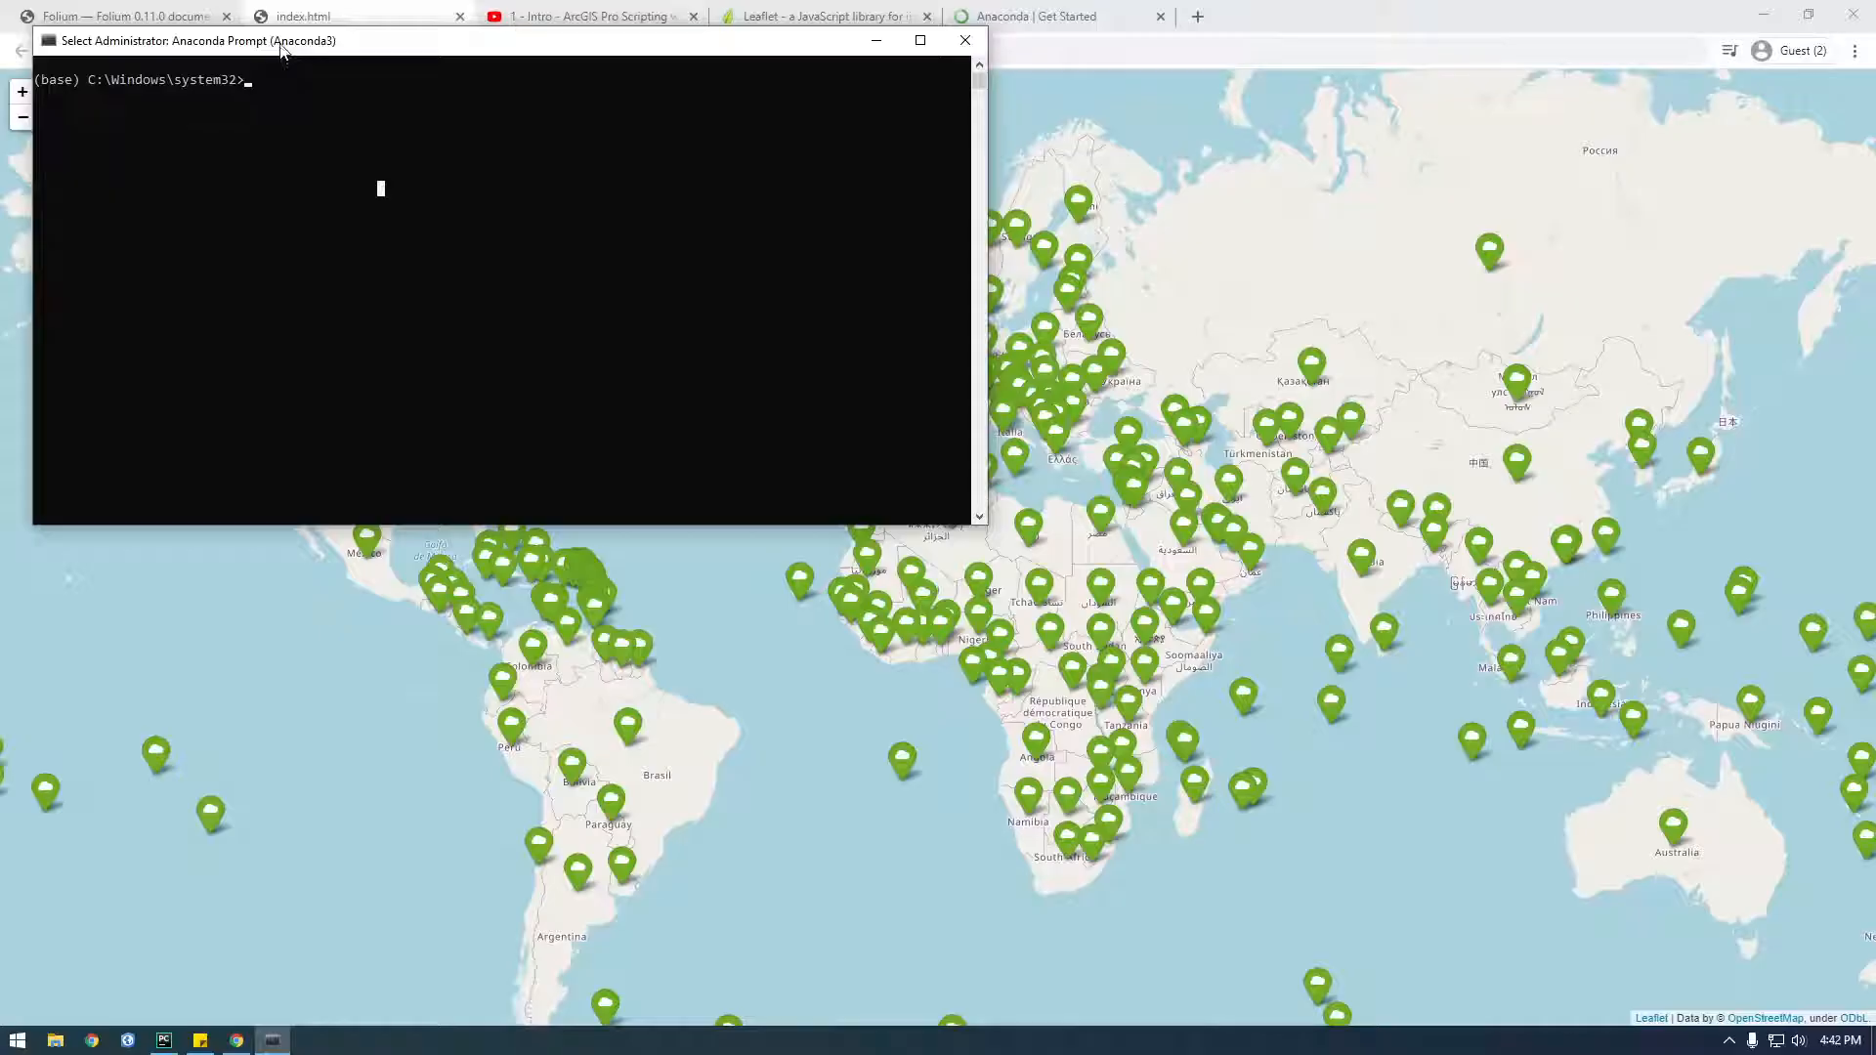
# Centre the prompt window and run 'conda env list' to see base and the youtube environments
pyautogui.moveTo(177, 39); pyautogui.dragTo(452, 313)
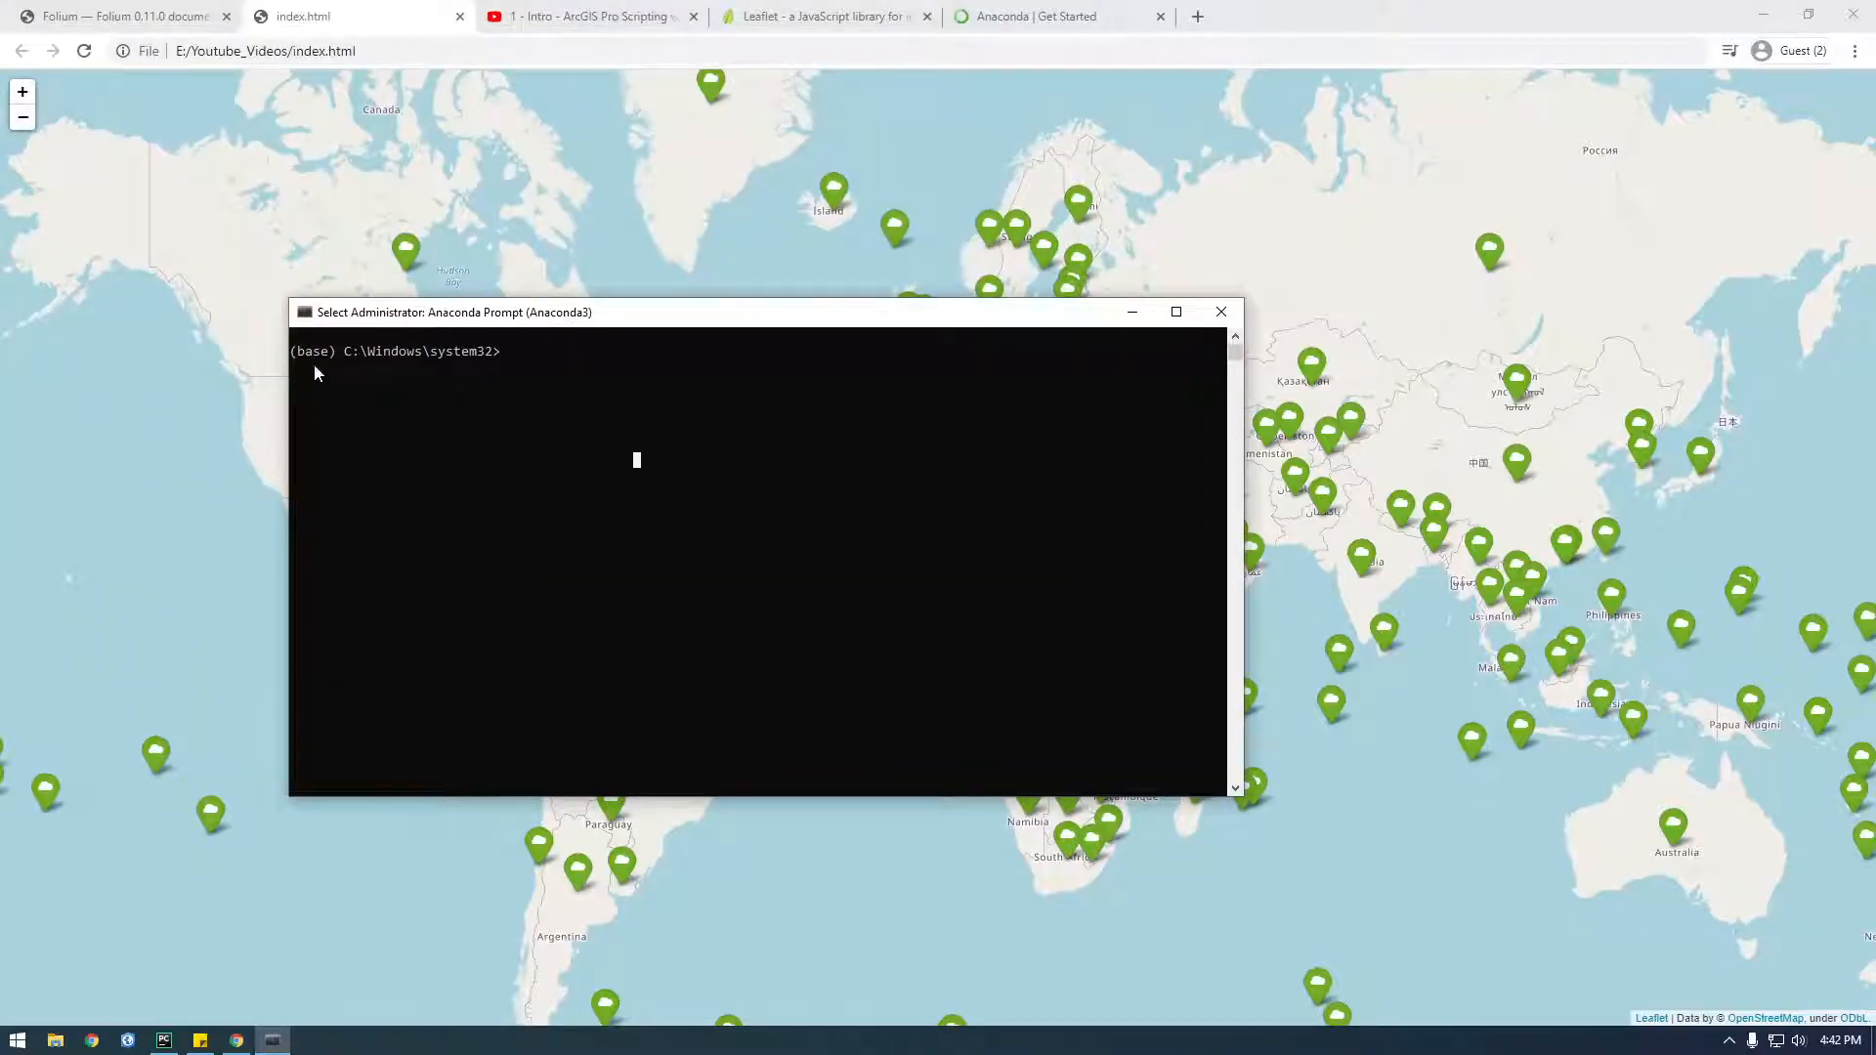
pyautogui.moveTo(476, 394)
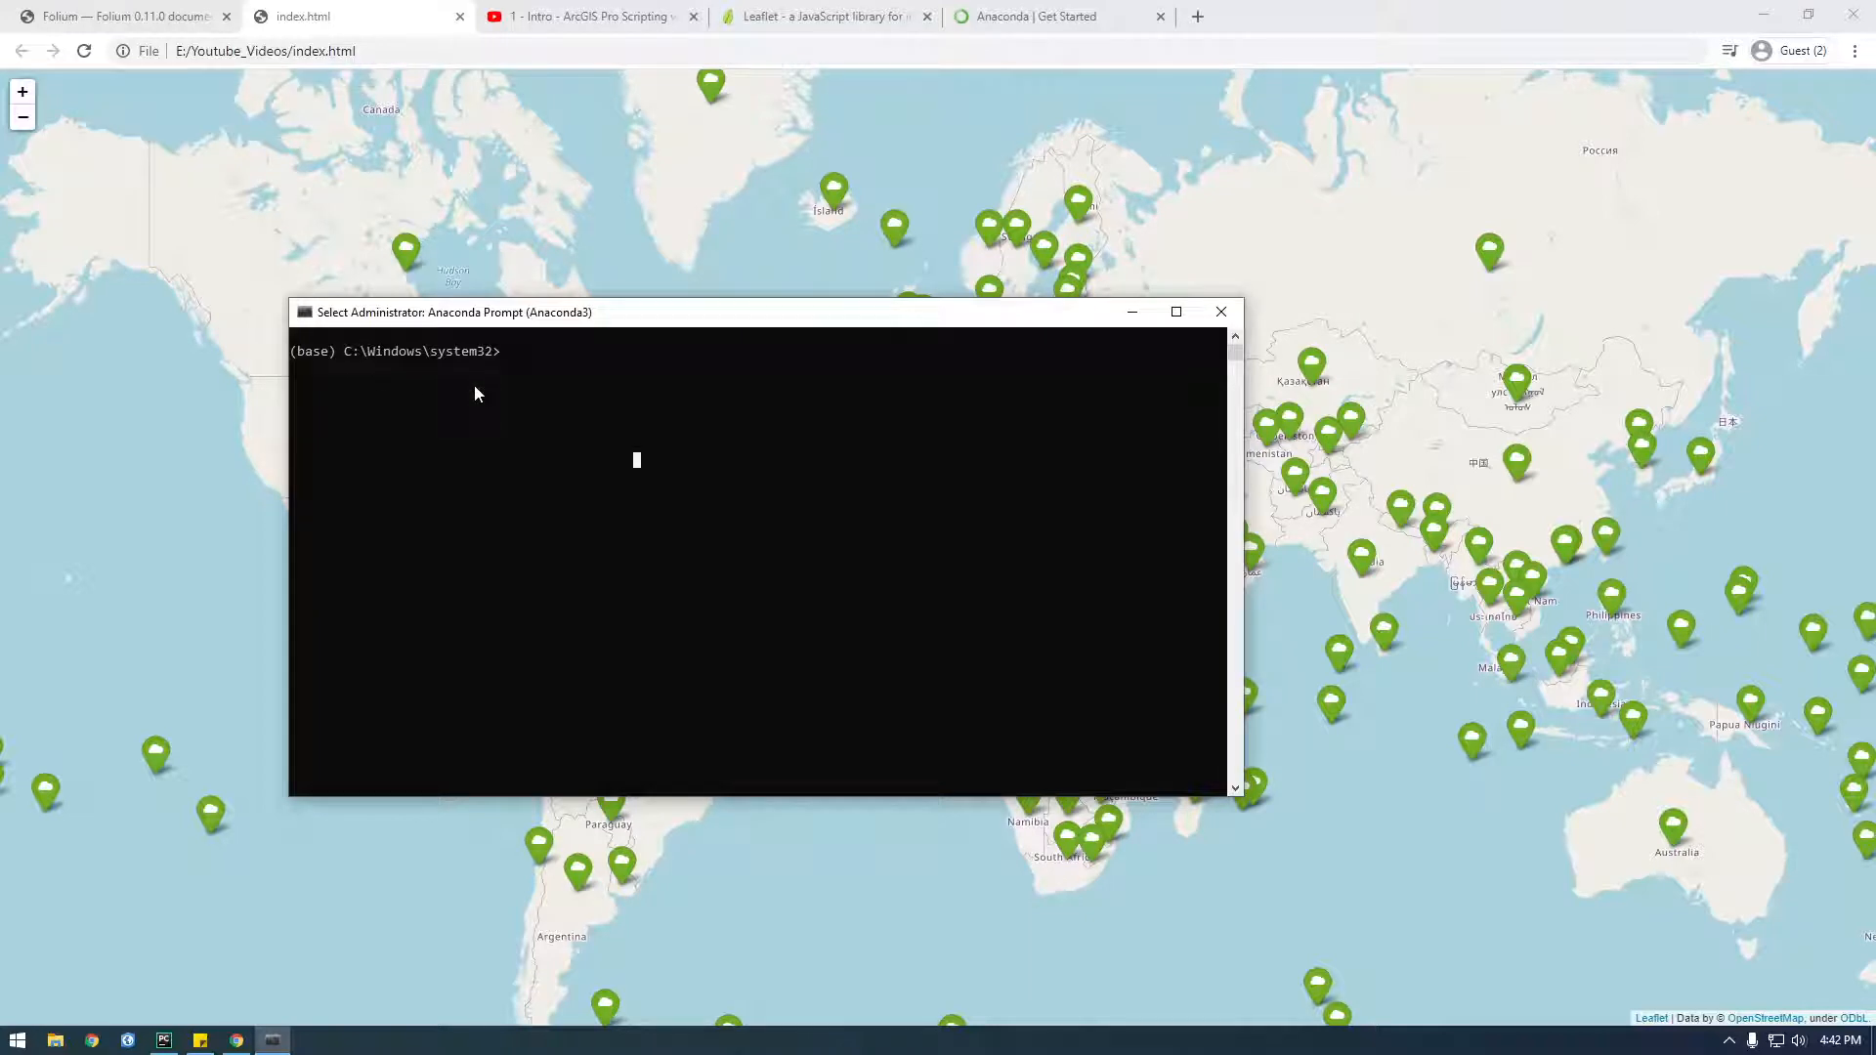
pyautogui.write('conda env list')
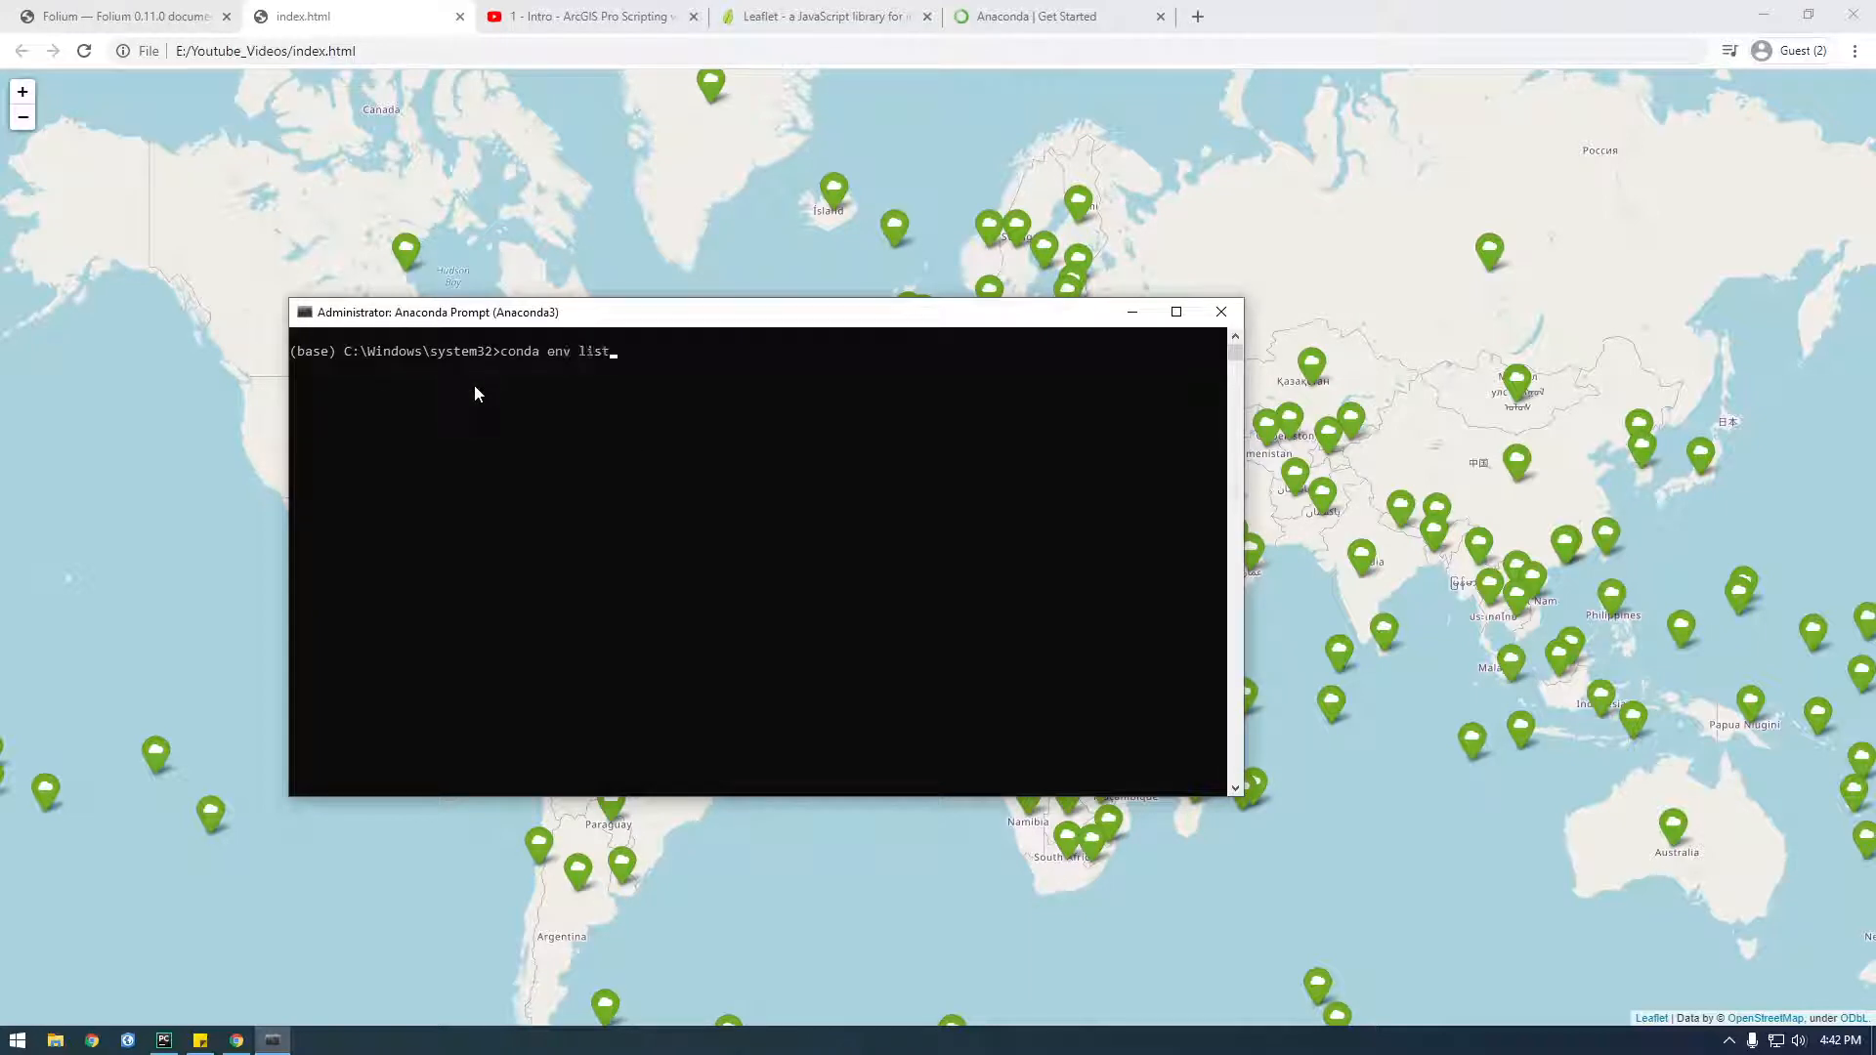
pyautogui.press('Return')
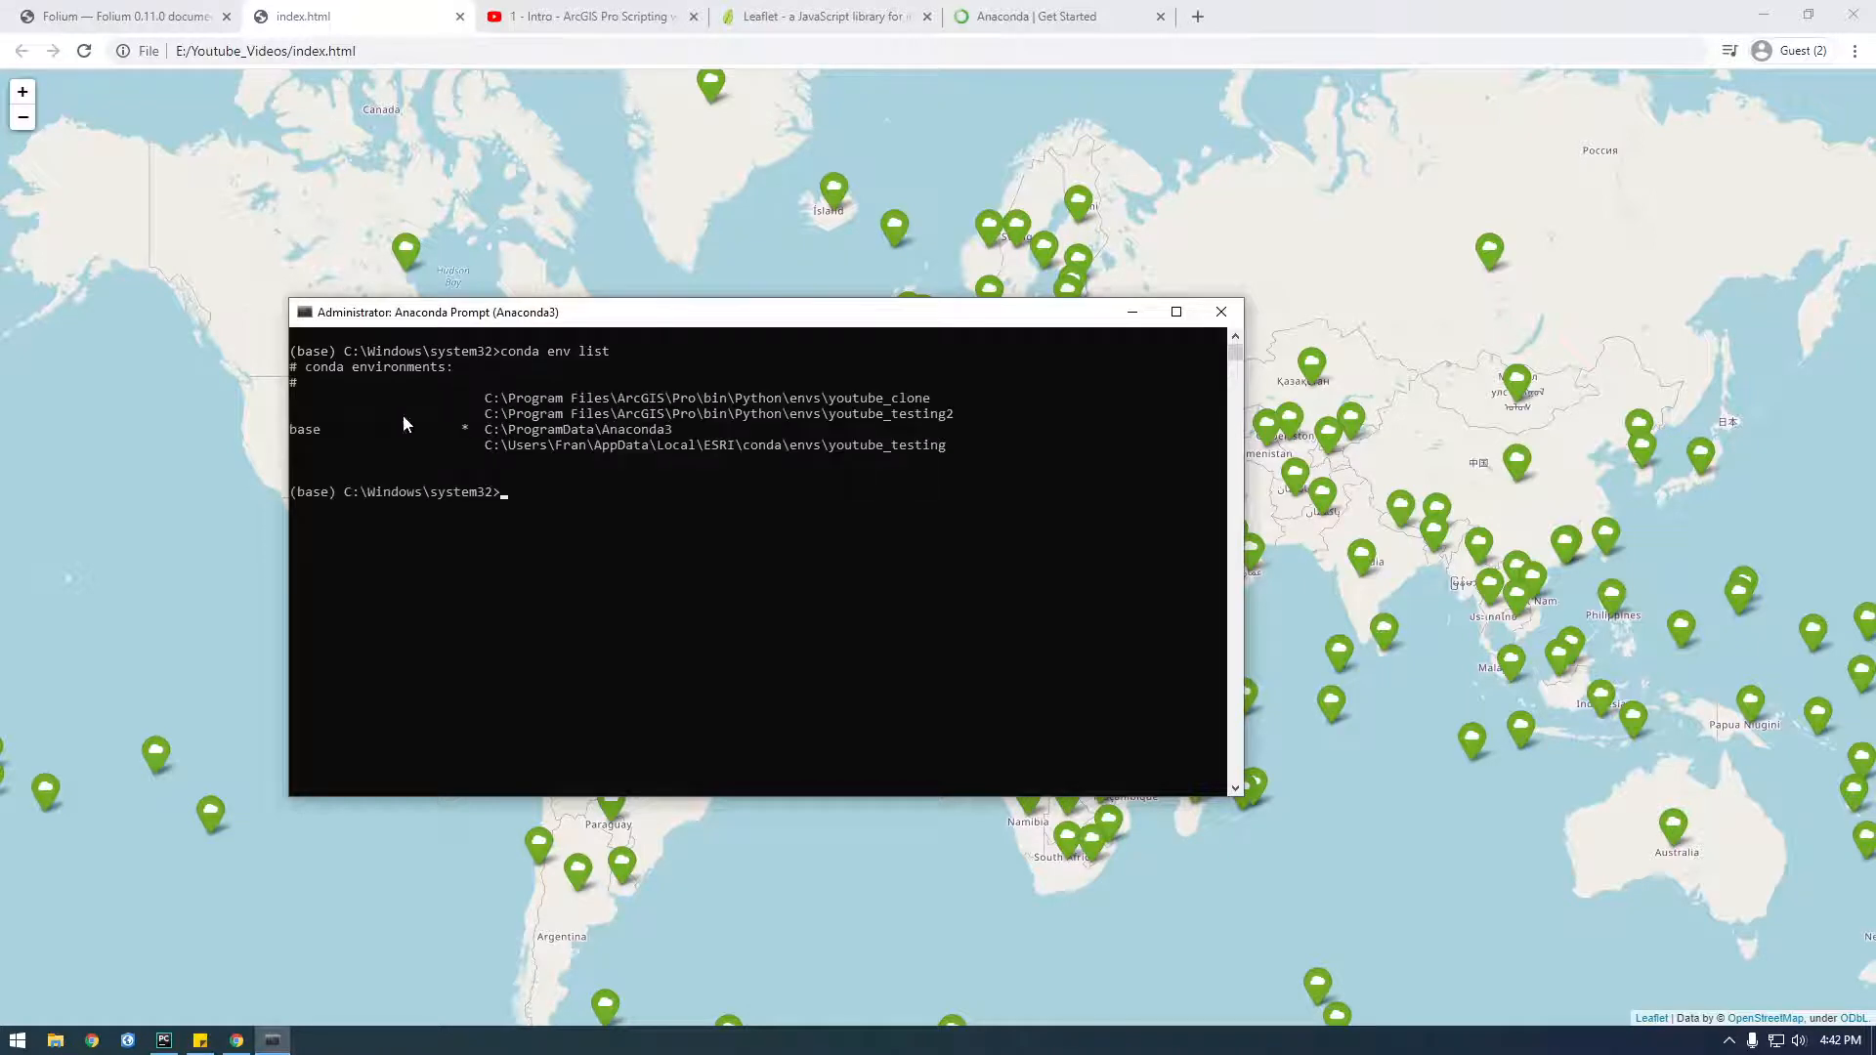
pyautogui.moveTo(604, 433)
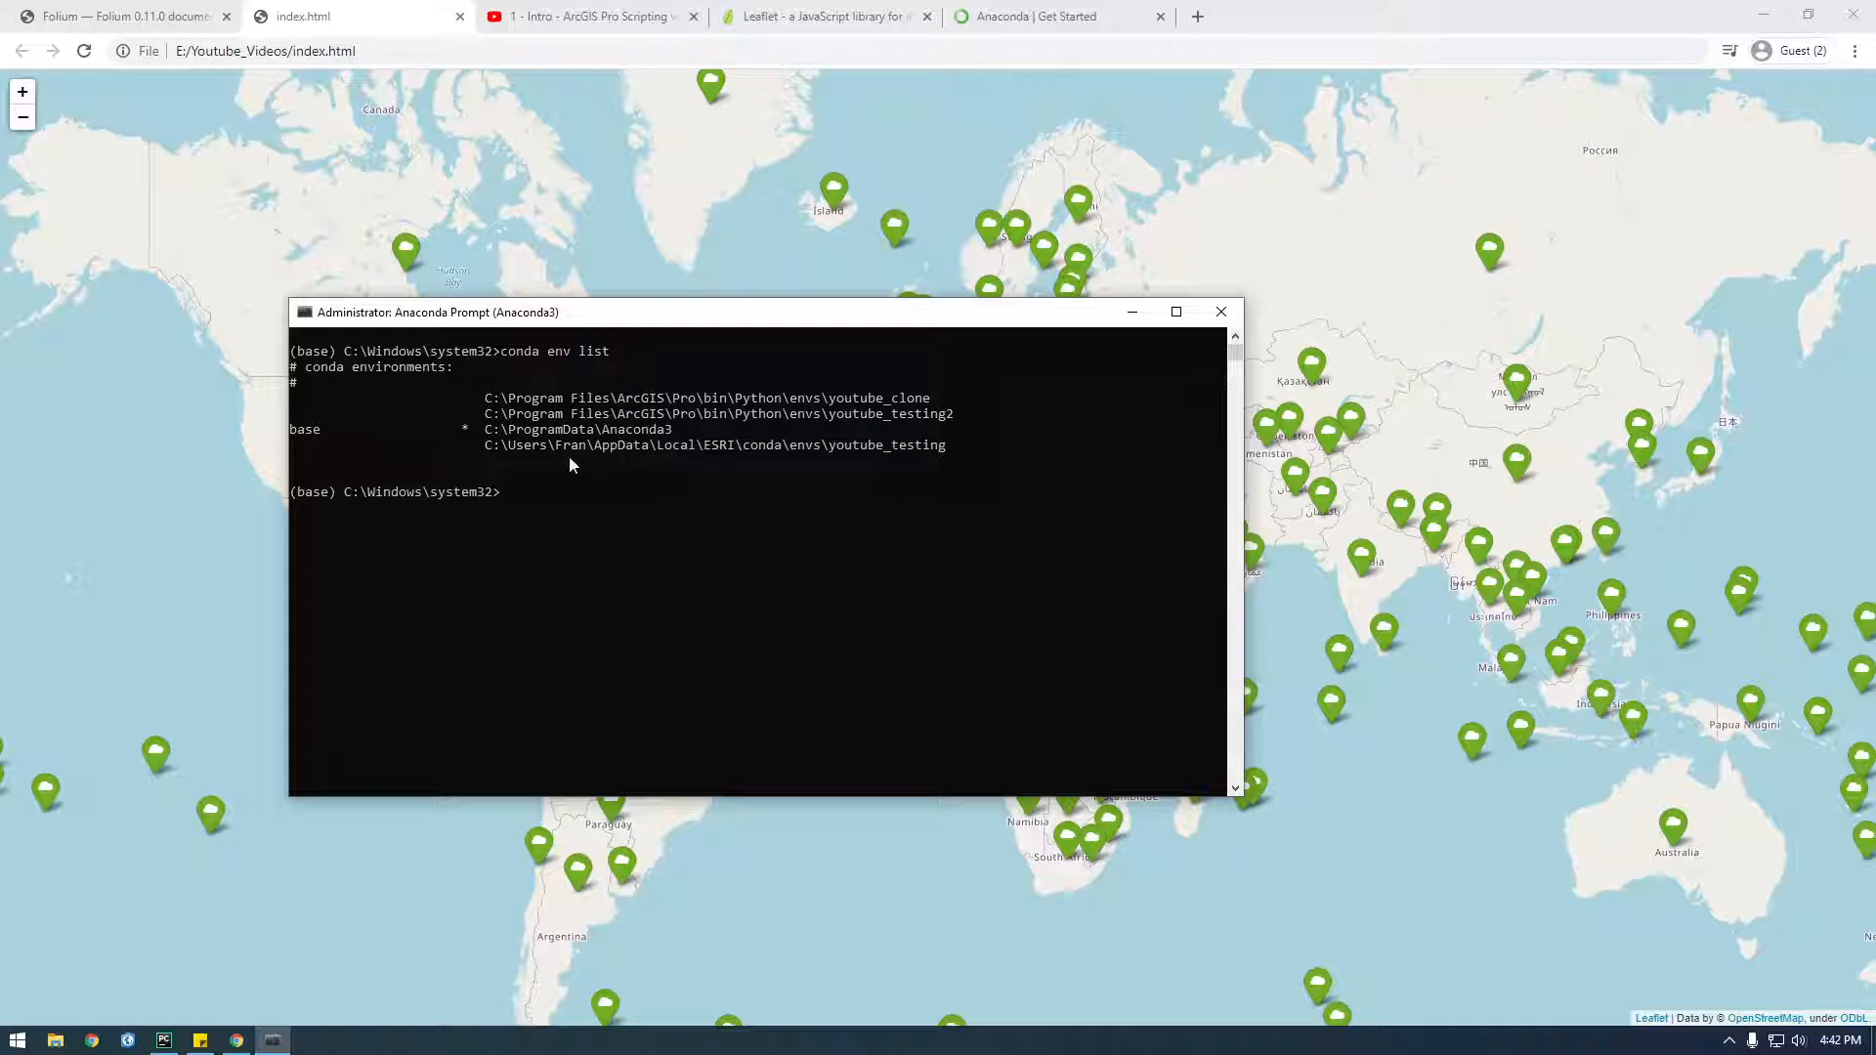
pyautogui.moveTo(586, 517)
pyautogui.write('conda create --clone py35 --name py35-2')
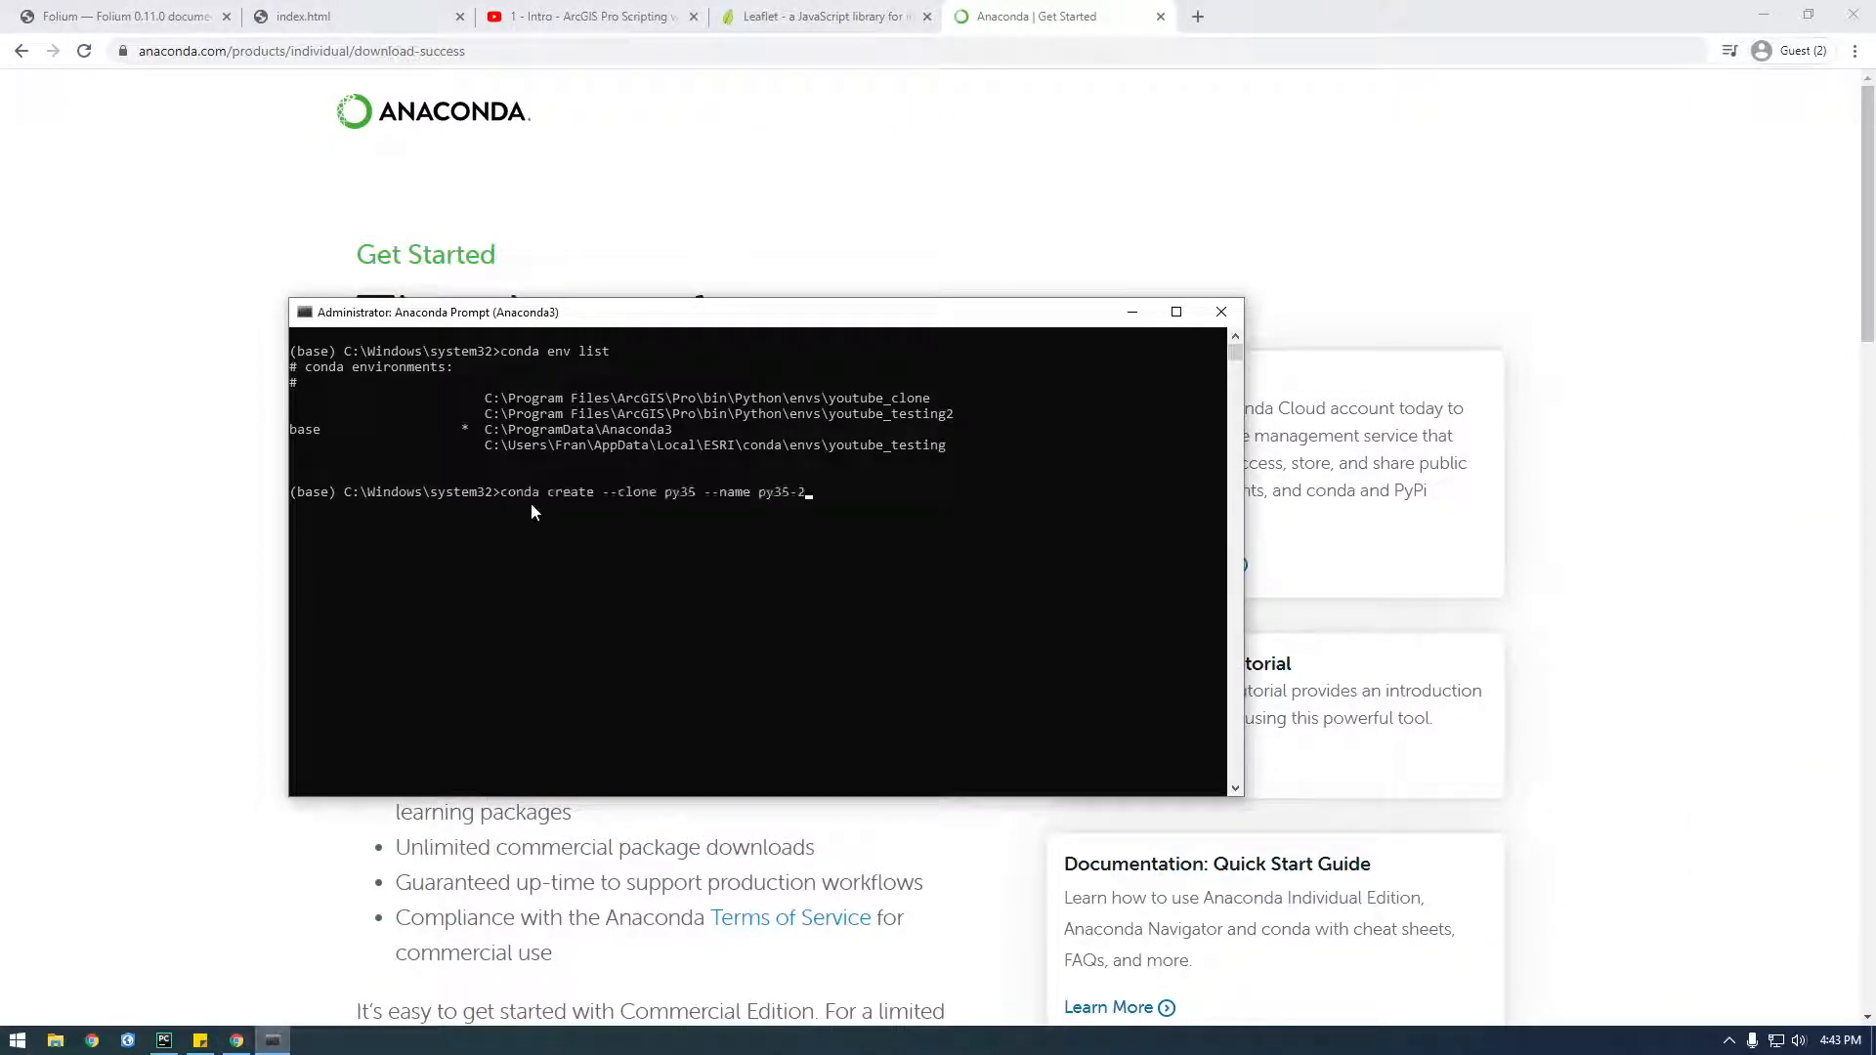
# Correct the command to 'conda create --clone base --name folium_project' and run it
pyautogui.press('Backspace')
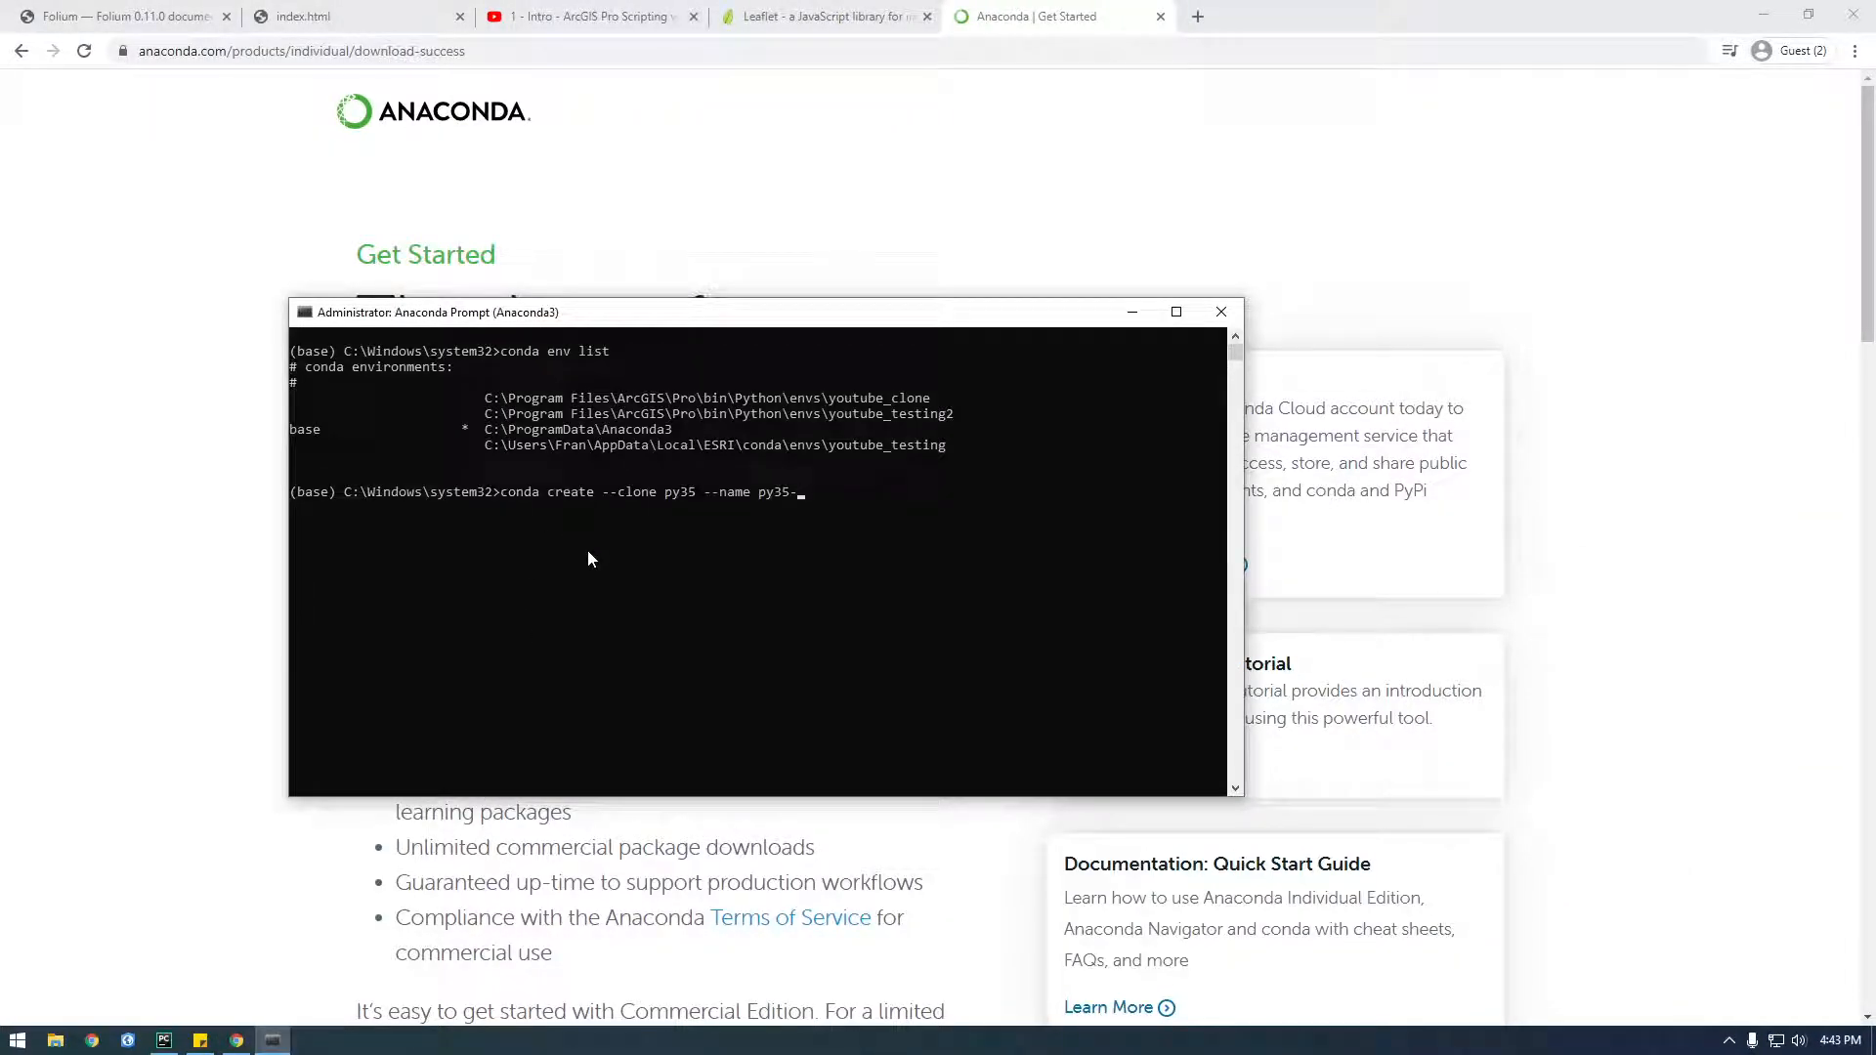
pyautogui.press('backspace')
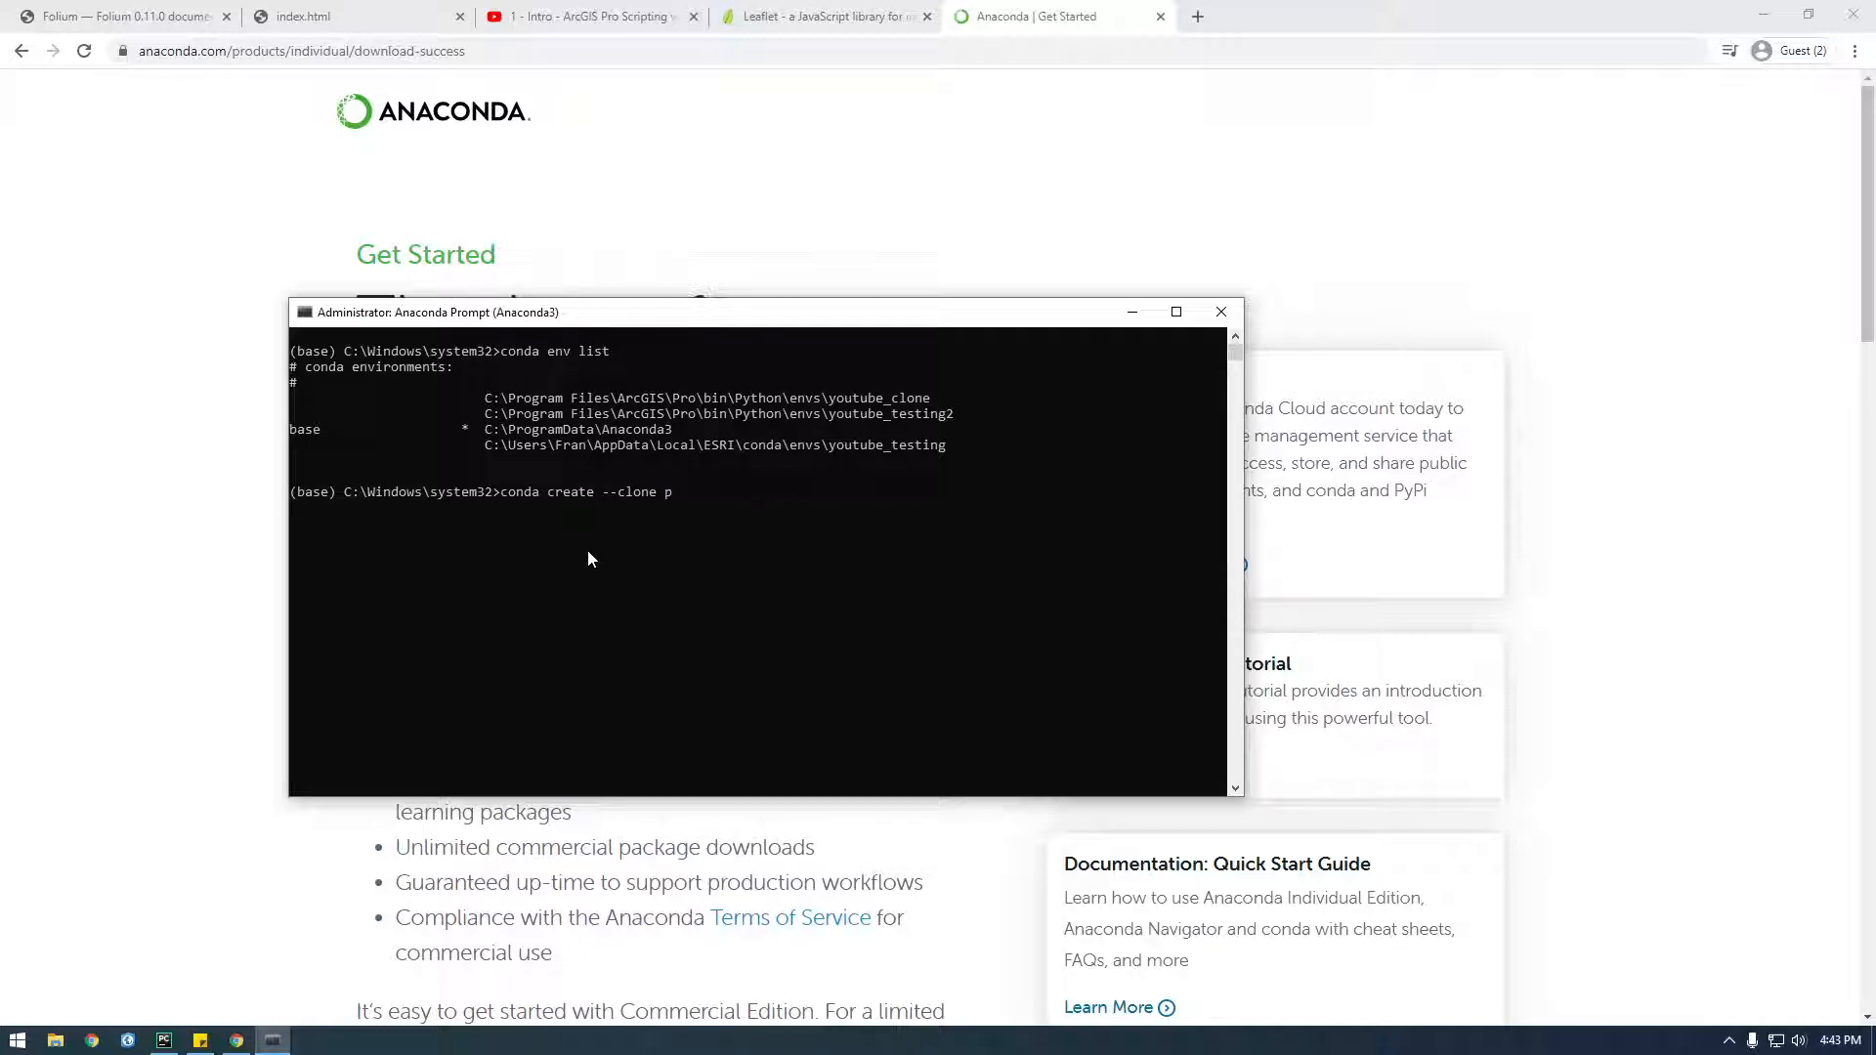
pyautogui.press('Backspace')
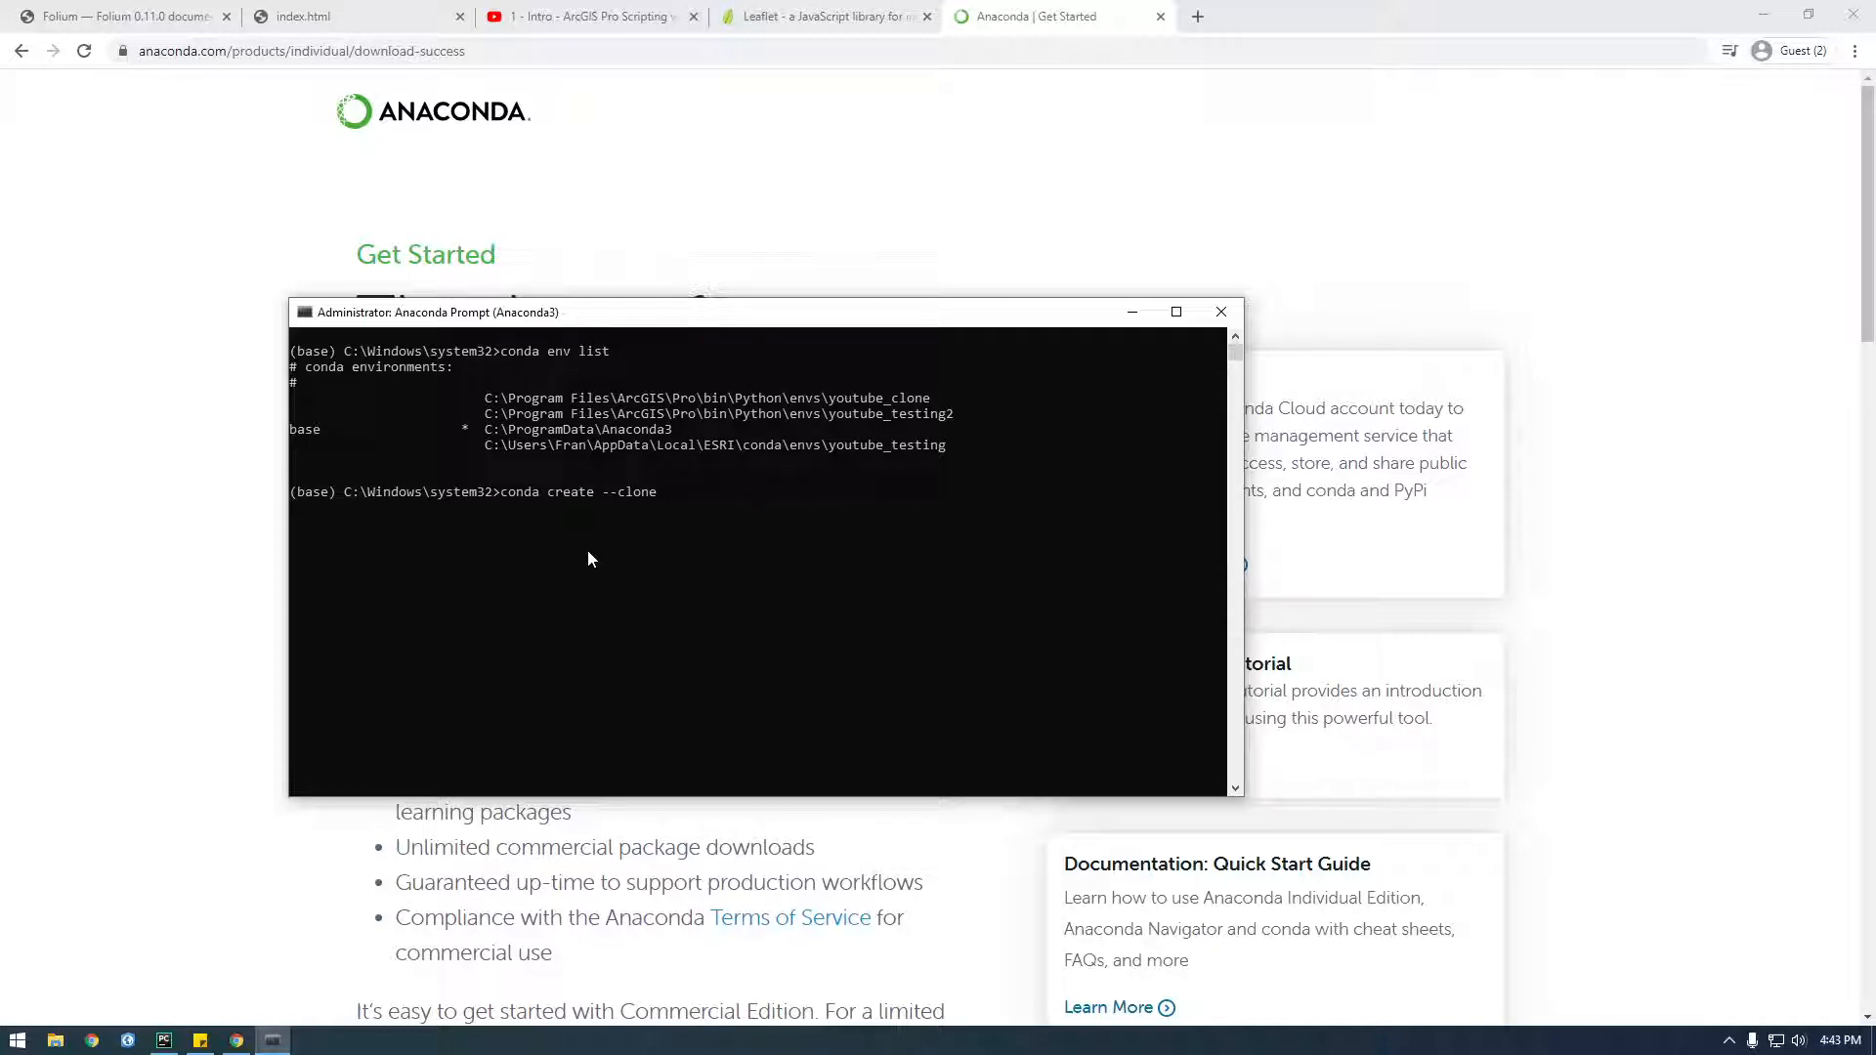
pyautogui.write('base')
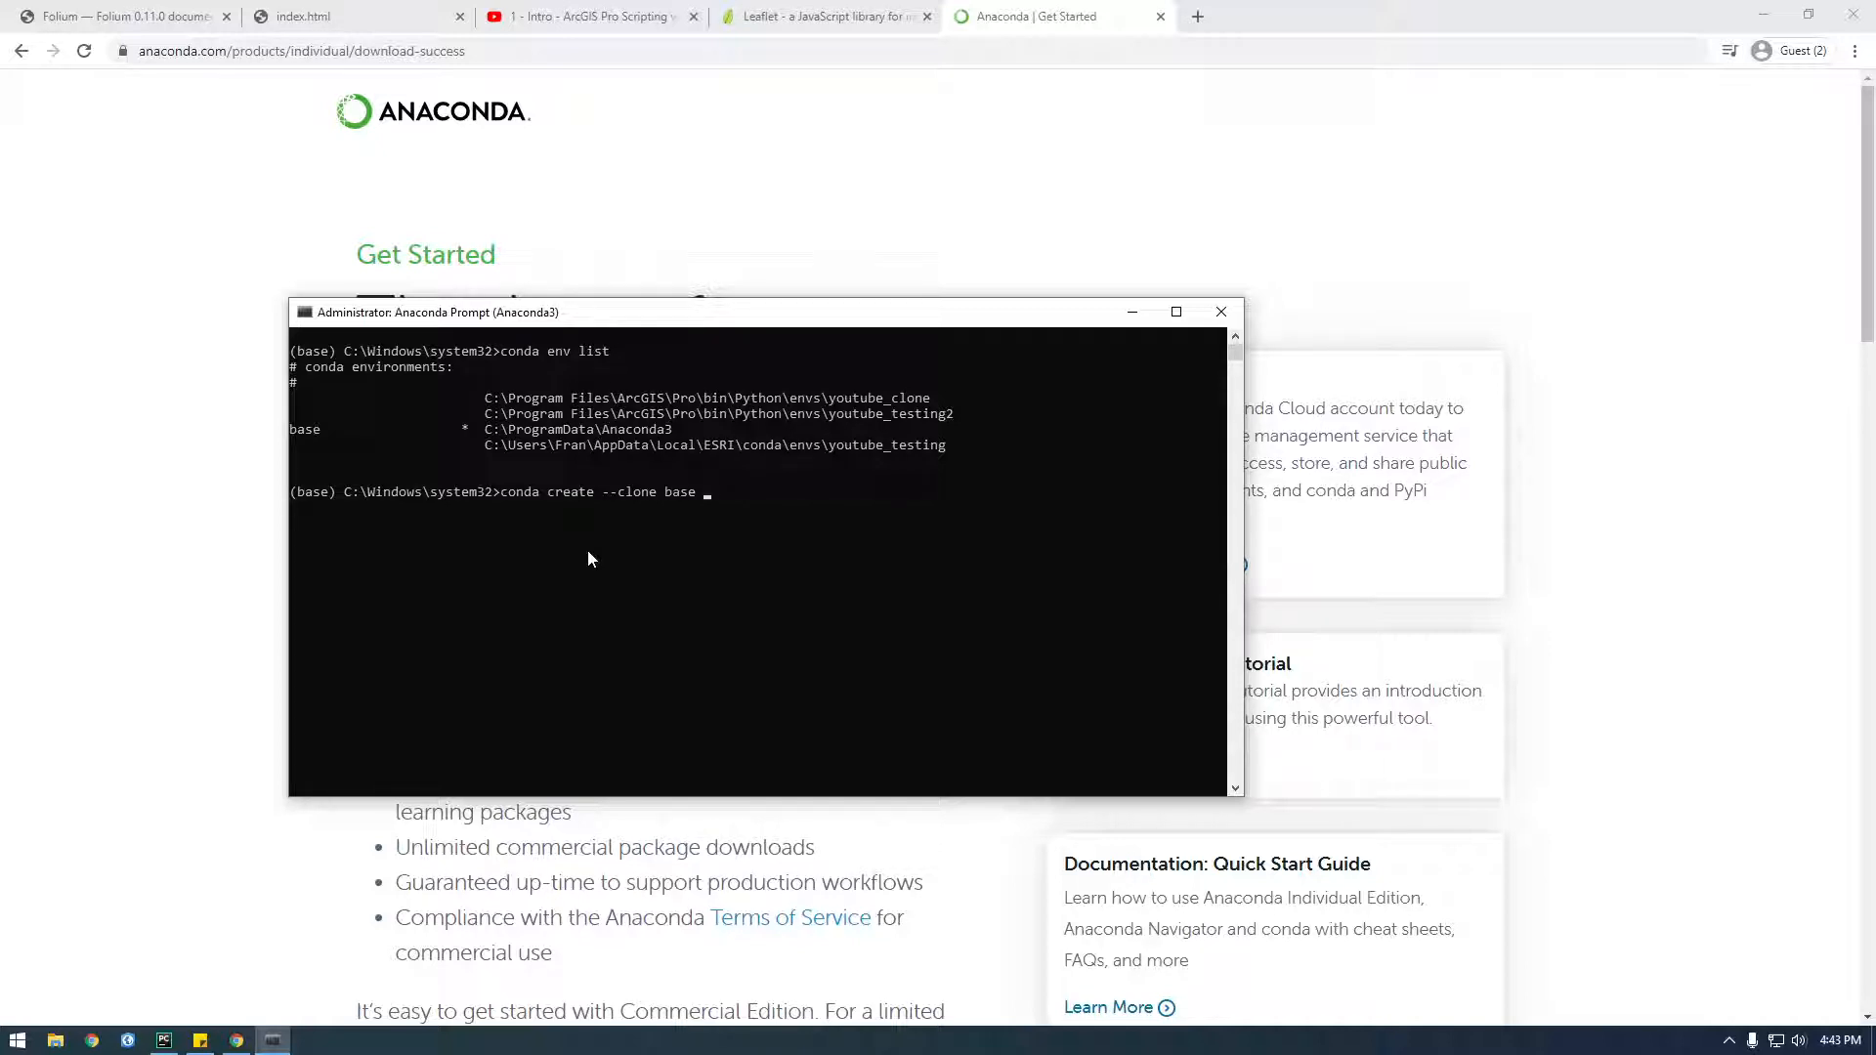
pyautogui.write('--name')
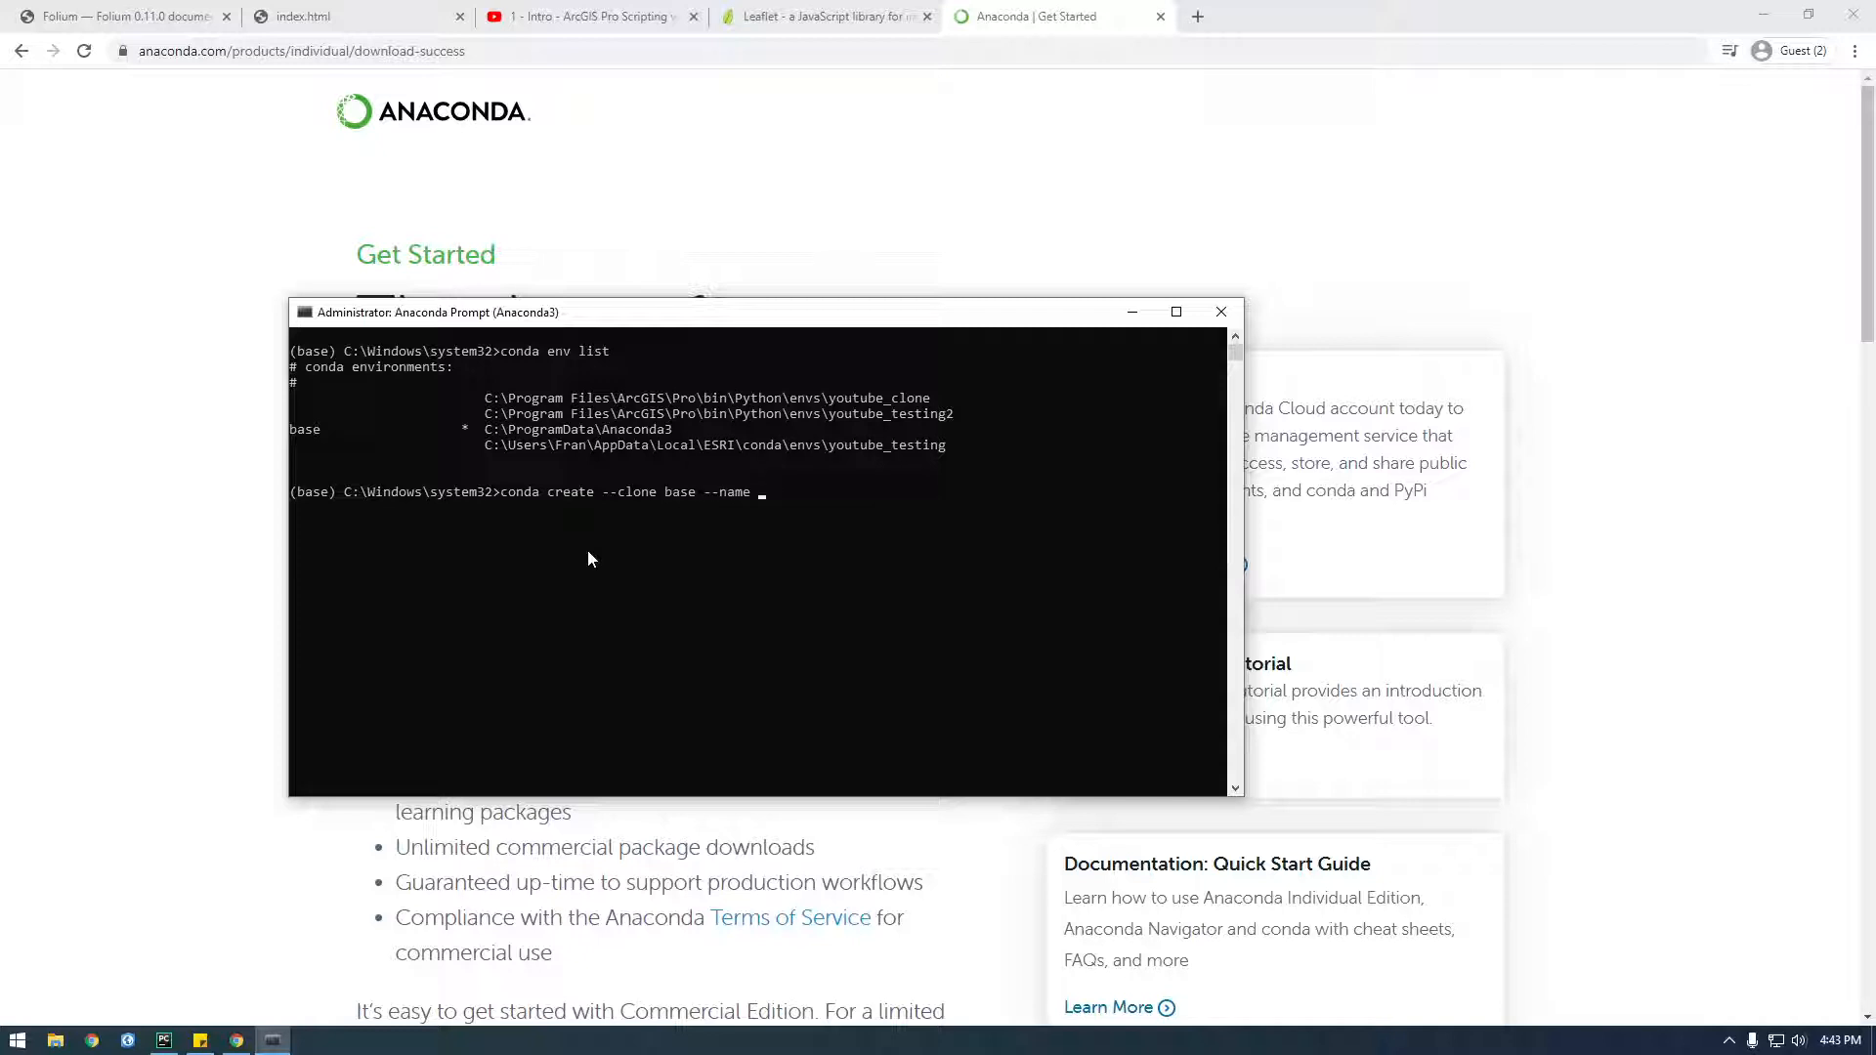
pyautogui.write('f')
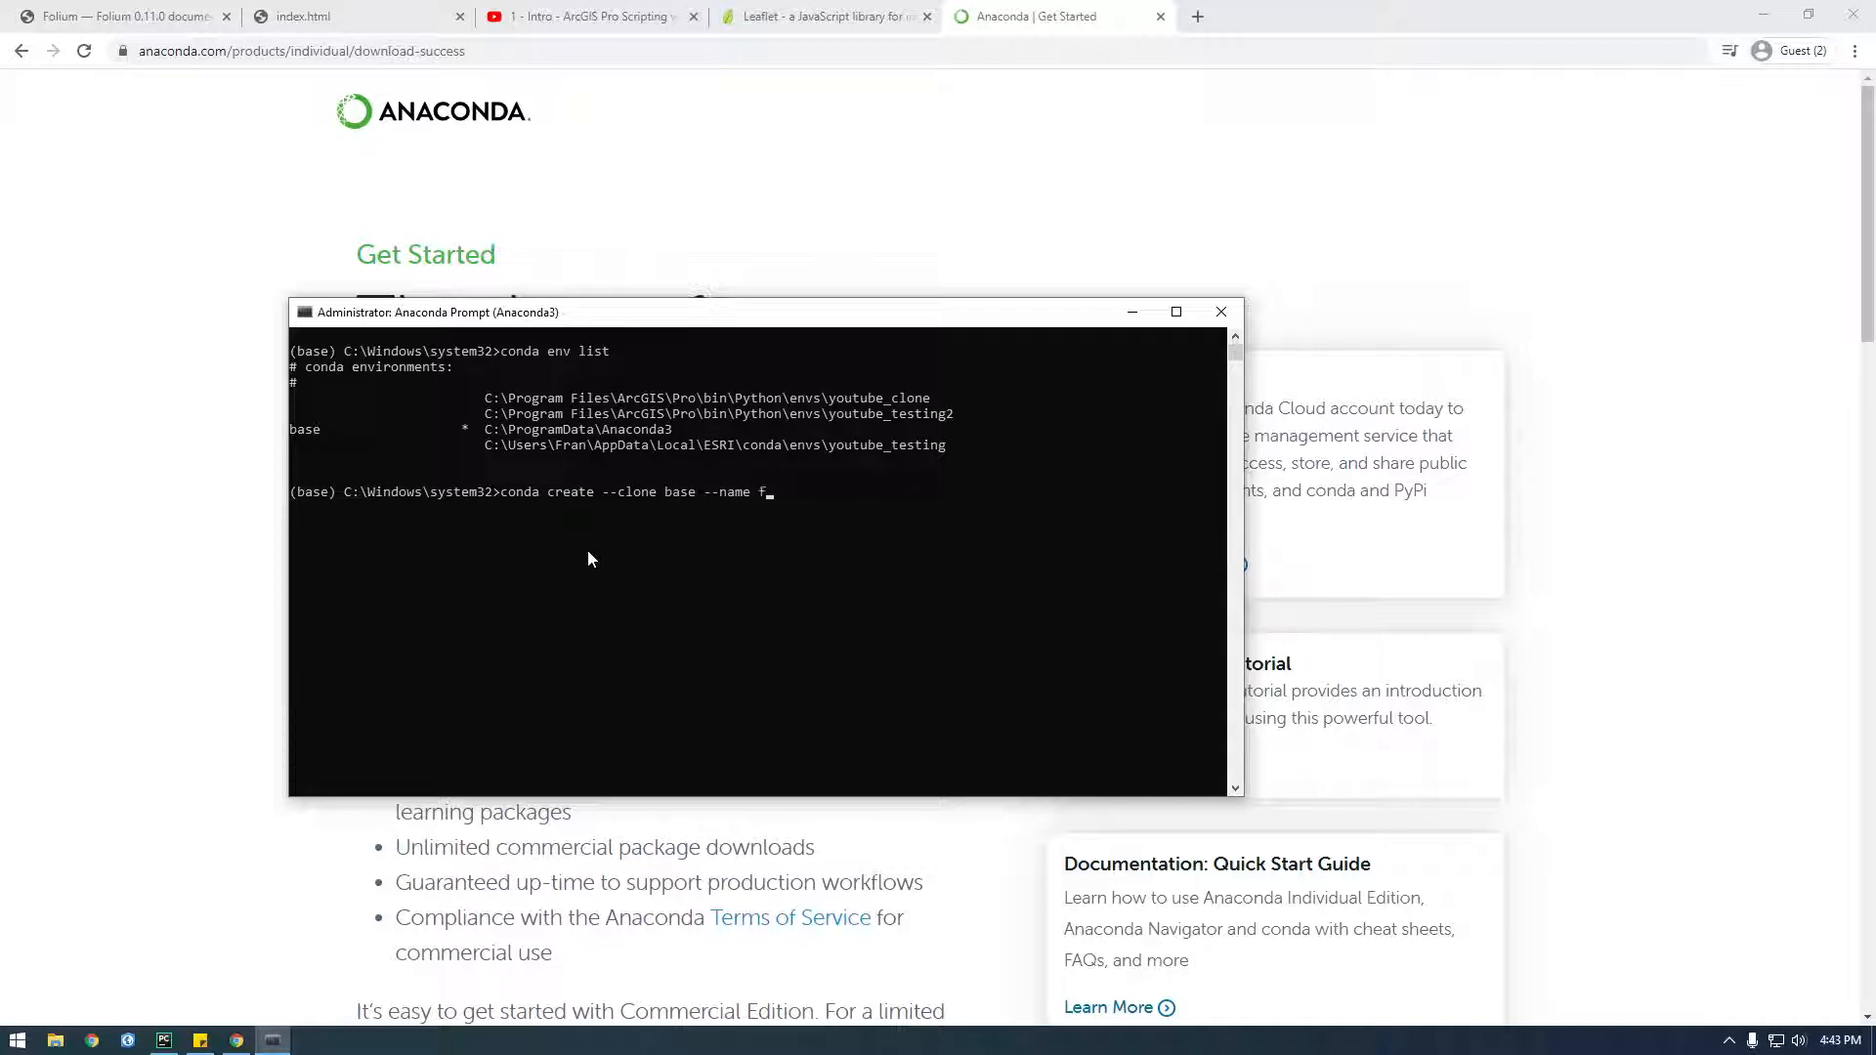
pyautogui.write('olium_project')
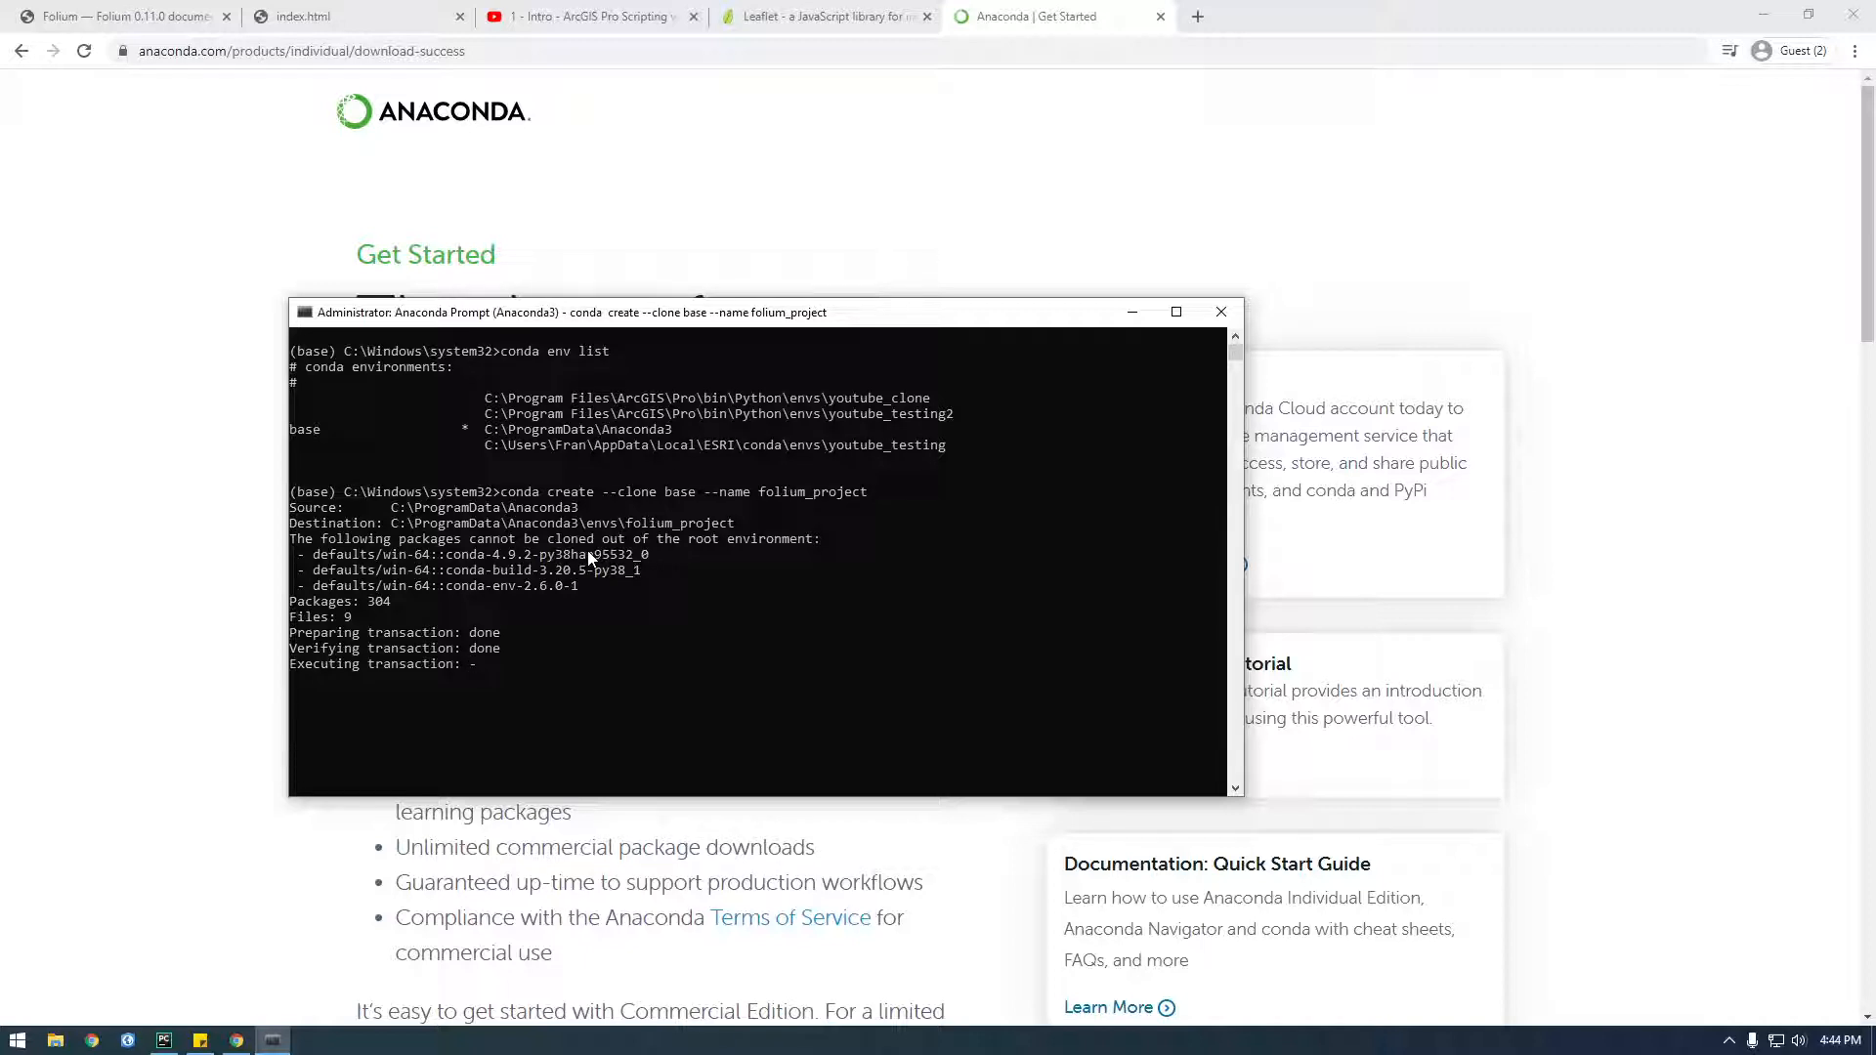
pyautogui.moveTo(608, 387)
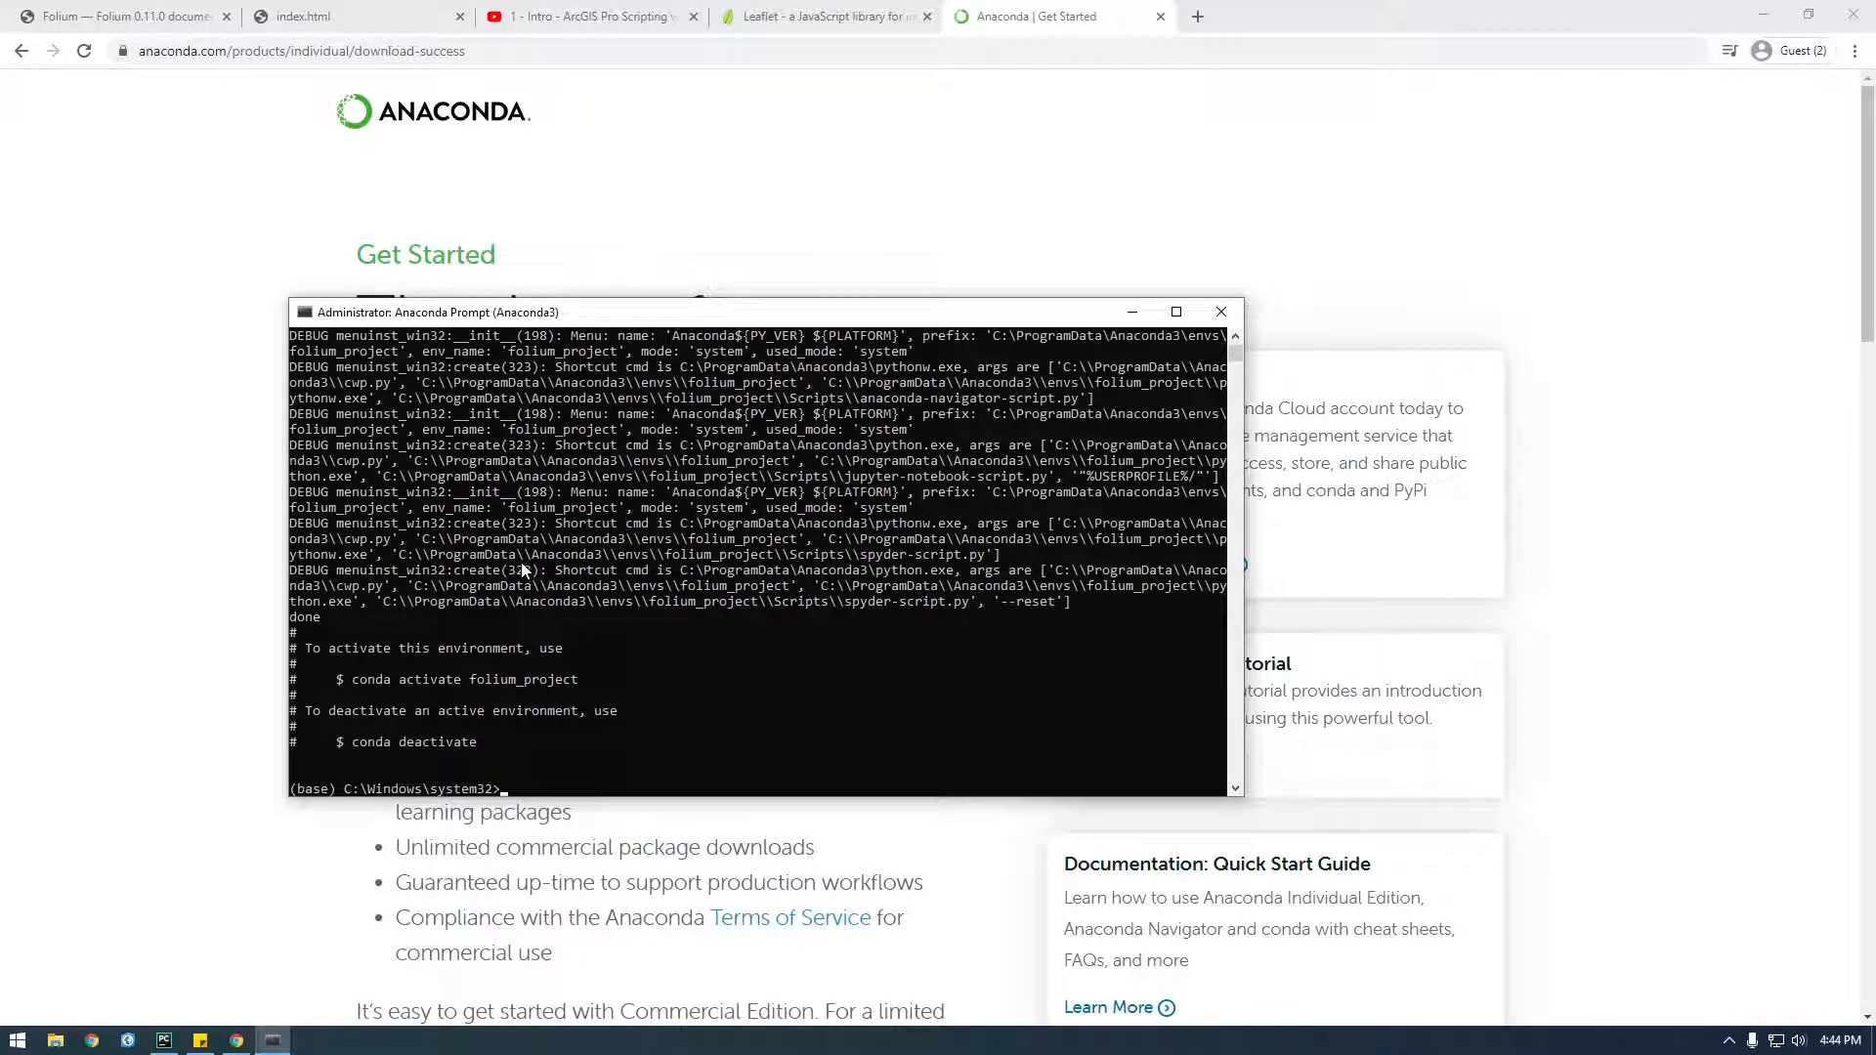
# Activate folium_project, clear the screen, and run 'conda list' to review its packages
pyautogui.write('conda activate folium_po')
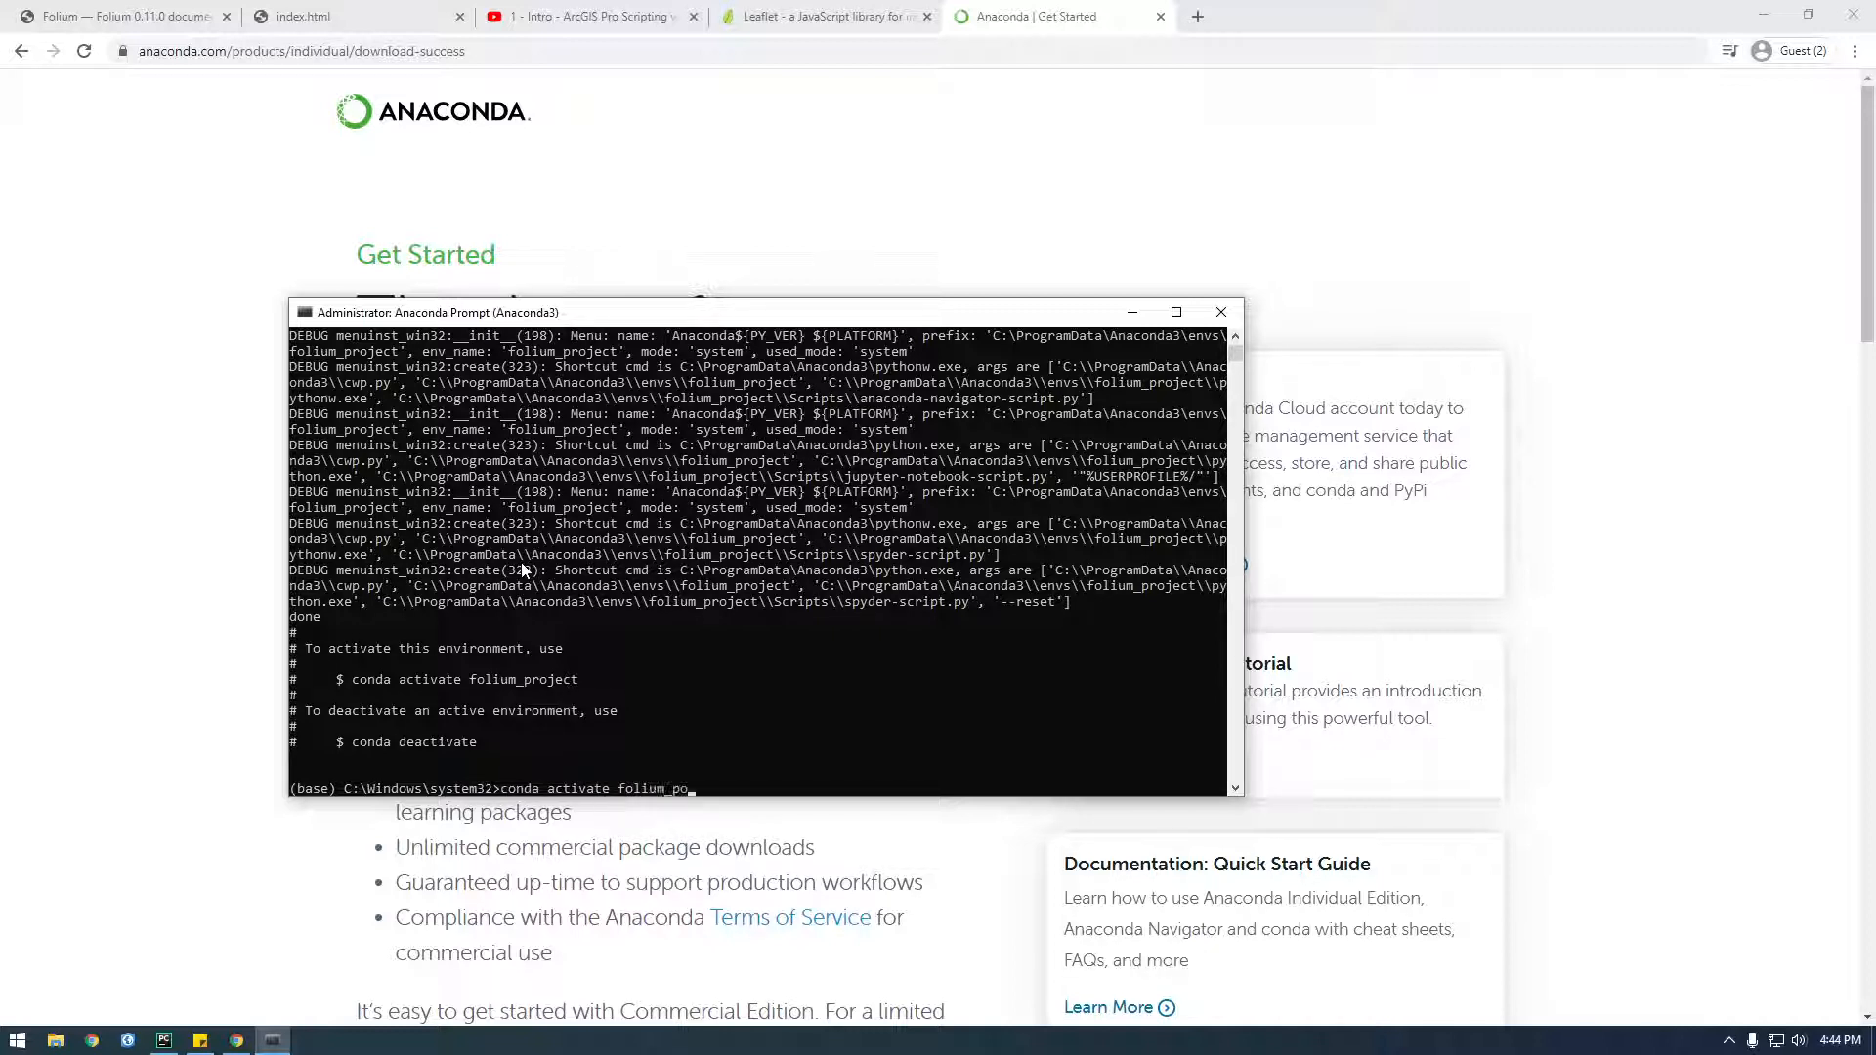
pyautogui.press('Return')
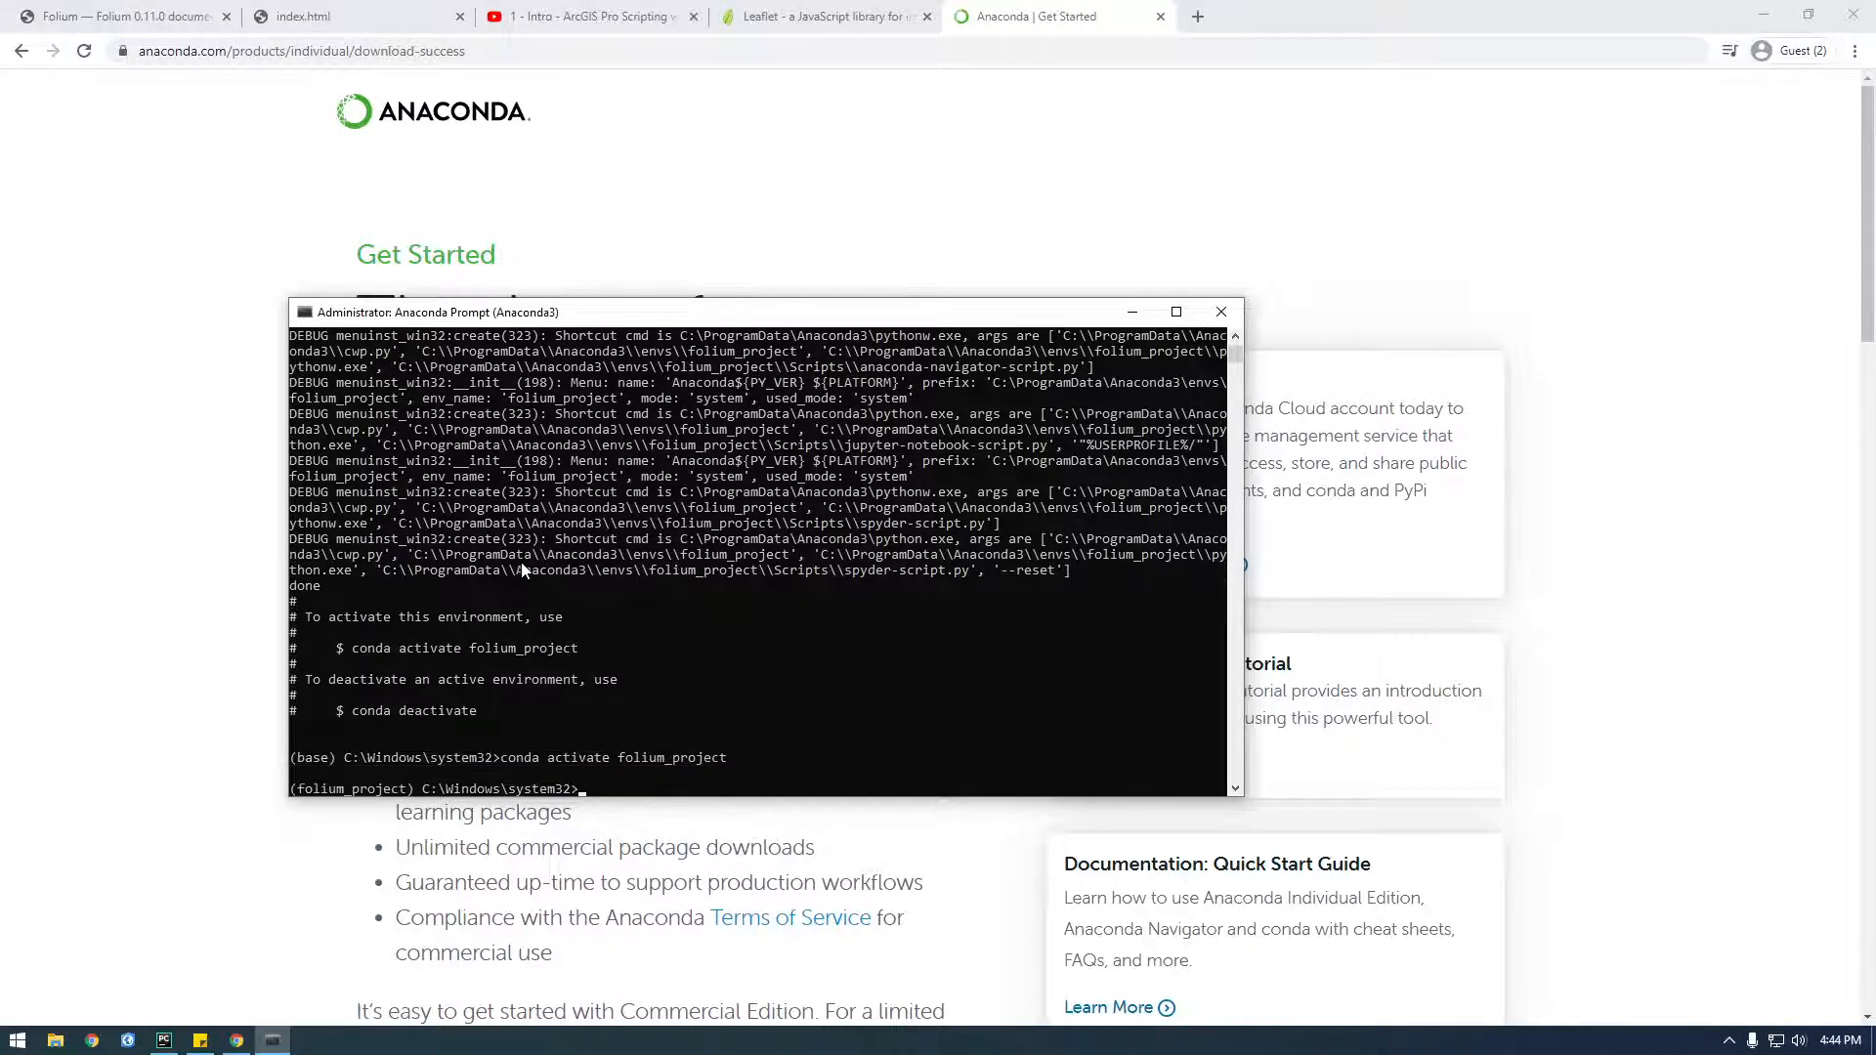
pyautogui.write('clear')
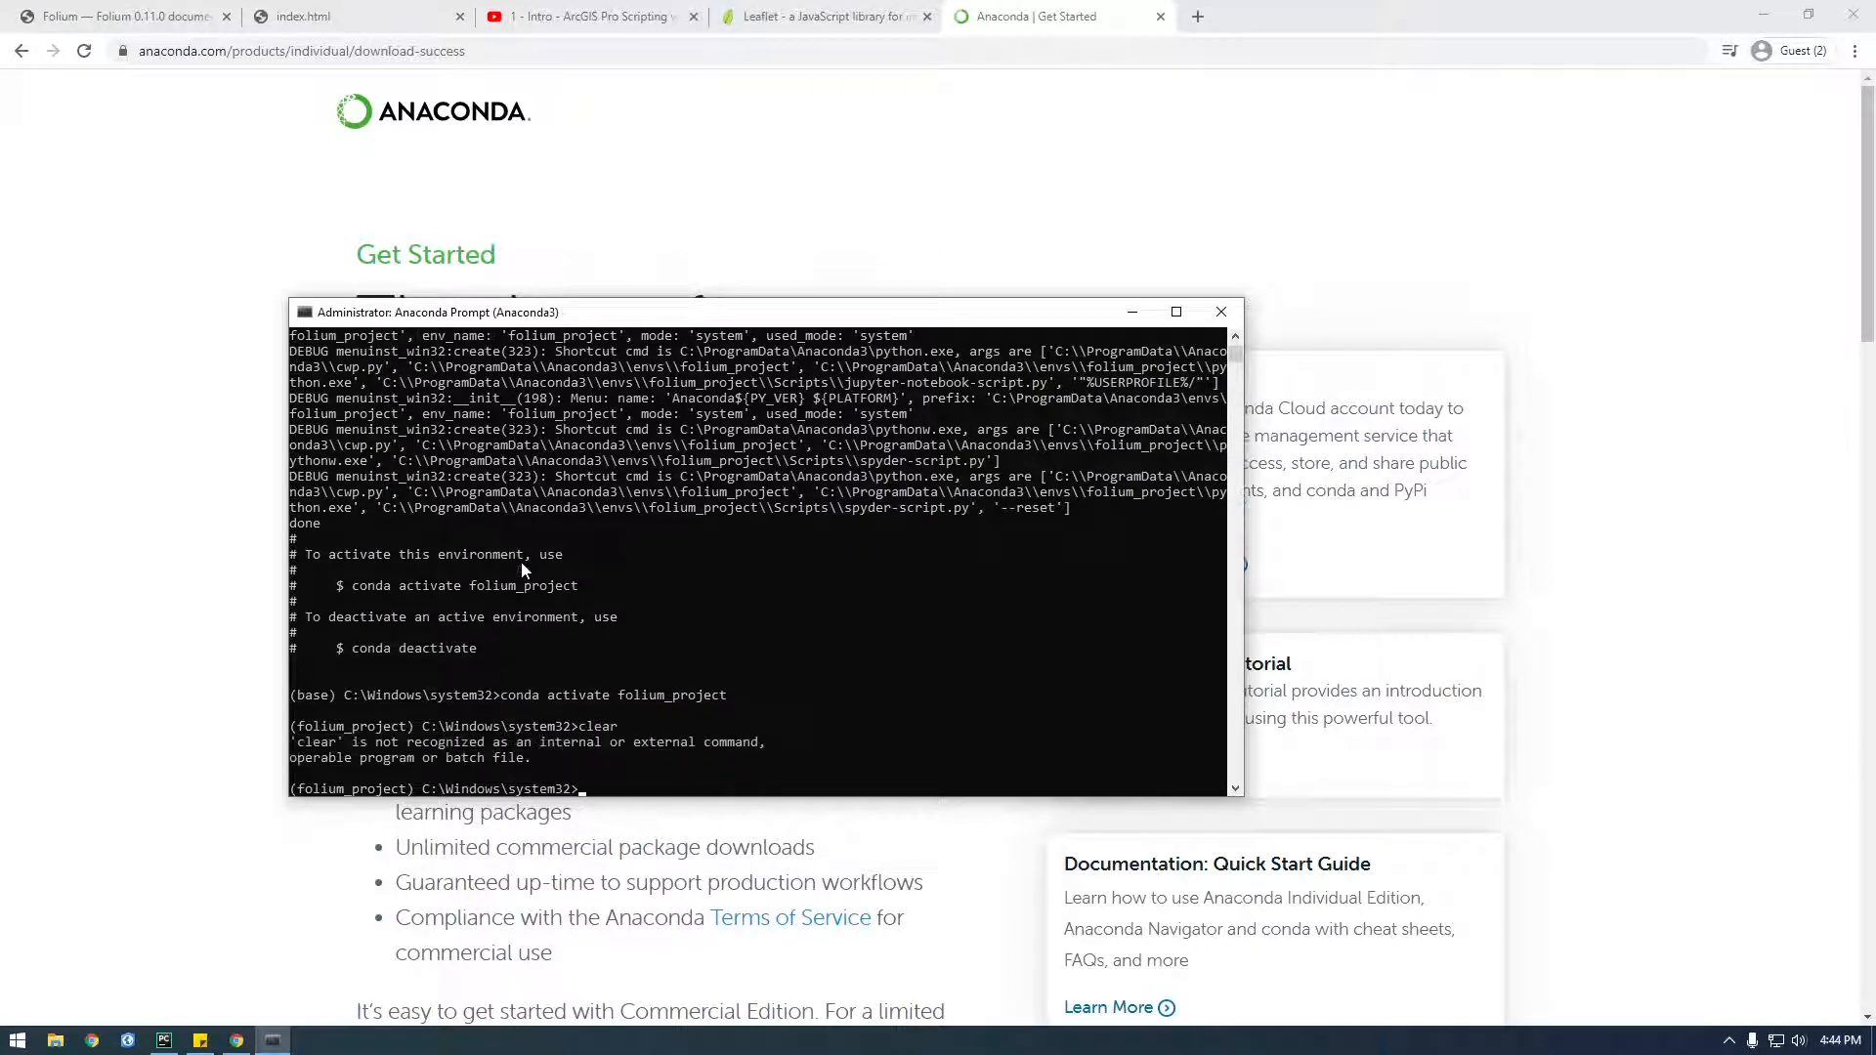
pyautogui.write('cond')
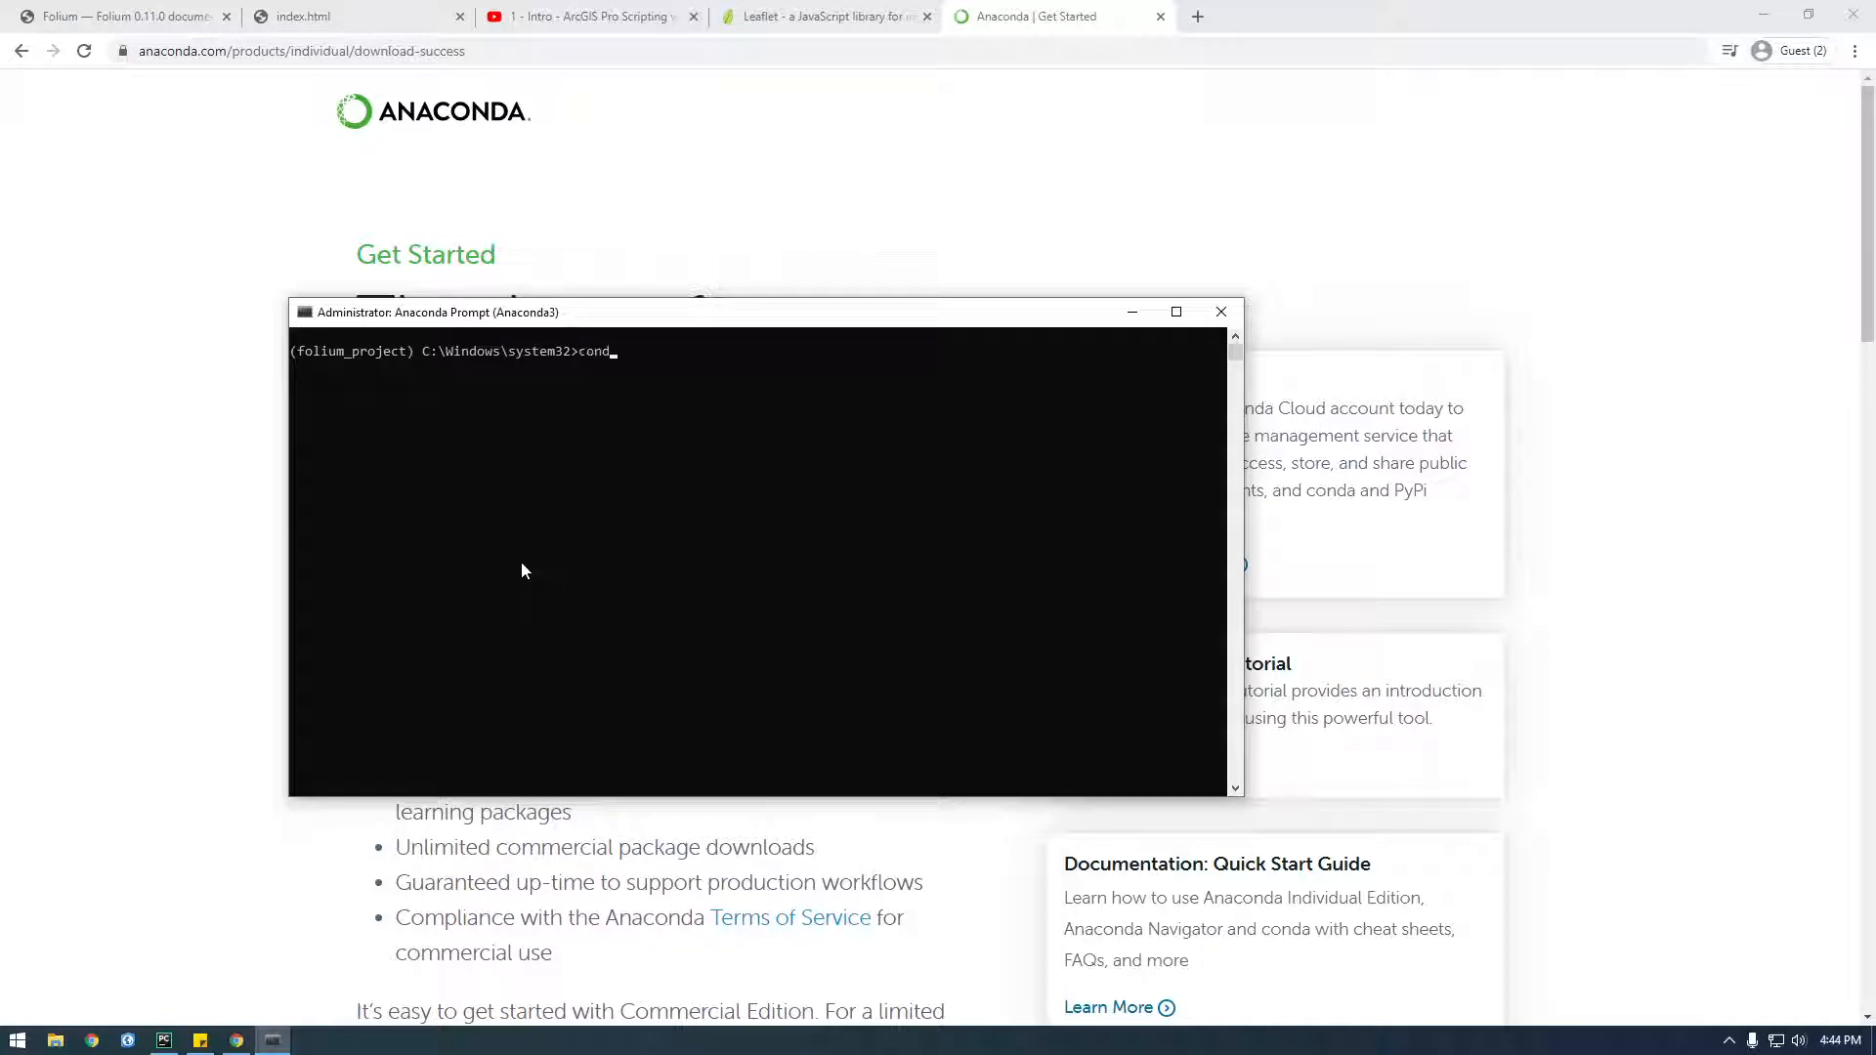
pyautogui.write('a list')
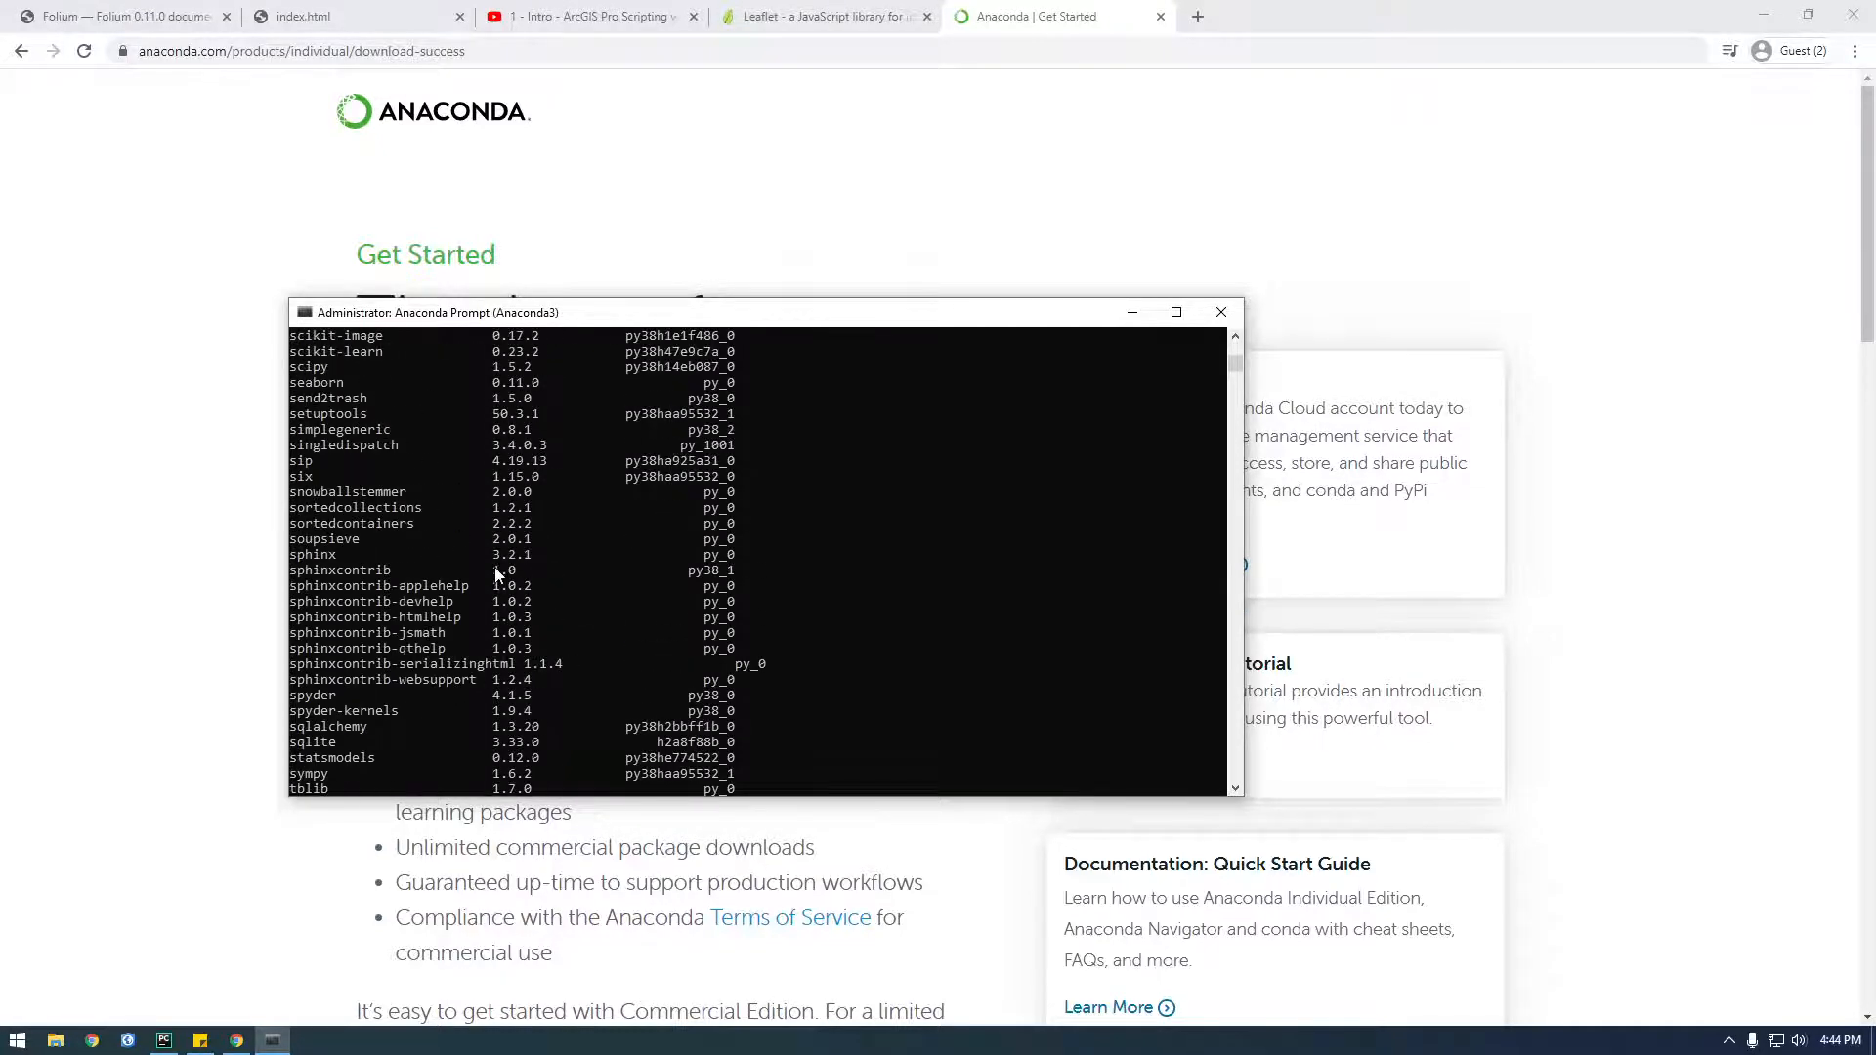
pyautogui.scroll(3)
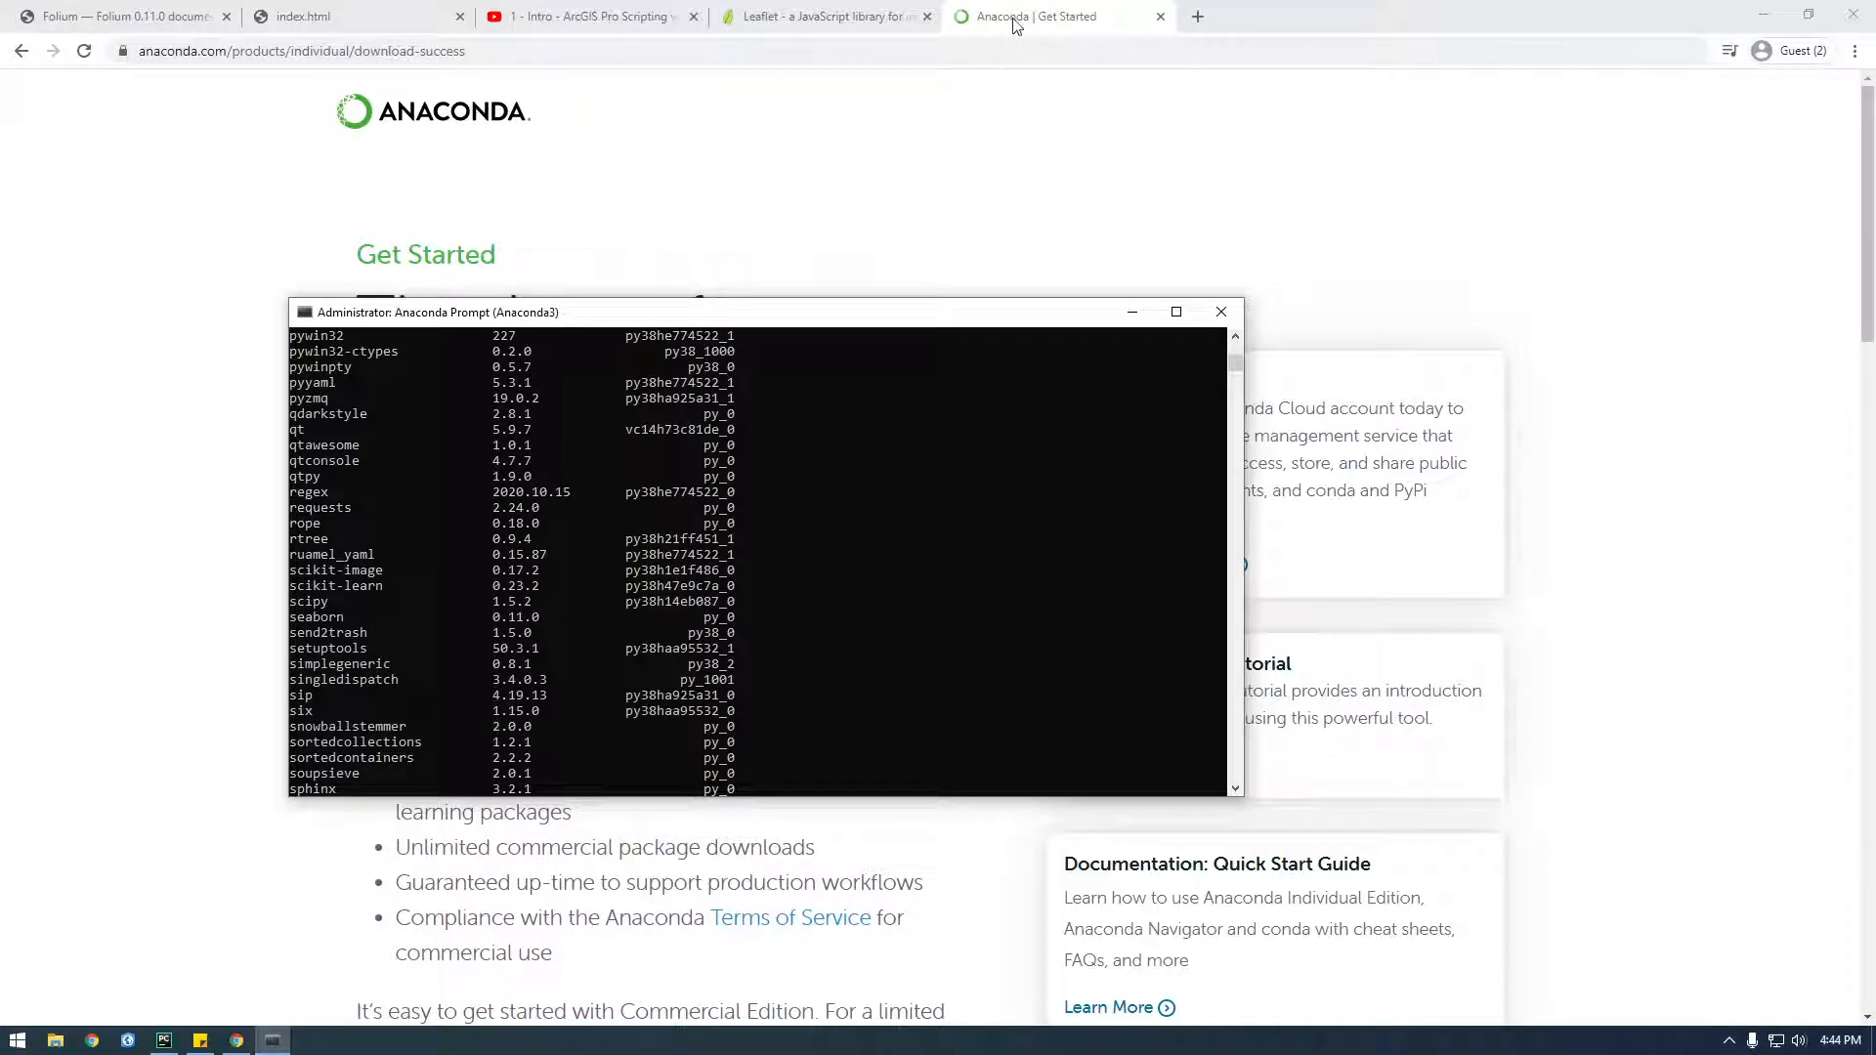
pyautogui.moveTo(156, 1027)
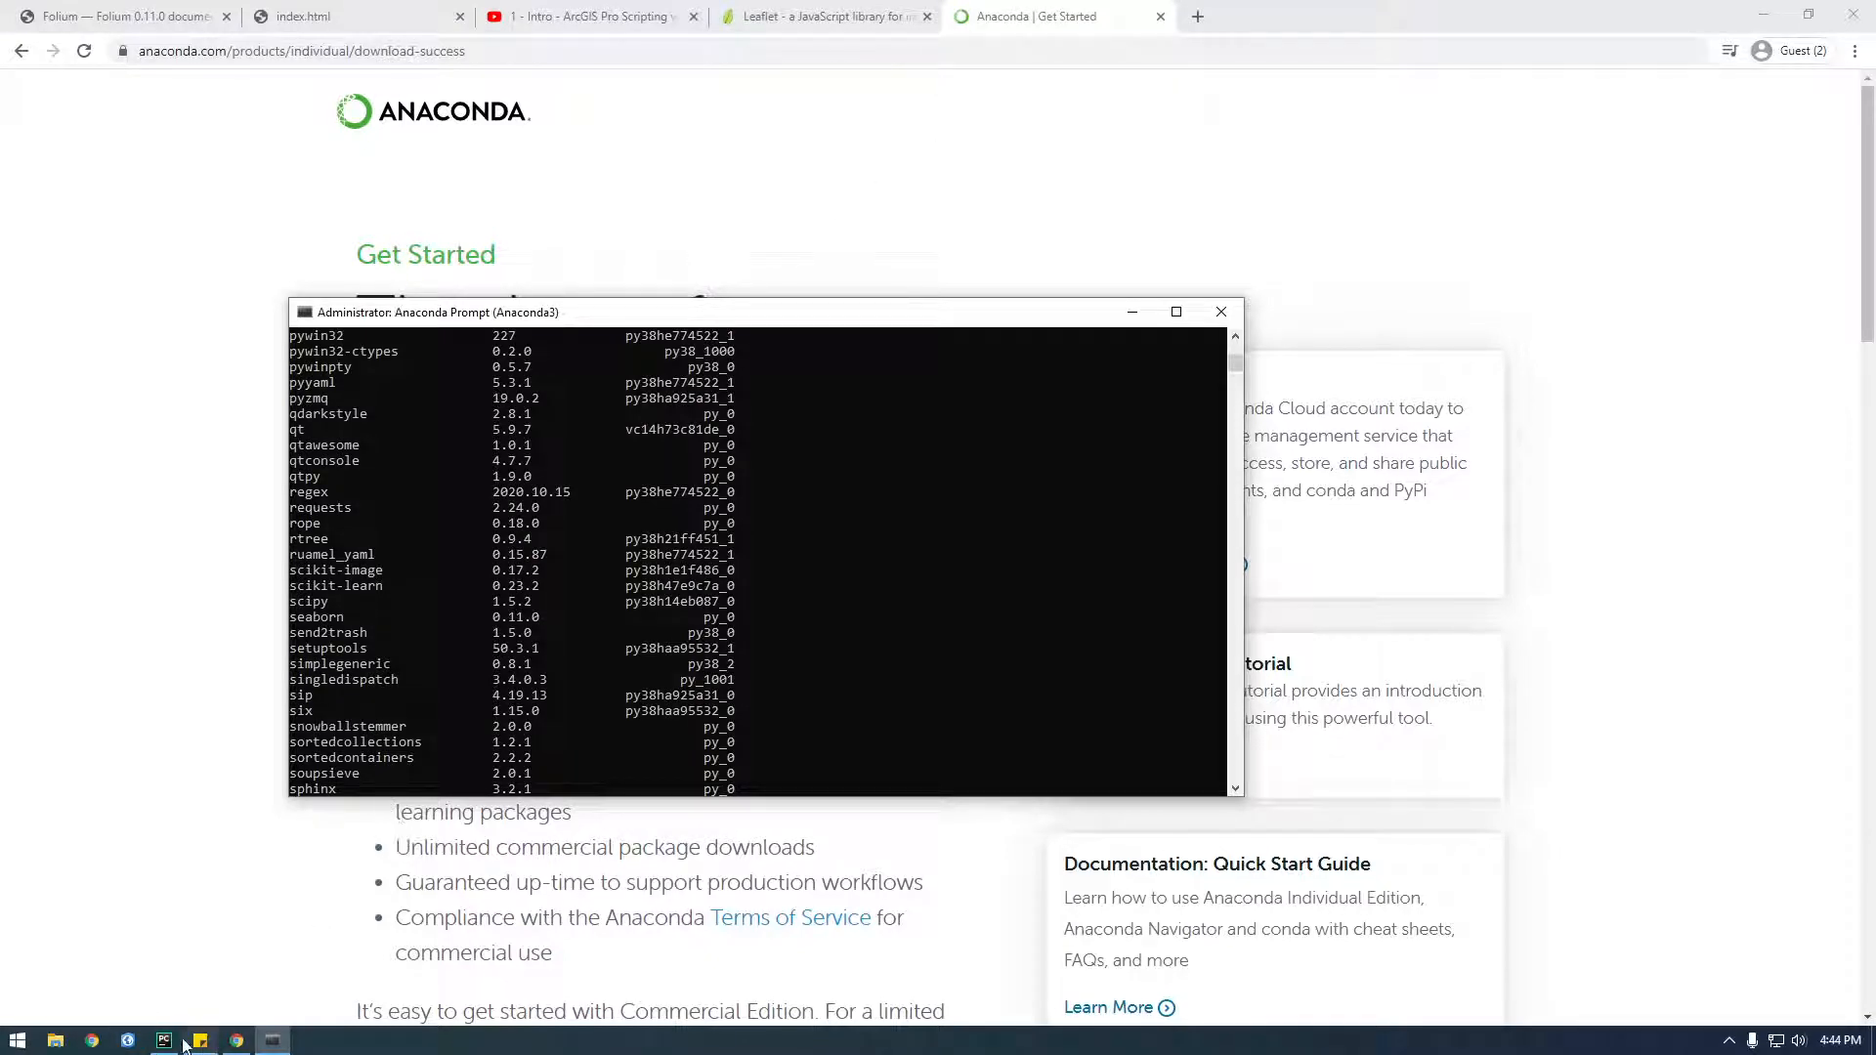
# Add a Conda Environment interpreter for the new project and browse for its python executable
pyautogui.click(164, 1040)
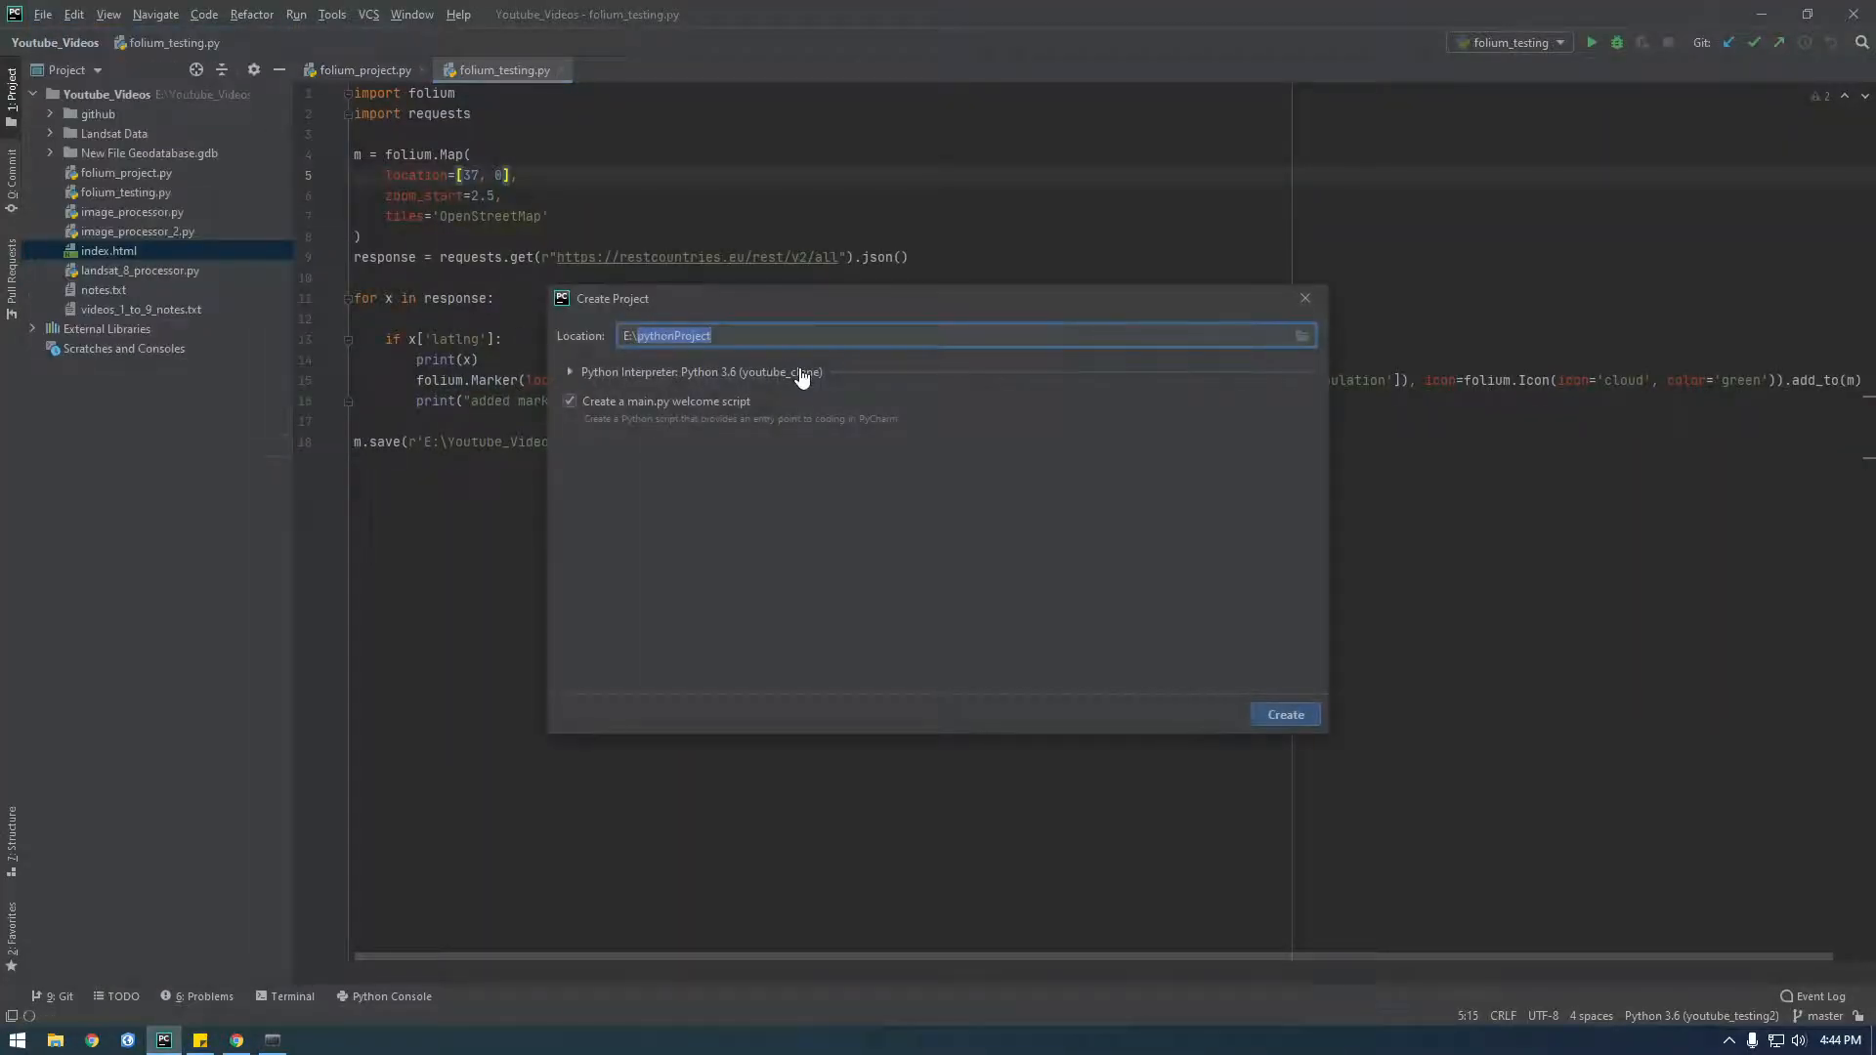
pyautogui.click(571, 372)
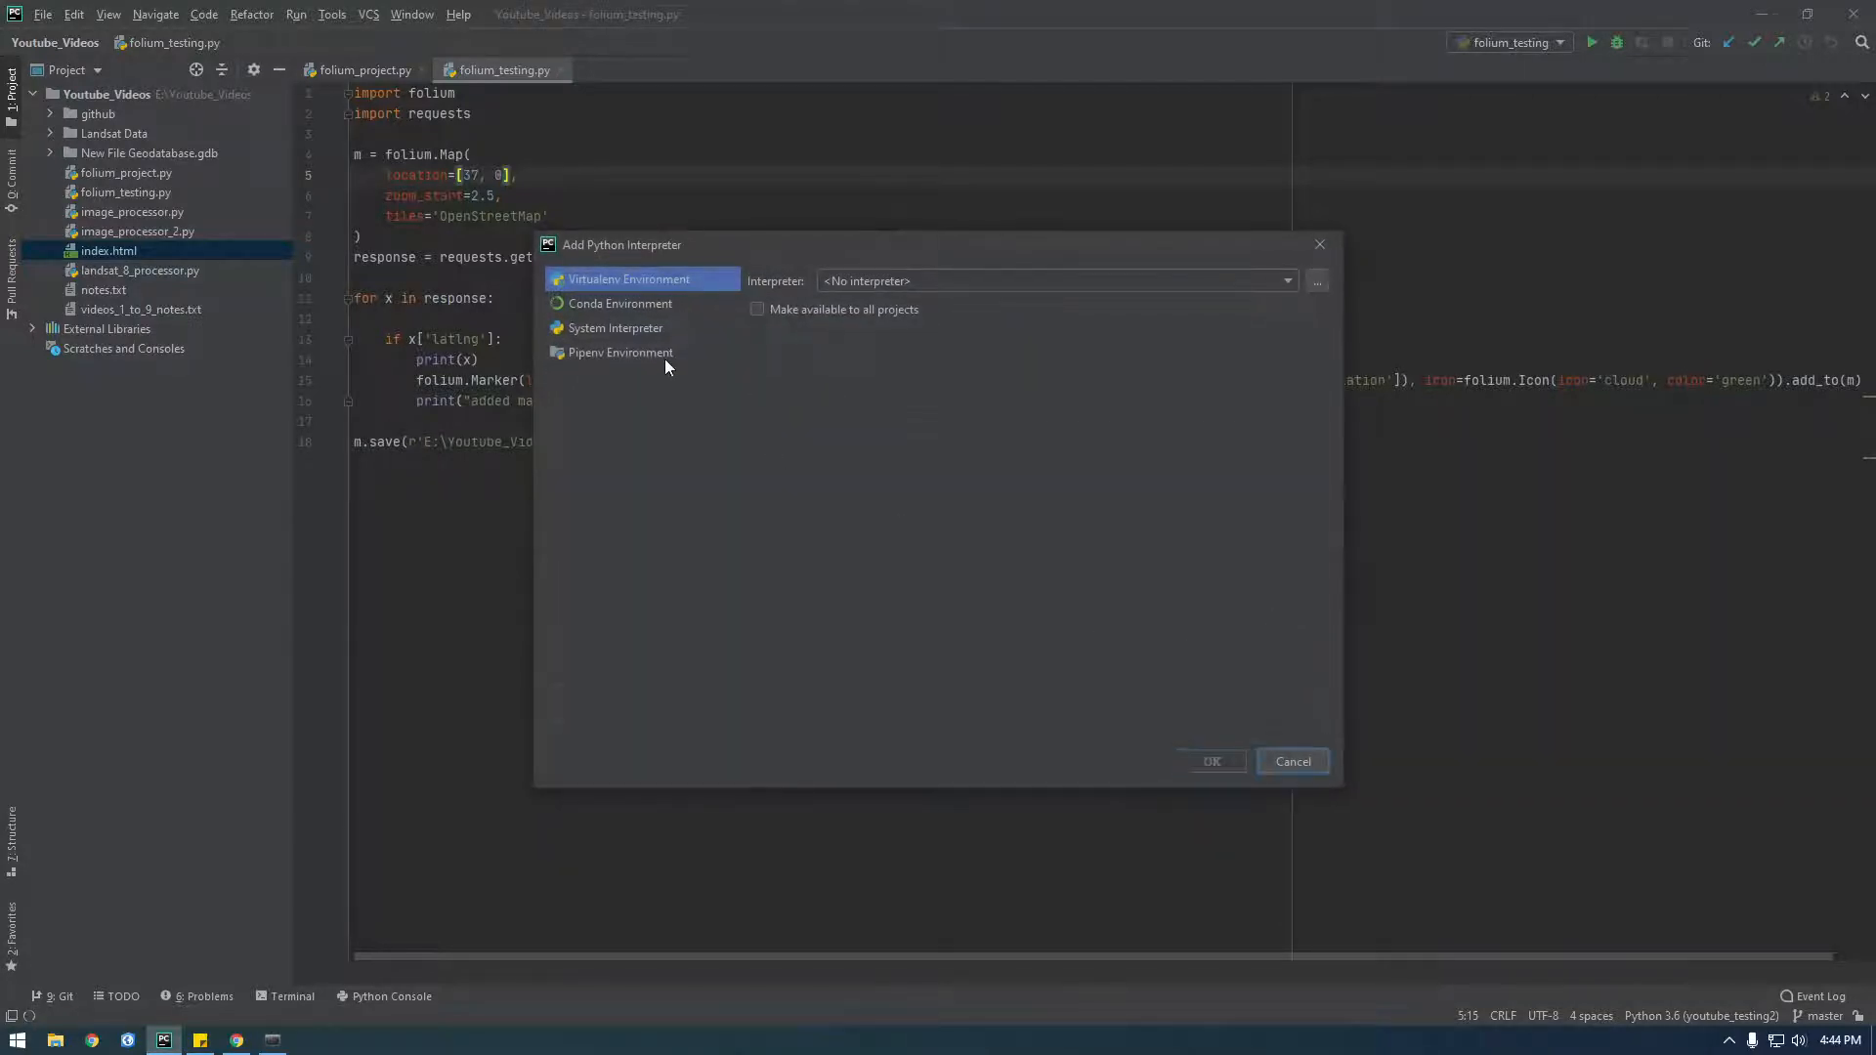
pyautogui.click(620, 303)
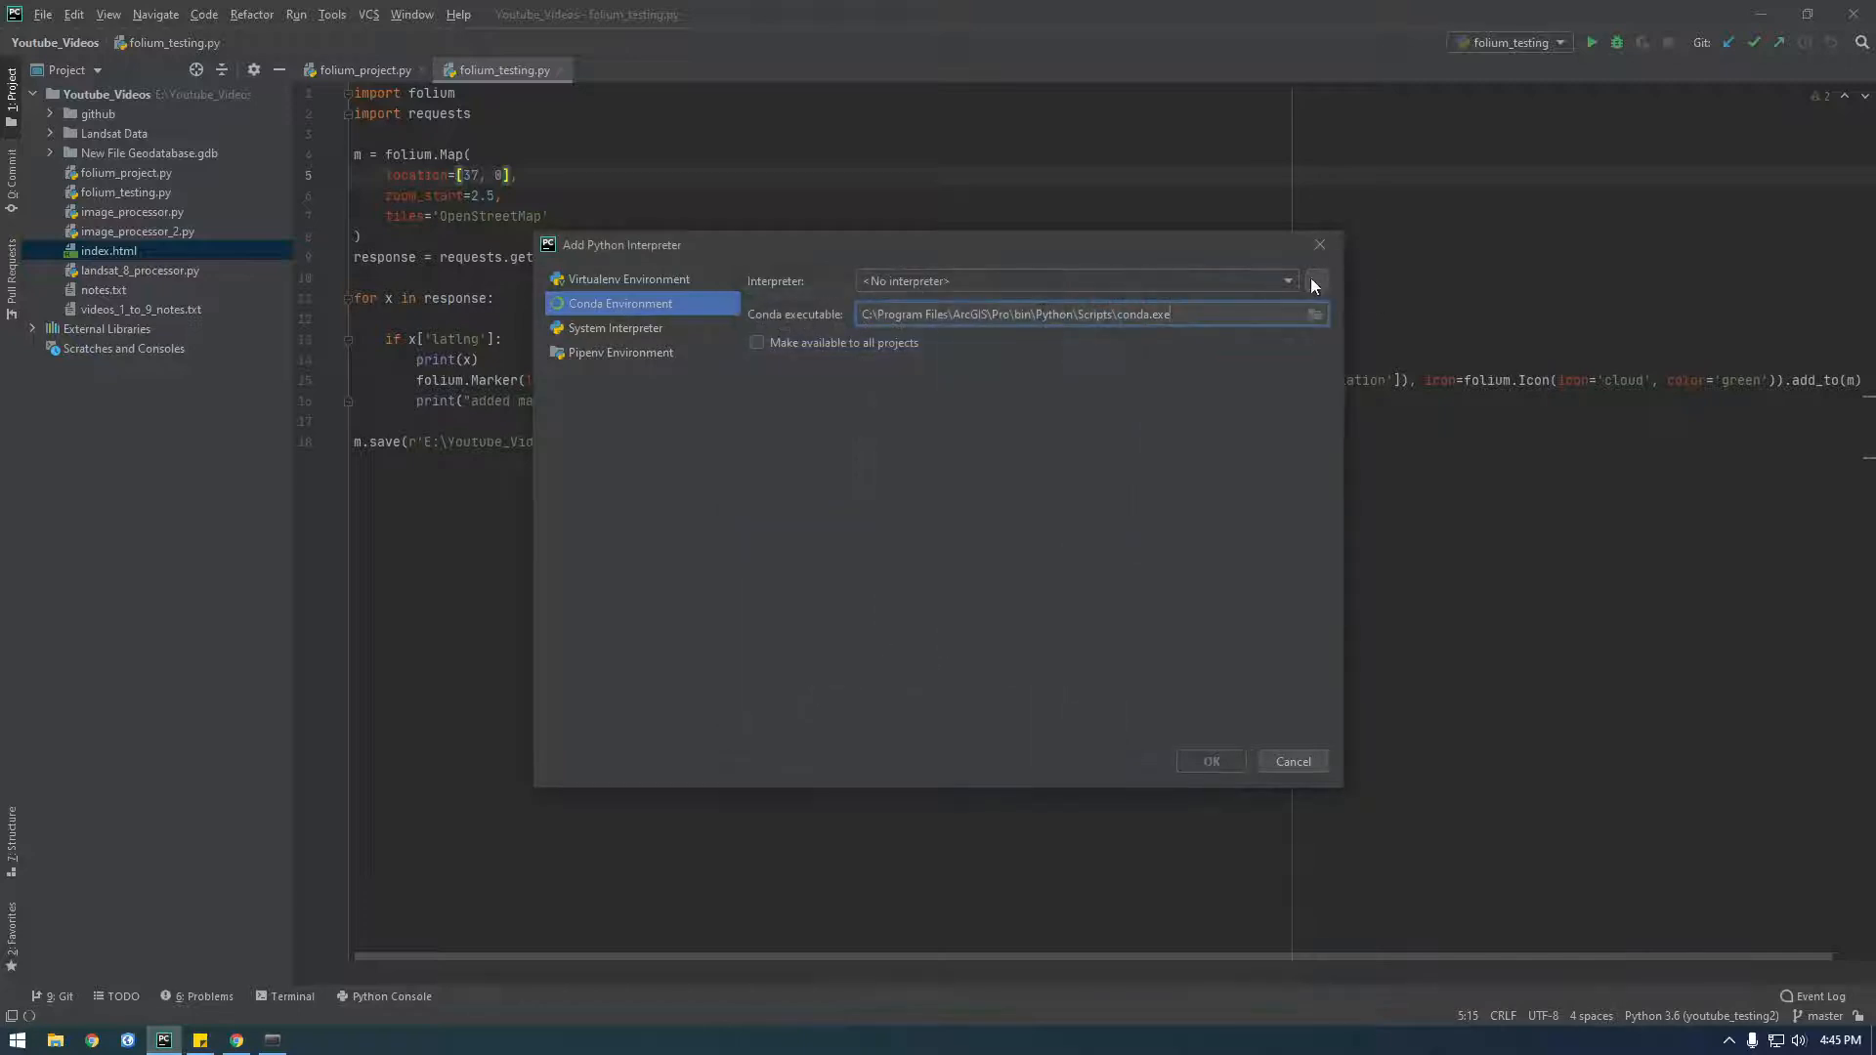
pyautogui.click(1313, 314)
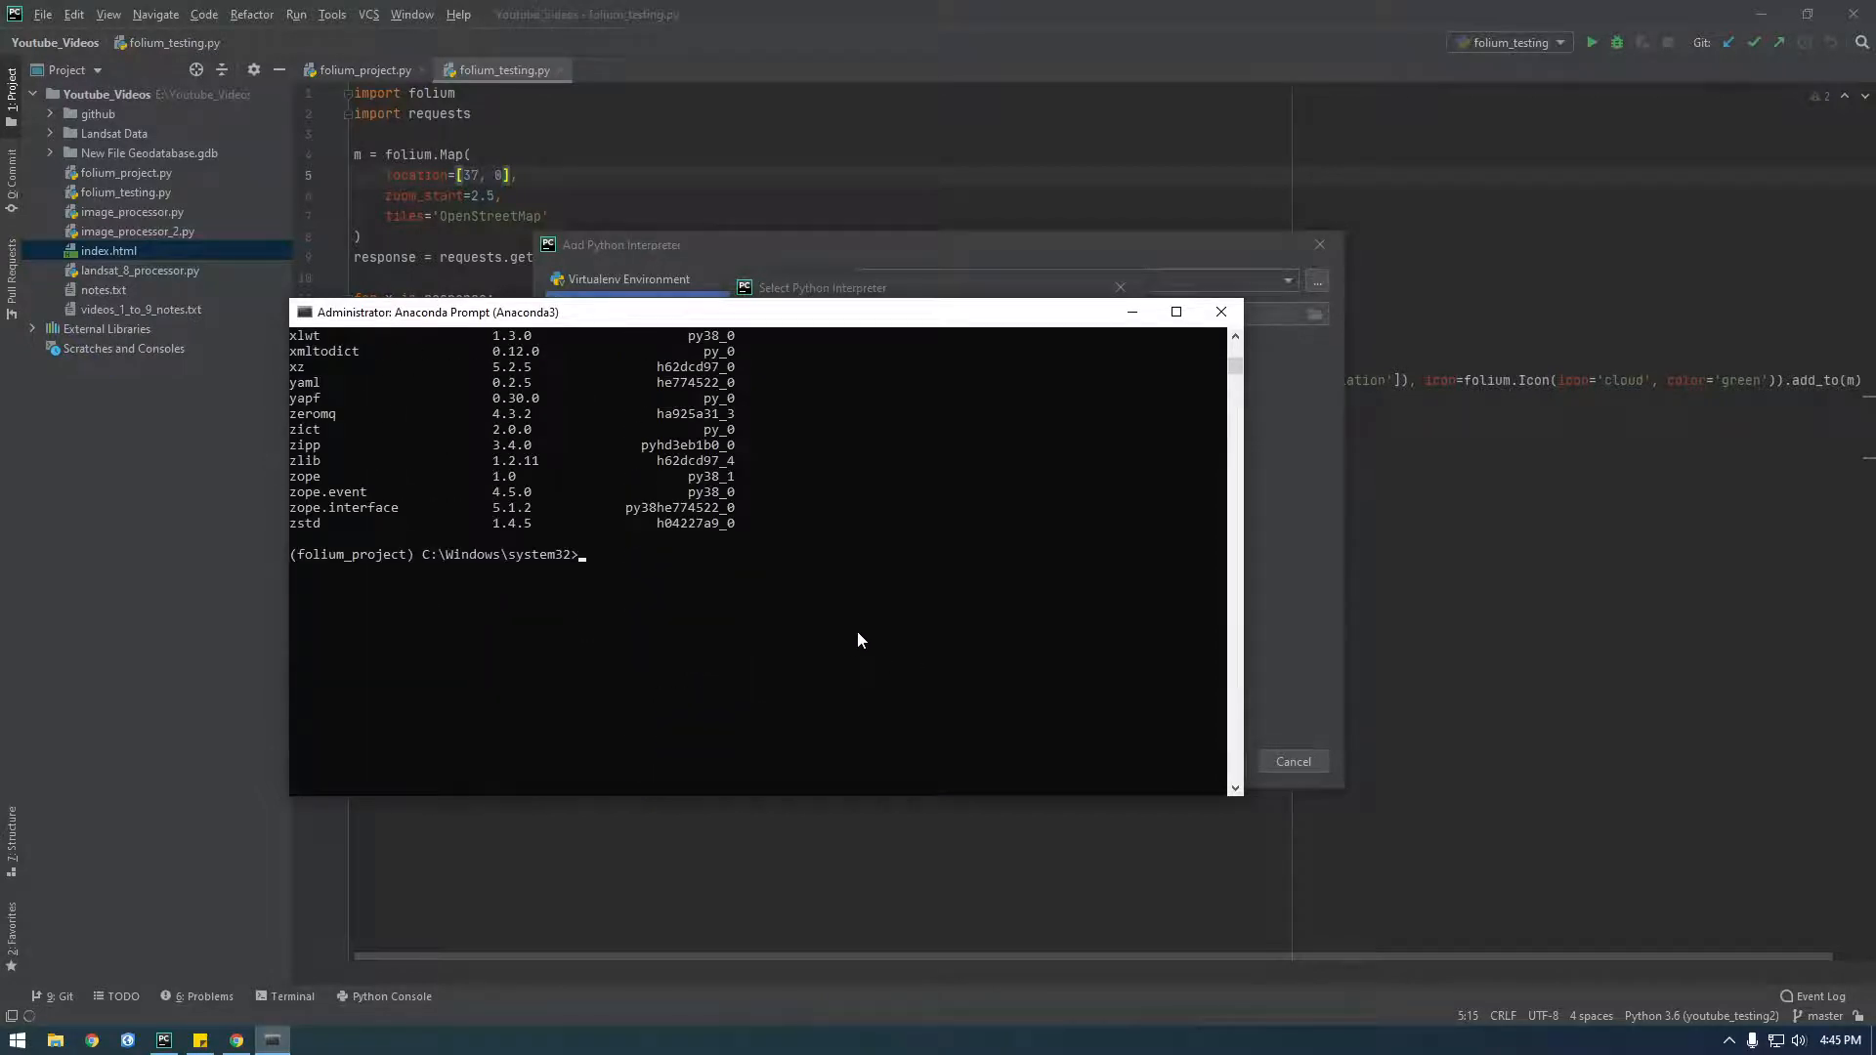
# In Anaconda Prompt, start Python and print sys.executable to find the environment's python path
pyautogui.write('python')
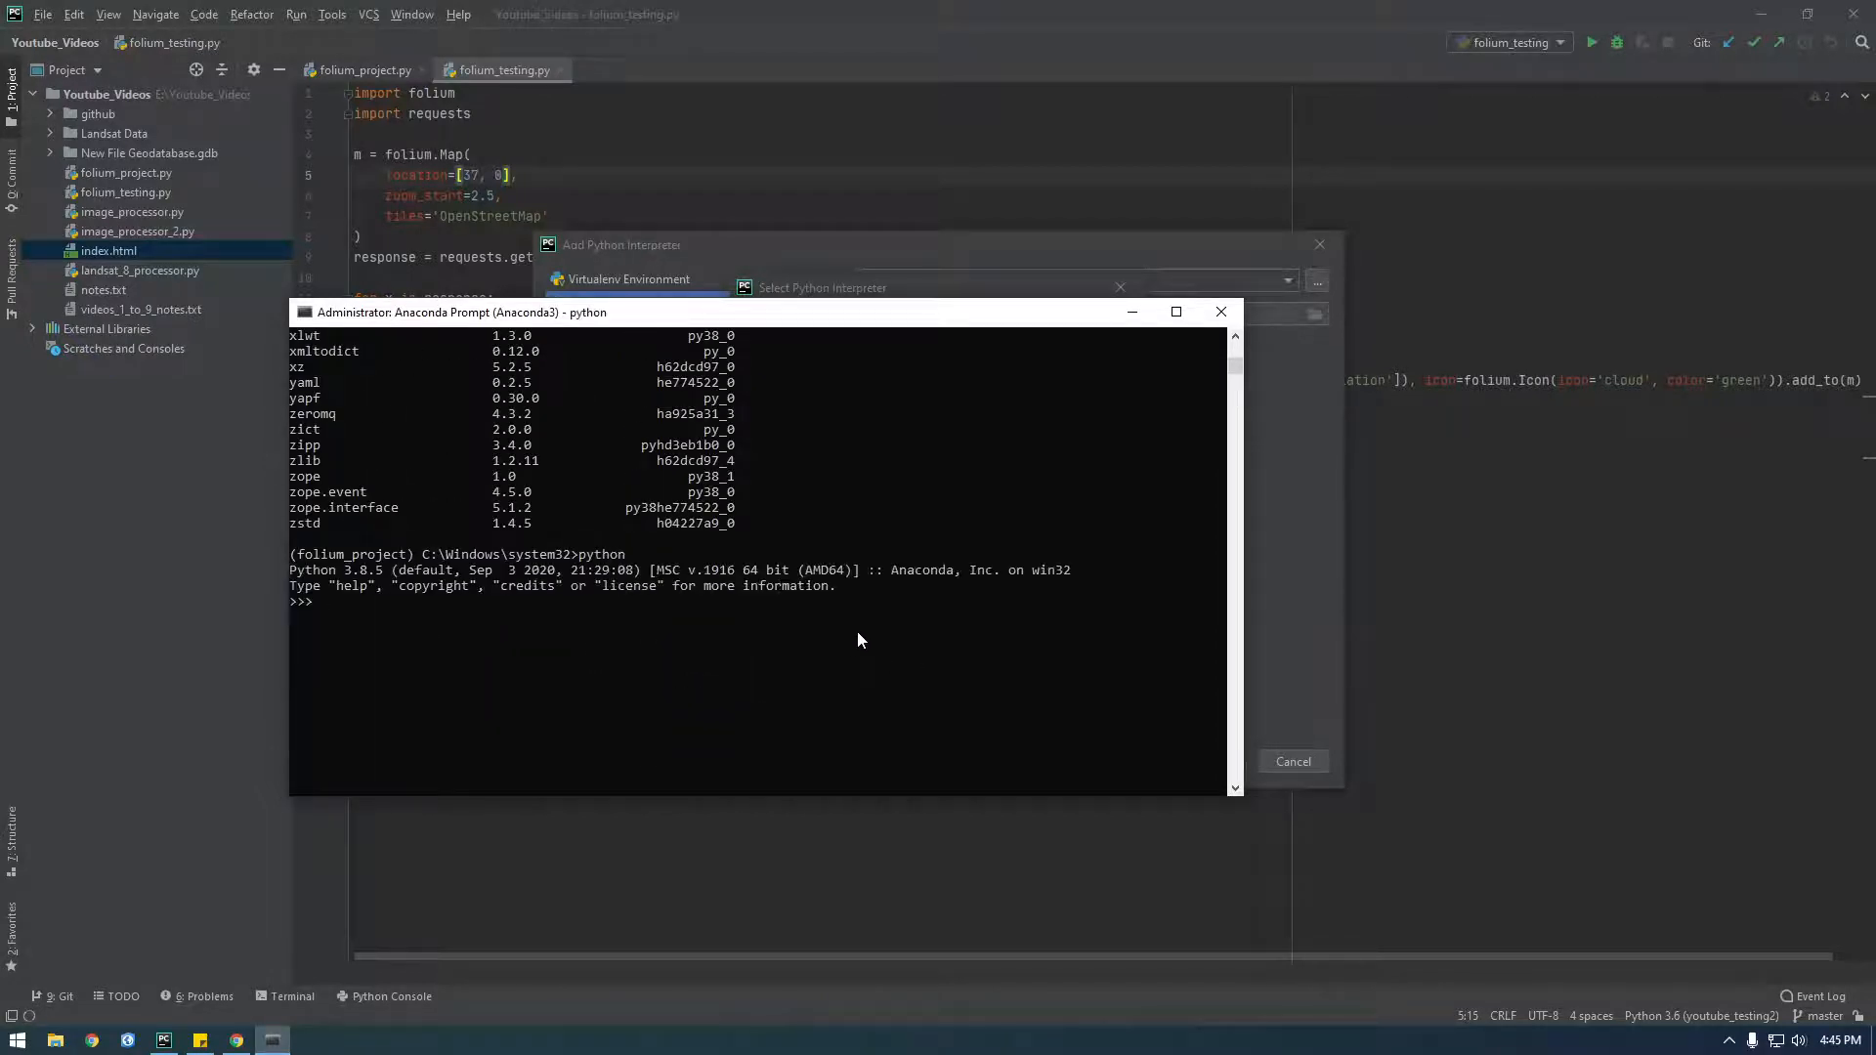
pyautogui.write('import sys.')
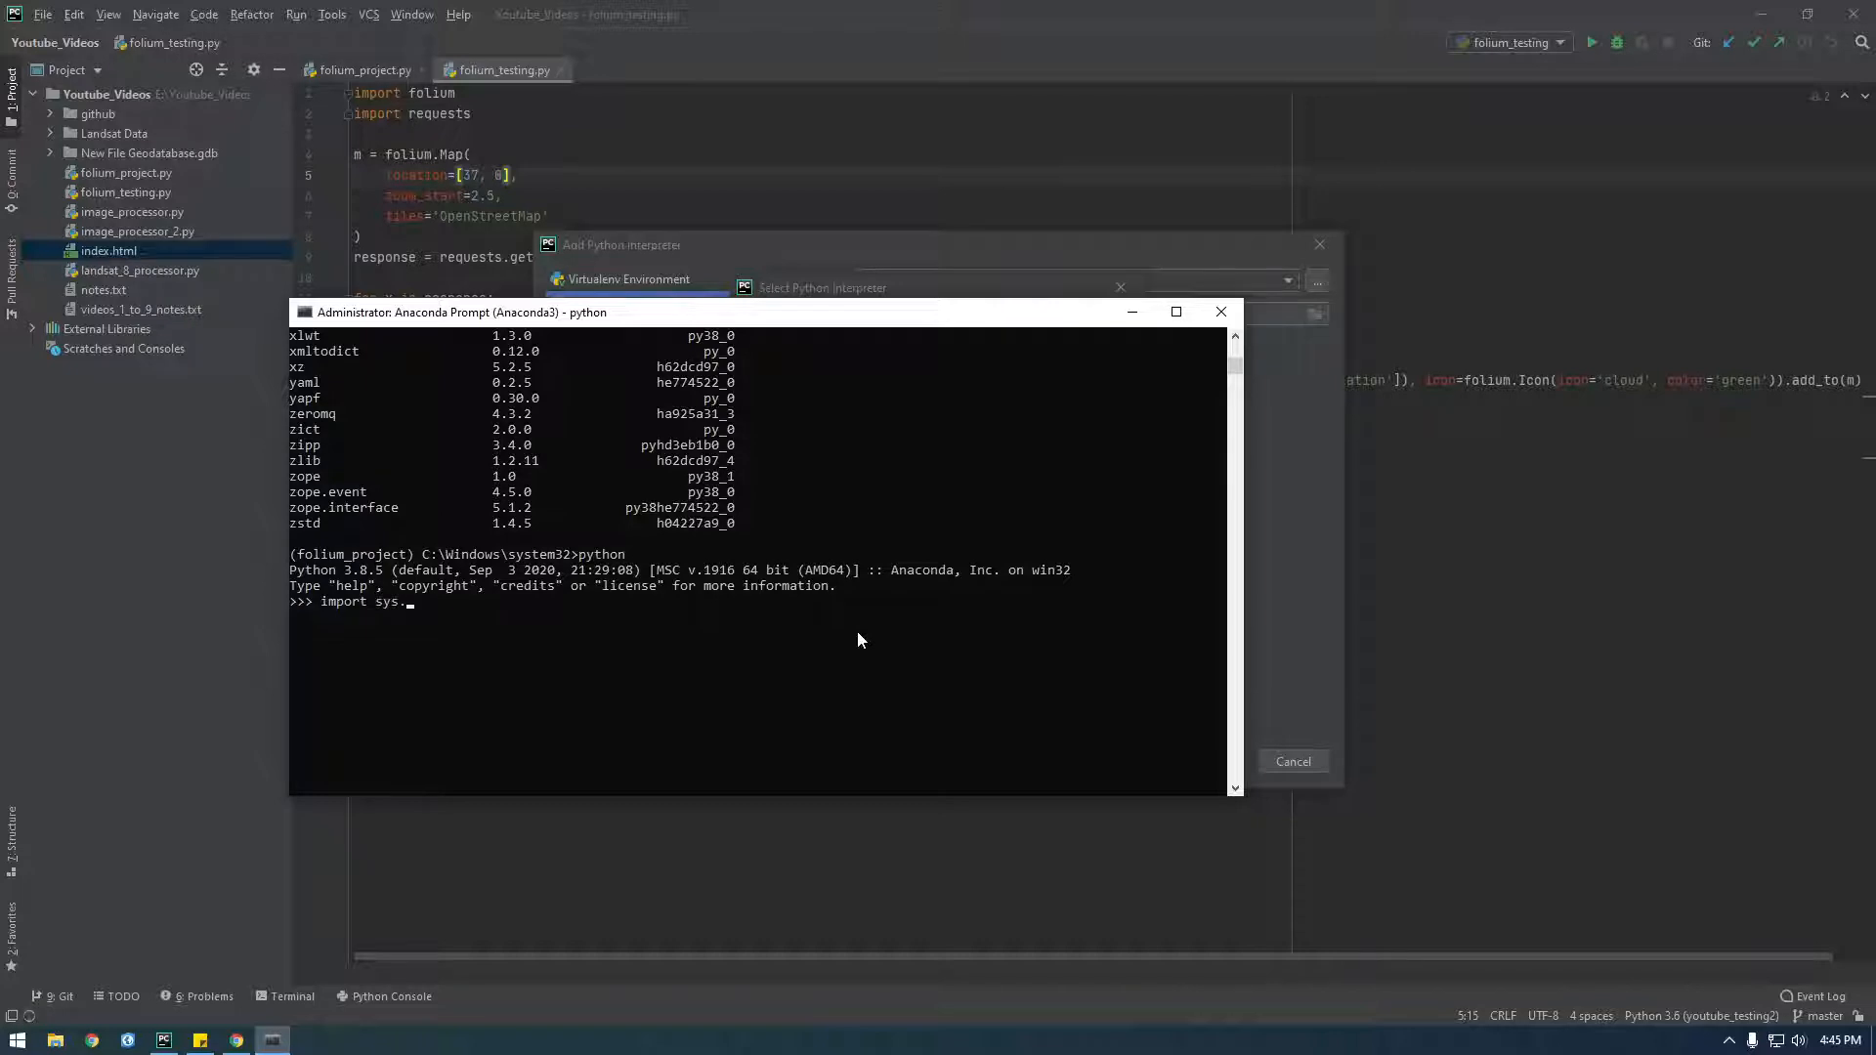
pyautogui.write('print')
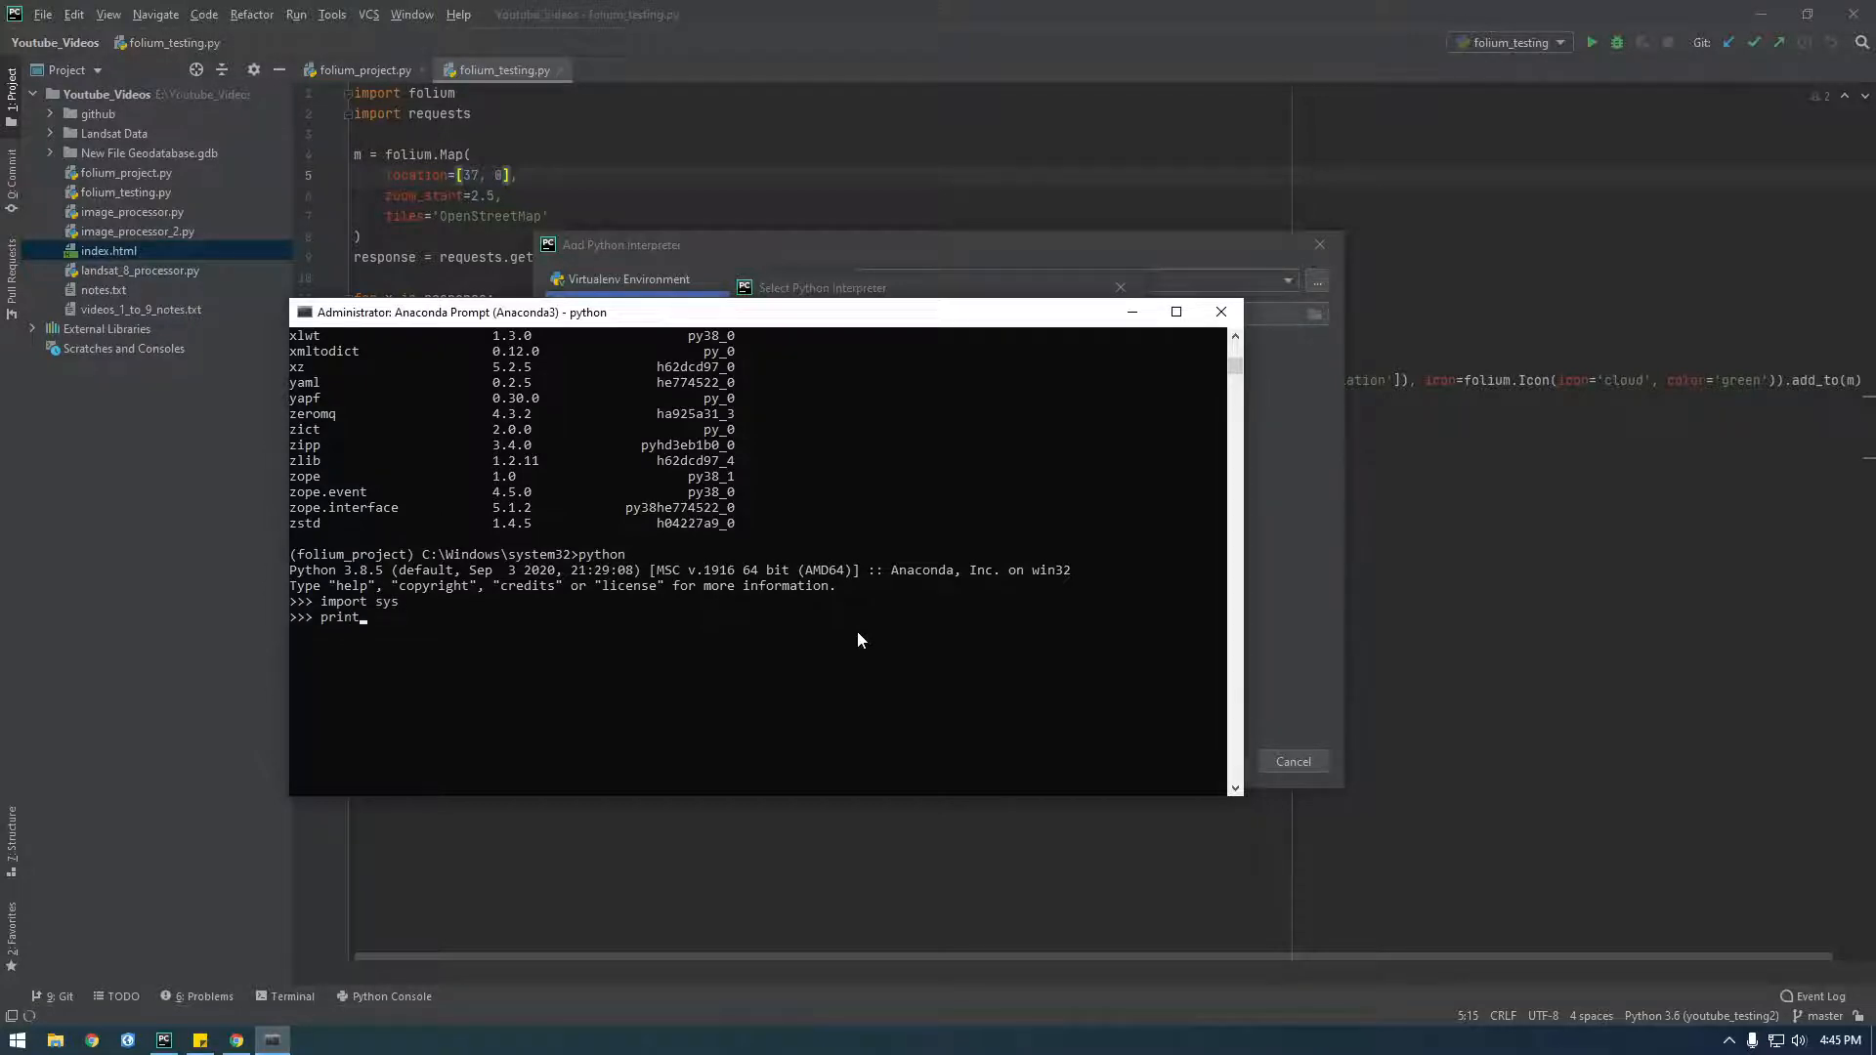
pyautogui.write('(sys')
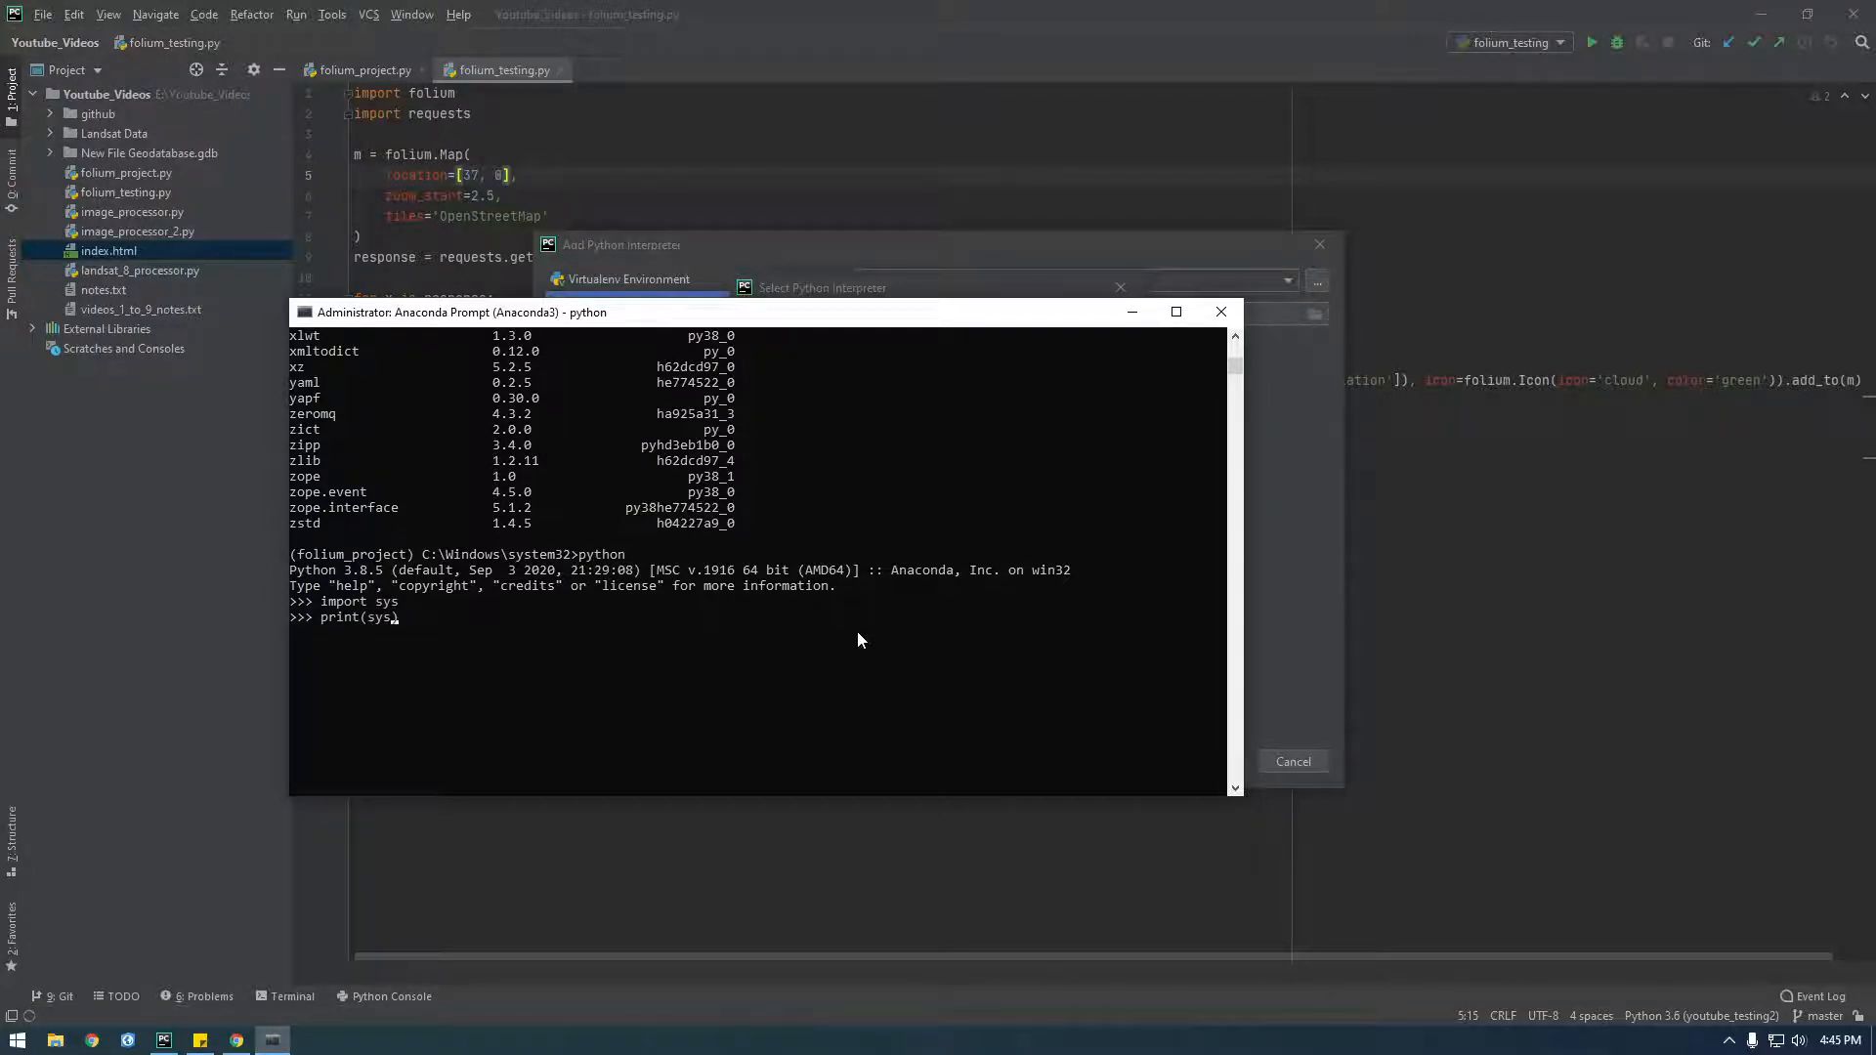
pyautogui.write('.ex')
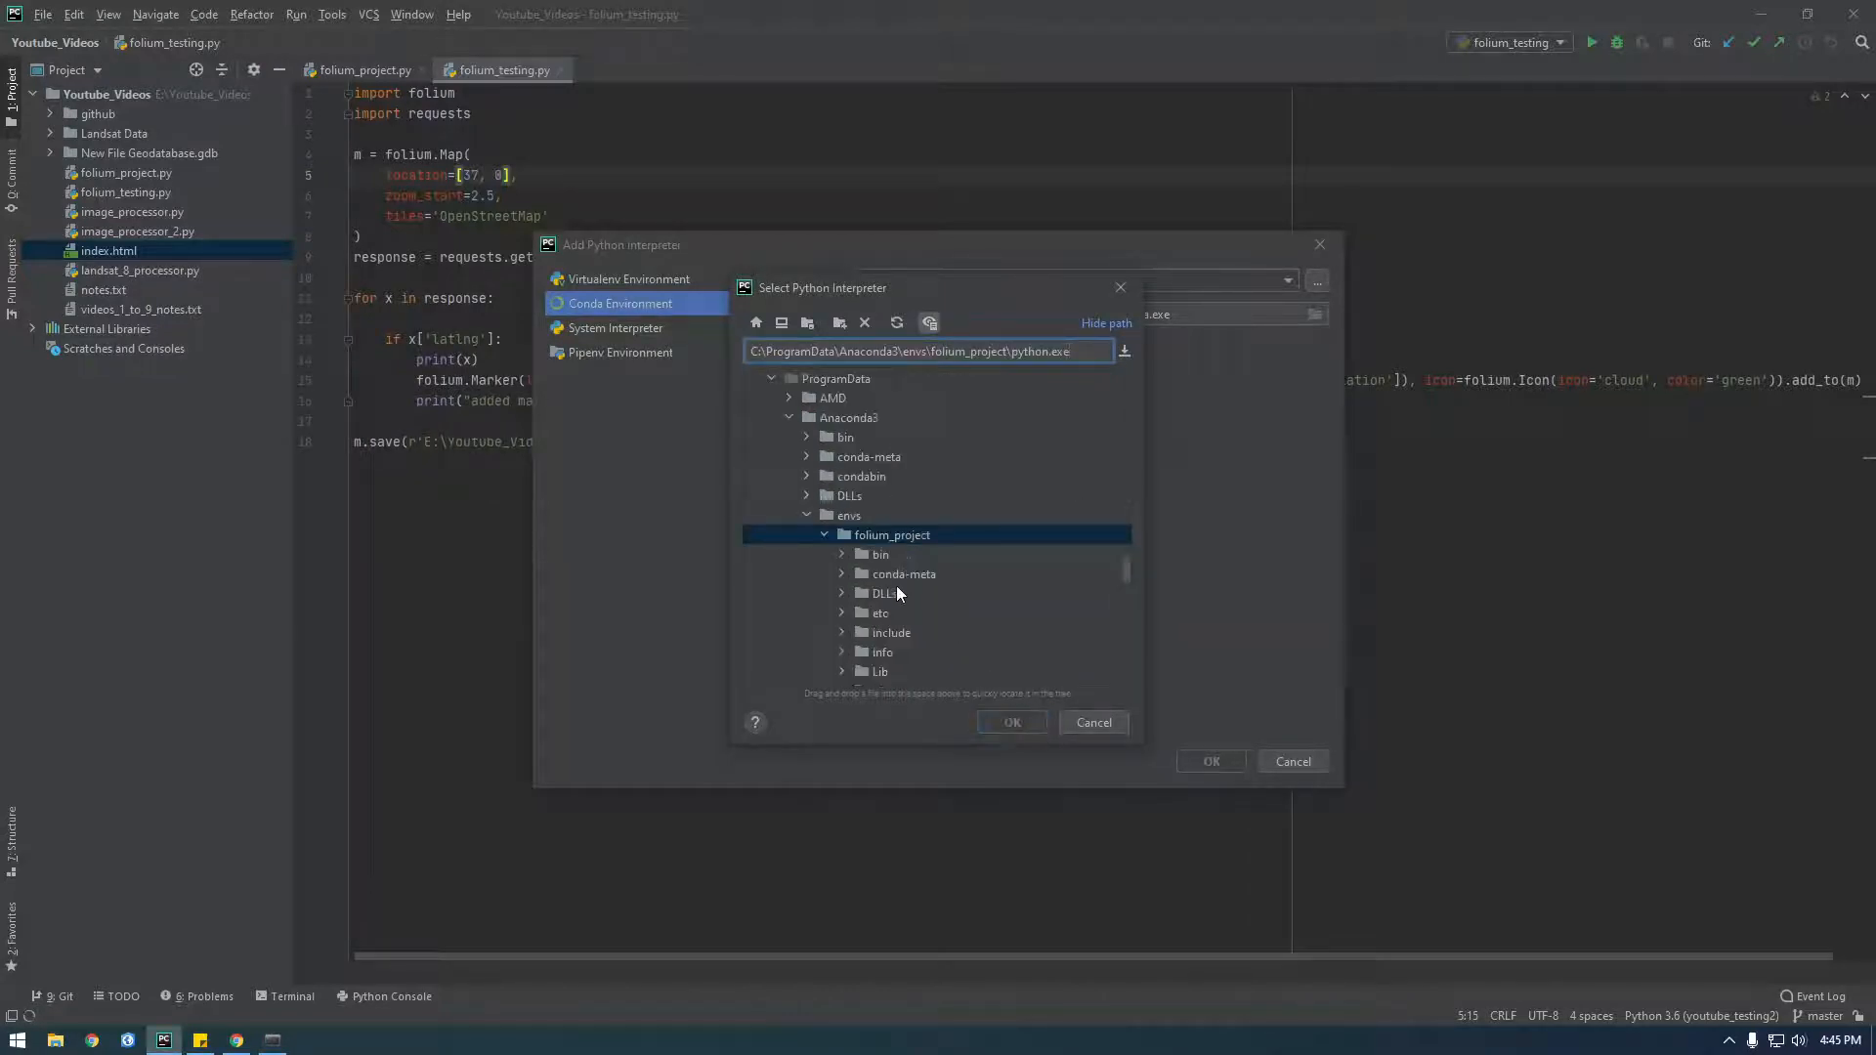
# Choose folium_project's python.exe, make it available to all projects, and create pythonProject
pyautogui.scroll(-3)
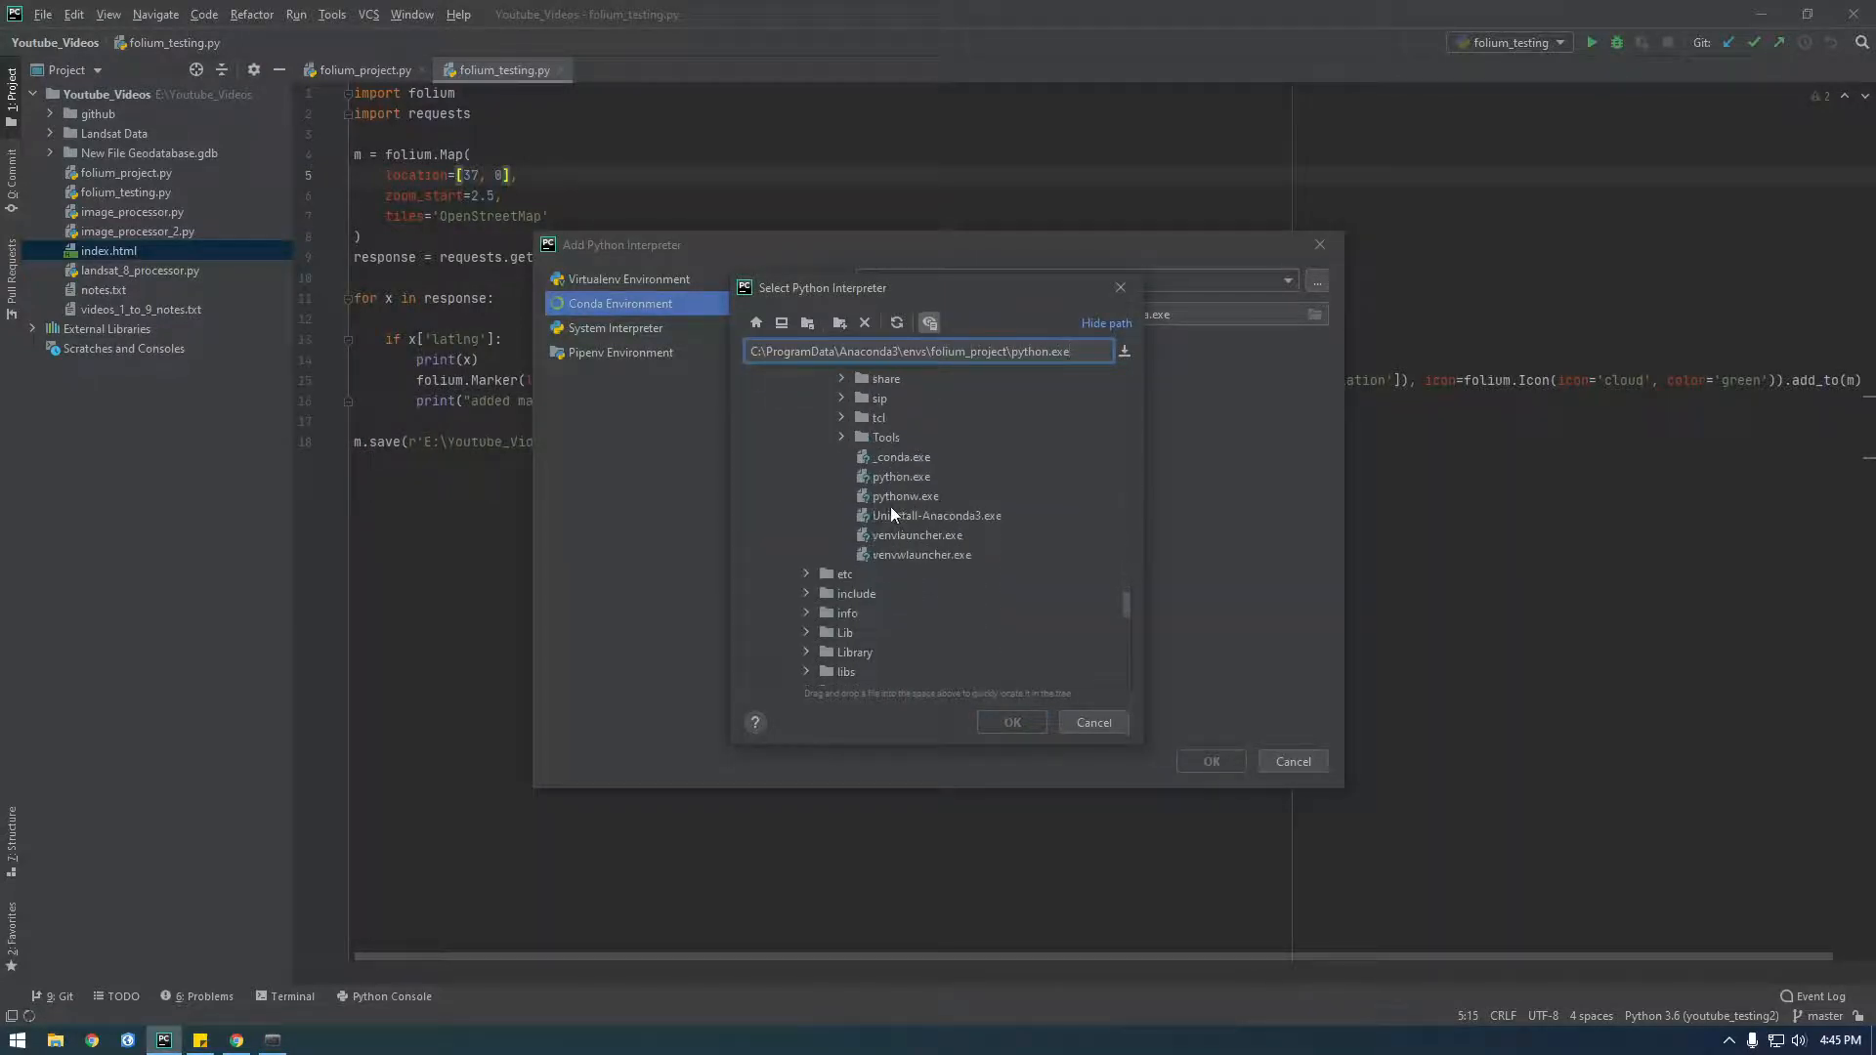
pyautogui.click(1010, 721)
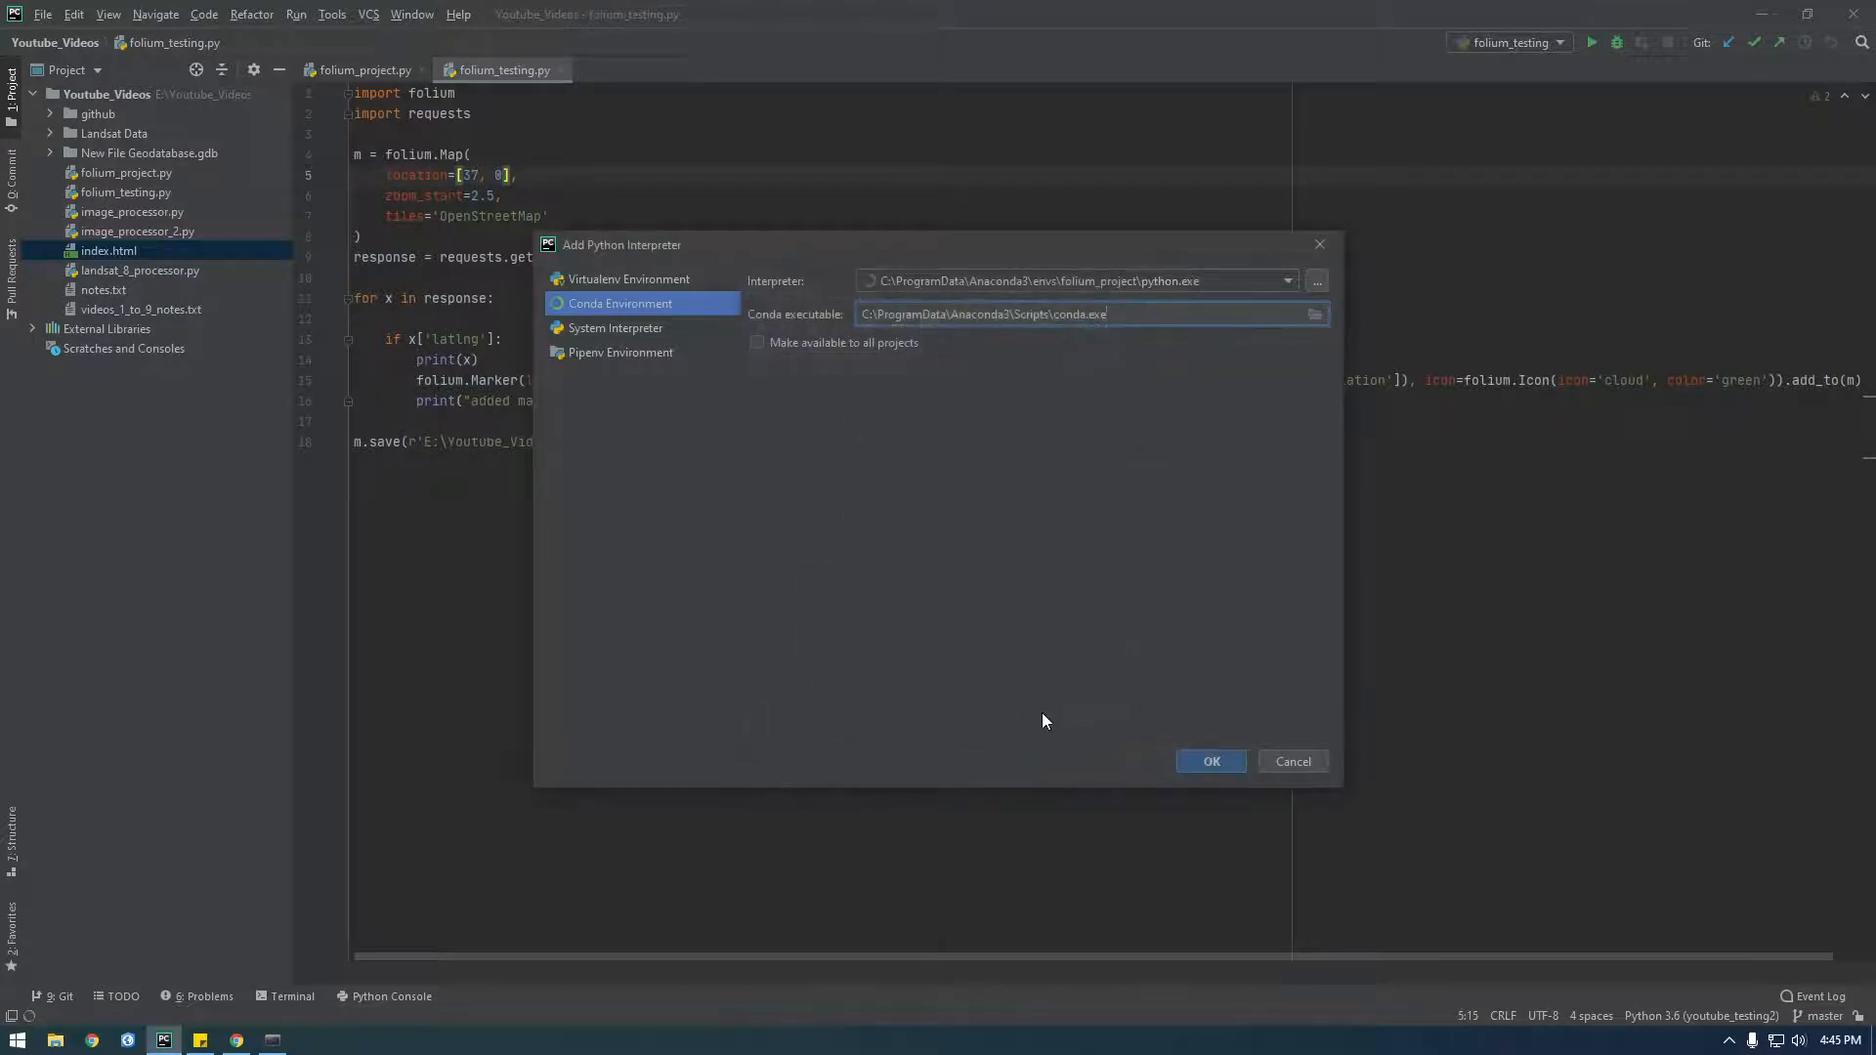
pyautogui.click(758, 342)
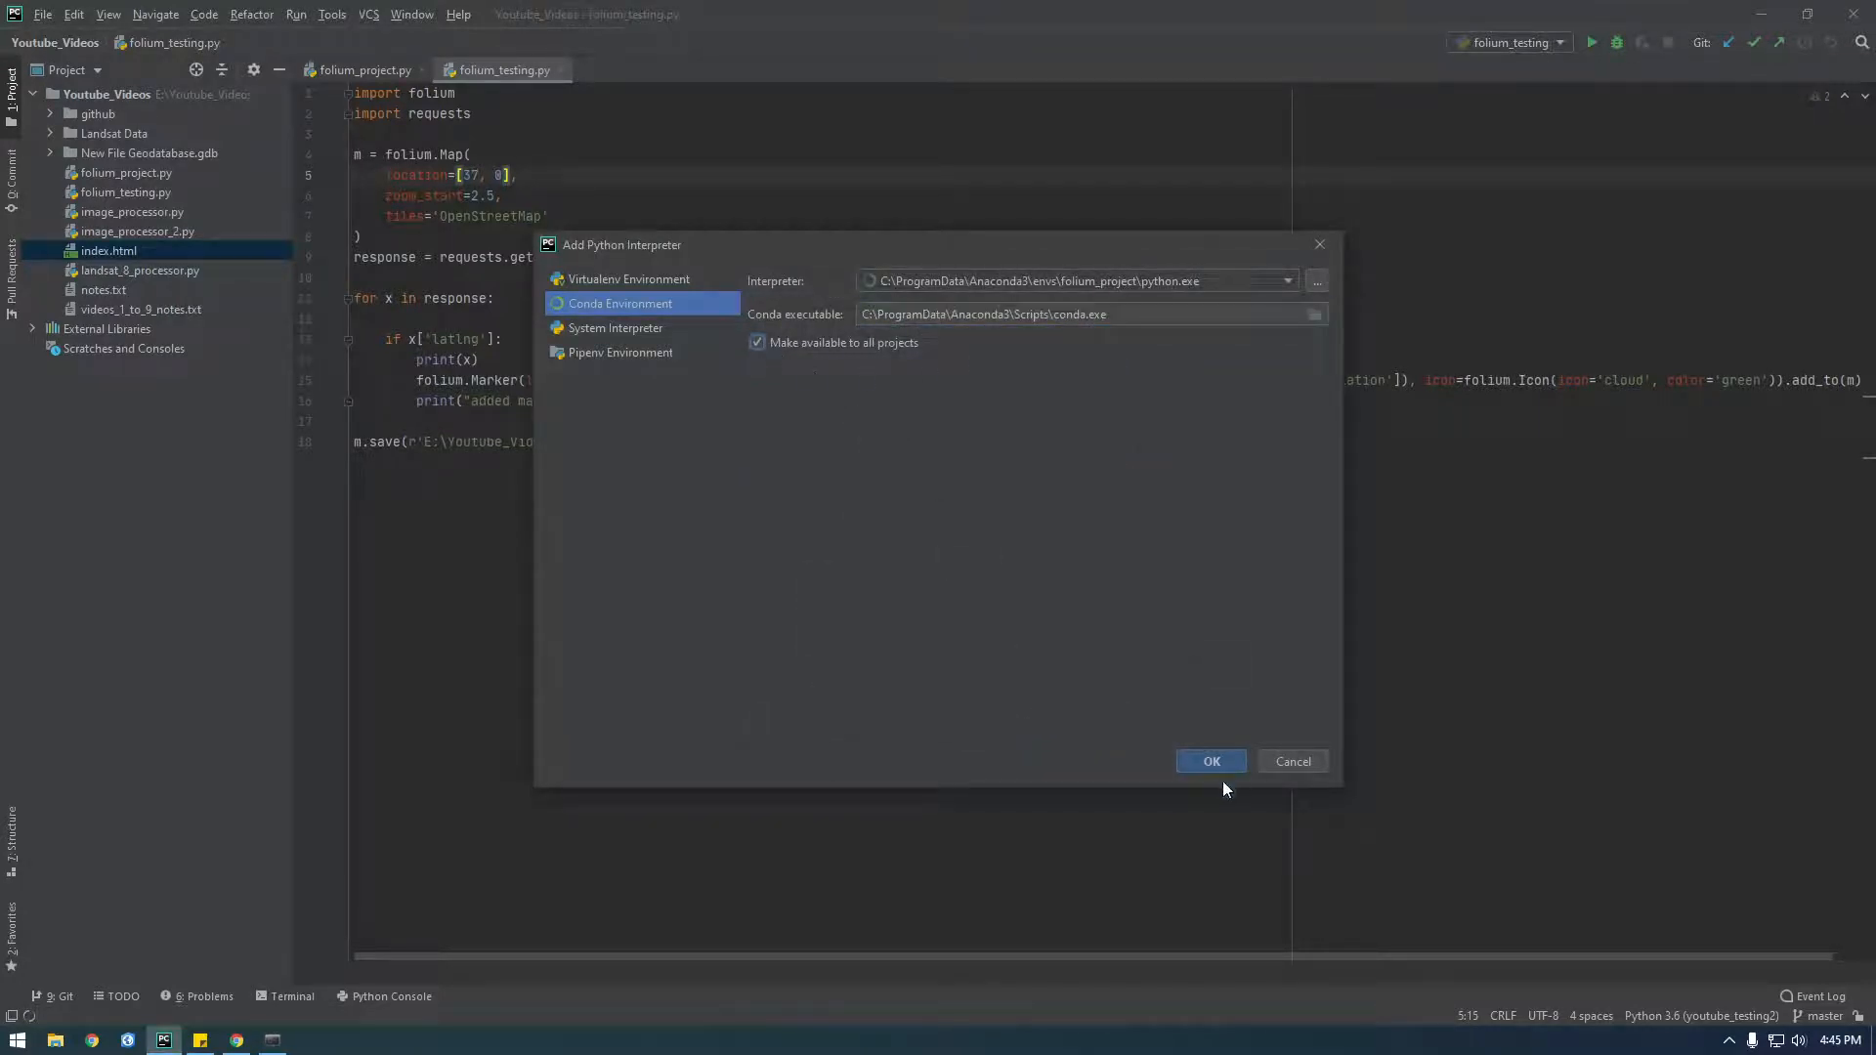
pyautogui.click(1210, 761)
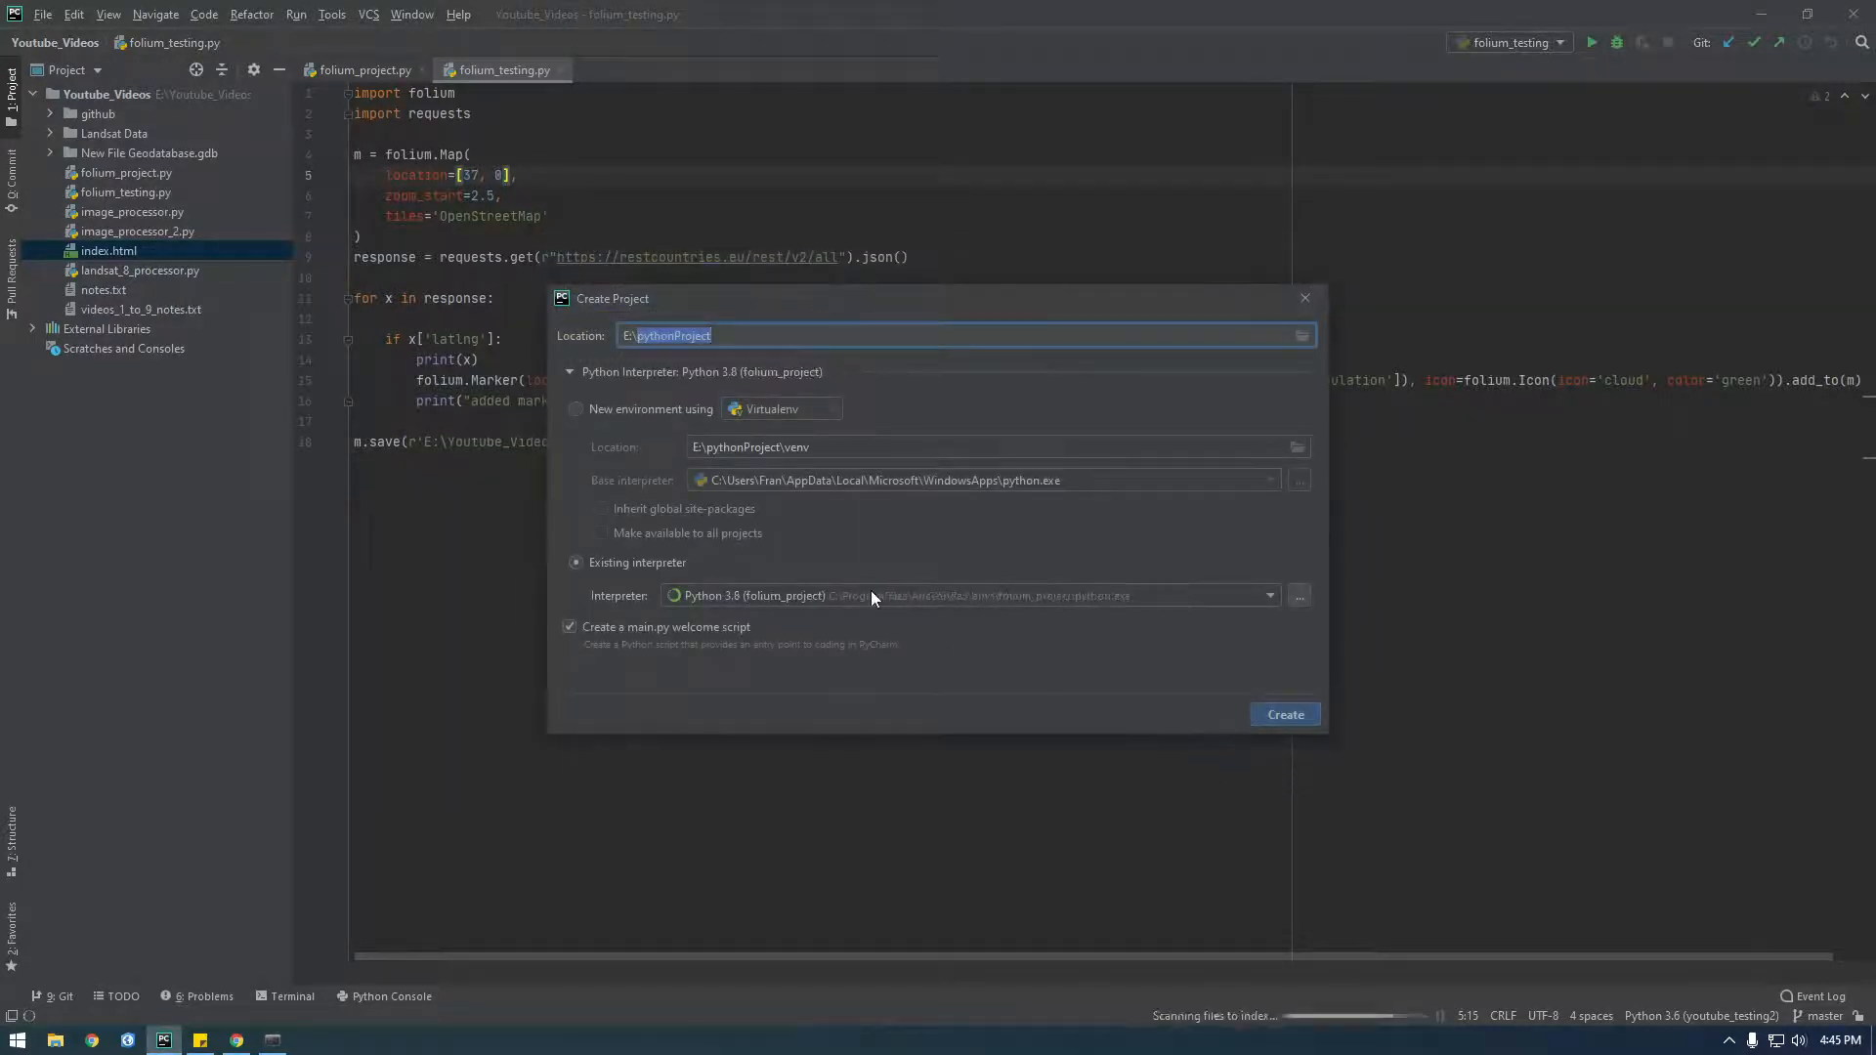
pyautogui.click(1284, 715)
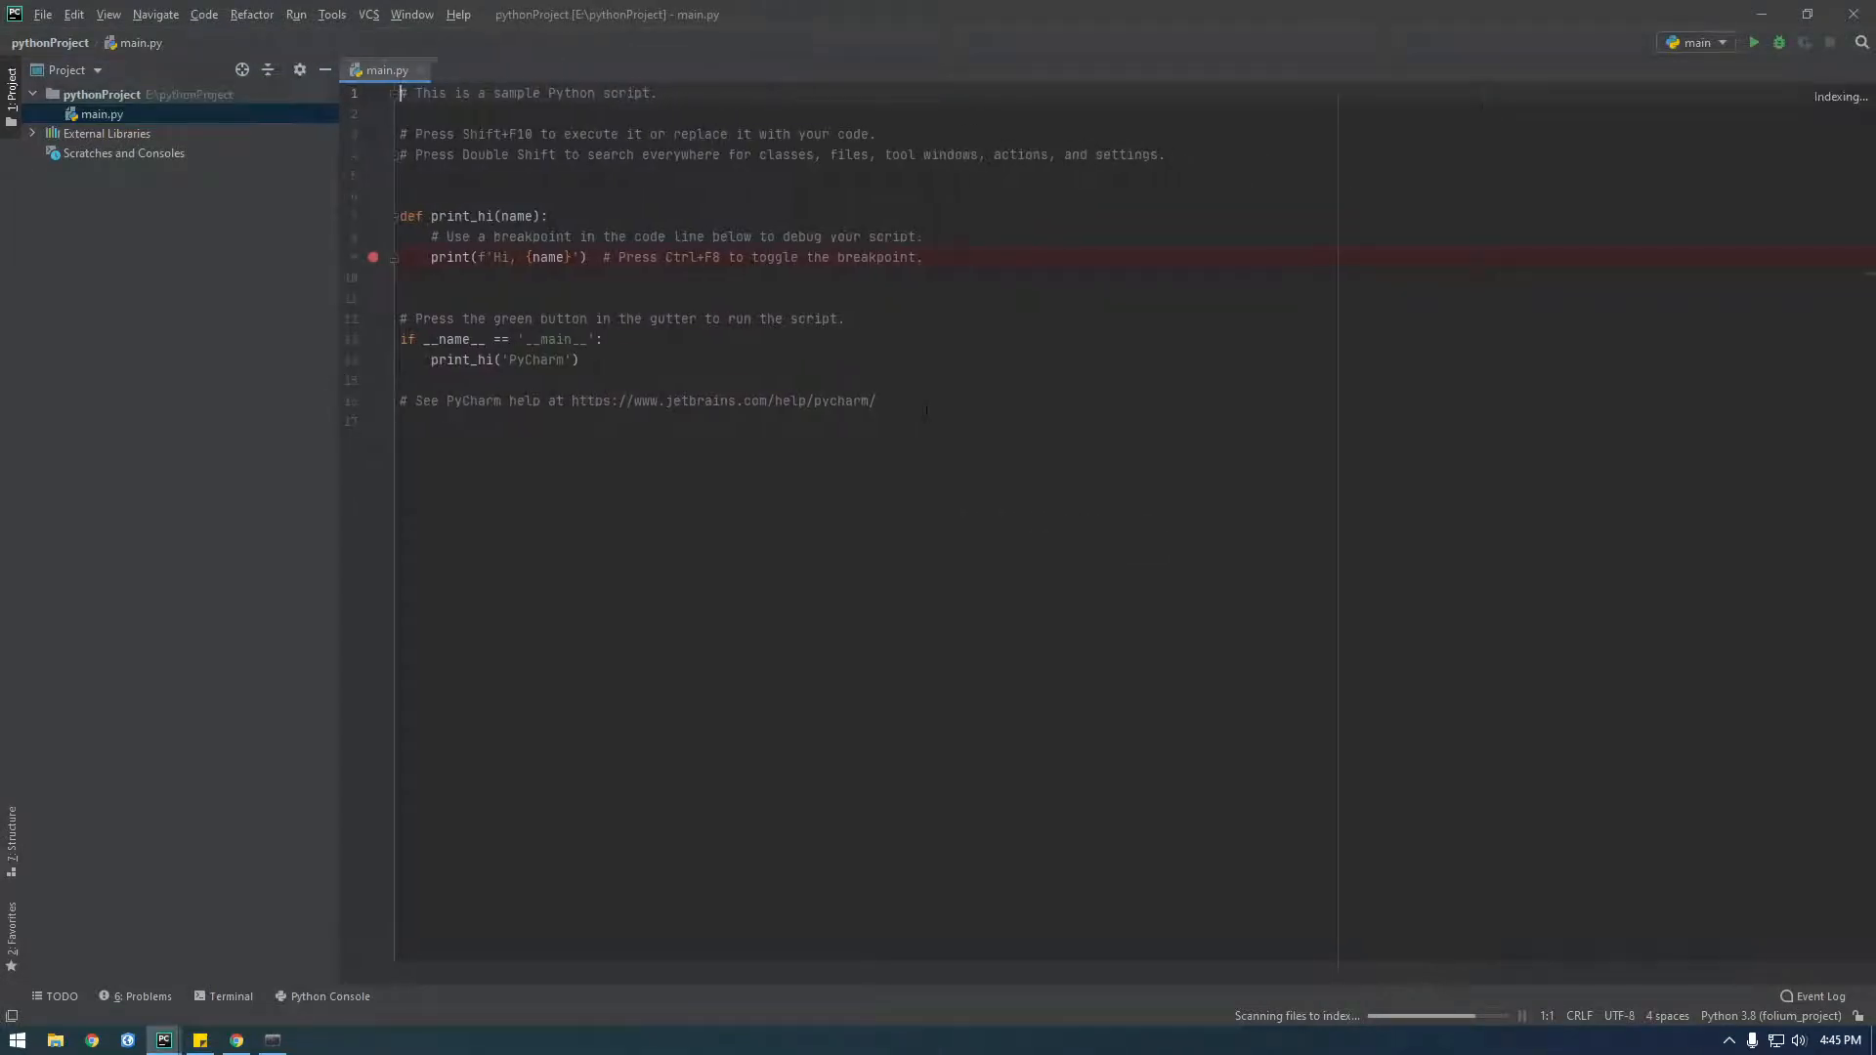
# Create the Python file folium_project.py and confirm deleting the sample main.py
pyautogui.rightClick(100, 94)
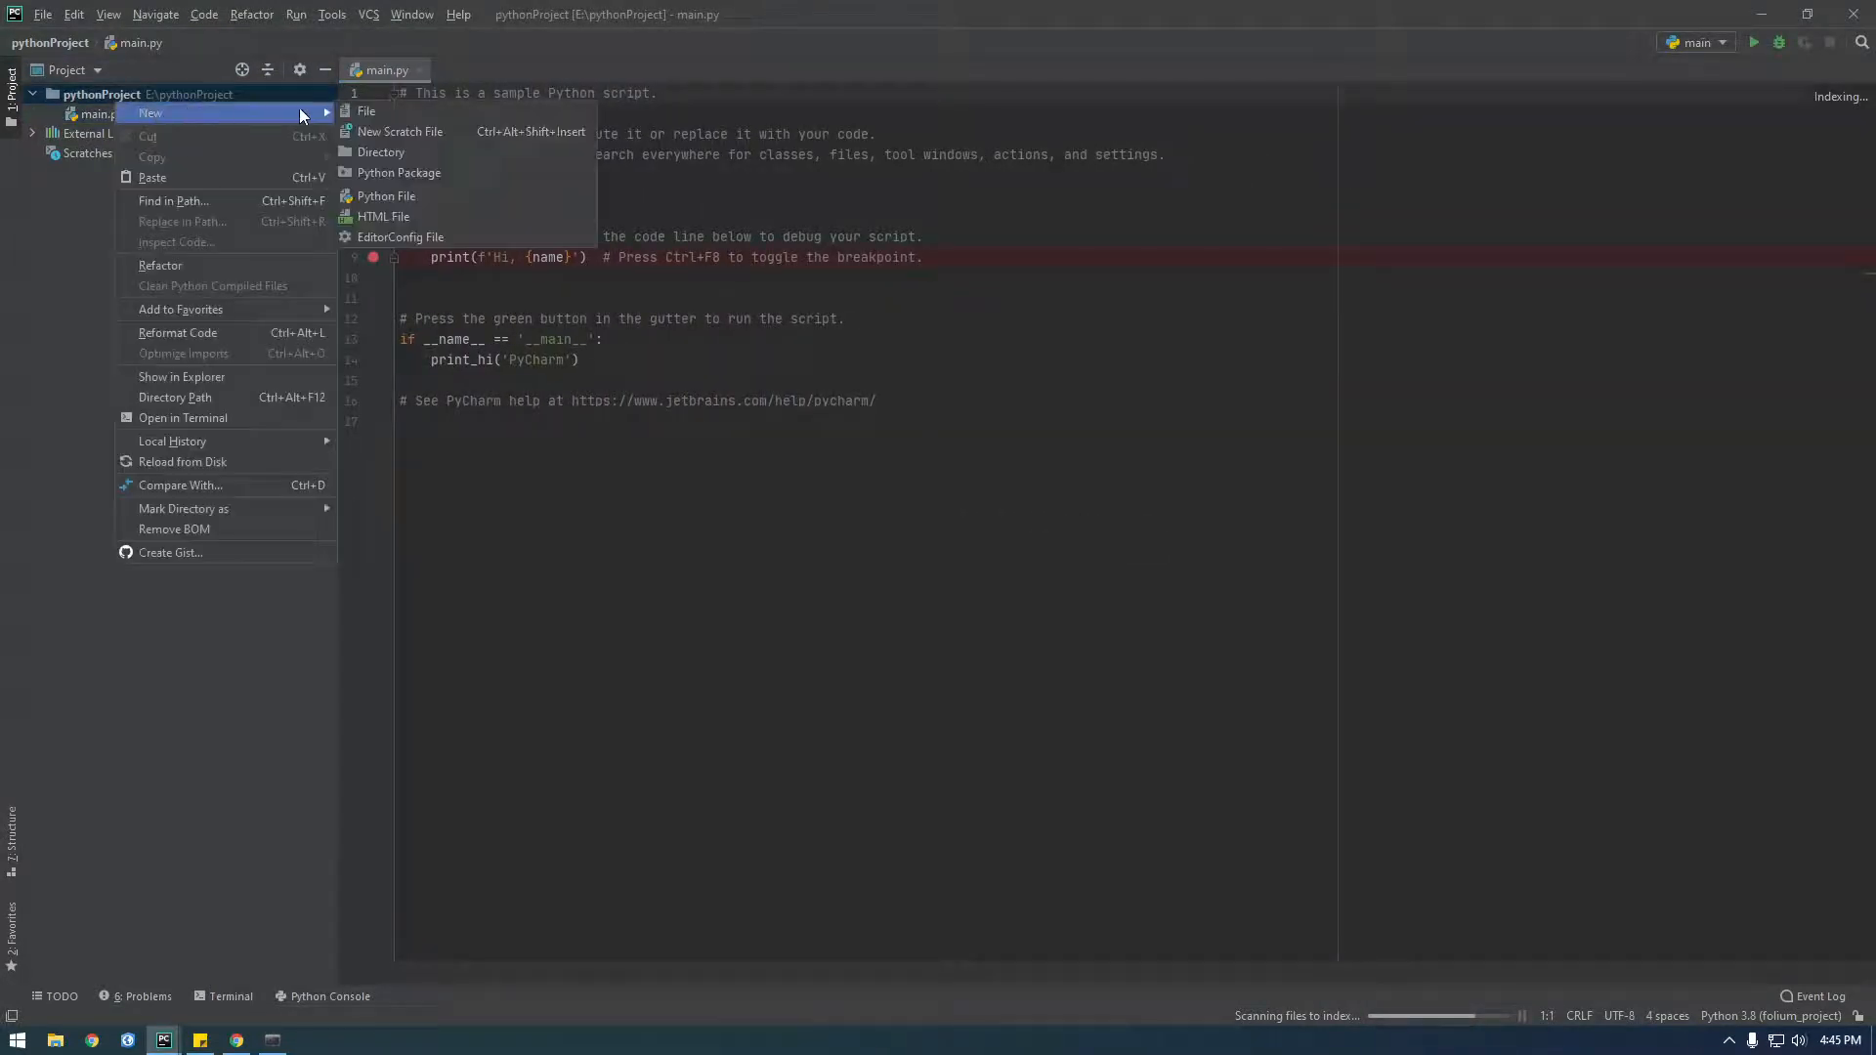
pyautogui.click(387, 197)
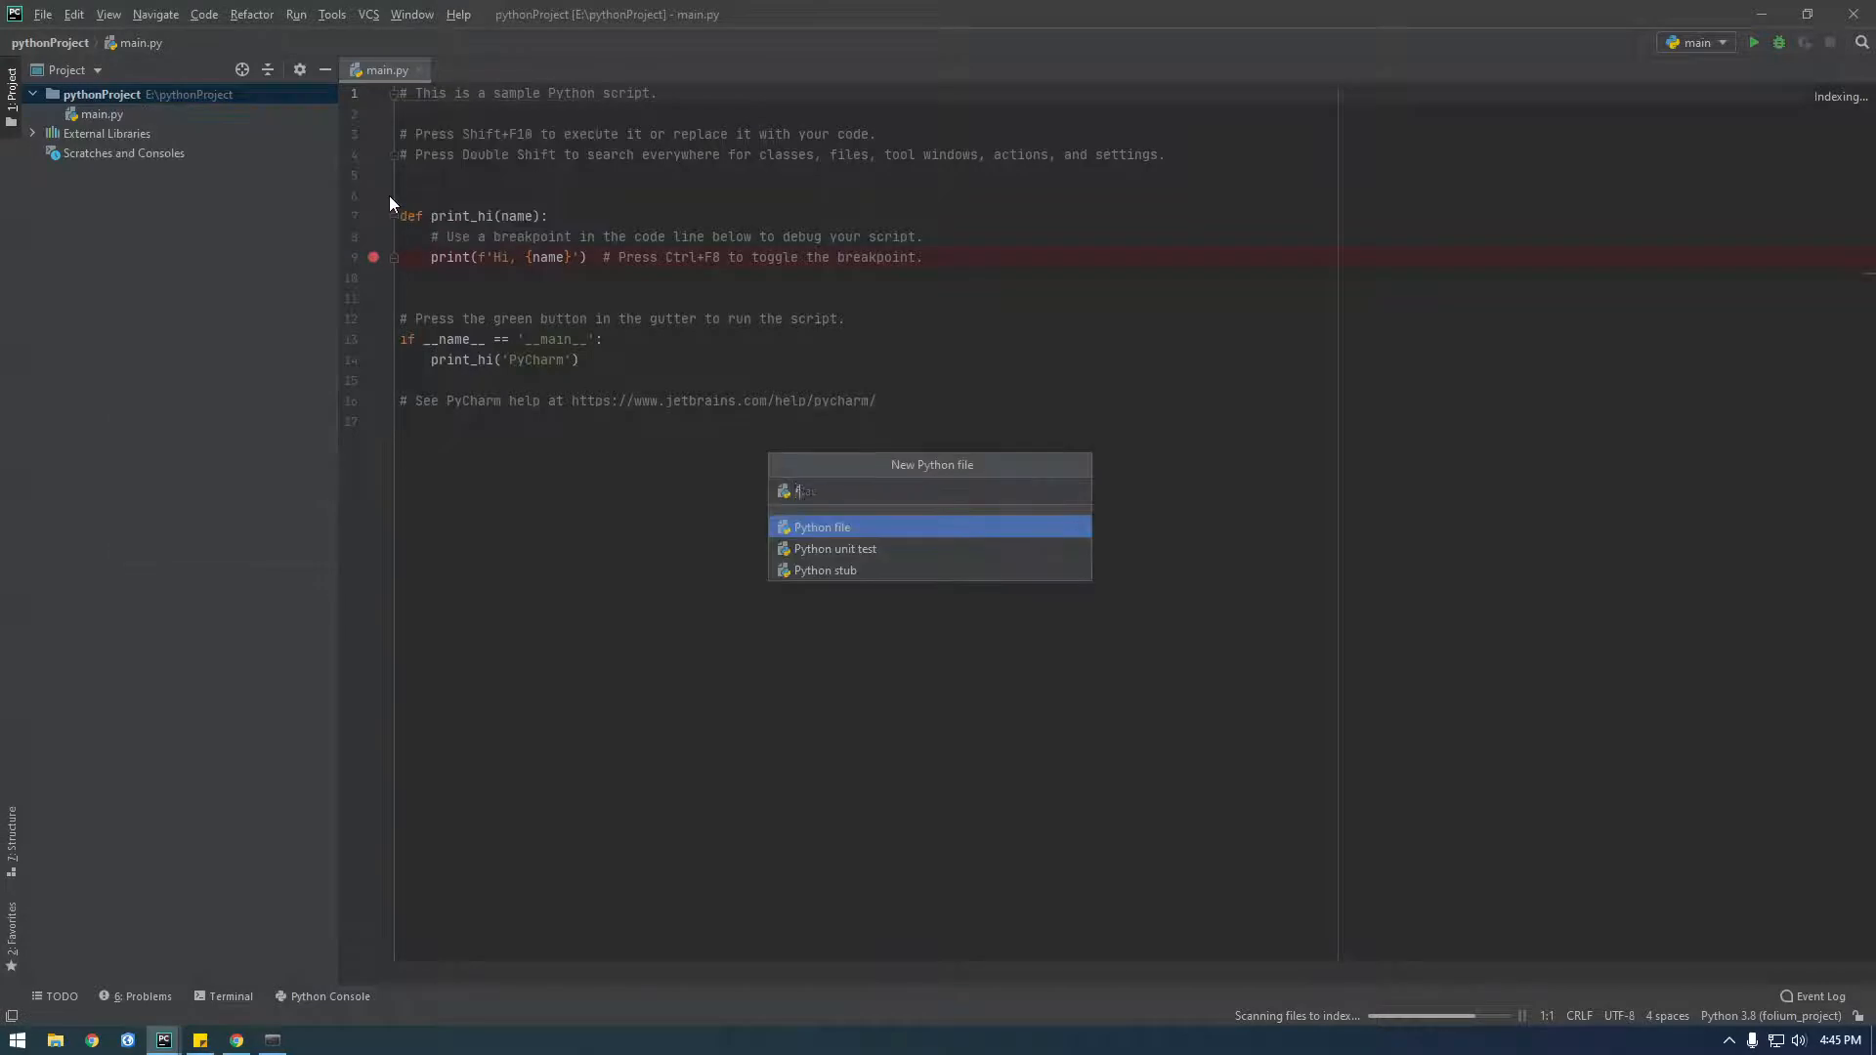
pyautogui.write('folium_pro')
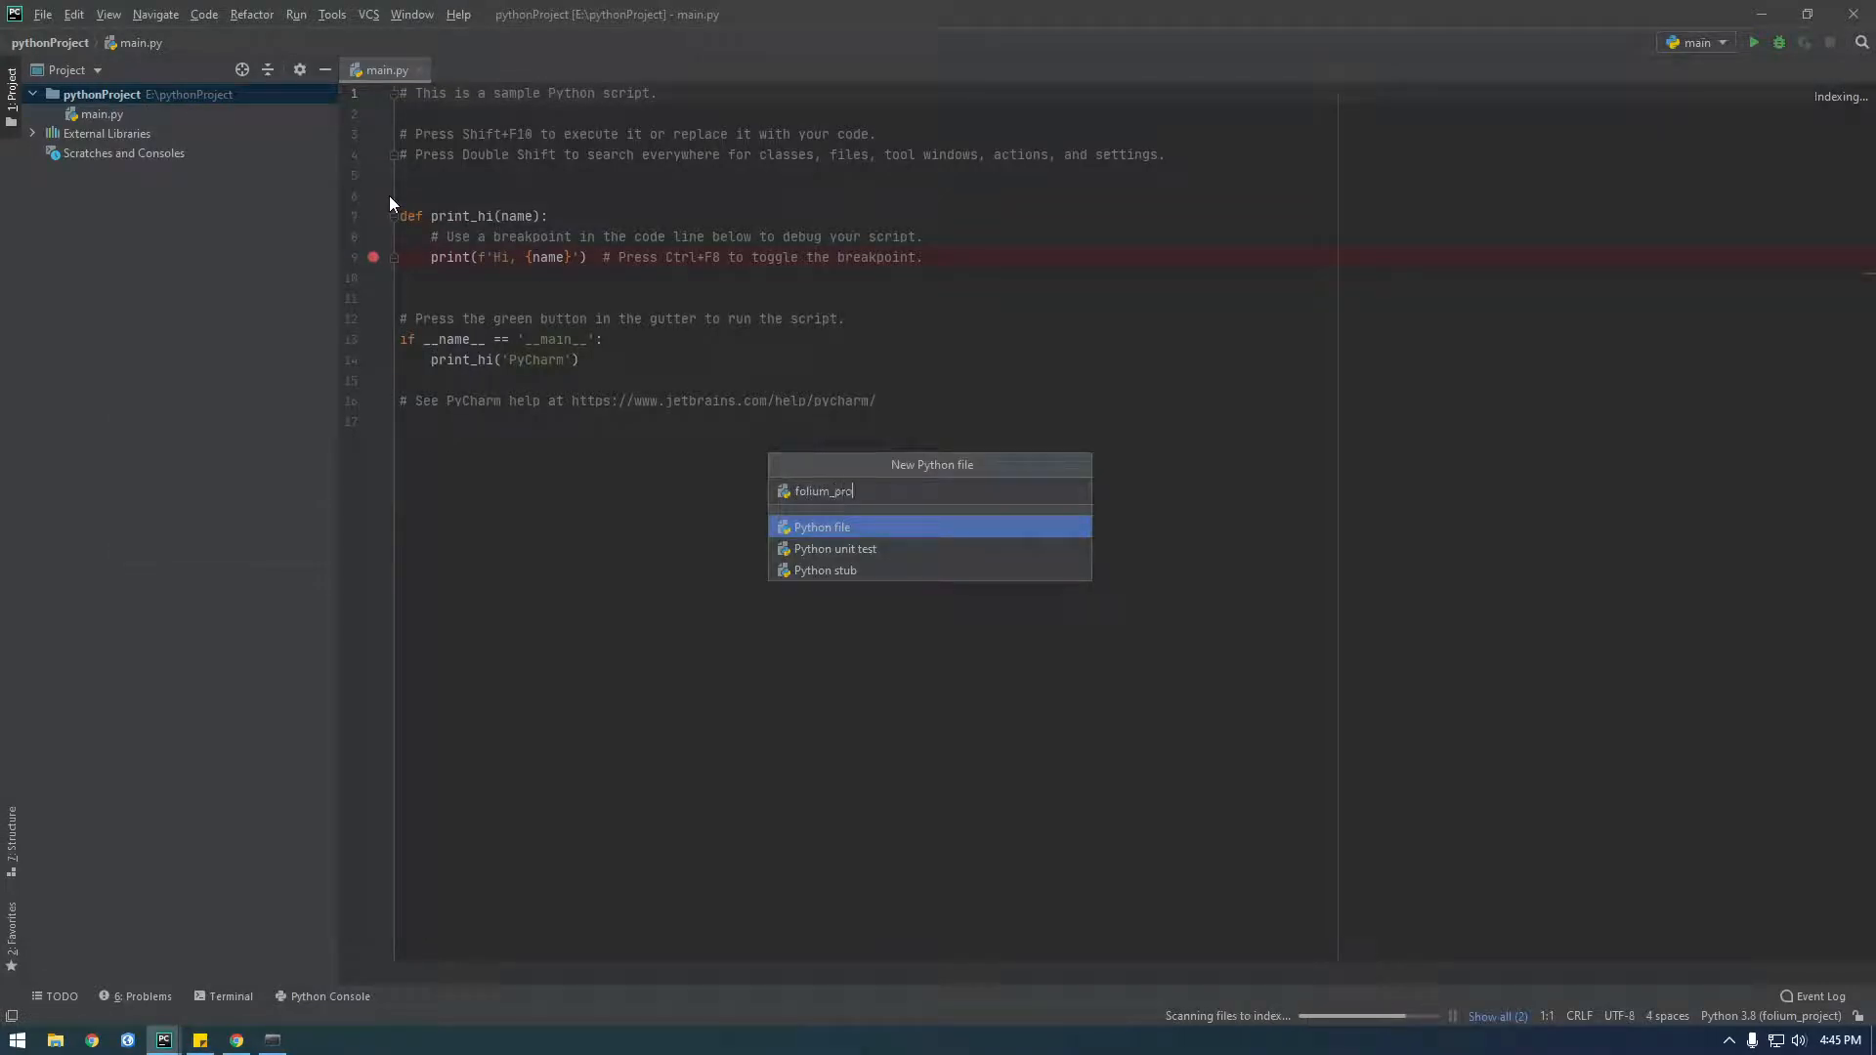
pyautogui.press('Return')
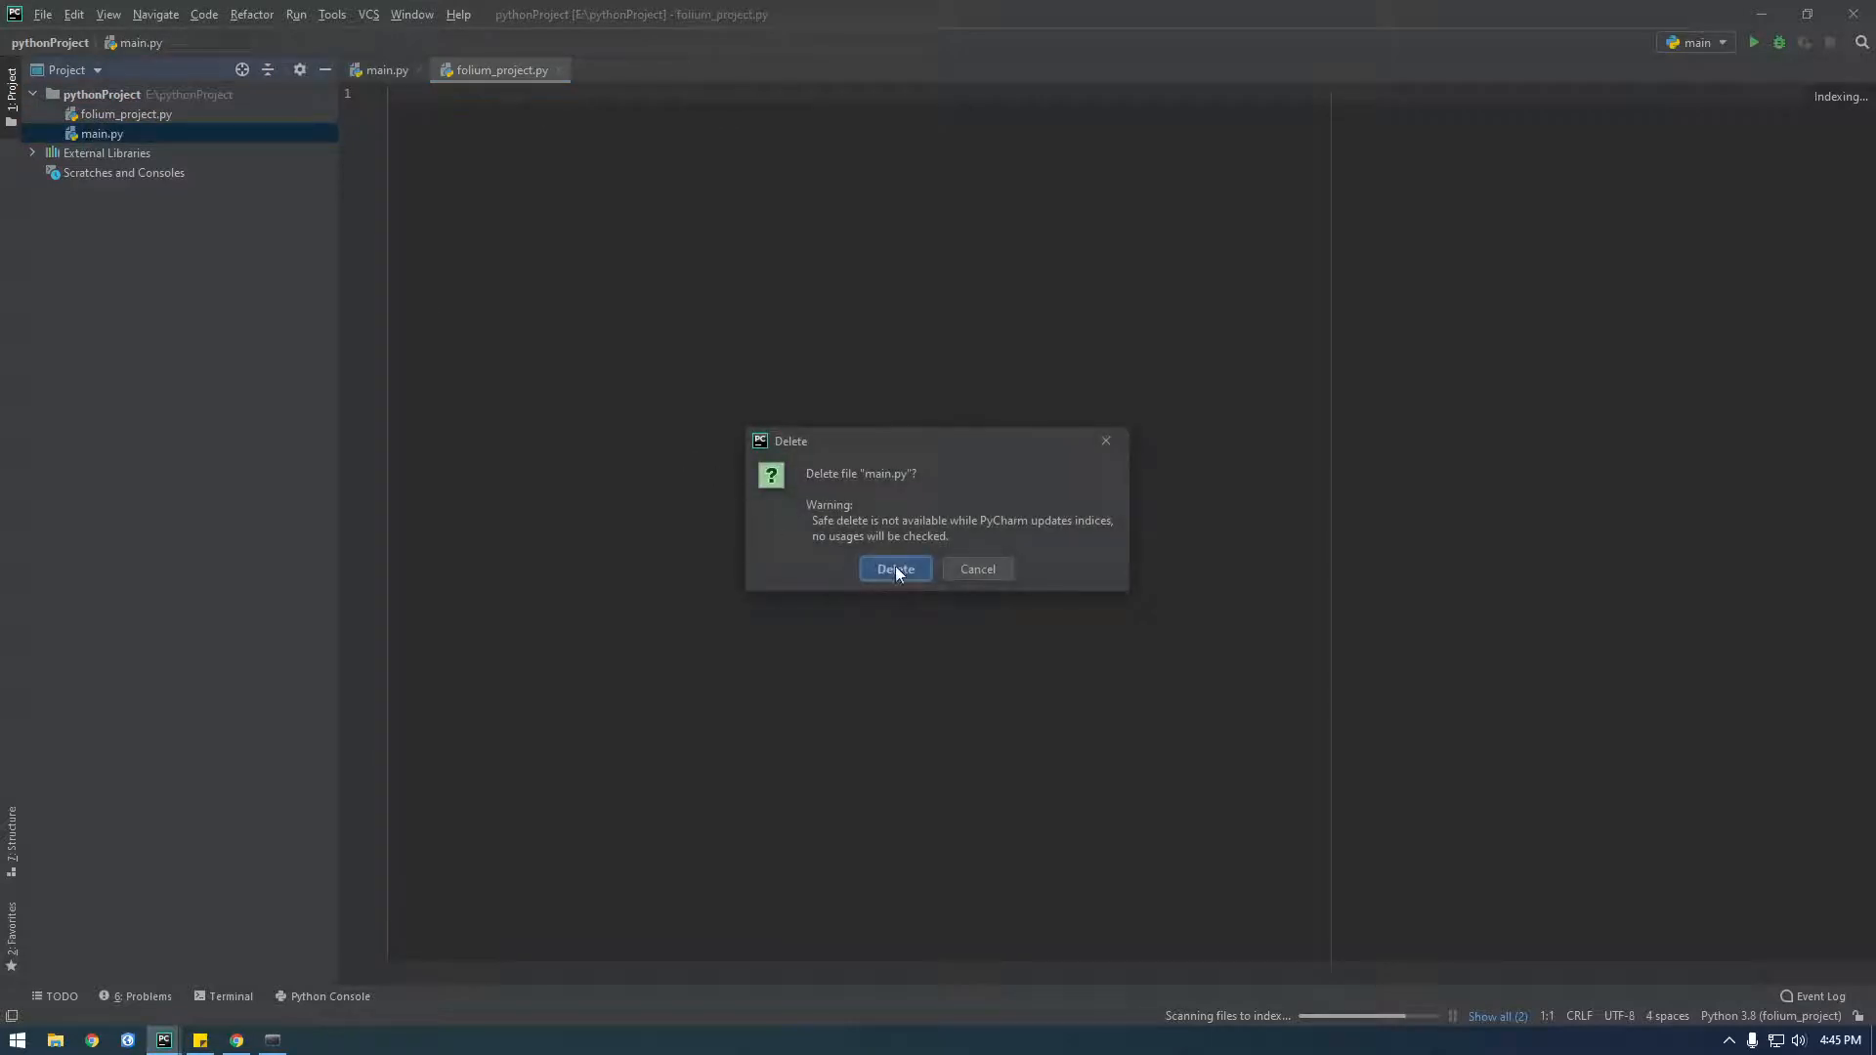
pyautogui.click(894, 568)
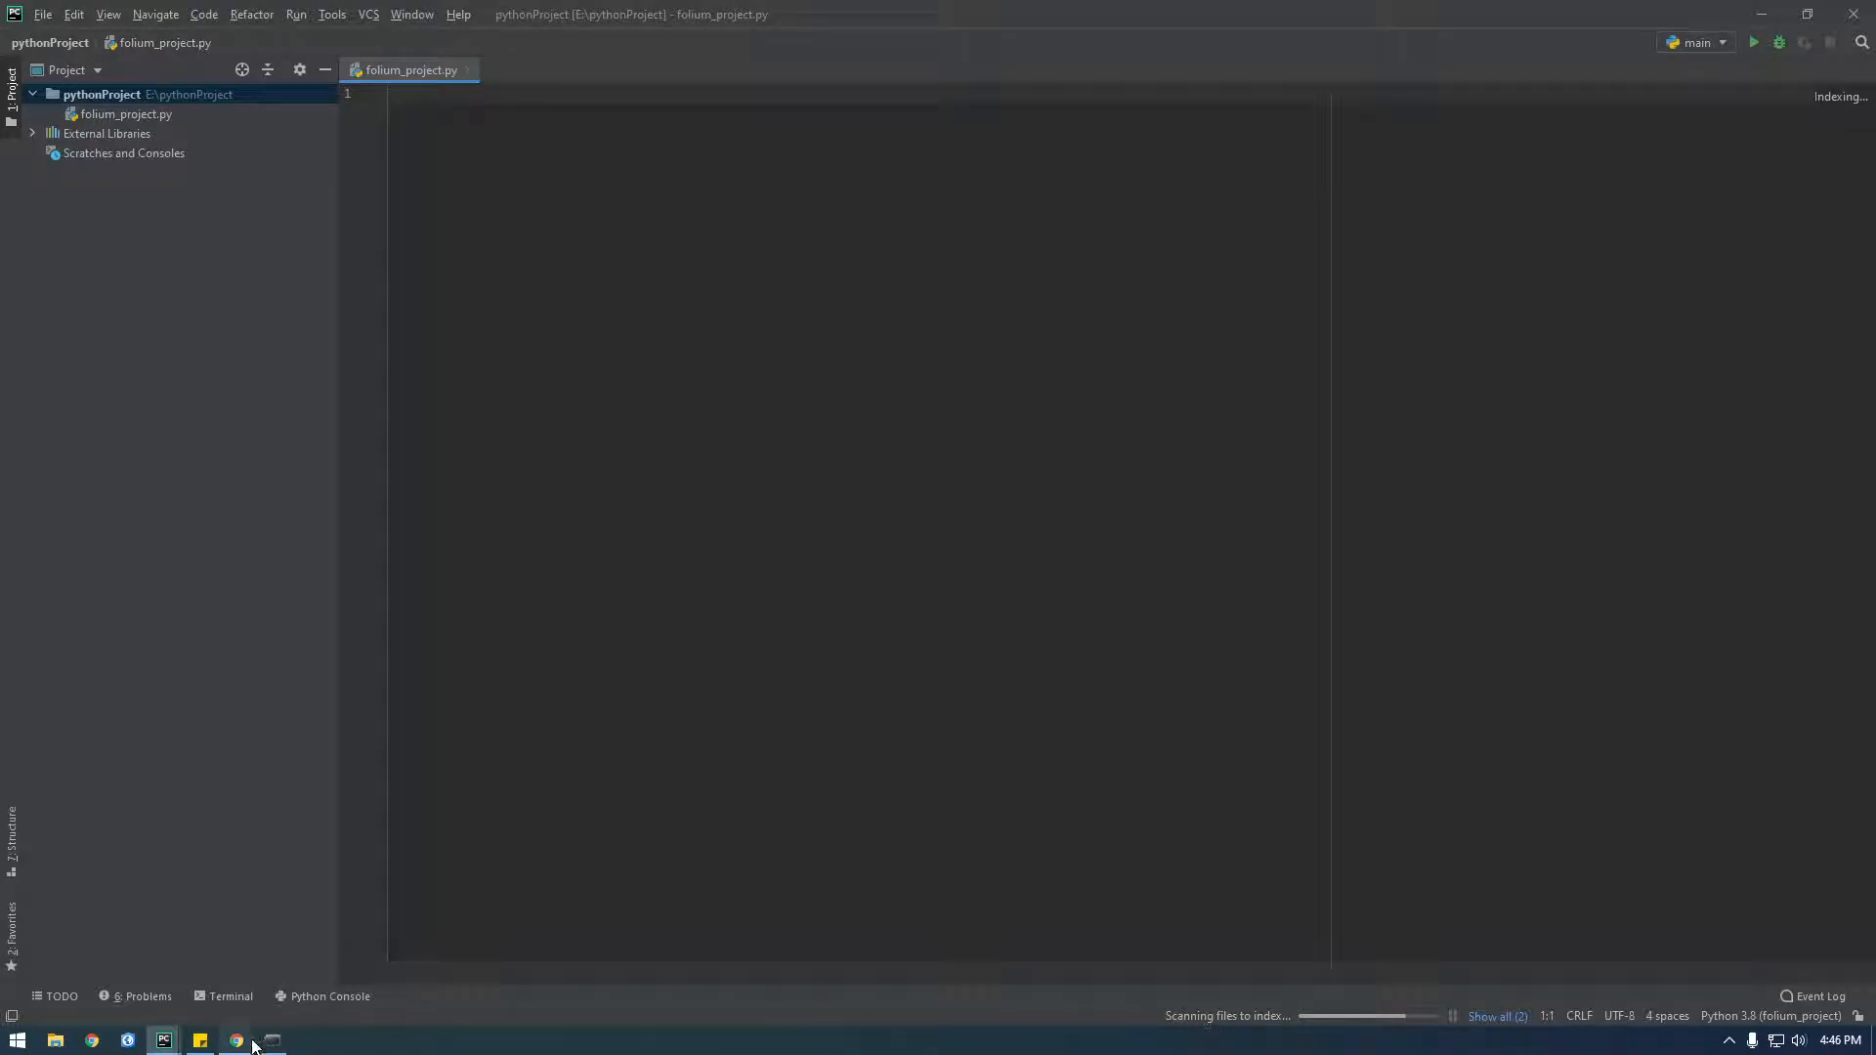
pyautogui.click(235, 1040)
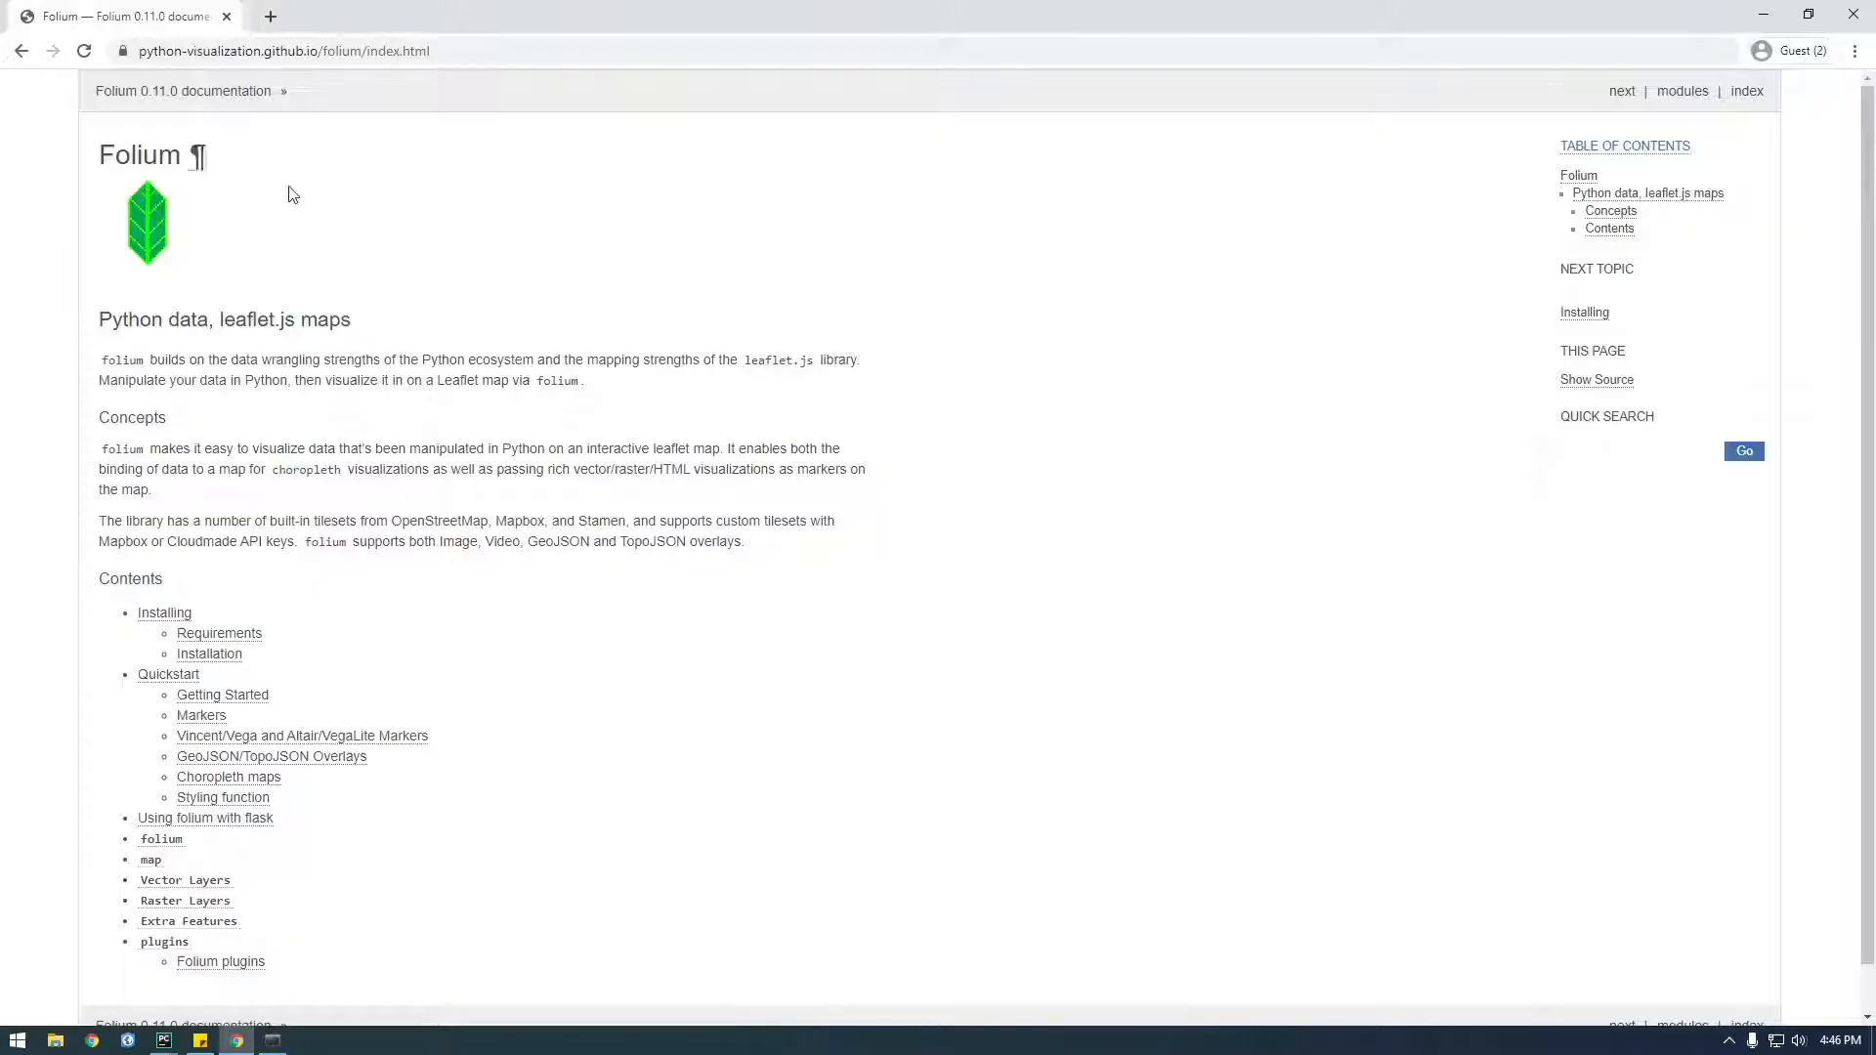
pyautogui.moveTo(316, 682)
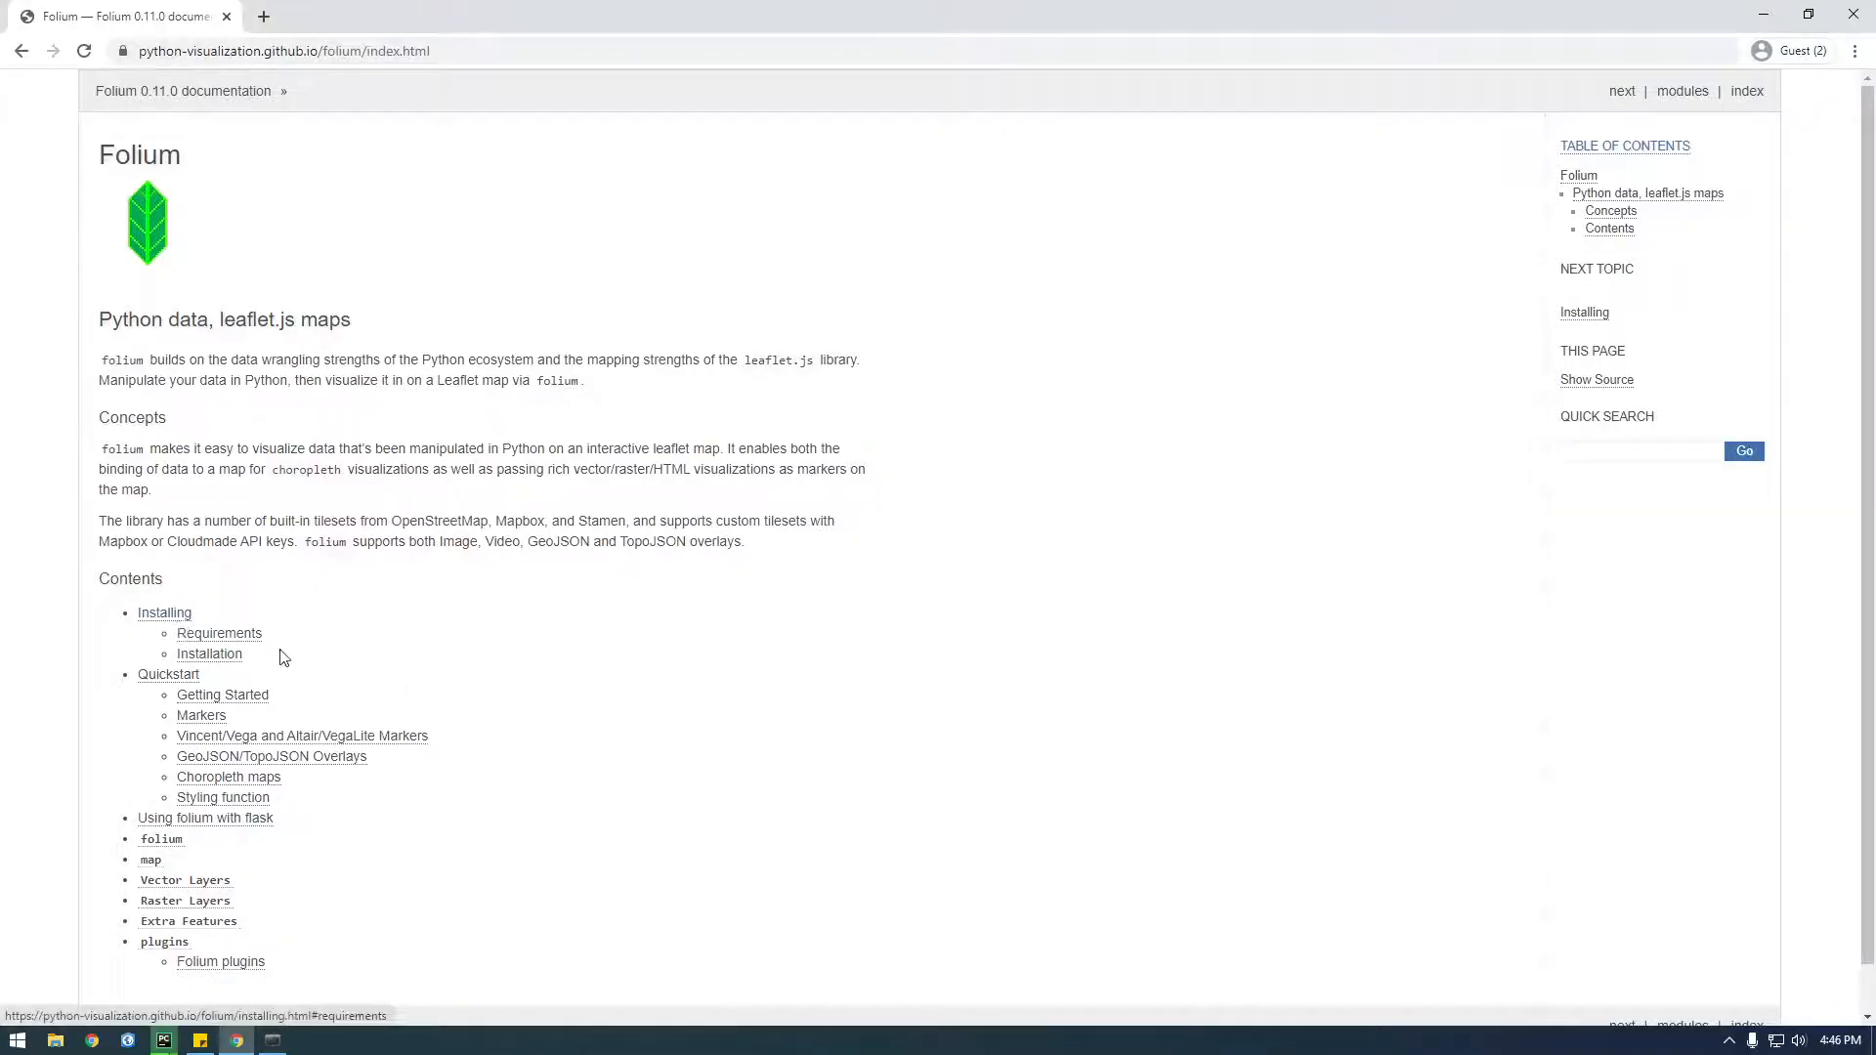
# Follow the link to folium's Installing page showing the conda-forge command
pyautogui.click(219, 634)
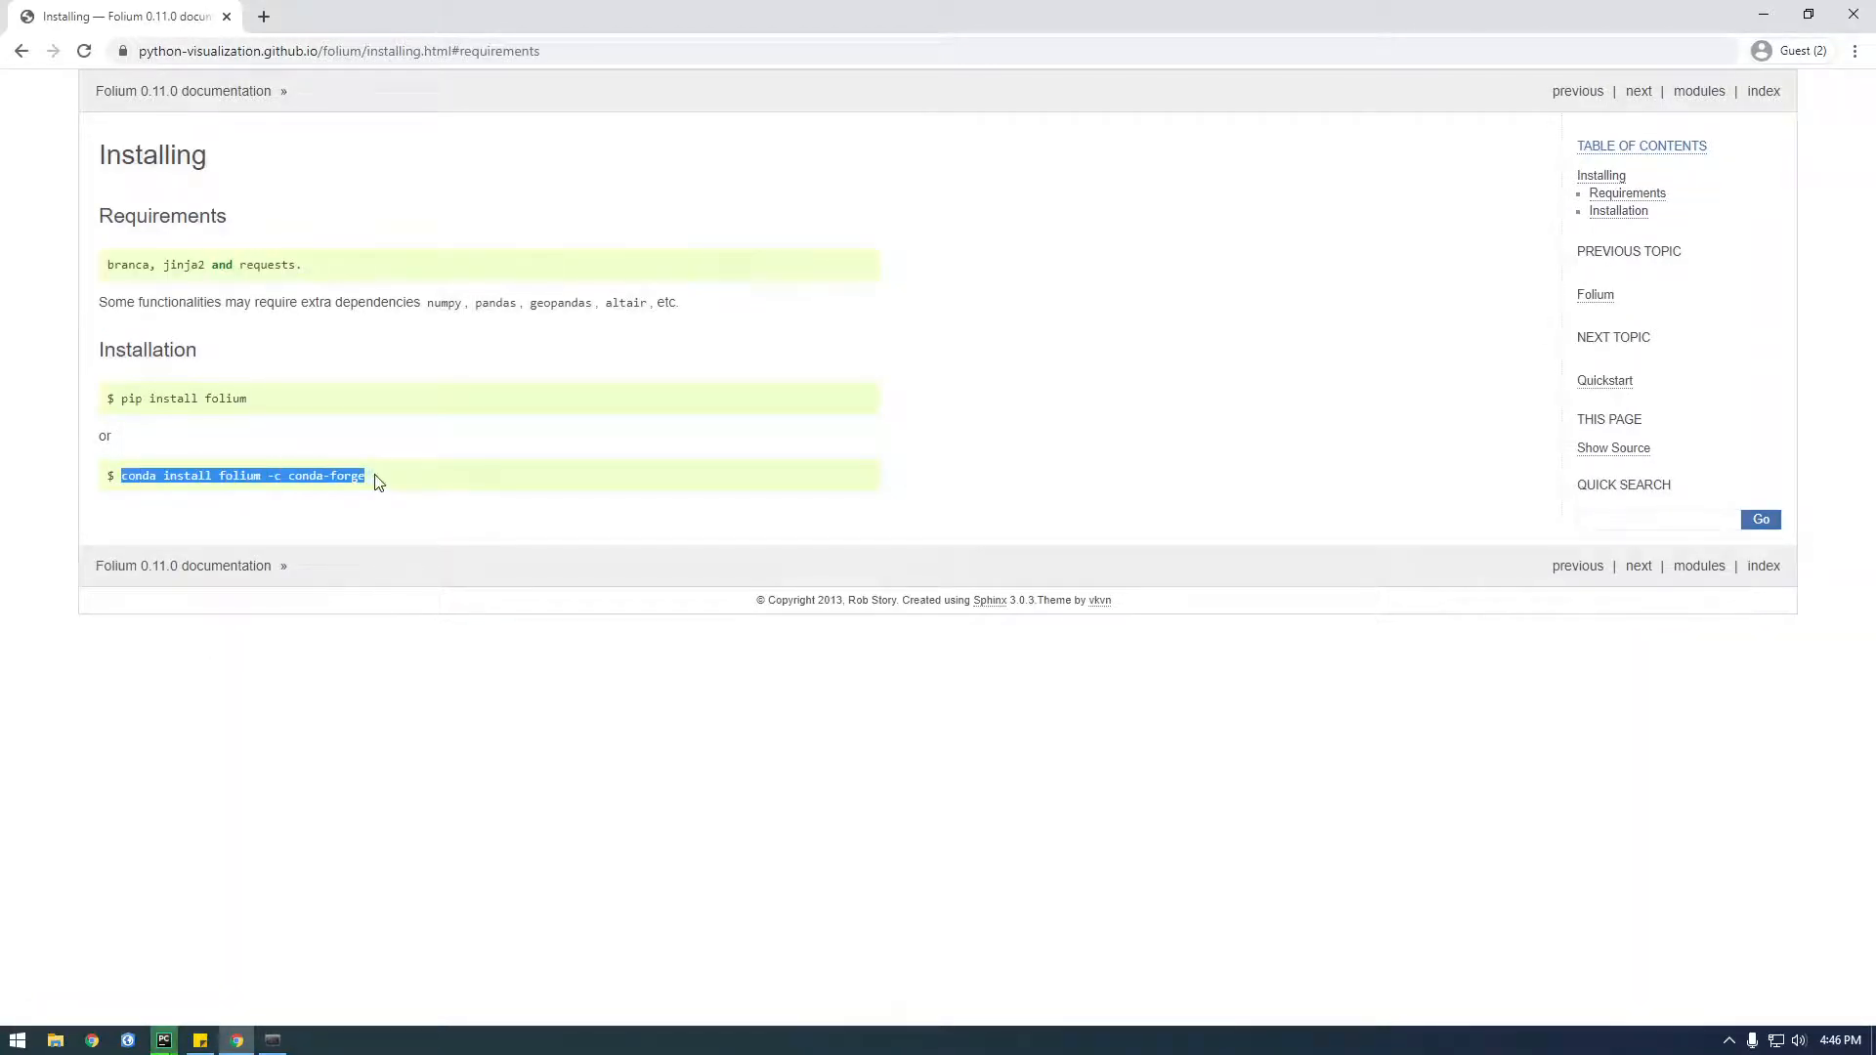
pyautogui.moveTo(398, 982)
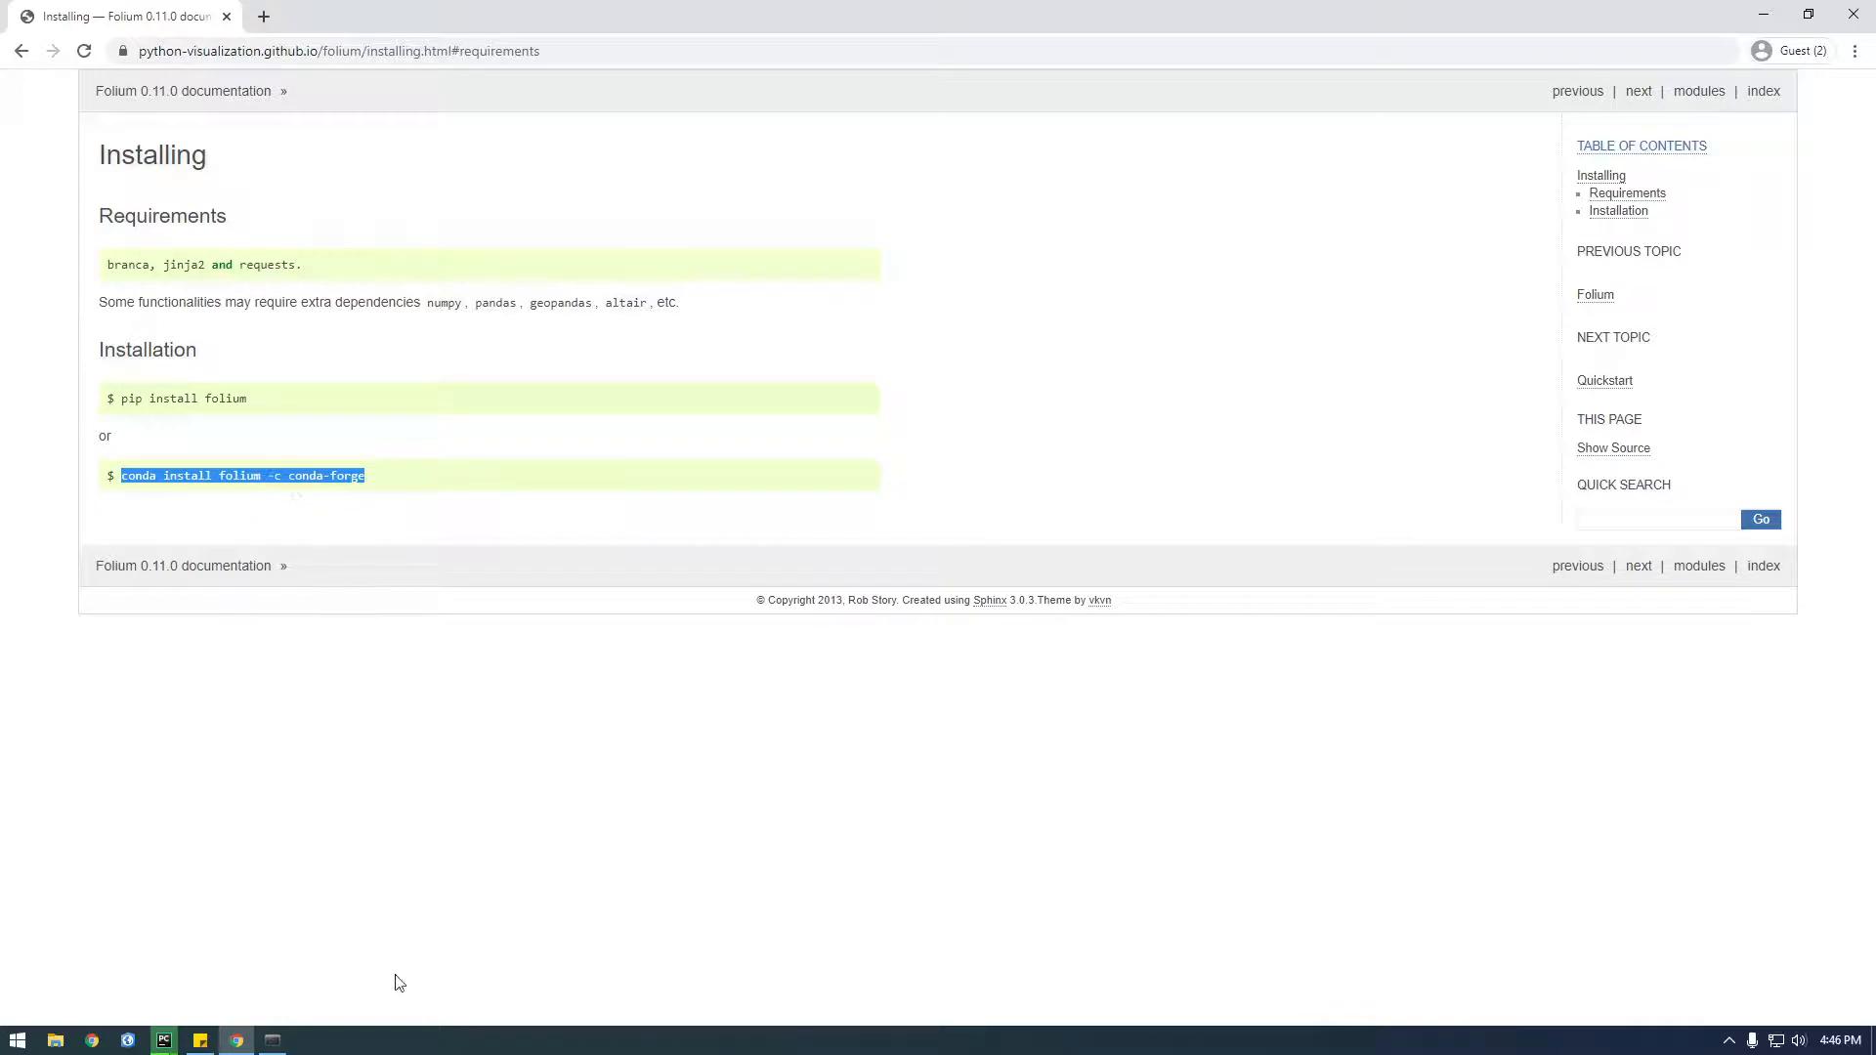
pyautogui.moveTo(279, 1051)
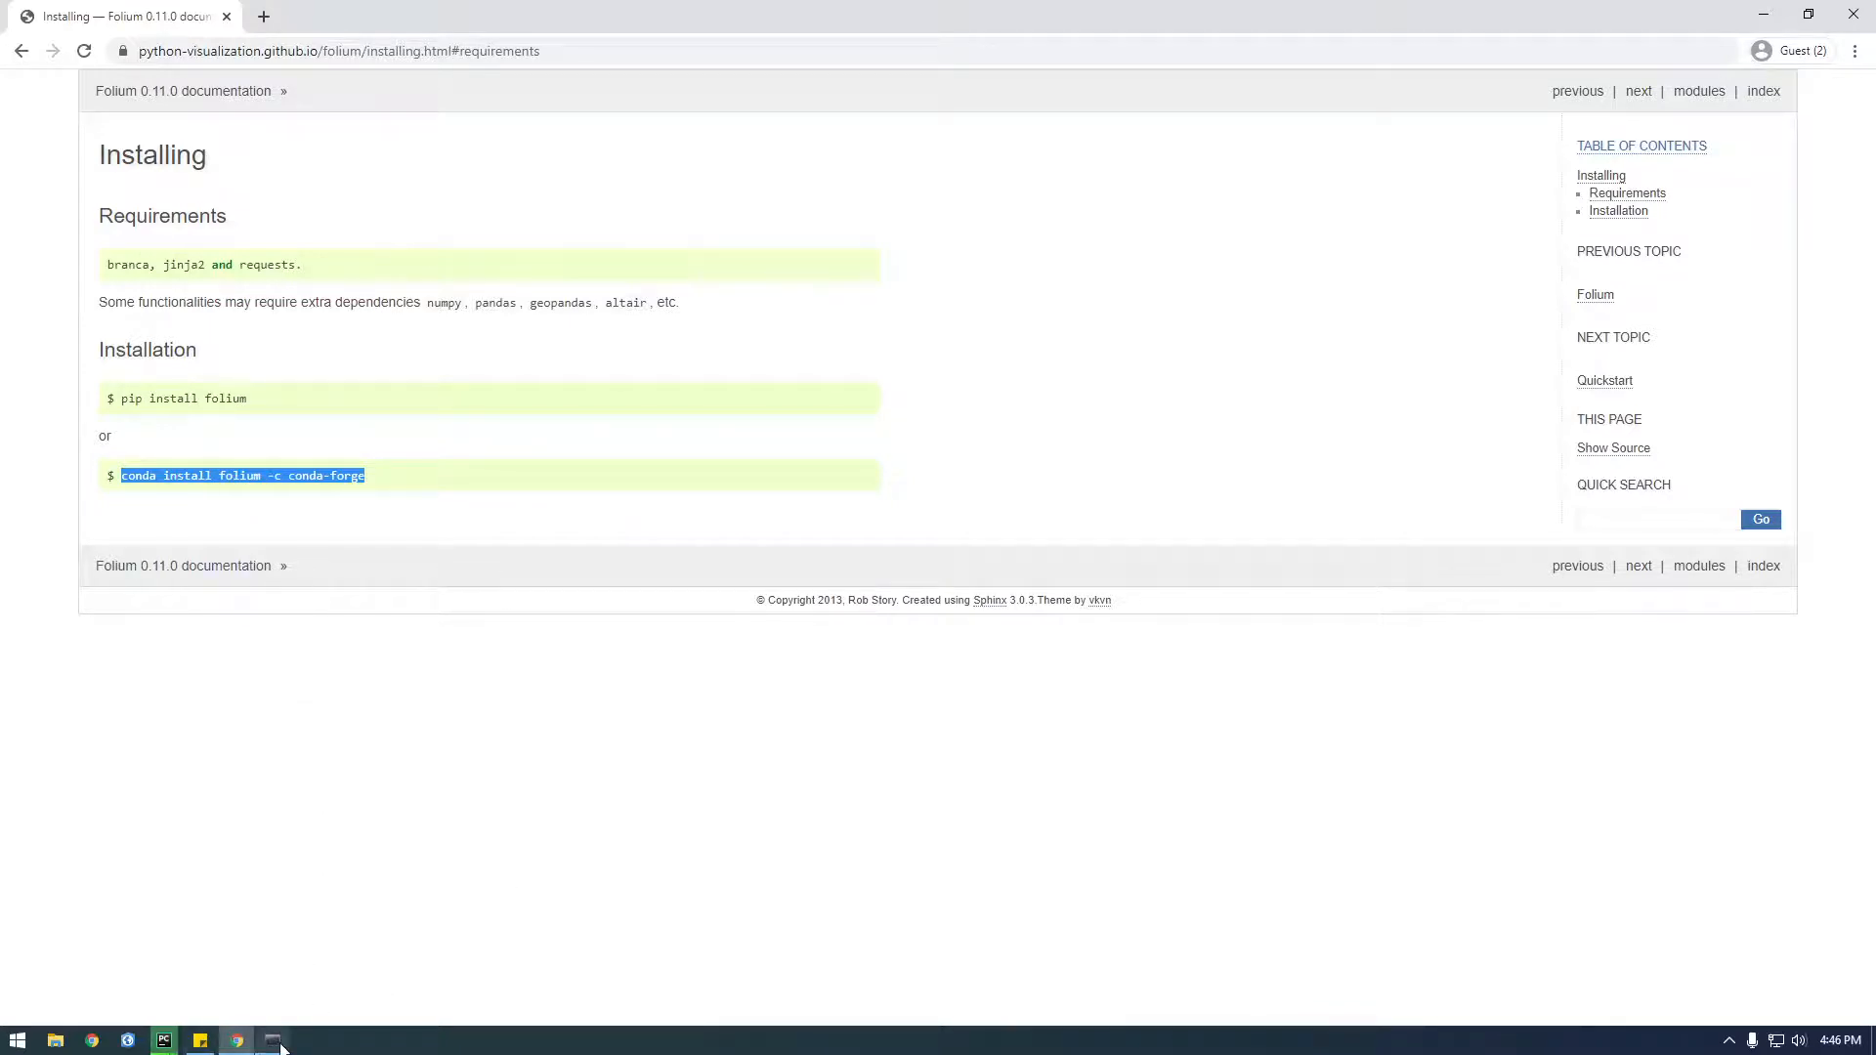
# Exit Python and run 'conda install folium -c conda-forge', agreeing to proceed
pyautogui.click(273, 1039)
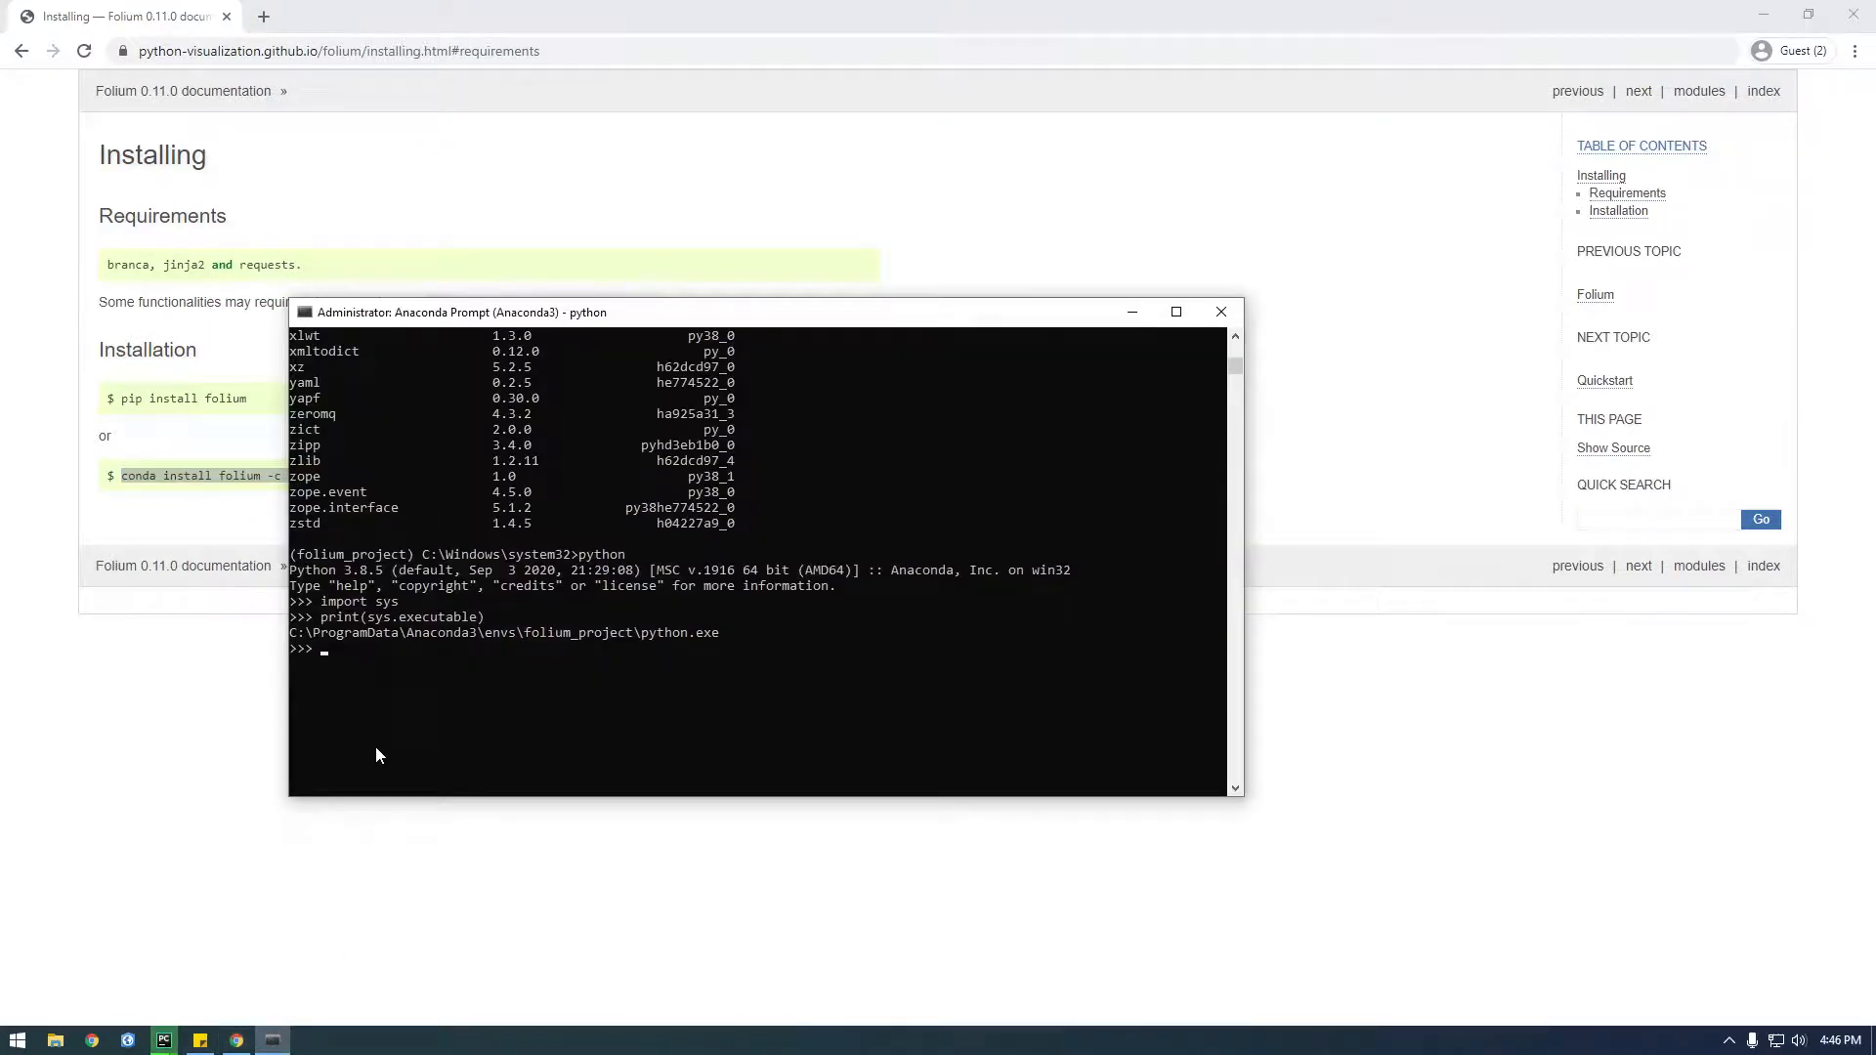
pyautogui.moveTo(335, 665)
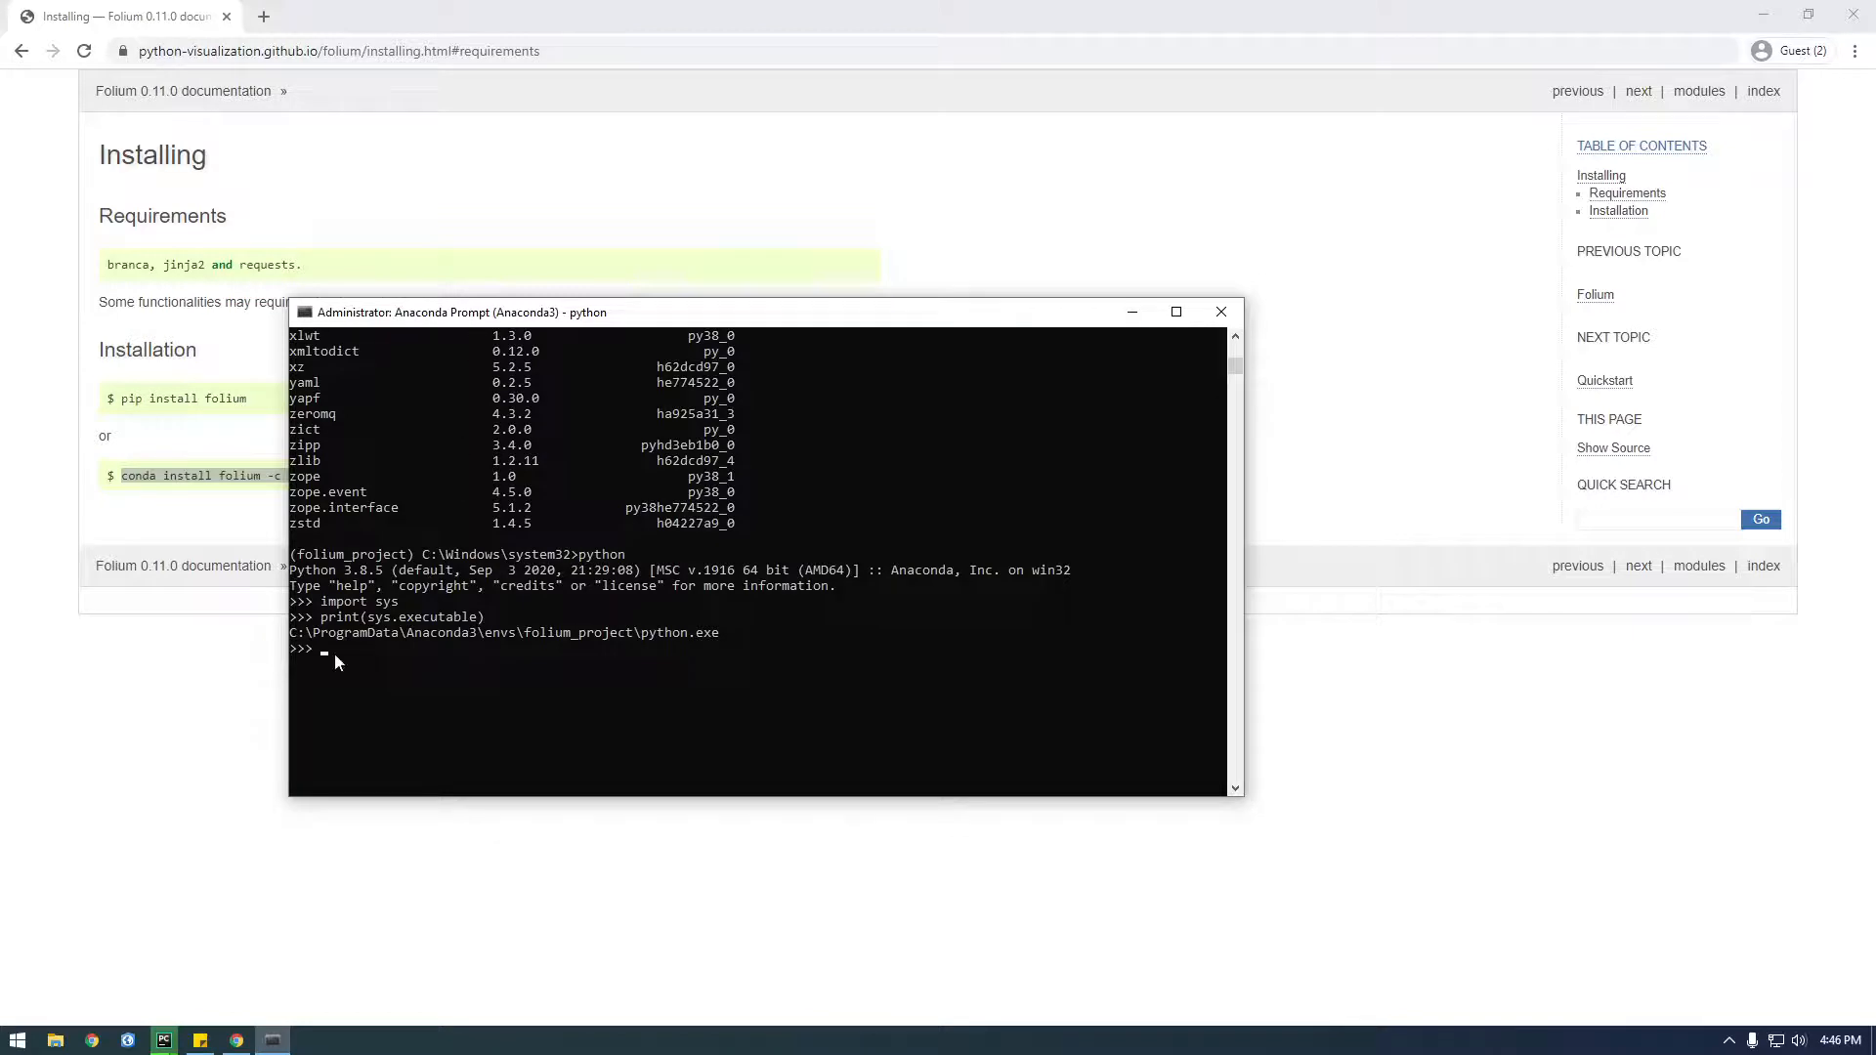
pyautogui.write('exit(')
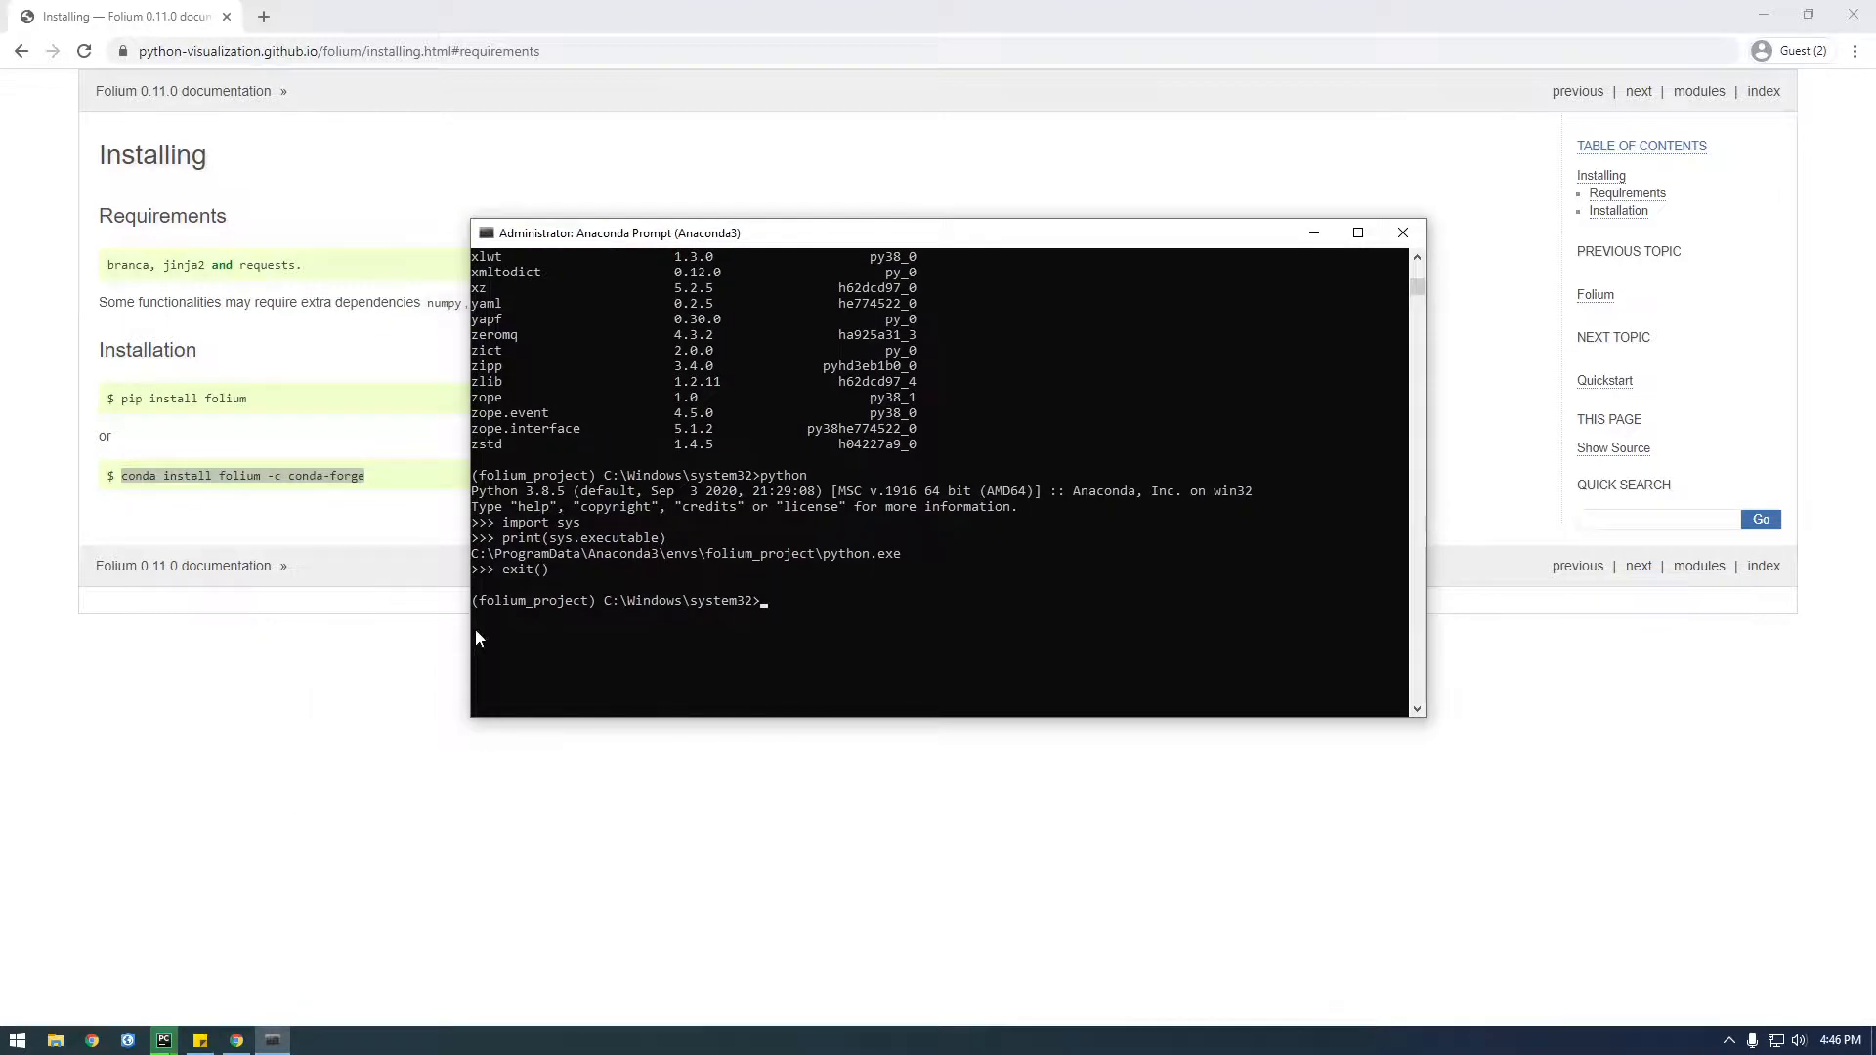
pyautogui.moveTo(781, 619)
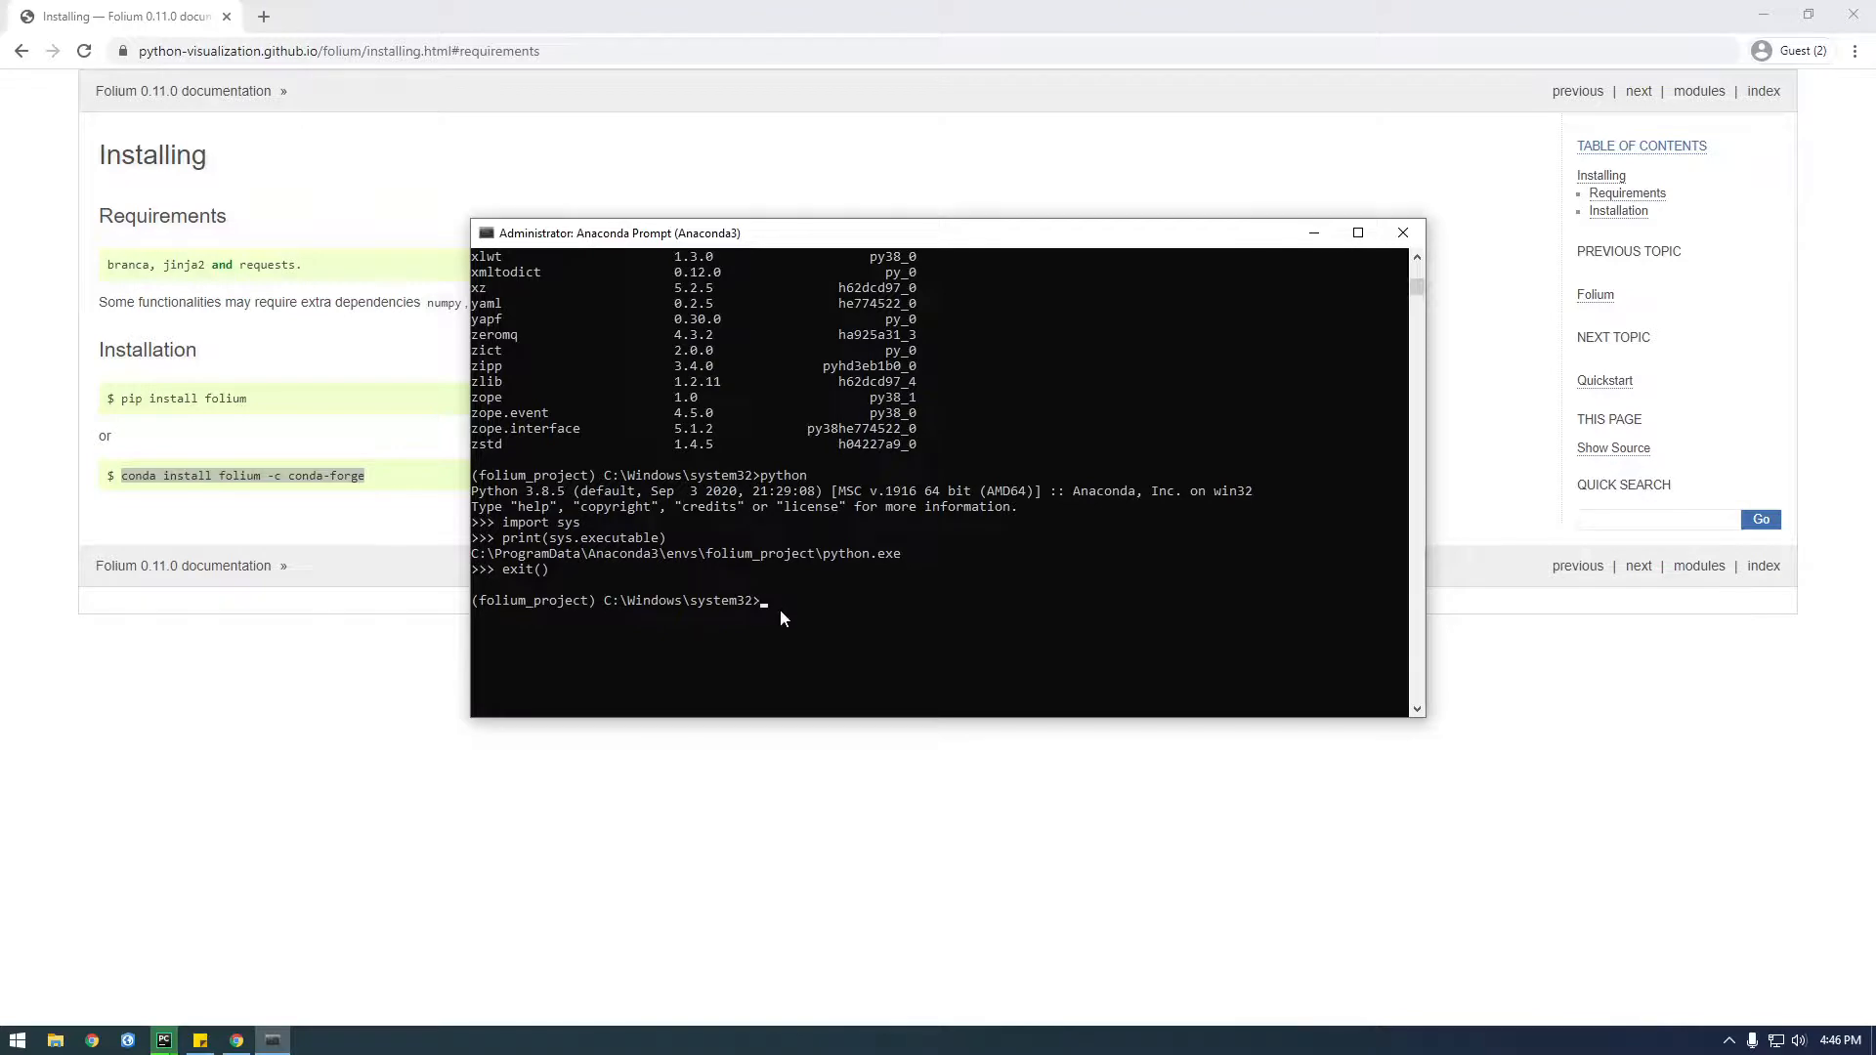
pyautogui.write('conda install folium -c conda-forge')
pyautogui.write('y')
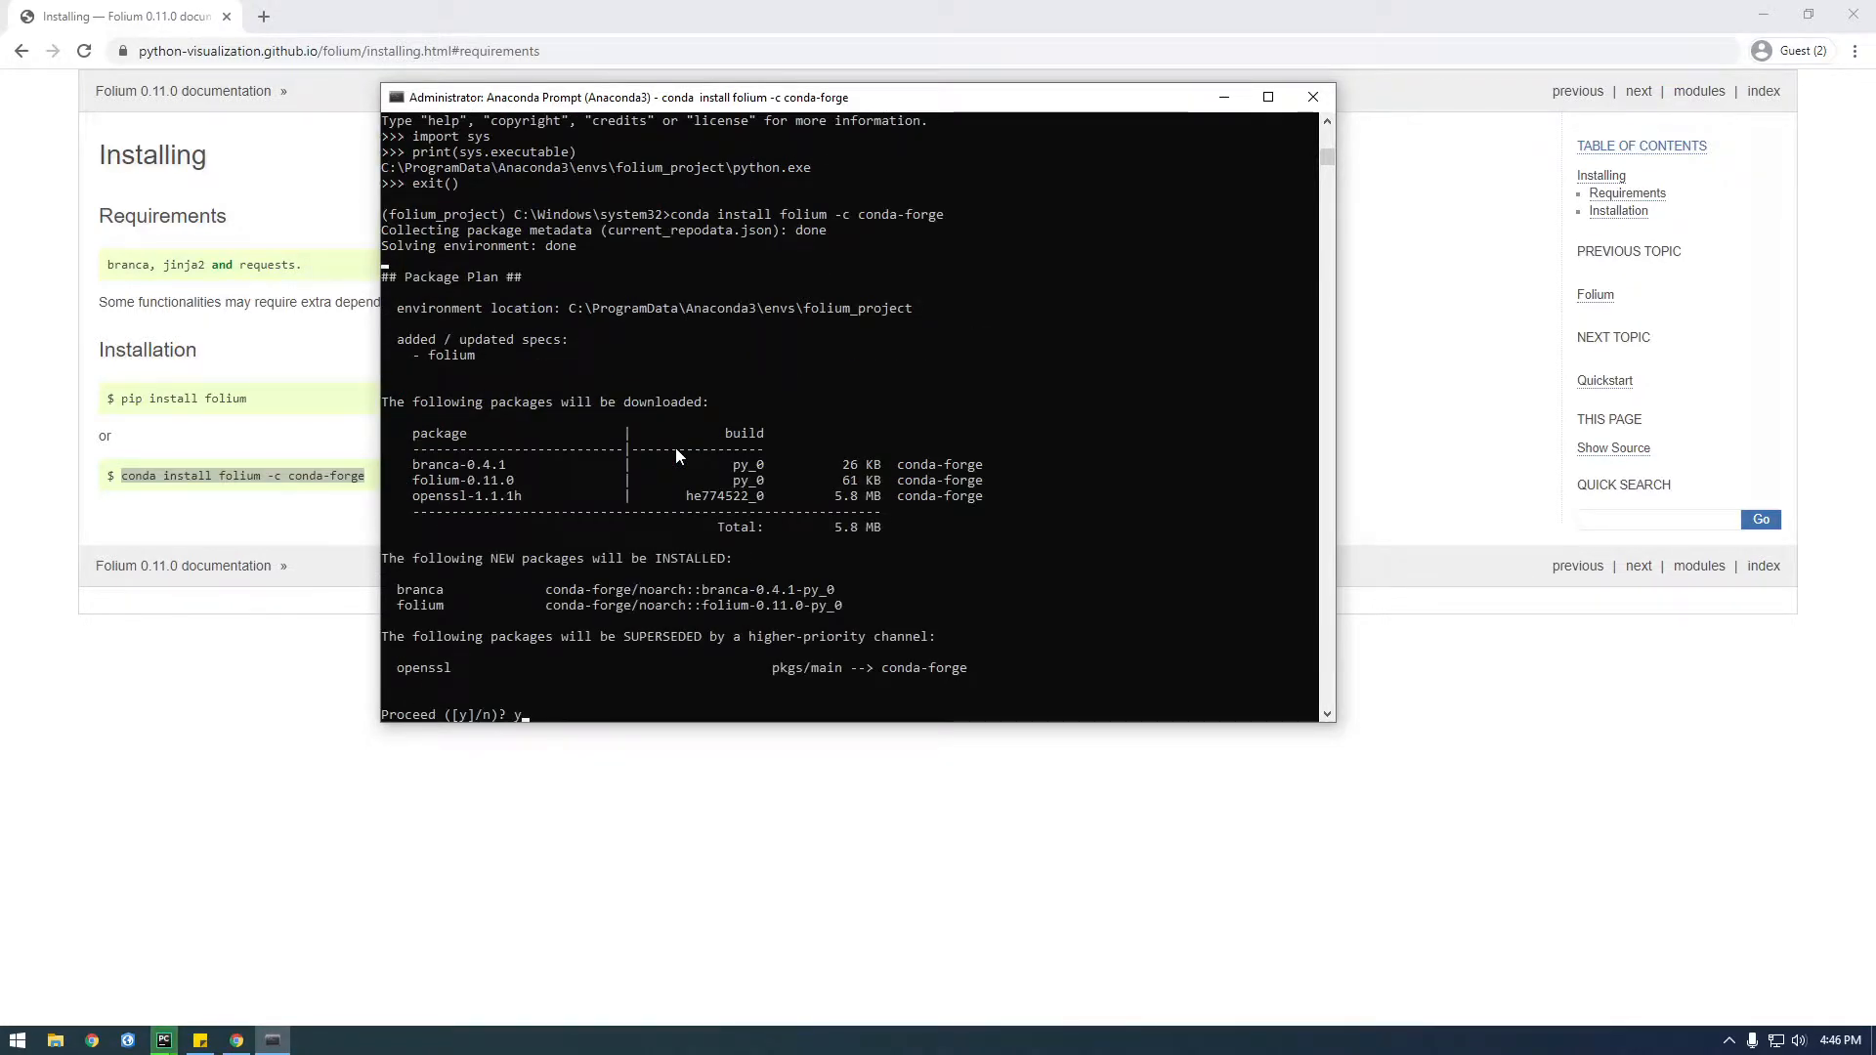
pyautogui.press('Return')
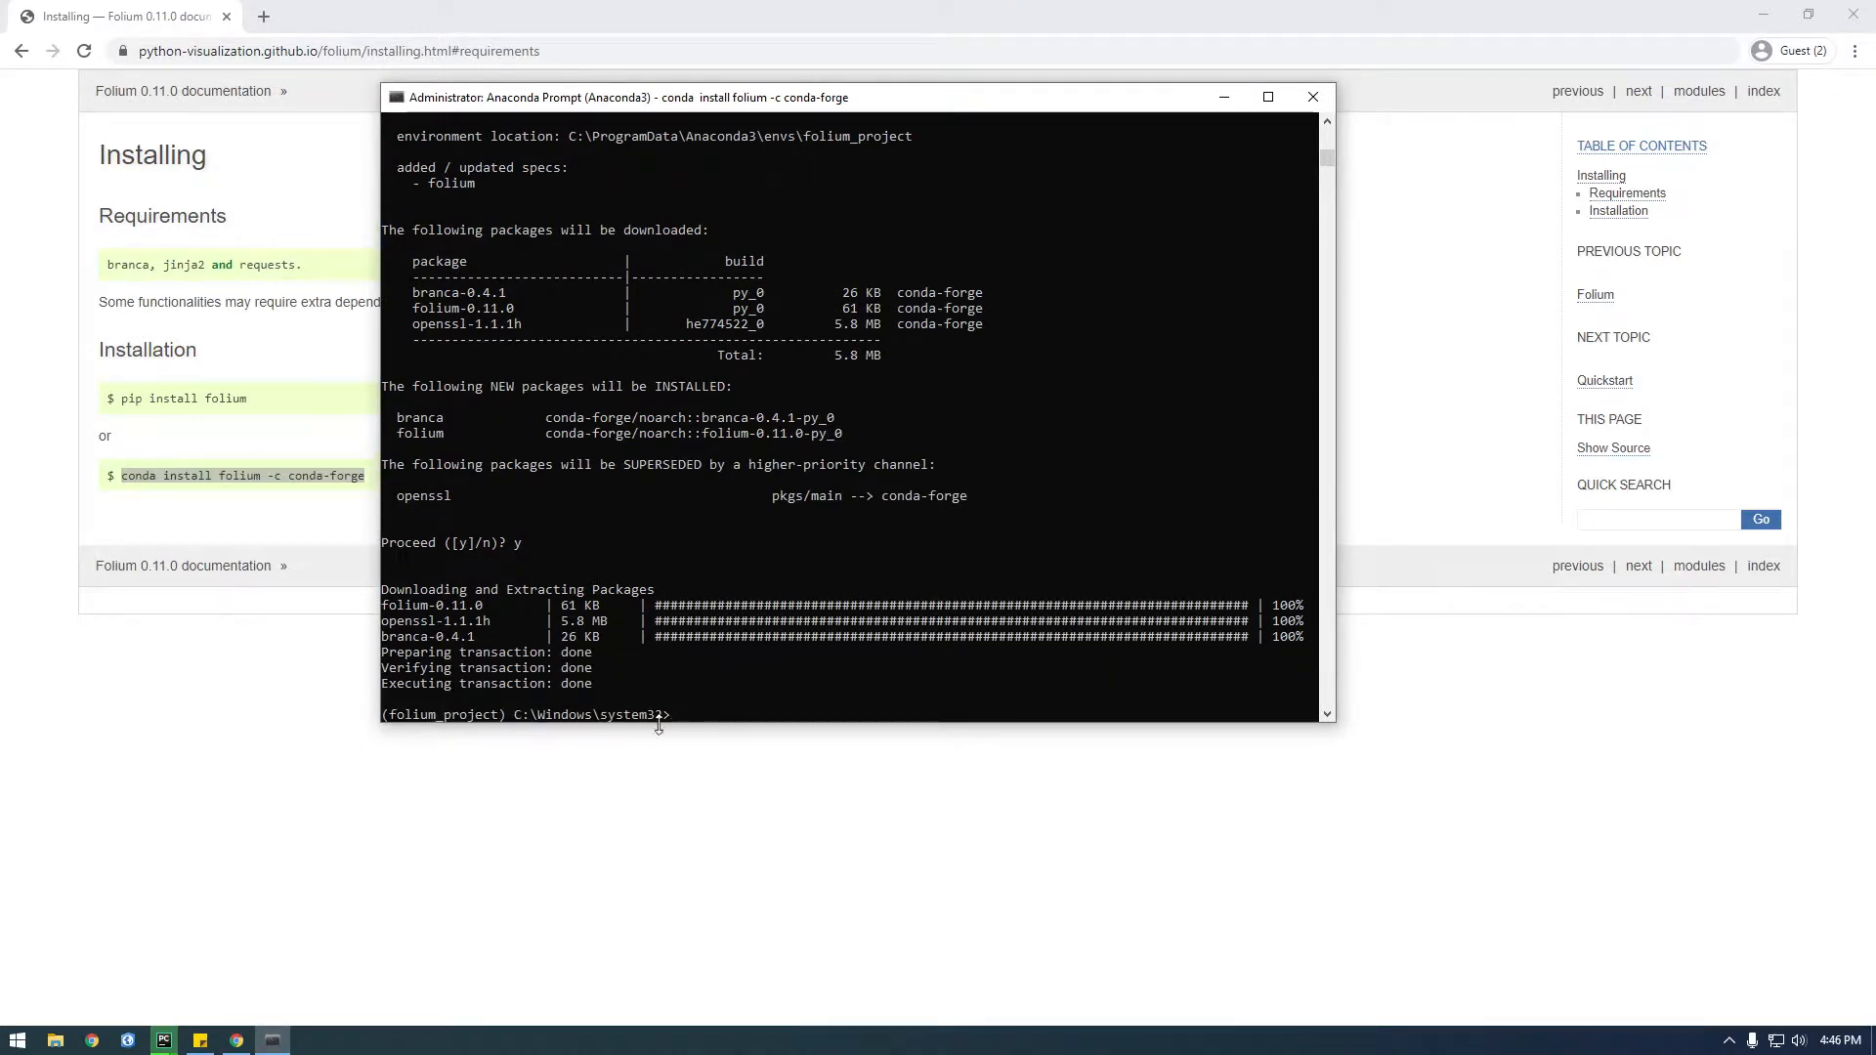
pyautogui.moveTo(1267, 96)
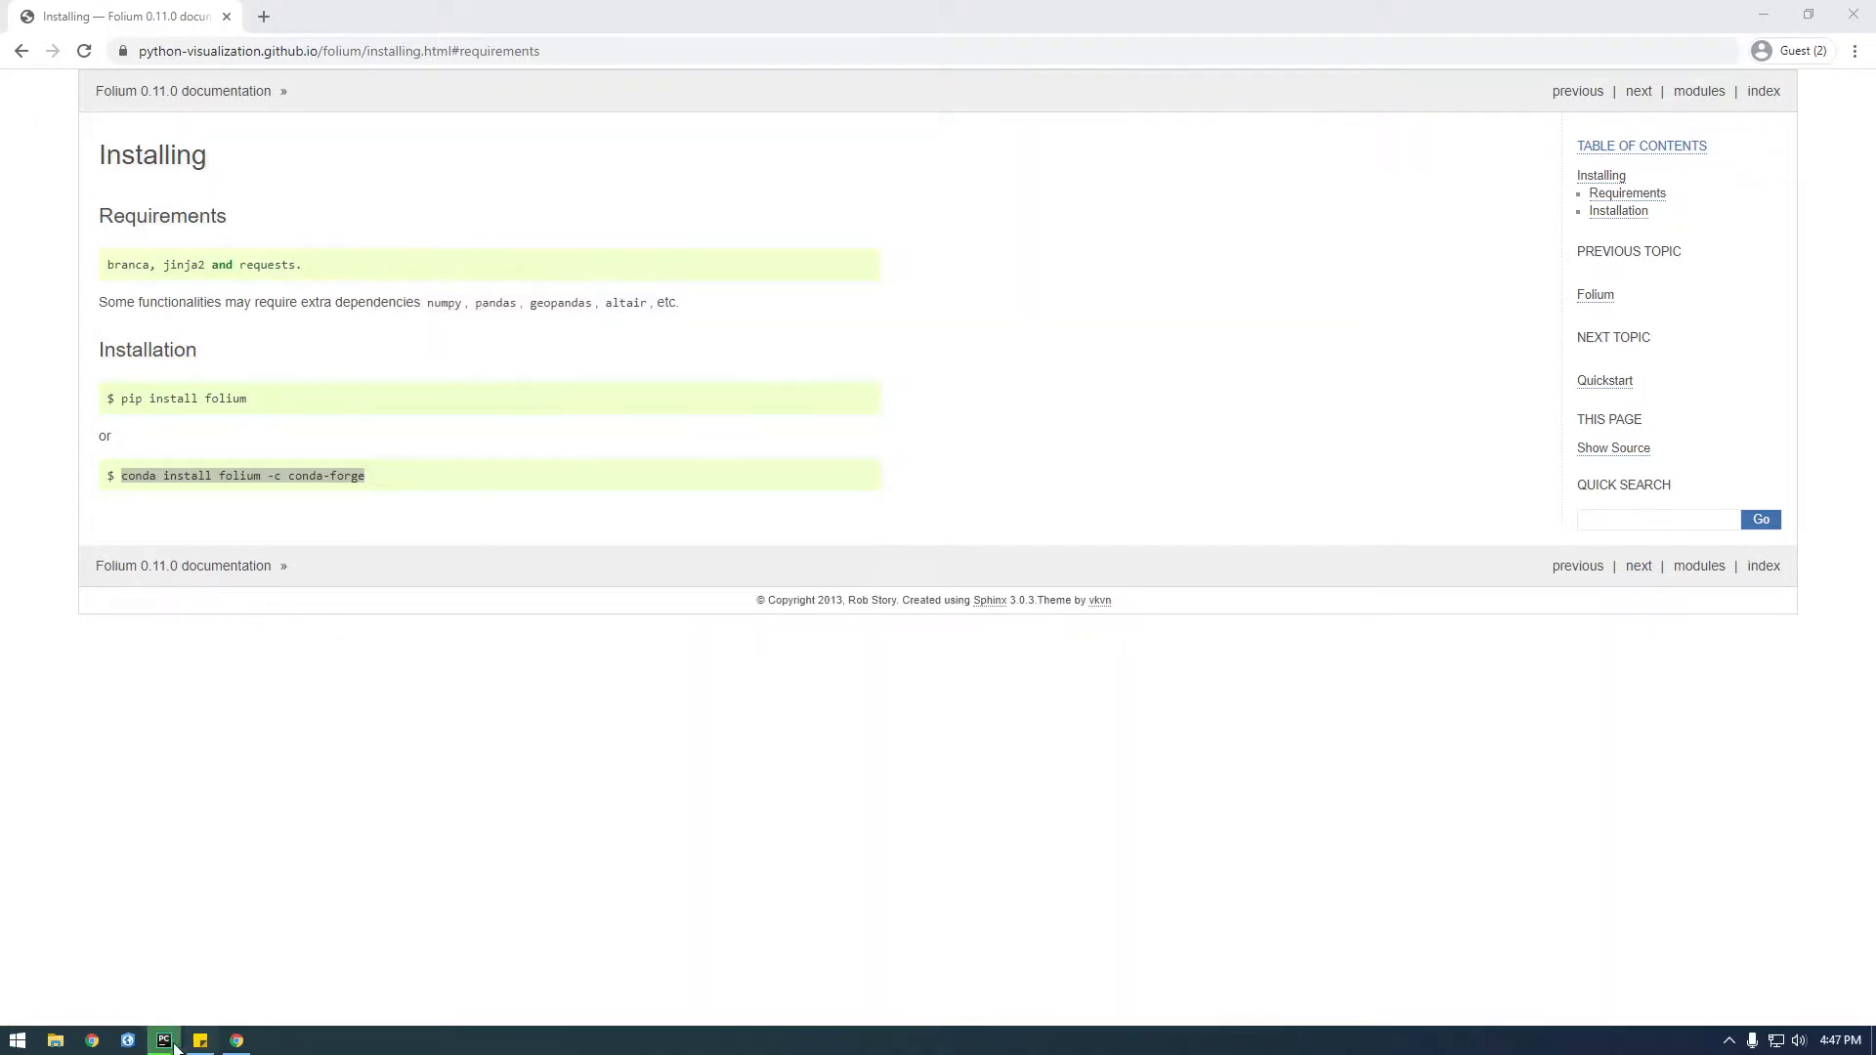
# Type 'import fol' on the first line of folium_project.py
pyautogui.click(163, 1040)
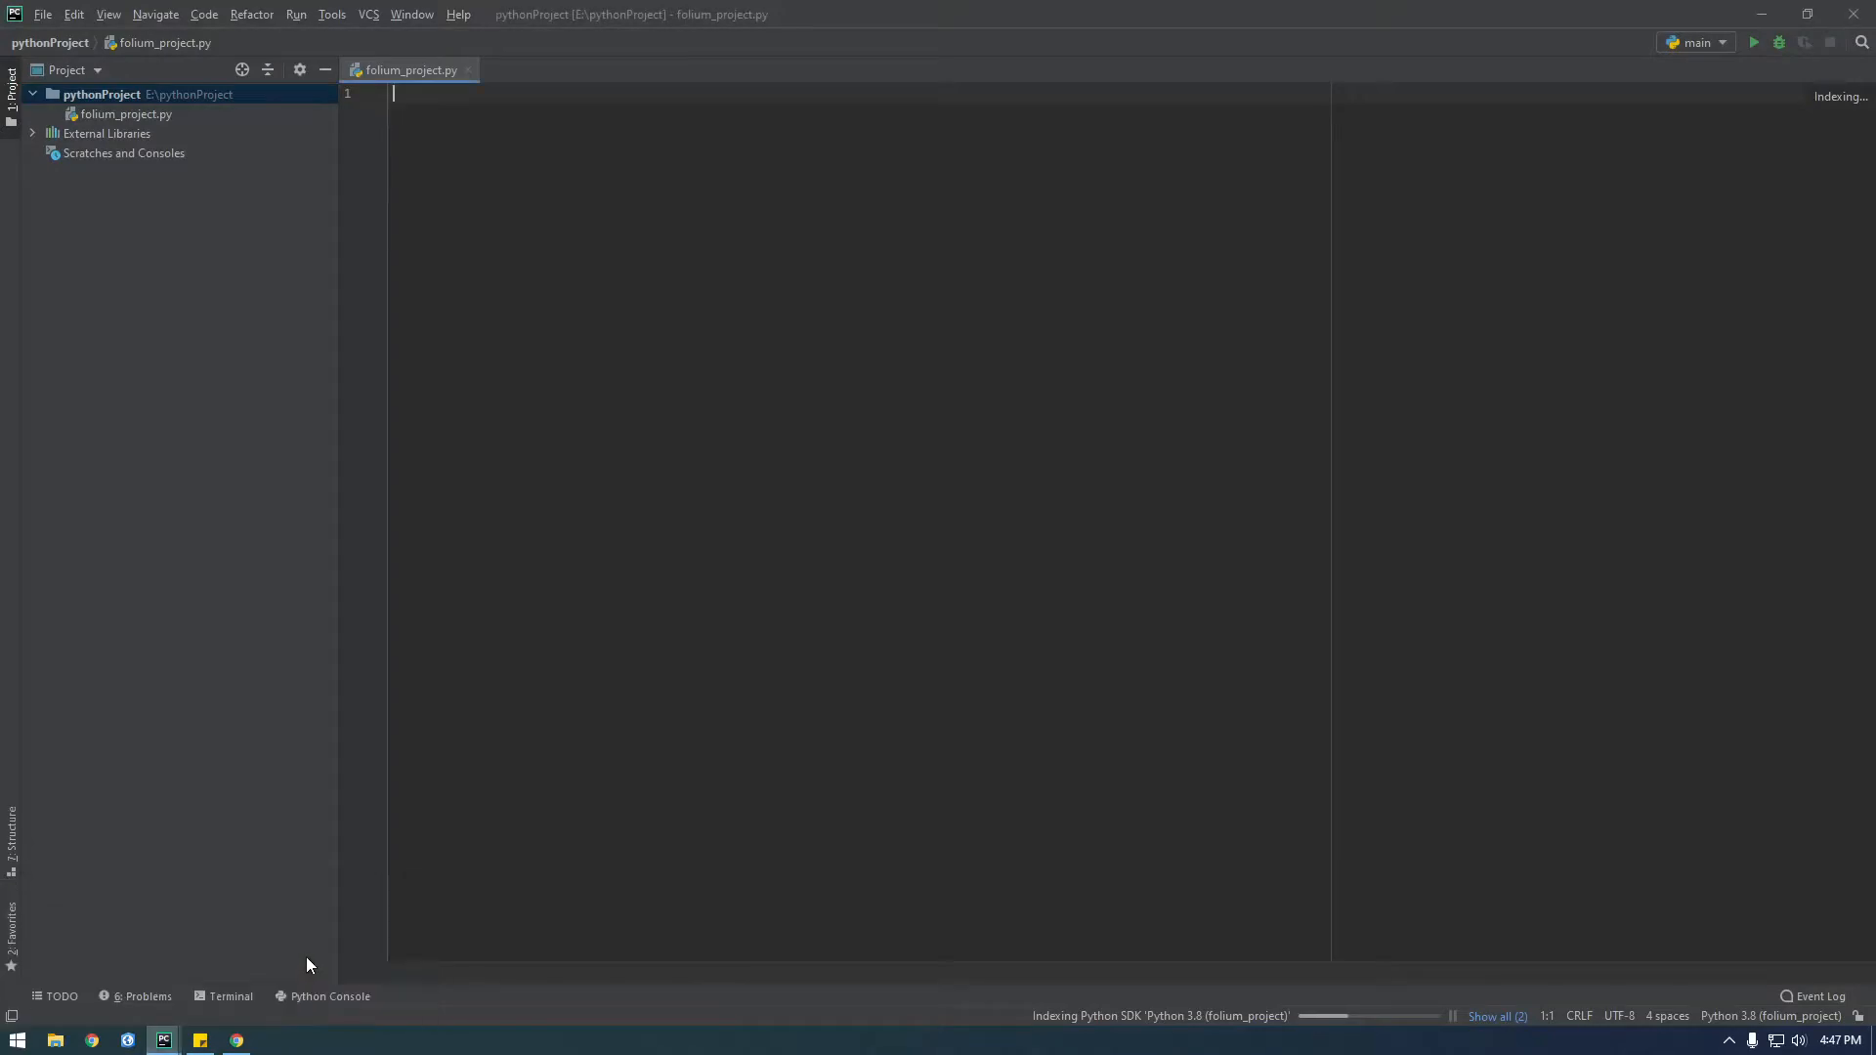
pyautogui.moveTo(1364, 1023)
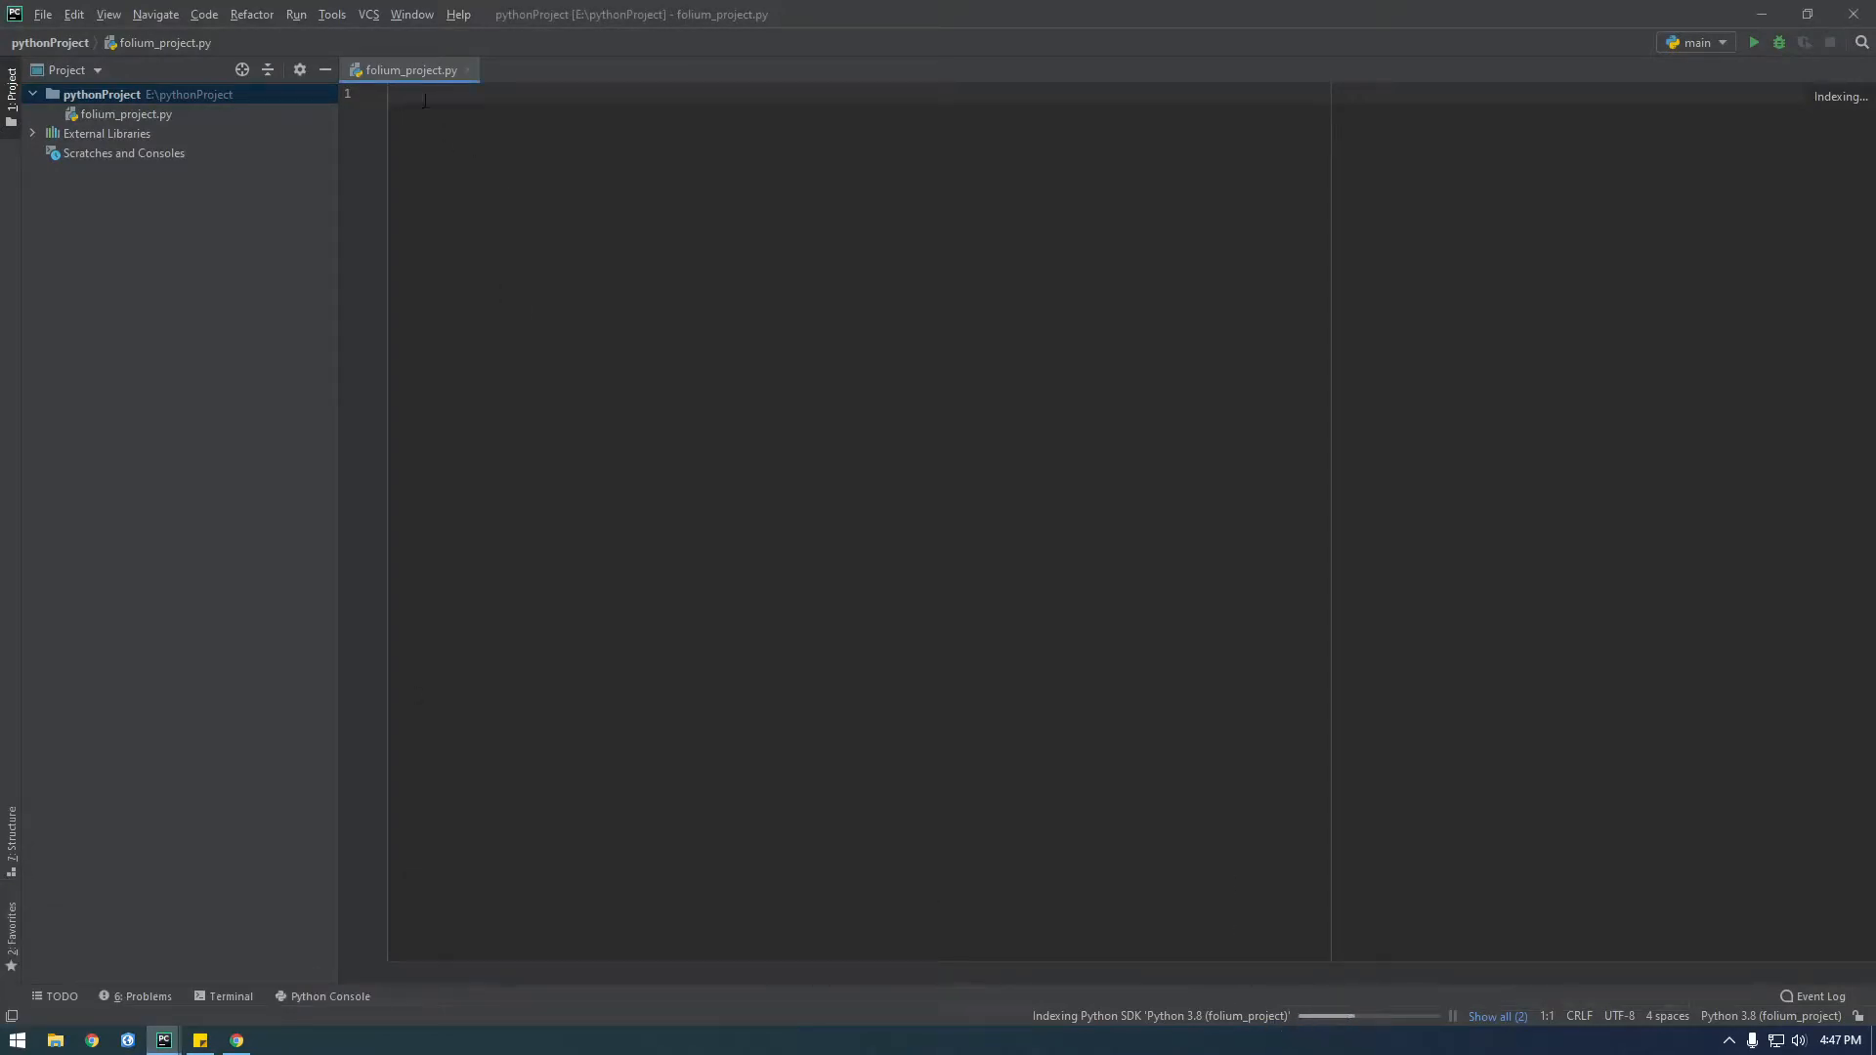
pyautogui.write('import')
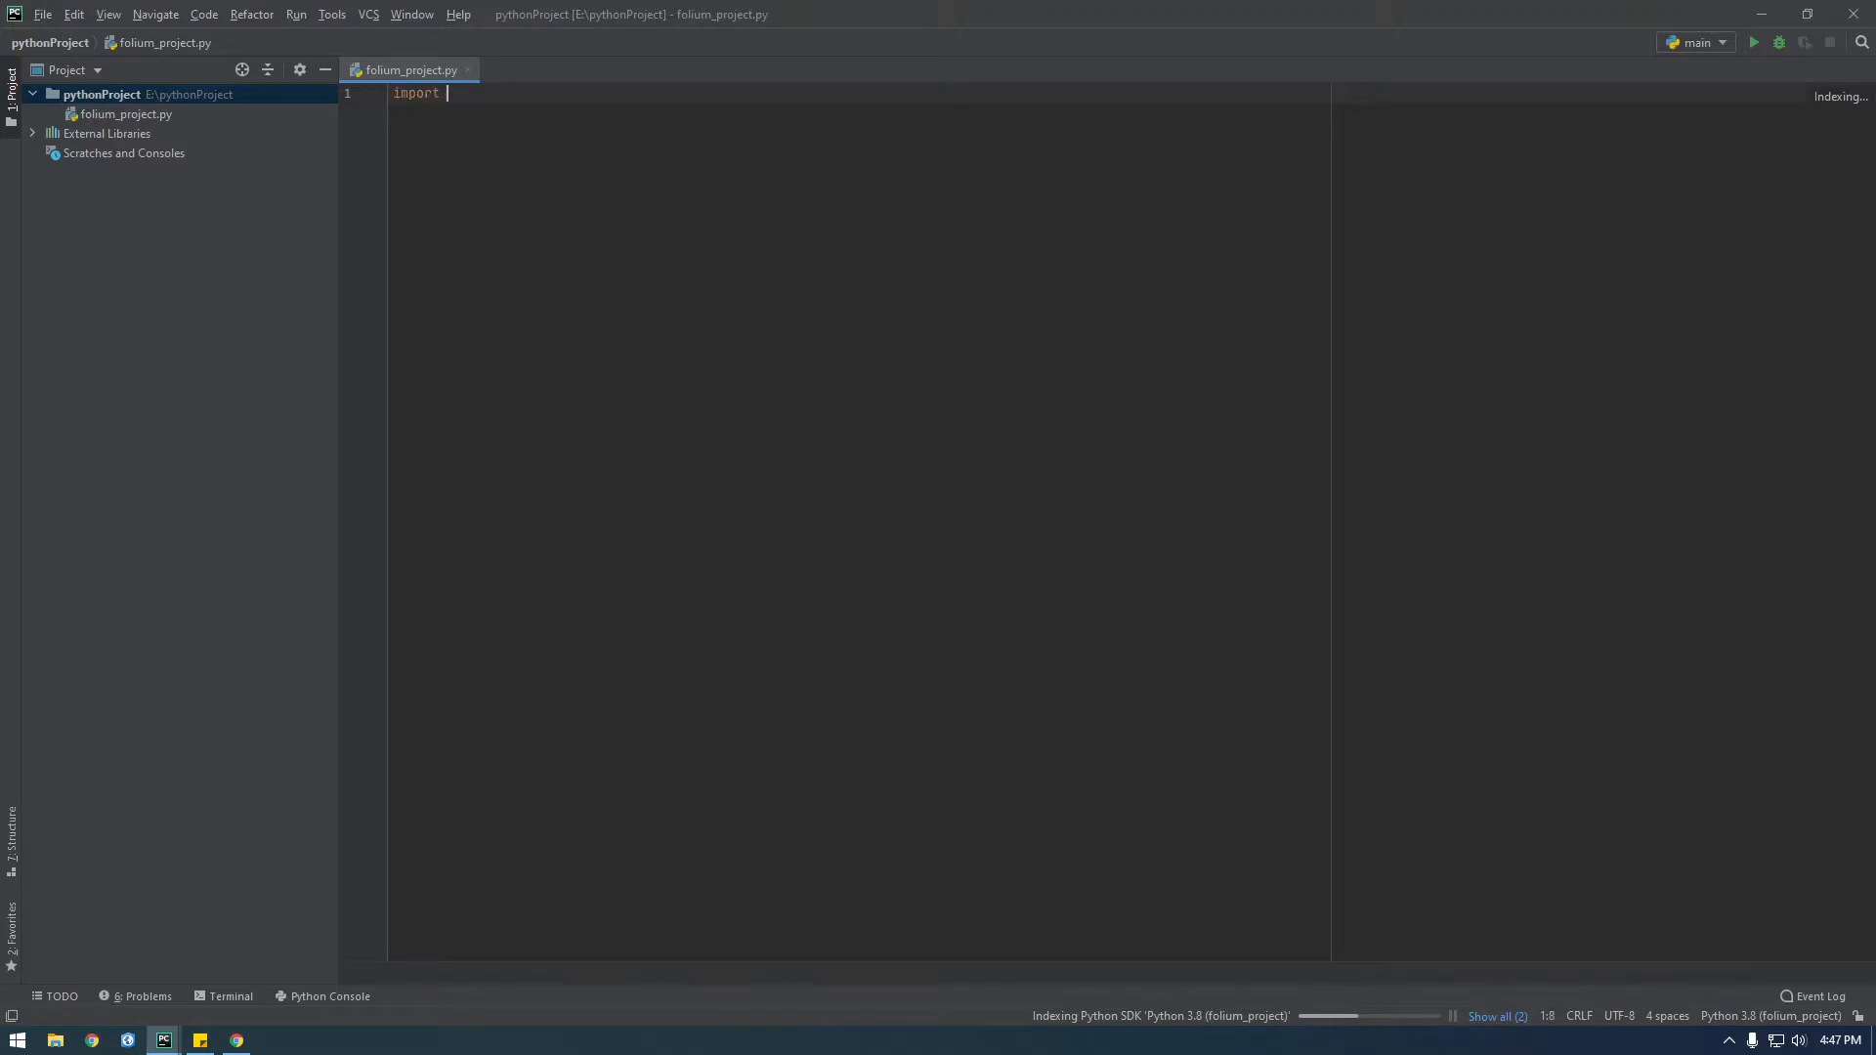
pyautogui.write('fol')
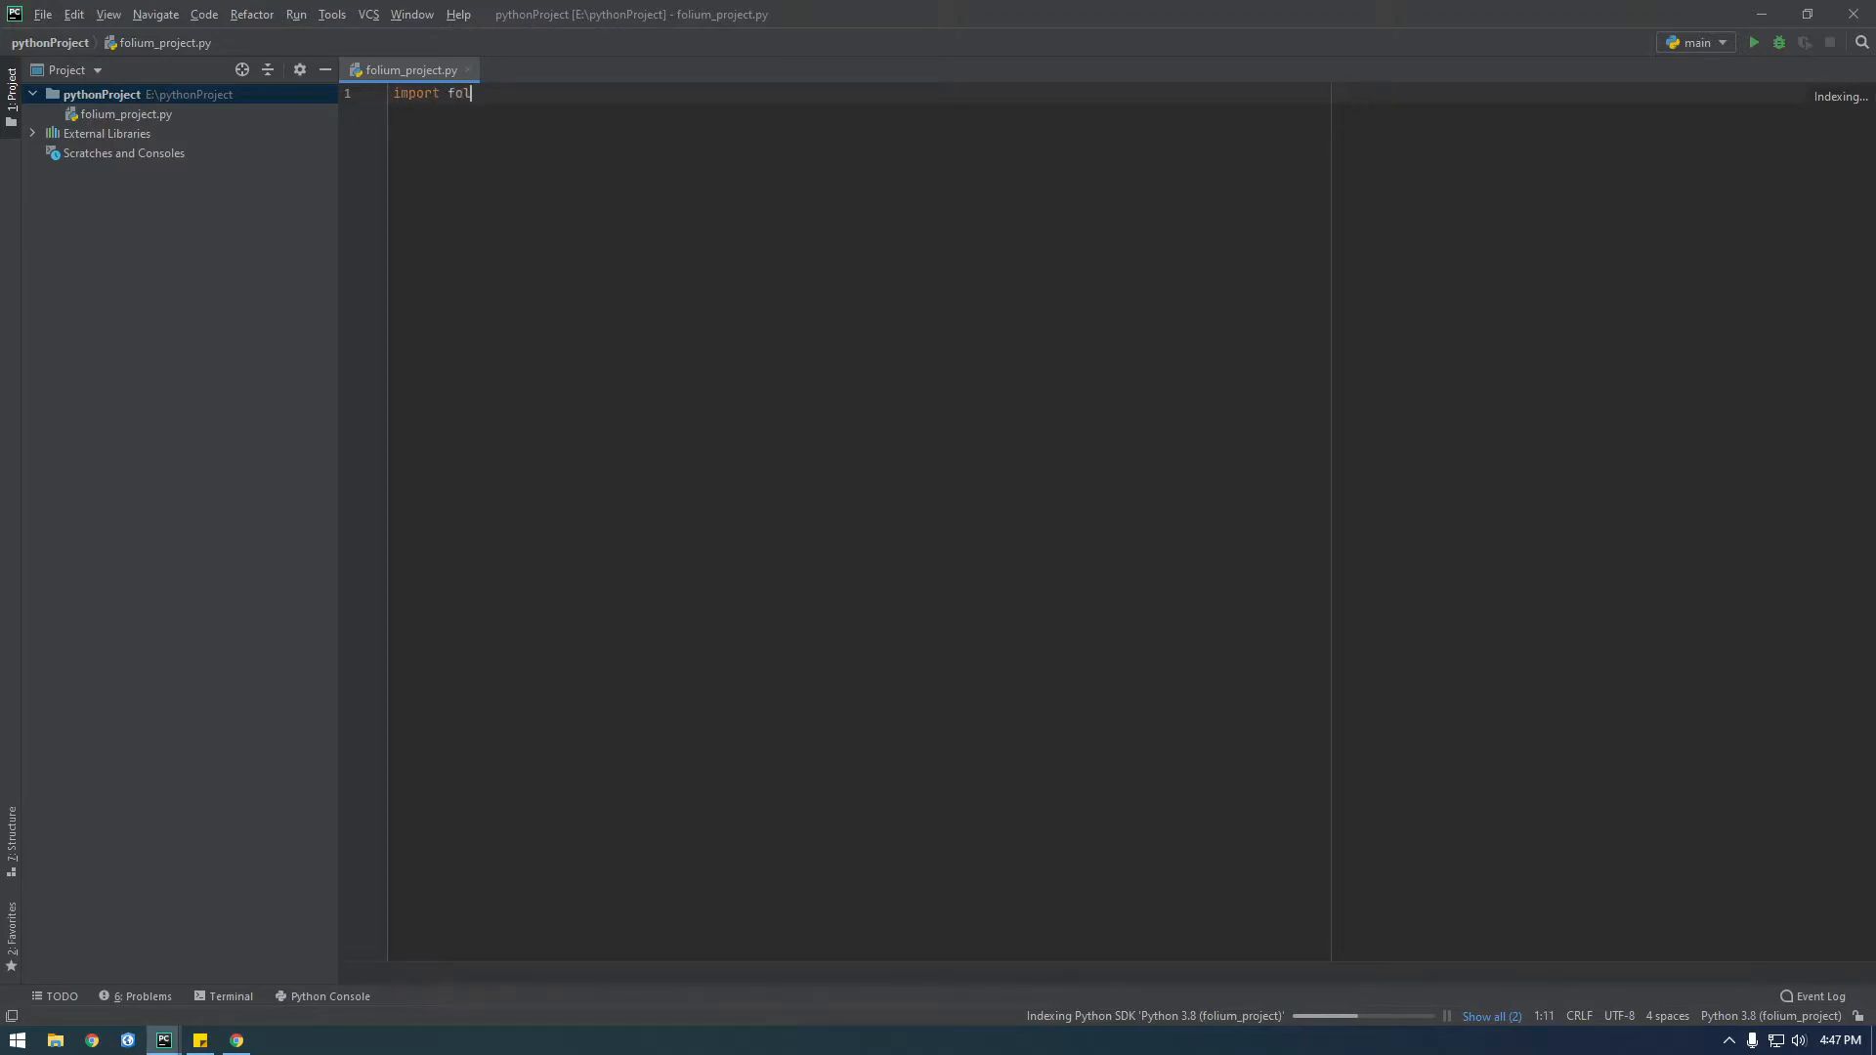